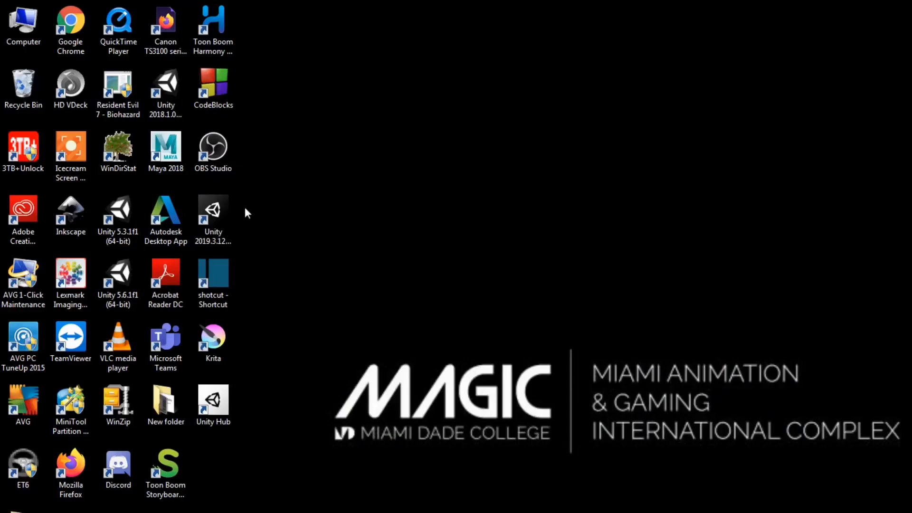
Launch Unity Hub from the desktop shortcut to see the recent projects.
click(212, 218)
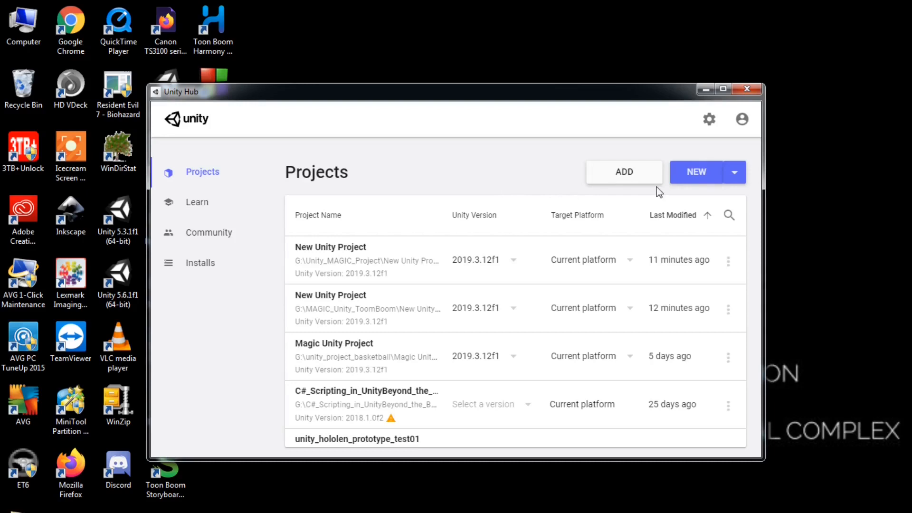
mouse_move(695, 172)
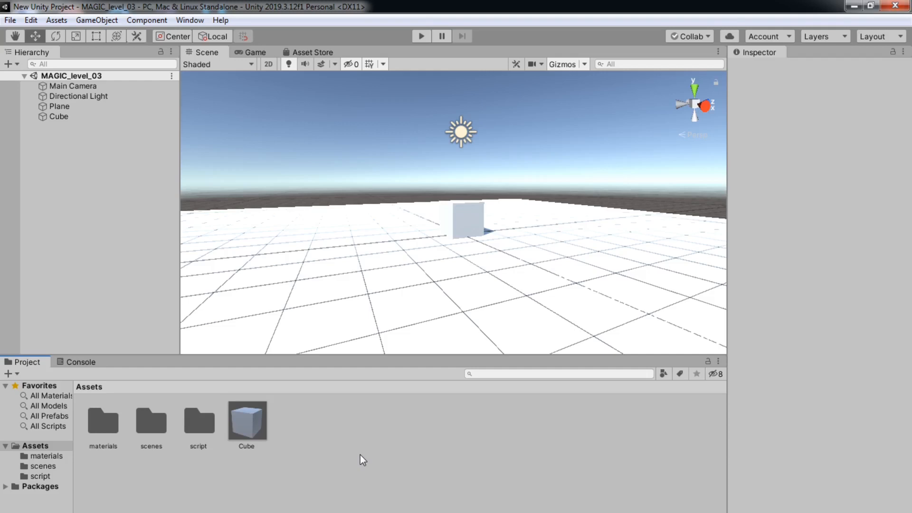
mouse_move(263, 484)
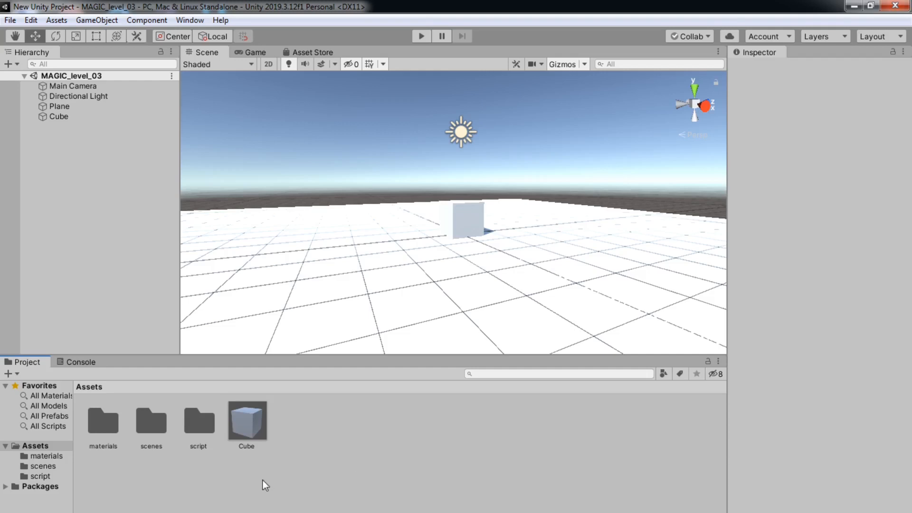
mouse_move(207, 421)
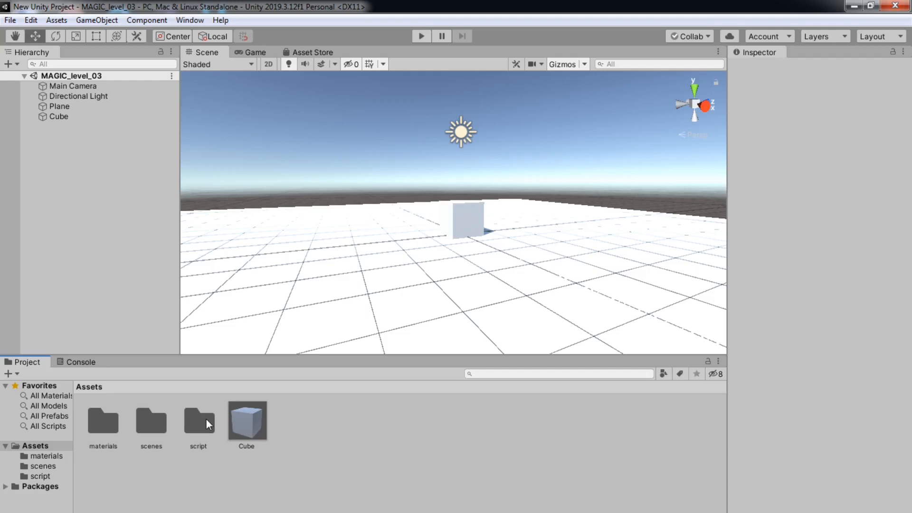
Select the script folder under Assets and open it.
click(198, 419)
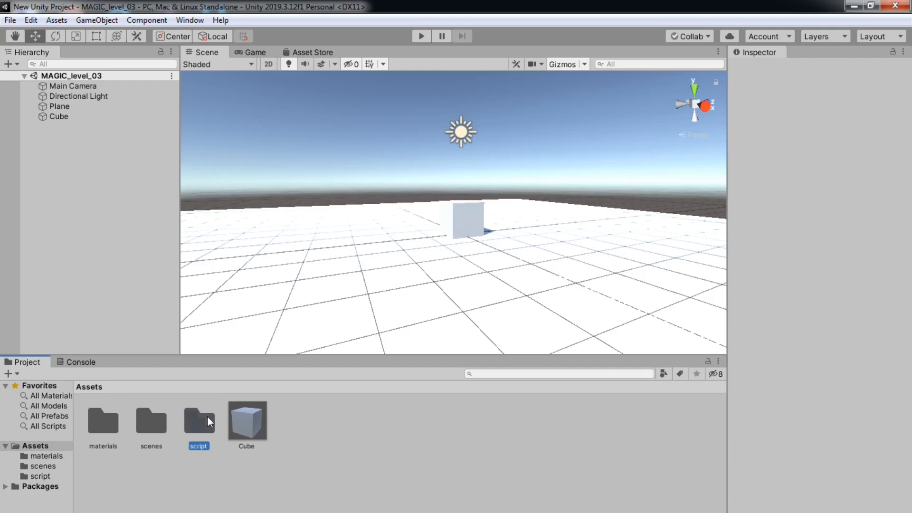
click(199, 420)
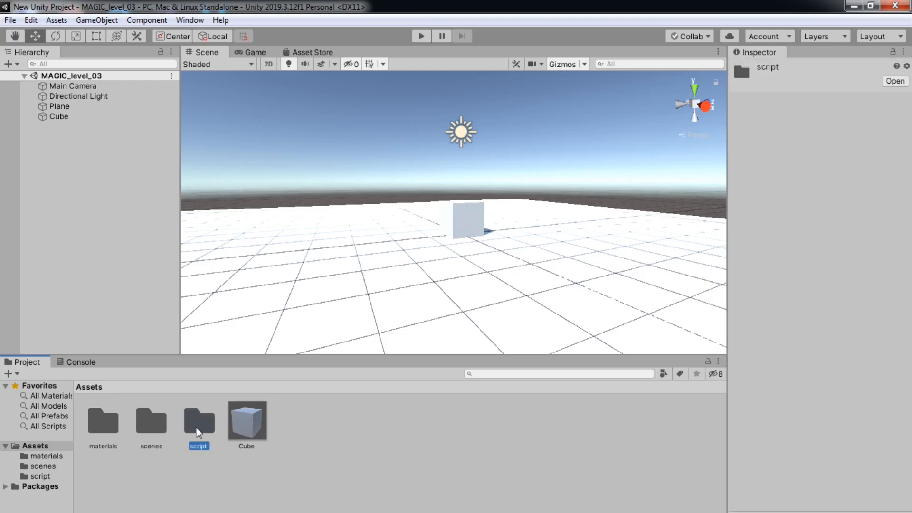
right_click(198, 420)
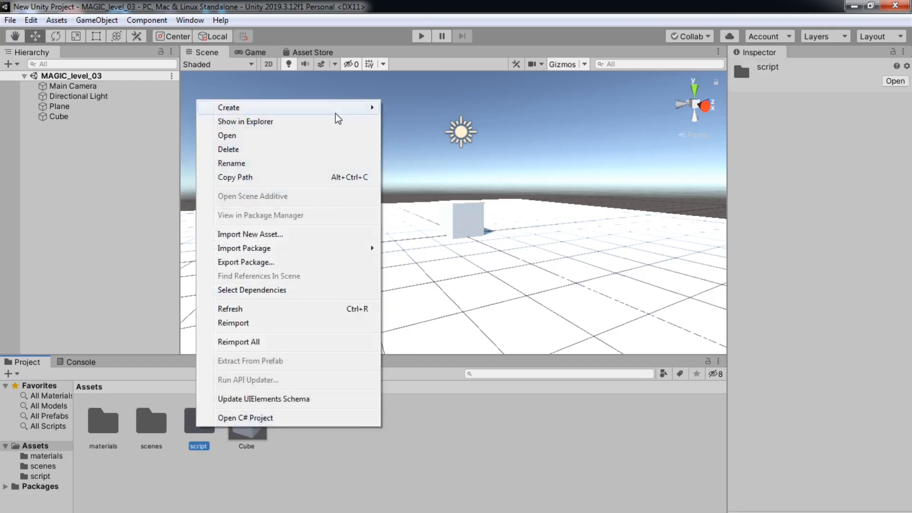
mouse_move(228, 106)
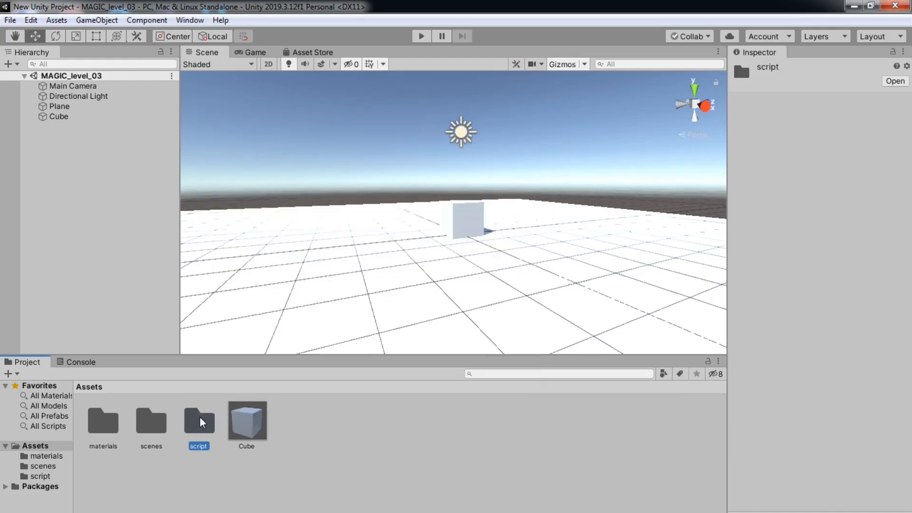
double_click(199, 420)
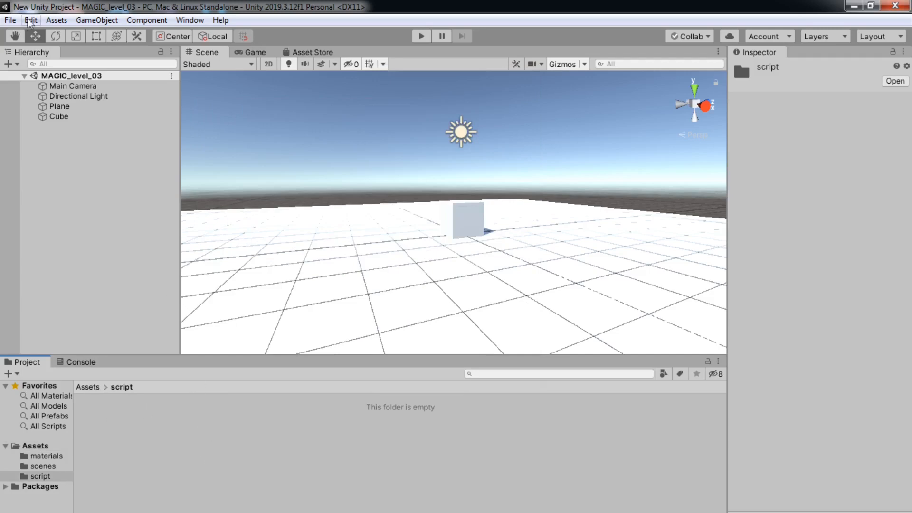
Open Edit > Preferences to confirm Visual Studio 2017 (Community) as script editor.
click(31, 20)
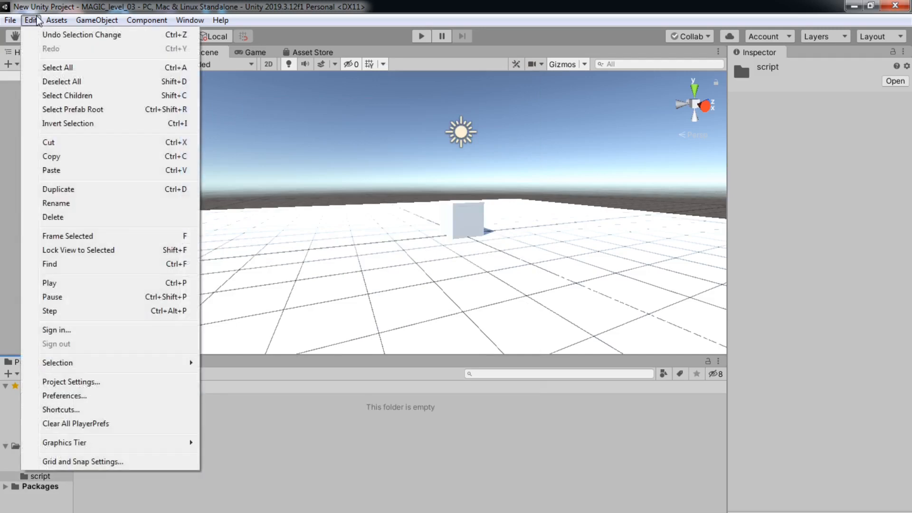
mouse_move(88, 400)
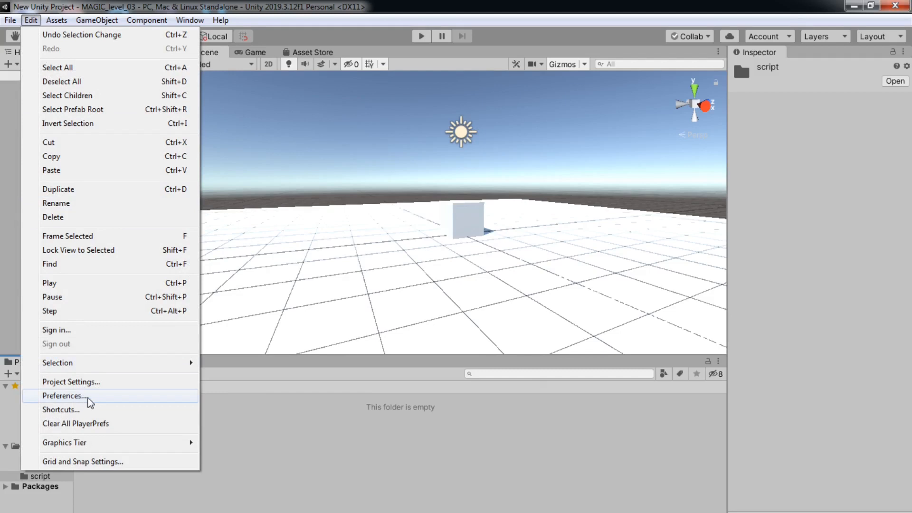
click(64, 395)
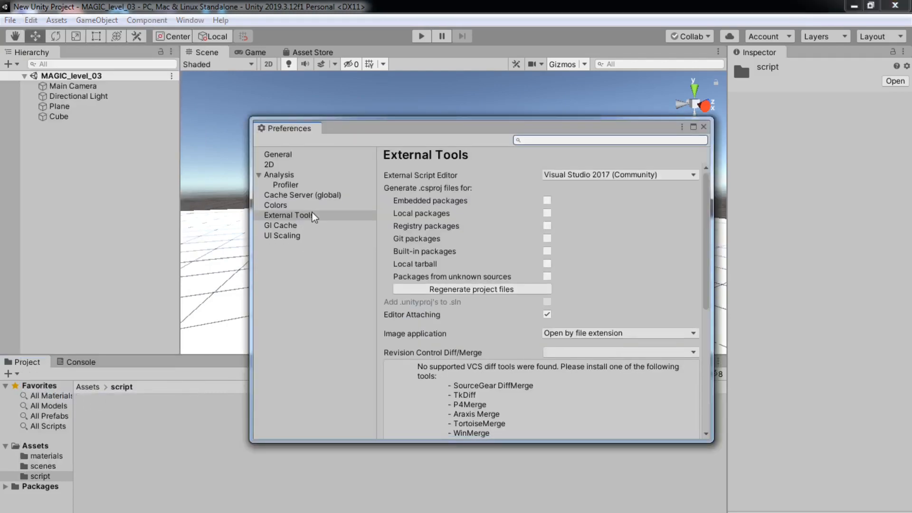
mouse_move(476, 208)
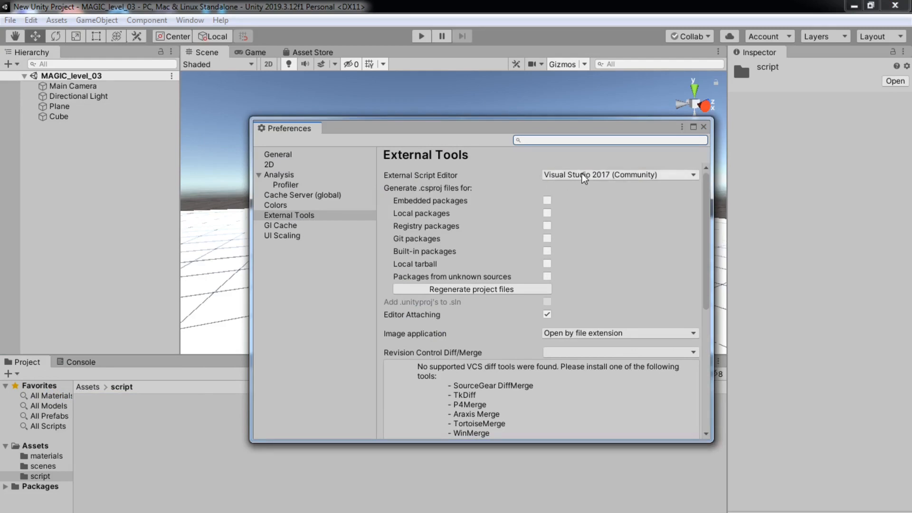
mouse_move(580, 182)
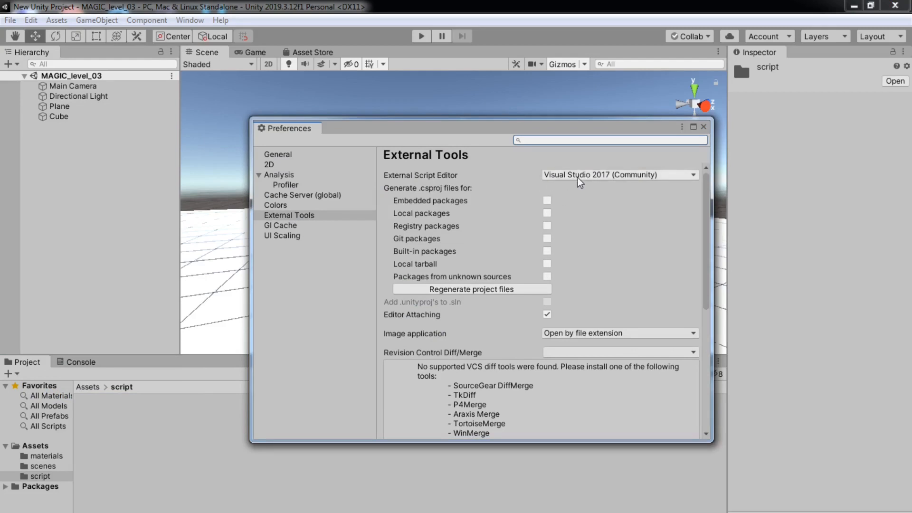
mouse_move(606, 178)
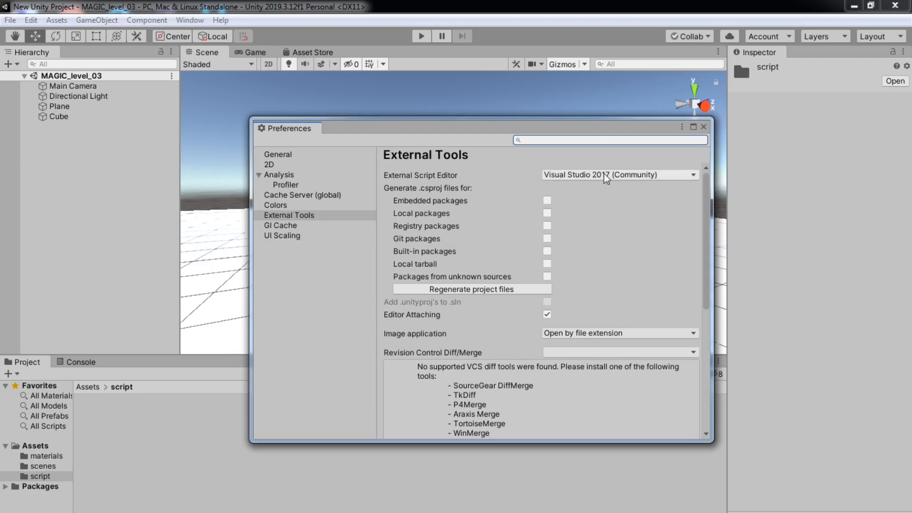
mouse_move(608, 179)
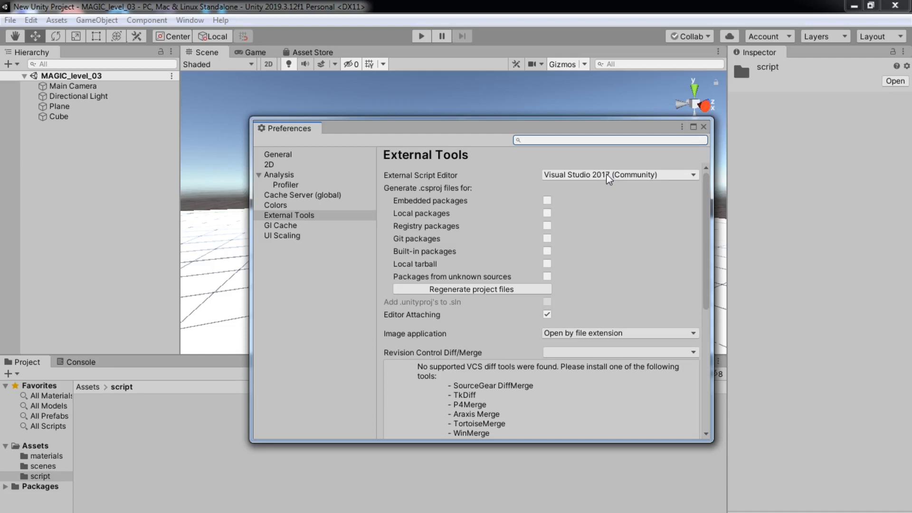
mouse_move(609, 179)
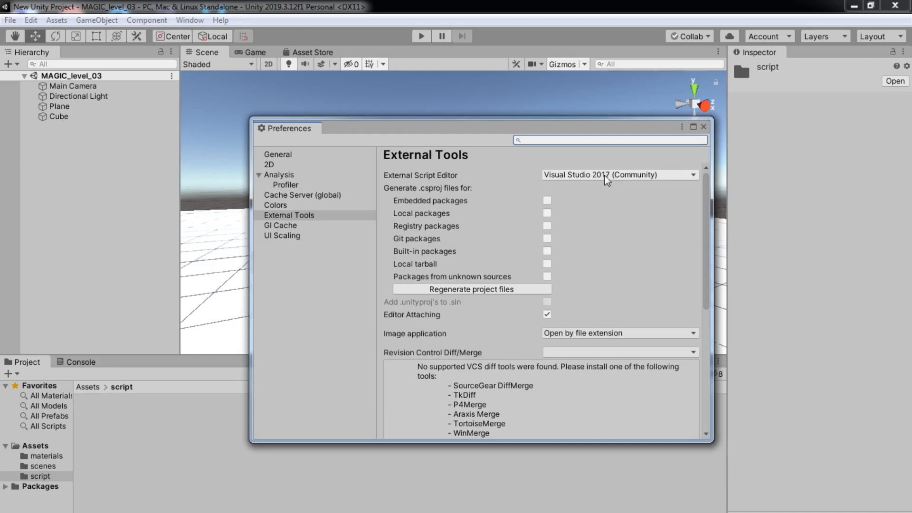
mouse_move(599, 183)
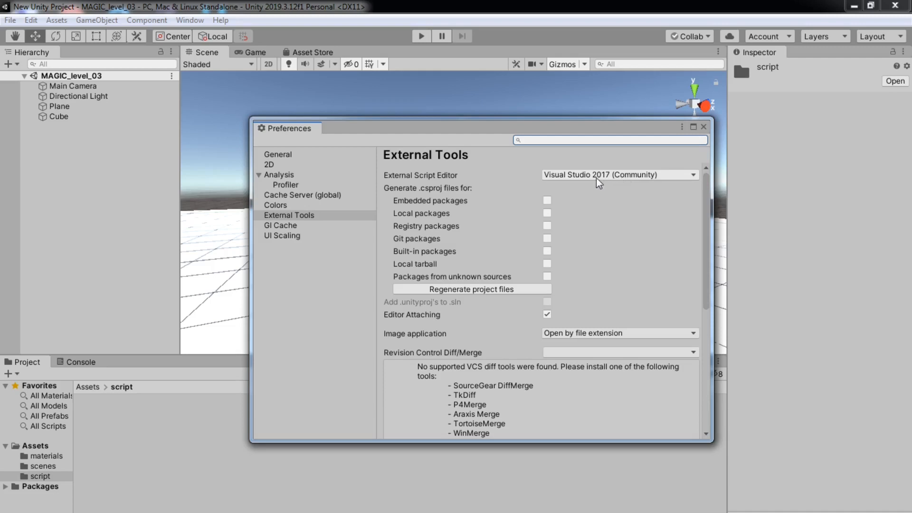
mouse_move(615, 183)
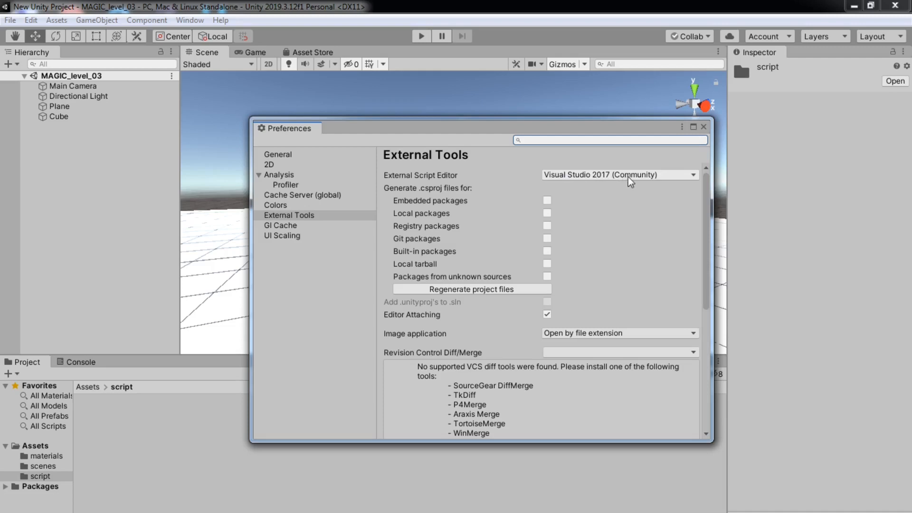
mouse_move(632, 186)
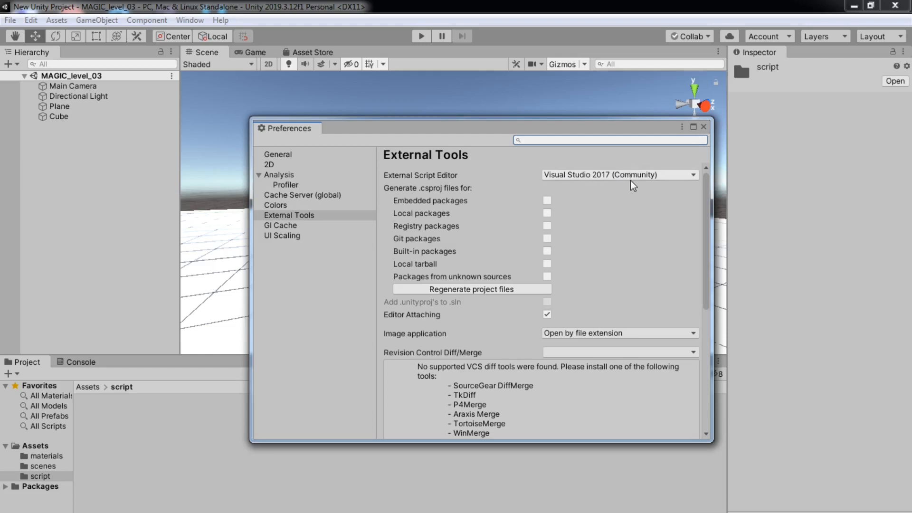
mouse_move(679, 181)
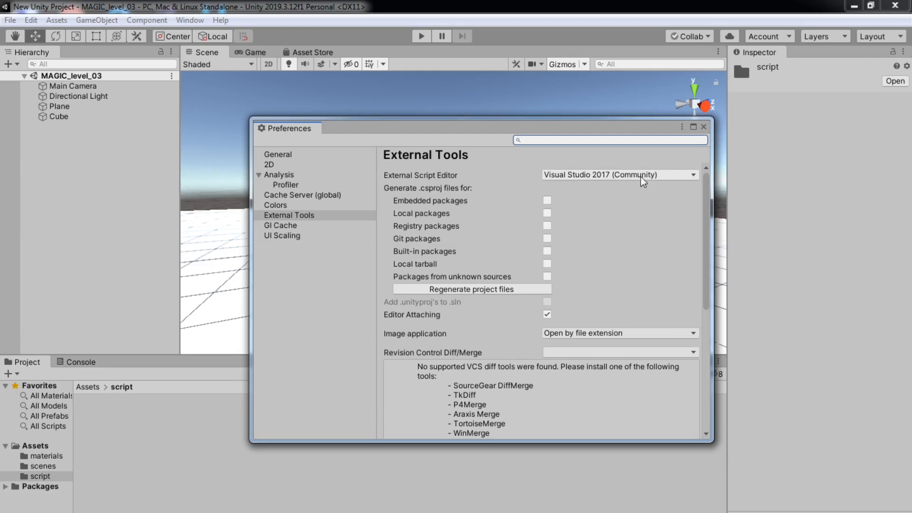
mouse_move(651, 183)
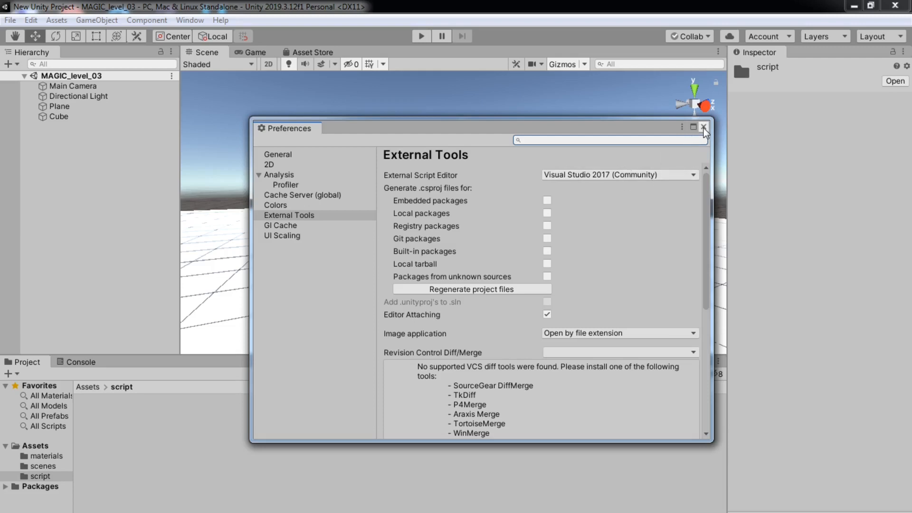
Close Preferences and create a C# script in the script folder named TestScript.
click(702, 127)
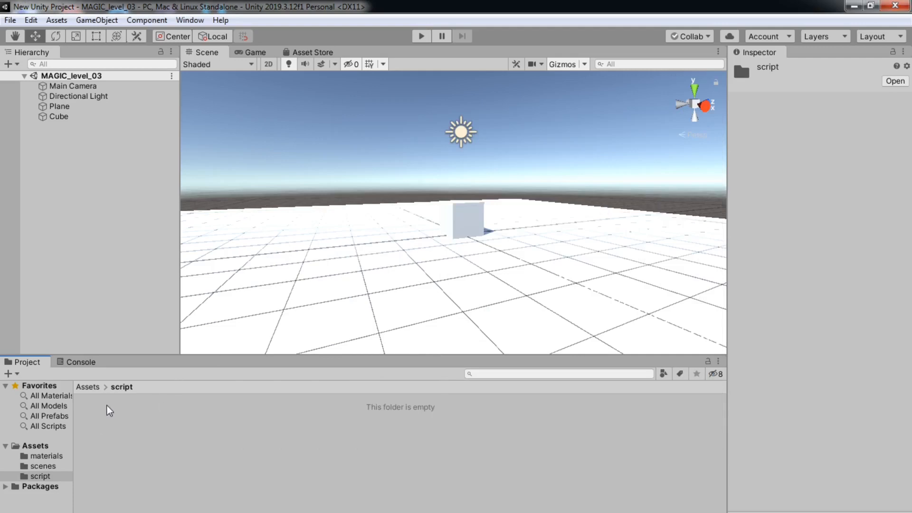
mouse_move(119, 404)
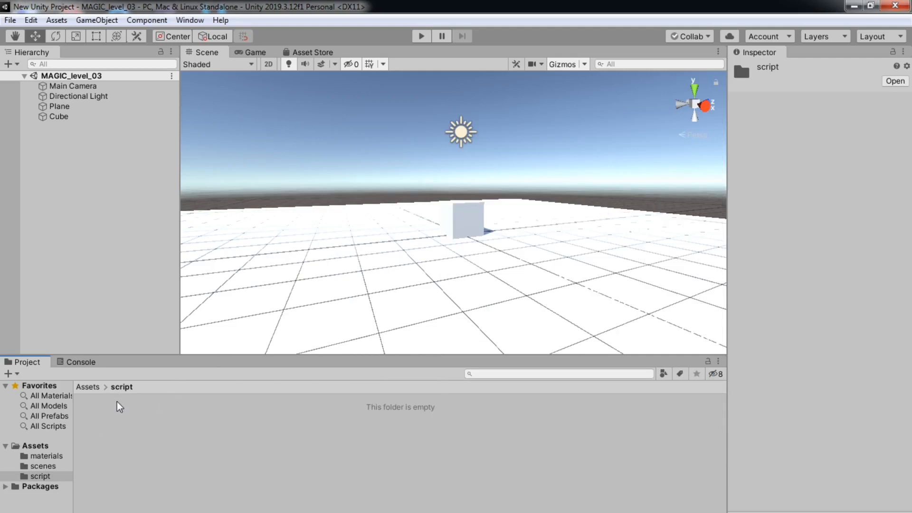
right_click(116, 405)
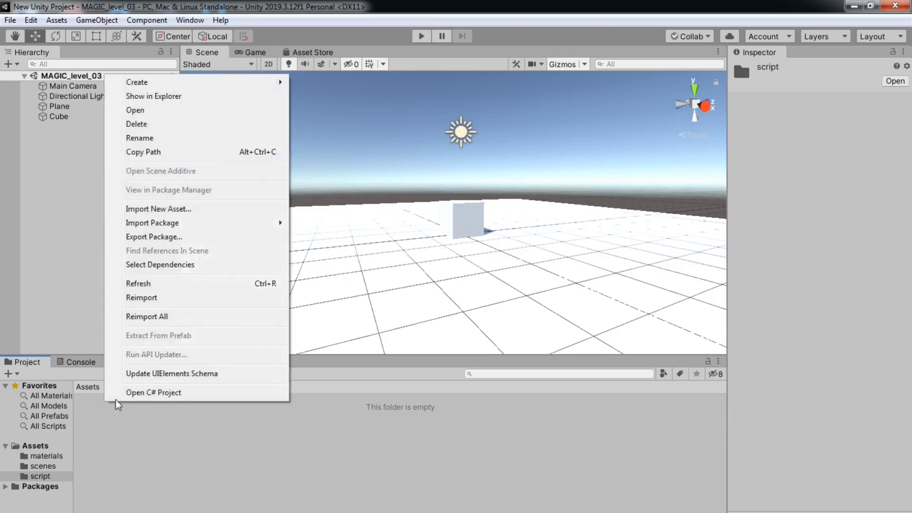
click(137, 83)
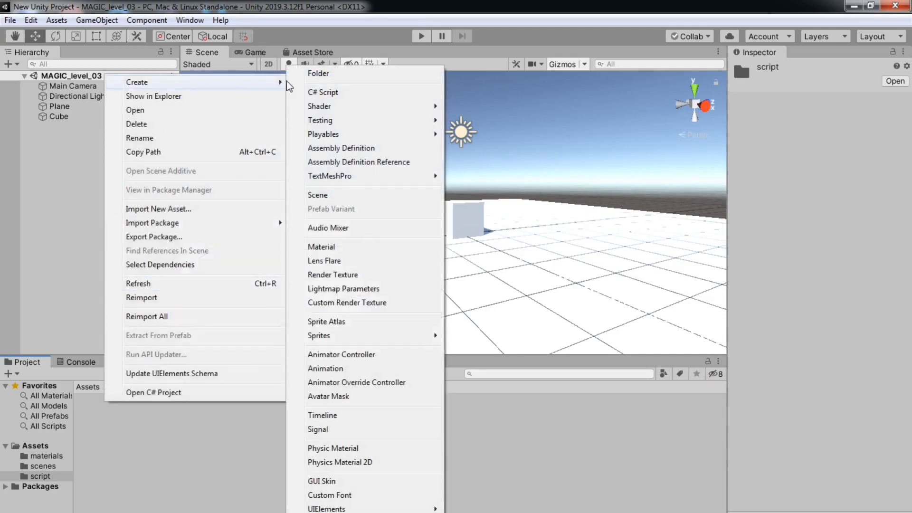
mouse_move(347, 95)
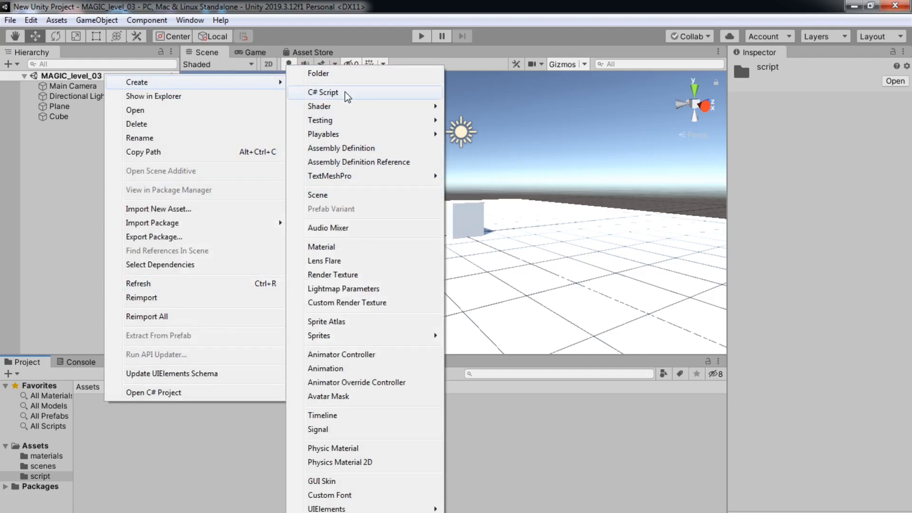
click(323, 93)
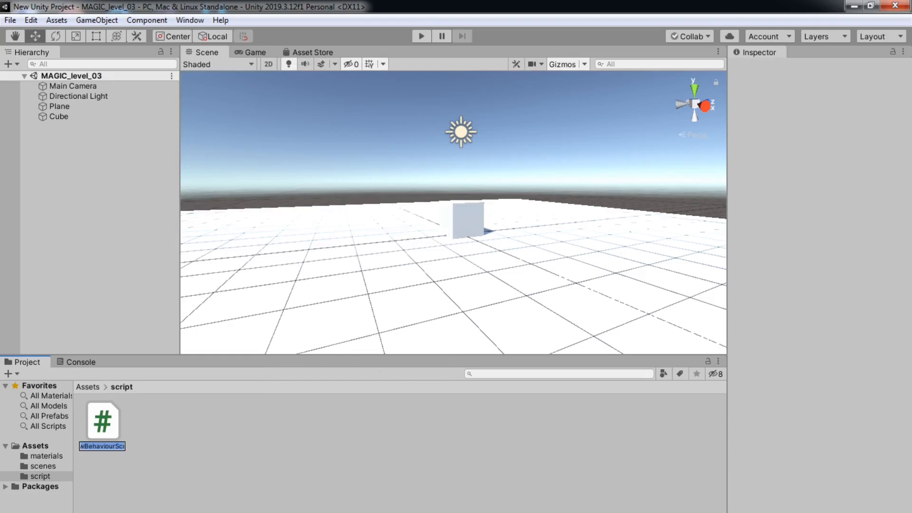
mouse_move(424, 460)
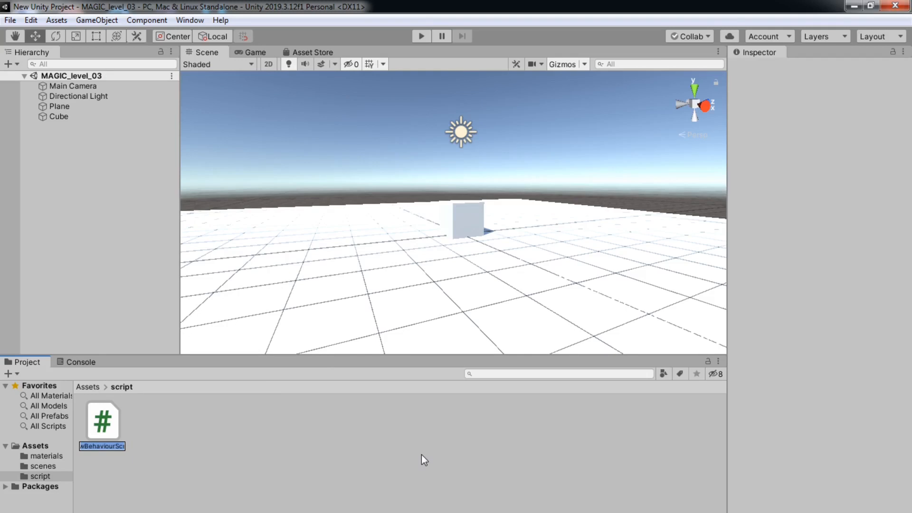
text(TestScript)
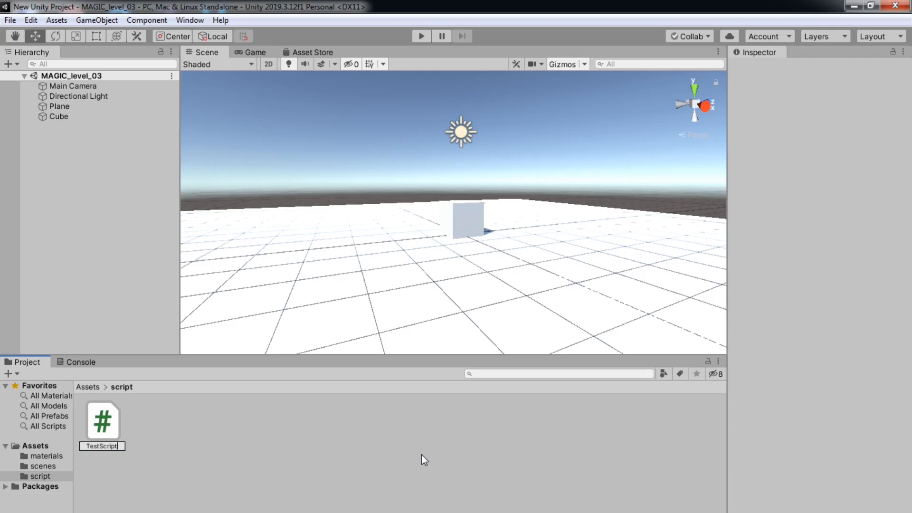
mouse_move(186, 433)
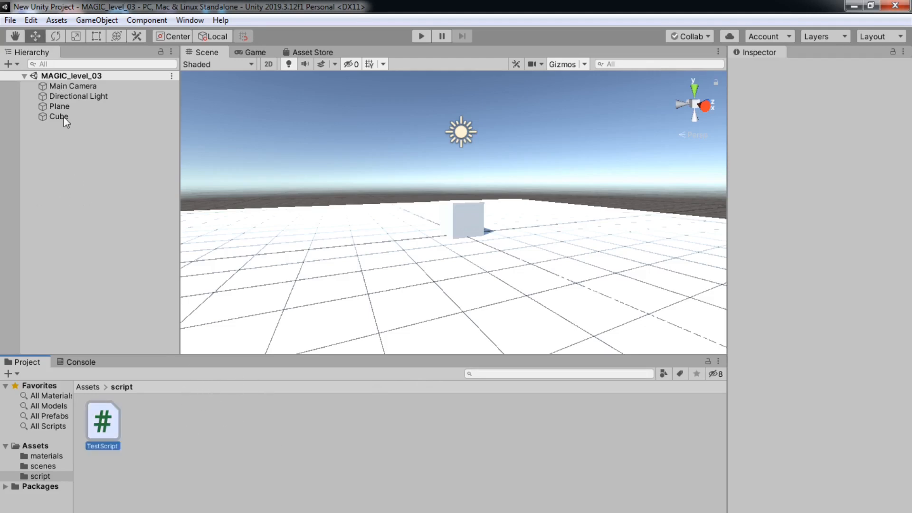
click(59, 117)
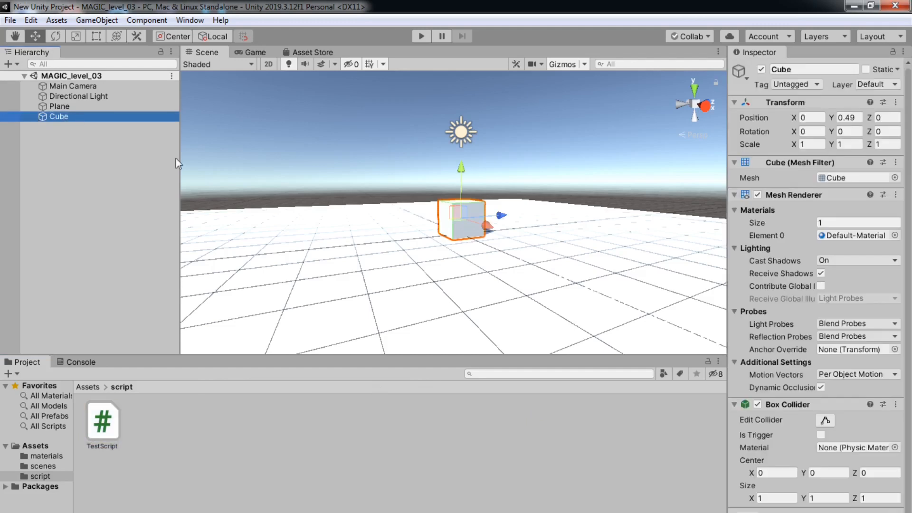
mouse_move(900, 320)
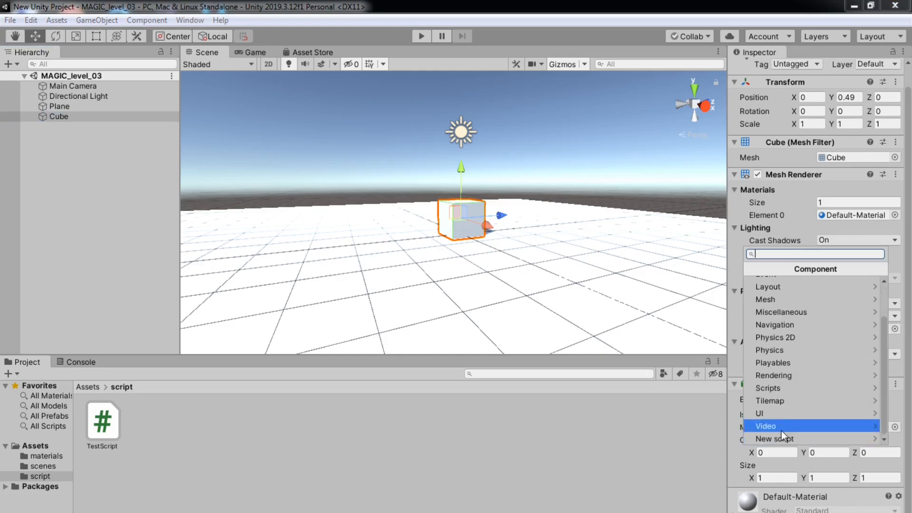
click(772, 438)
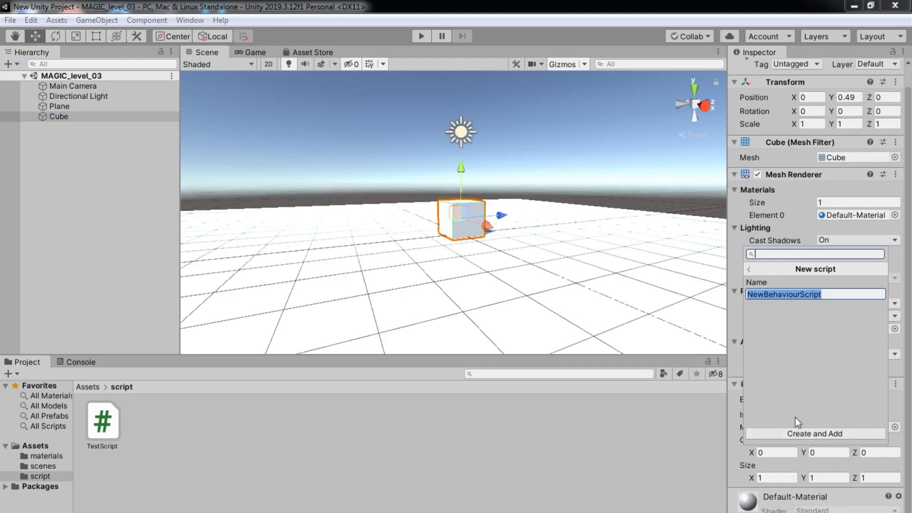
mouse_move(825, 405)
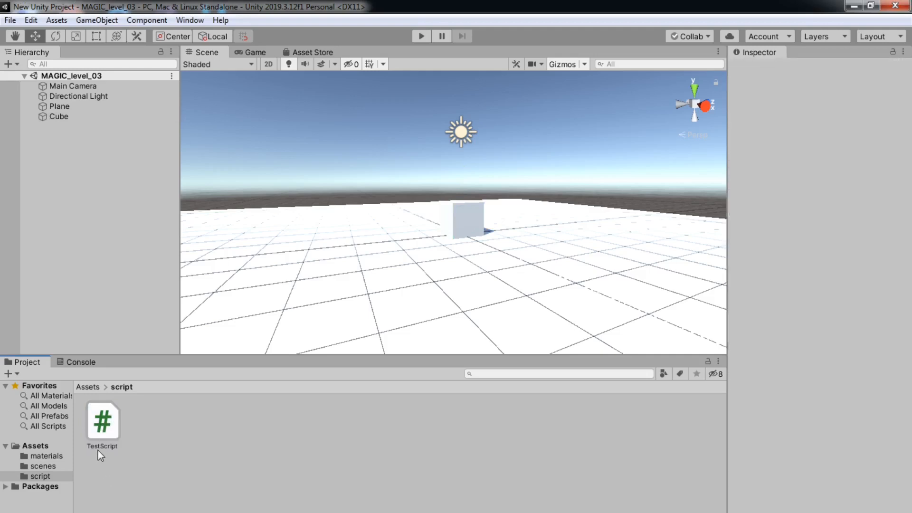
Select TestScript to preview its default code and bring up its actions menu.
click(103, 421)
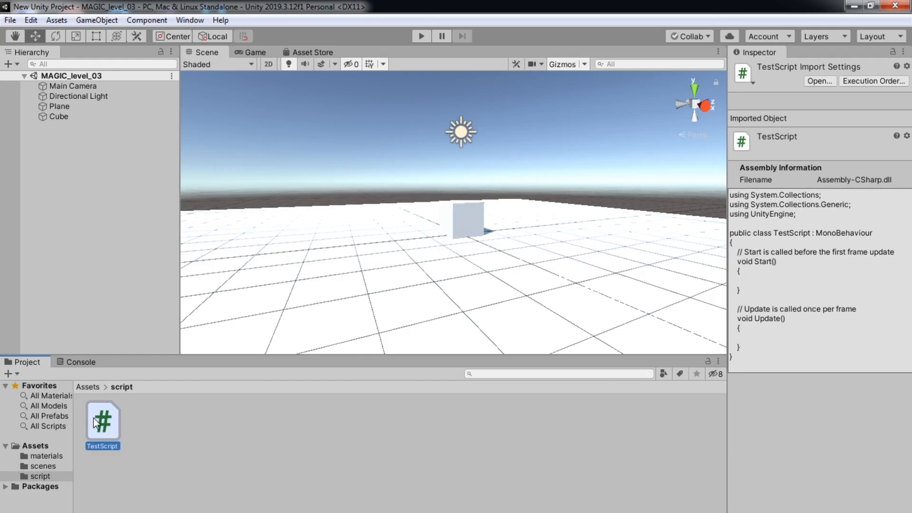
right_click(102, 423)
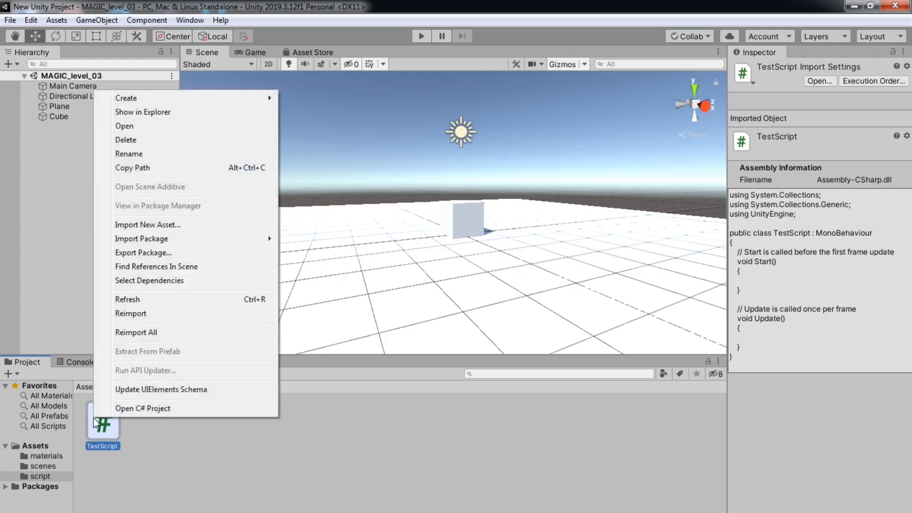
mouse_move(133, 155)
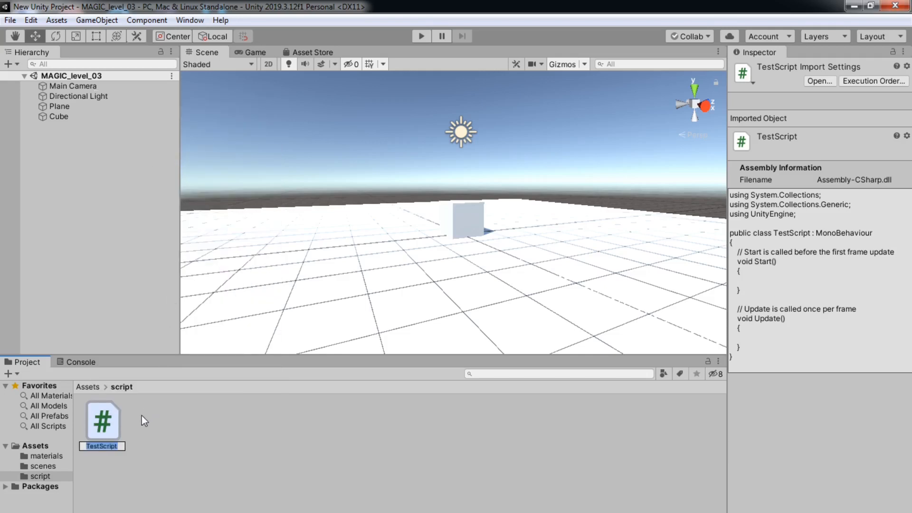
mouse_move(132, 473)
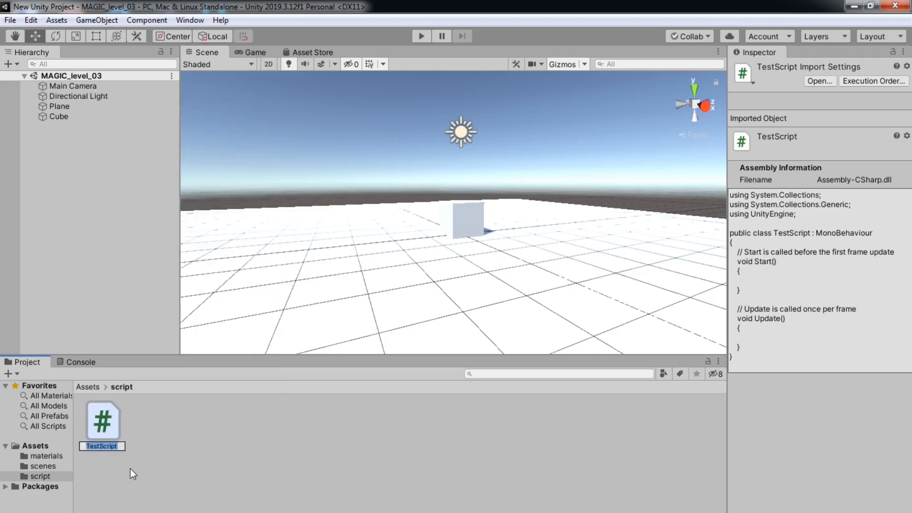
mouse_move(254, 474)
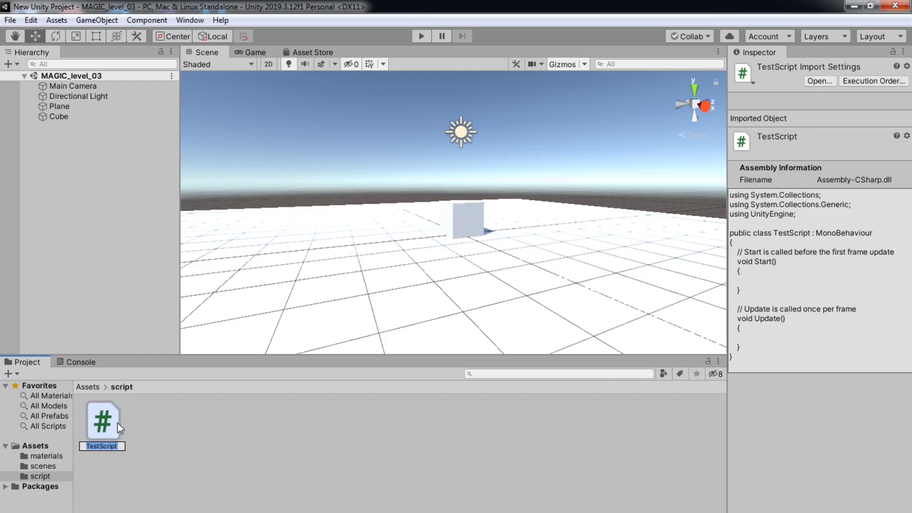
Open TestScript.cs in Visual Studio from the Project window.
double_click(103, 420)
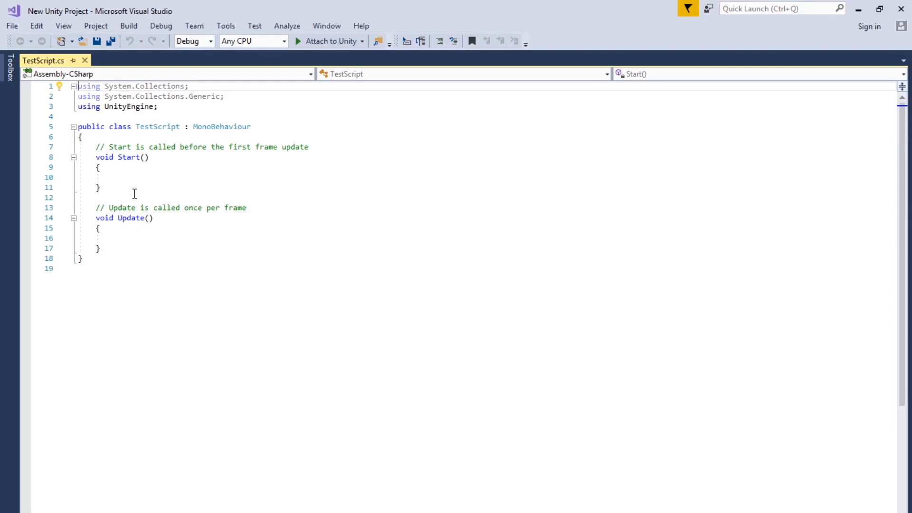
mouse_move(127, 225)
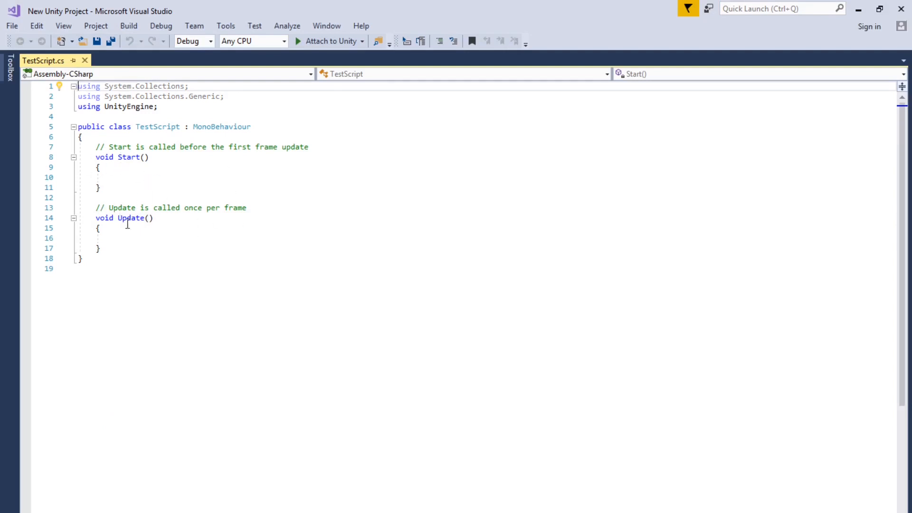
mouse_move(175, 161)
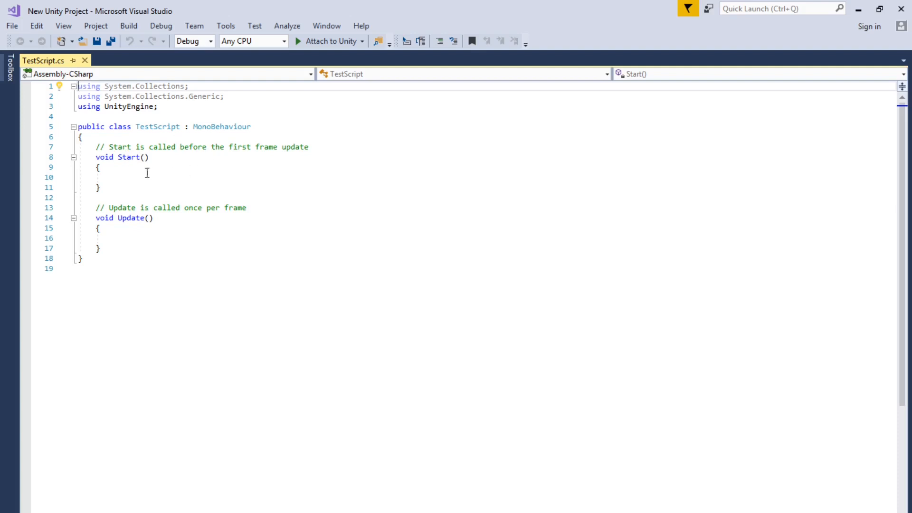
mouse_move(180, 243)
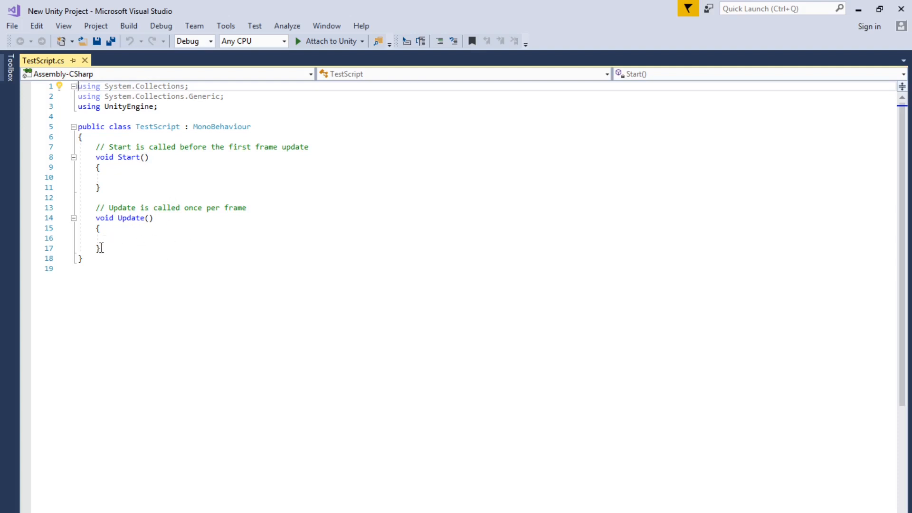
mouse_move(165, 242)
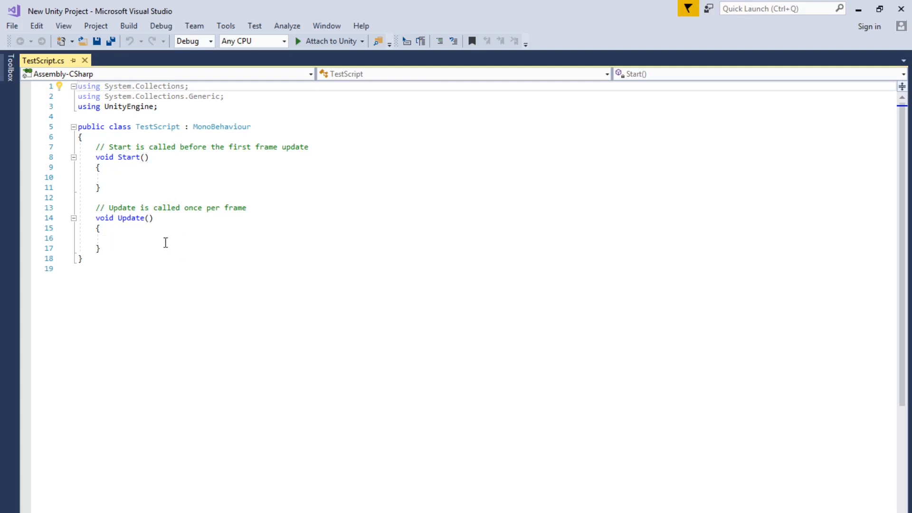
mouse_move(137, 140)
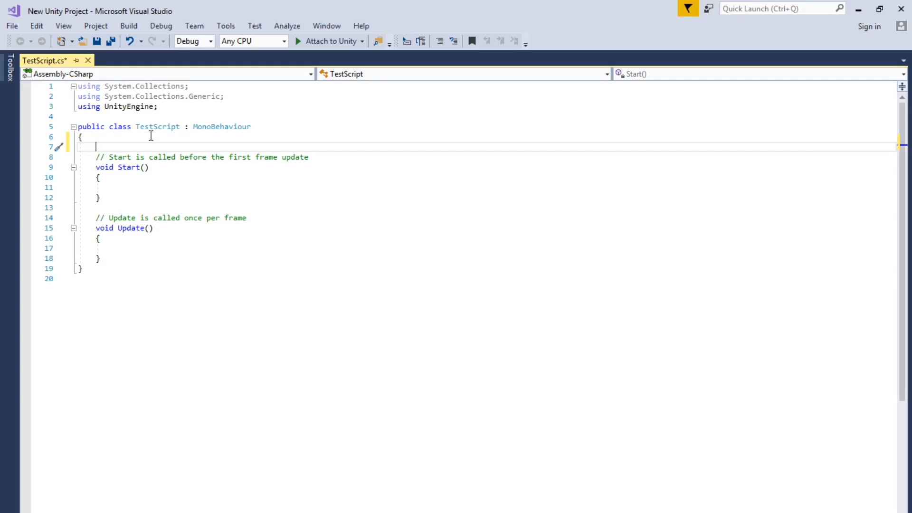
Declare 'public int lives = 10;' in TestScript, followed by a blank line.
text(public)
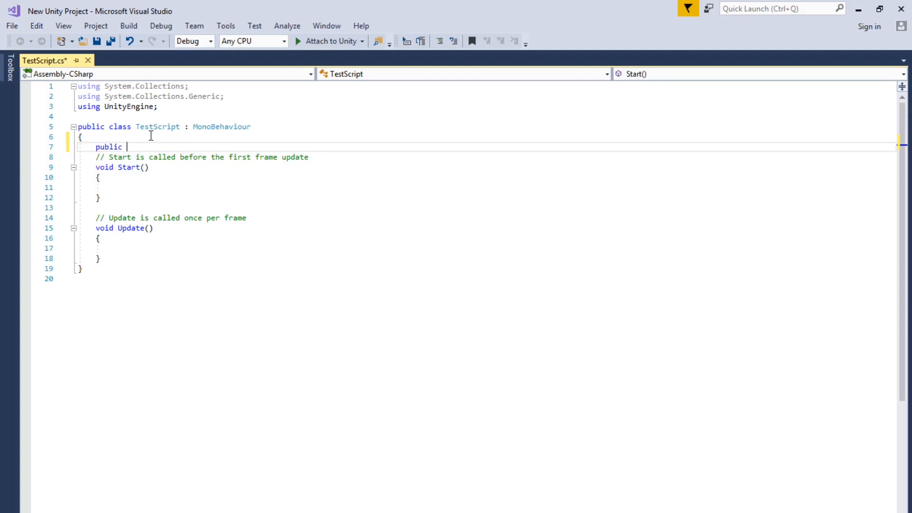
text(int)
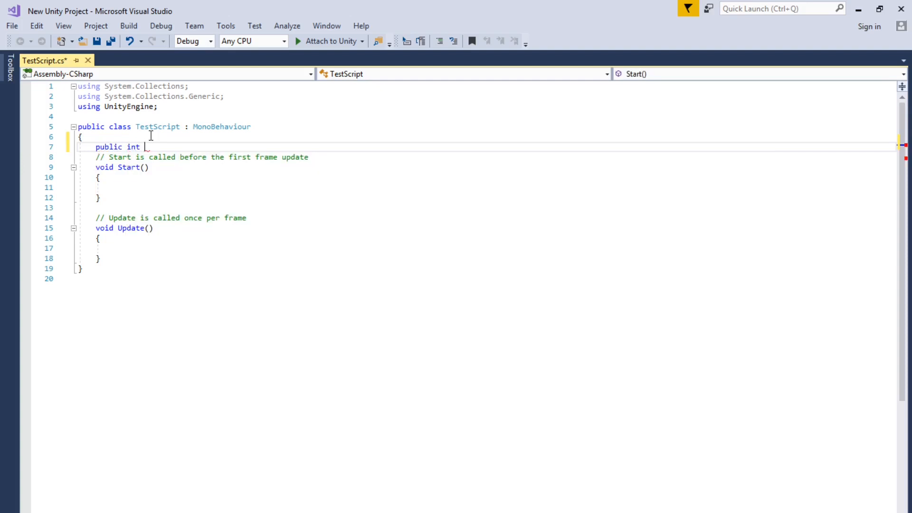
text(l)
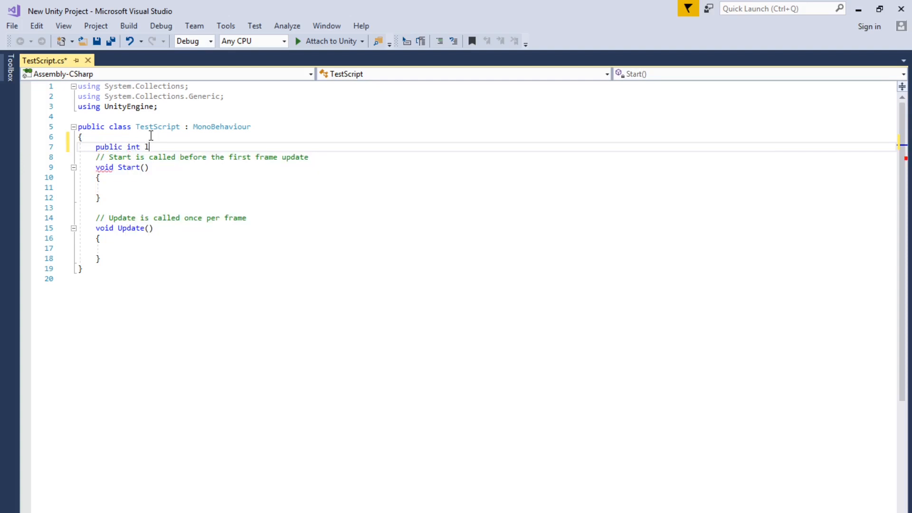
text(ives)
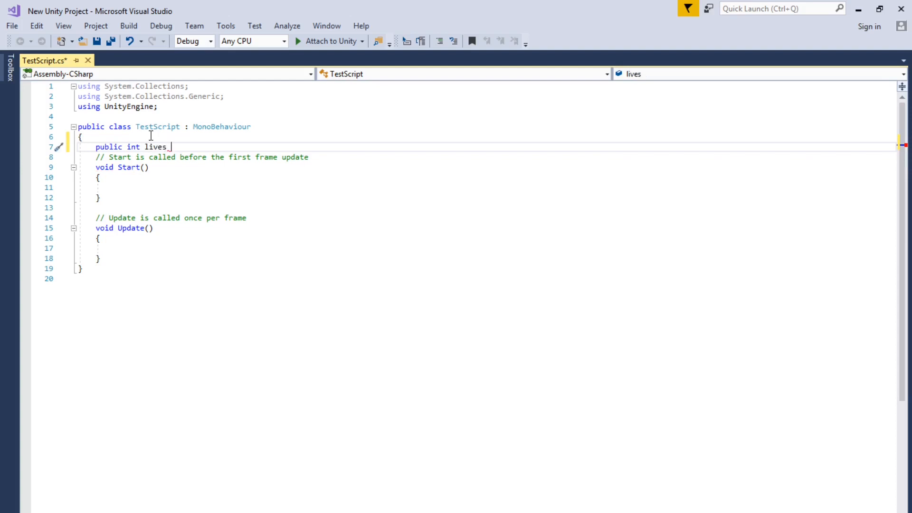
text(= 1)
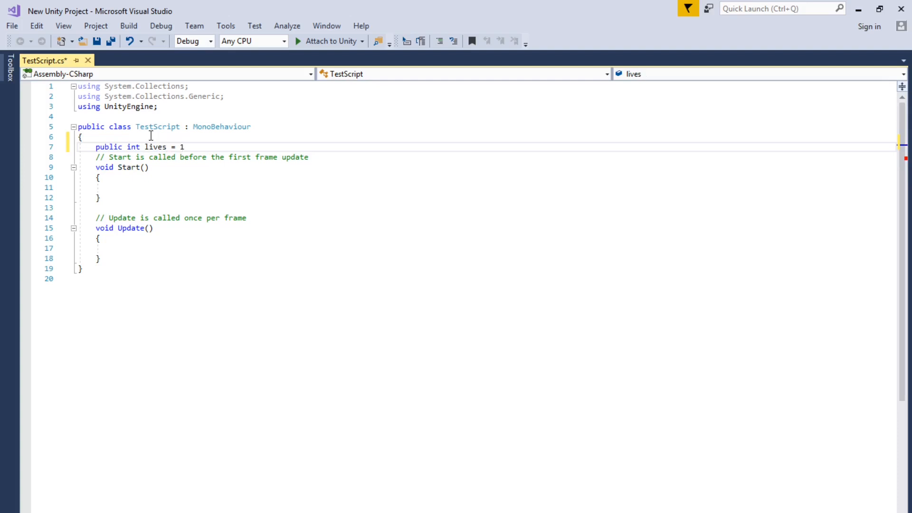
text(0;)
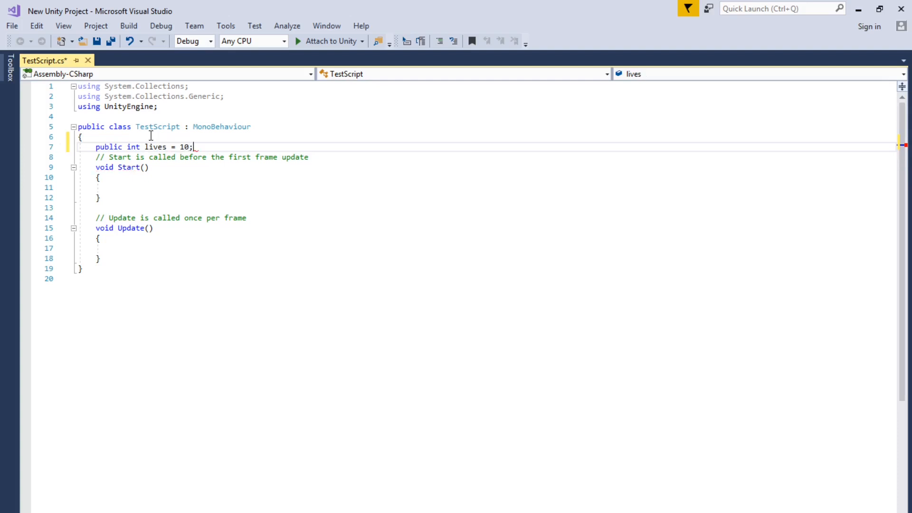
key(Enter)
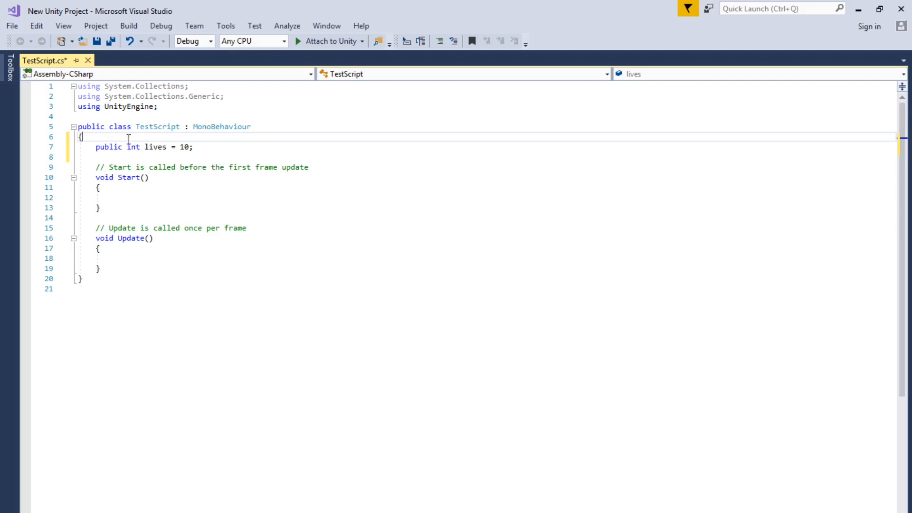
mouse_move(158, 147)
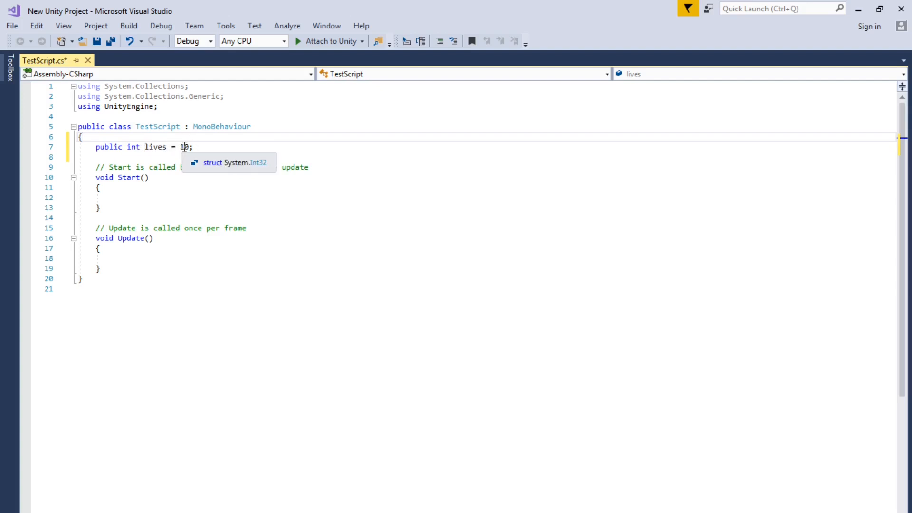
text(0)
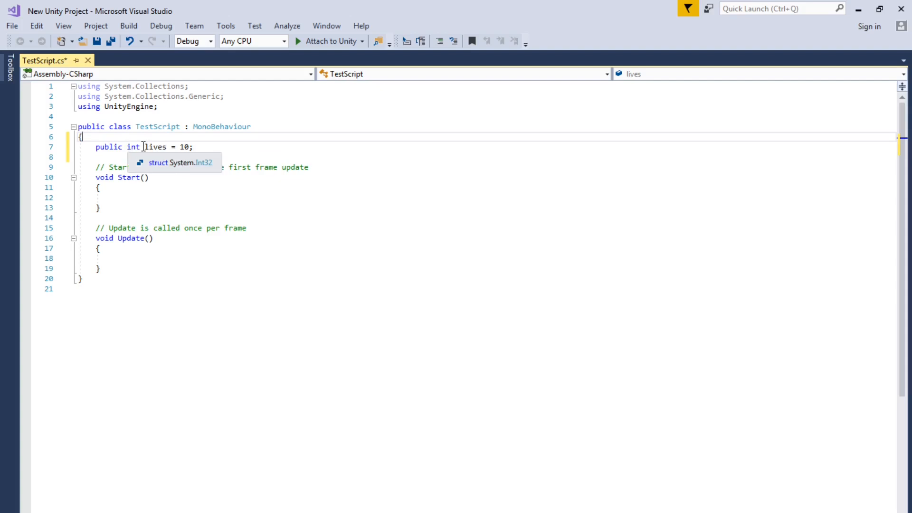
mouse_move(160, 147)
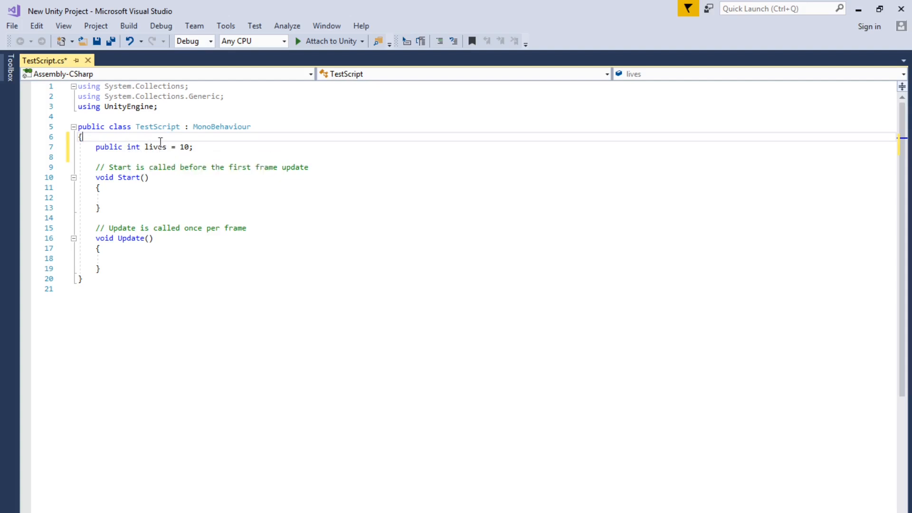
mouse_move(156, 146)
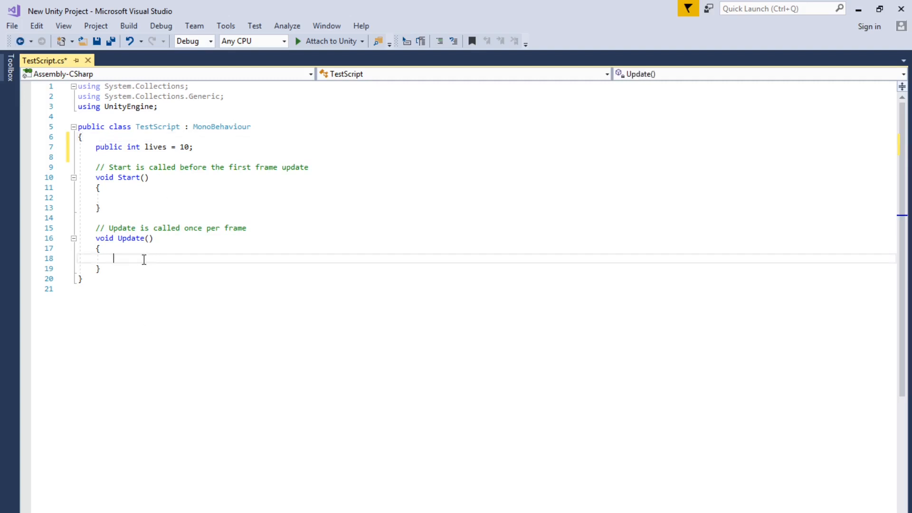
Add Debug.Log(lives); inside TestScript's Update method.
text(d)
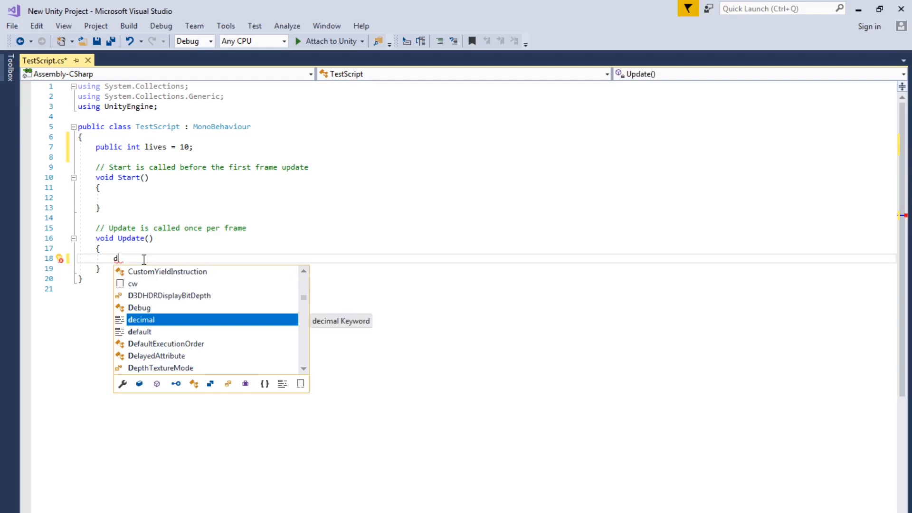
text(ebug.l)
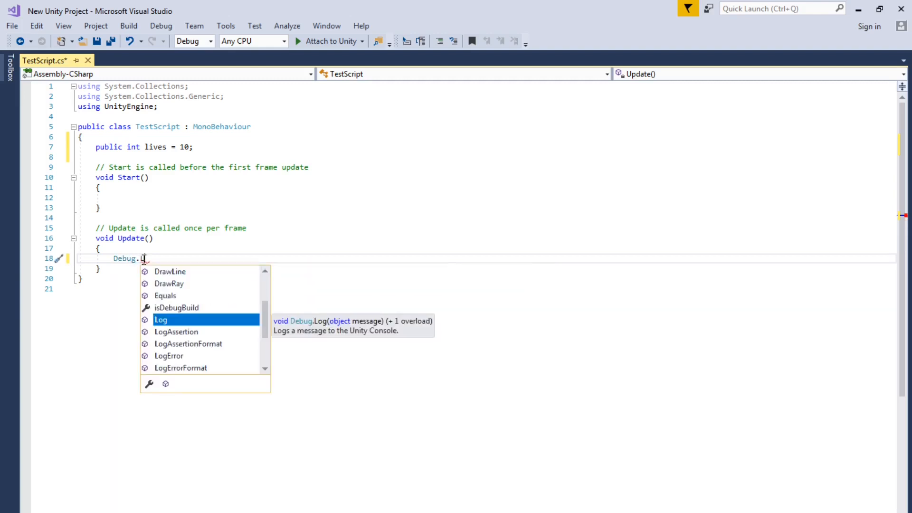
text(Log)
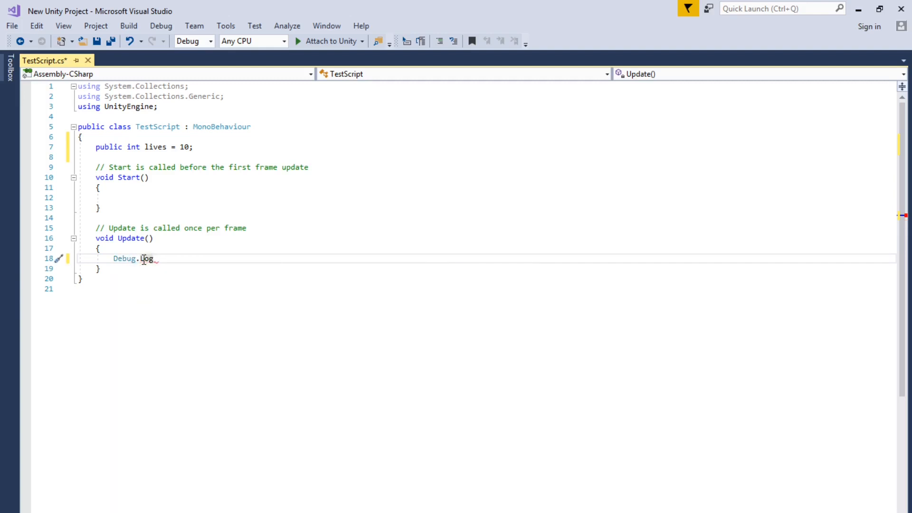
text(())
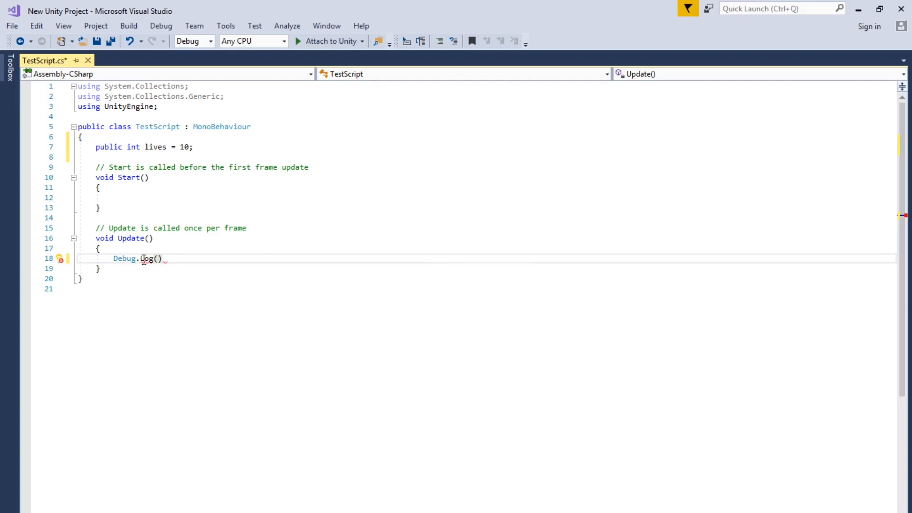
text(;)
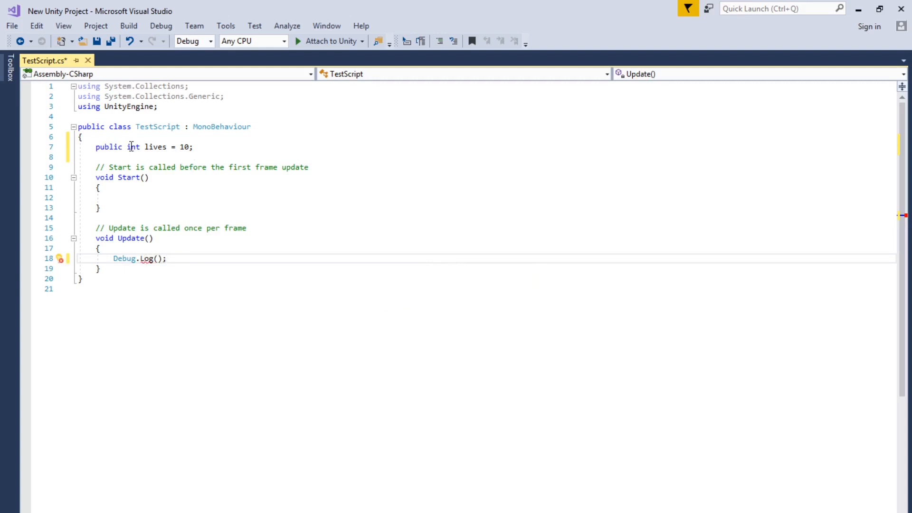
right_click(155, 147)
text(lives)
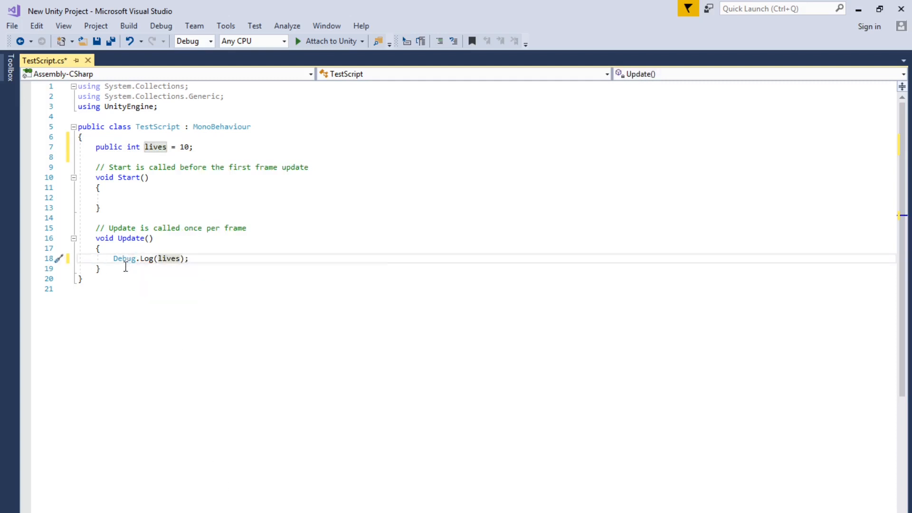
mouse_move(306, 302)
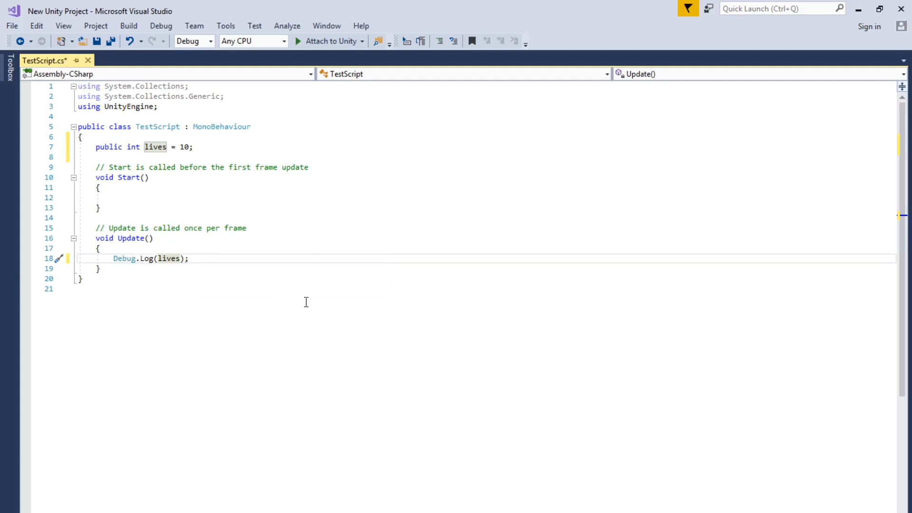
mouse_move(165, 151)
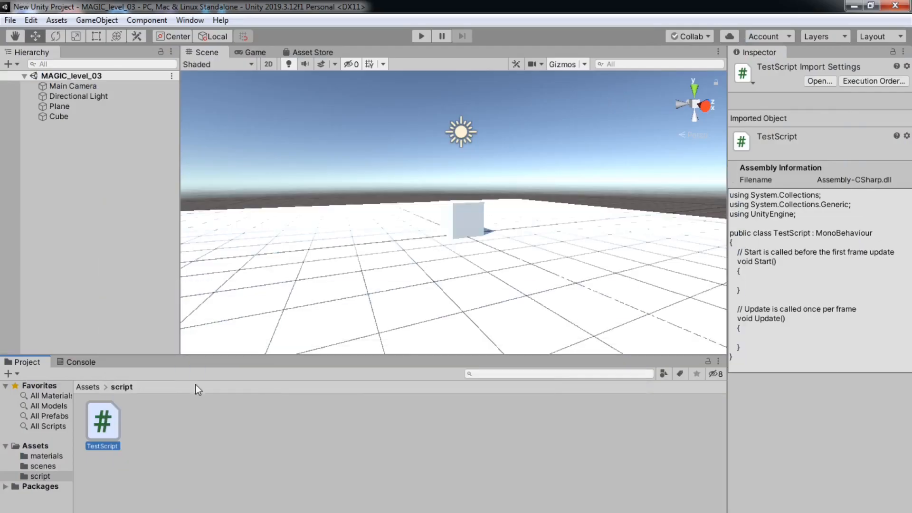
Show the Console, play and stop the scene, then return to the Project panel.
click(80, 361)
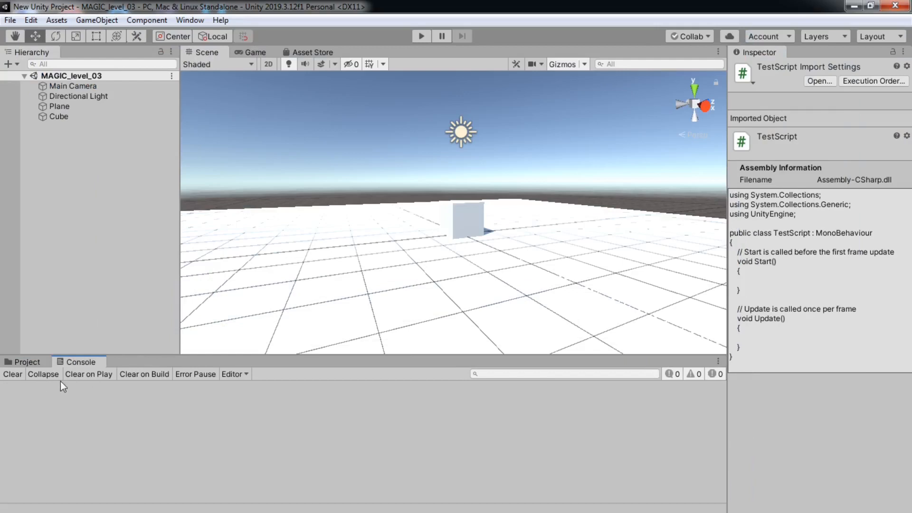
mouse_move(119, 161)
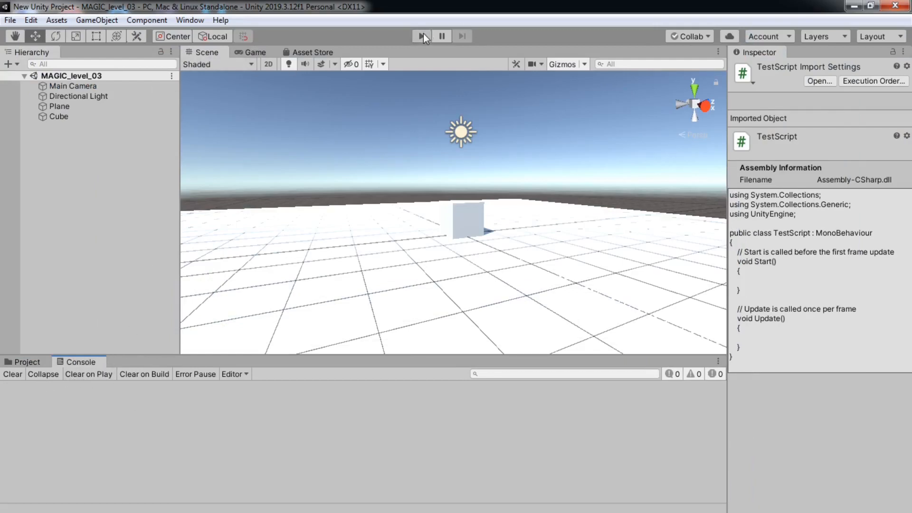
click(422, 36)
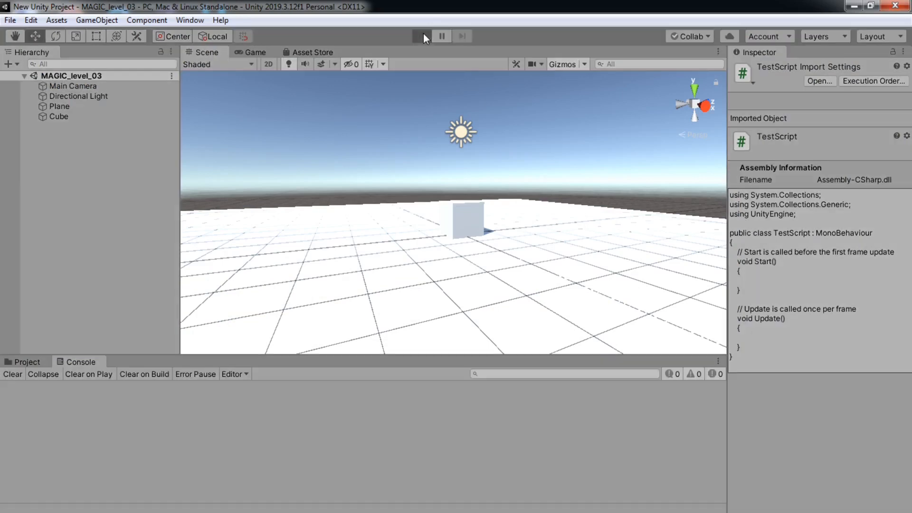
click(420, 36)
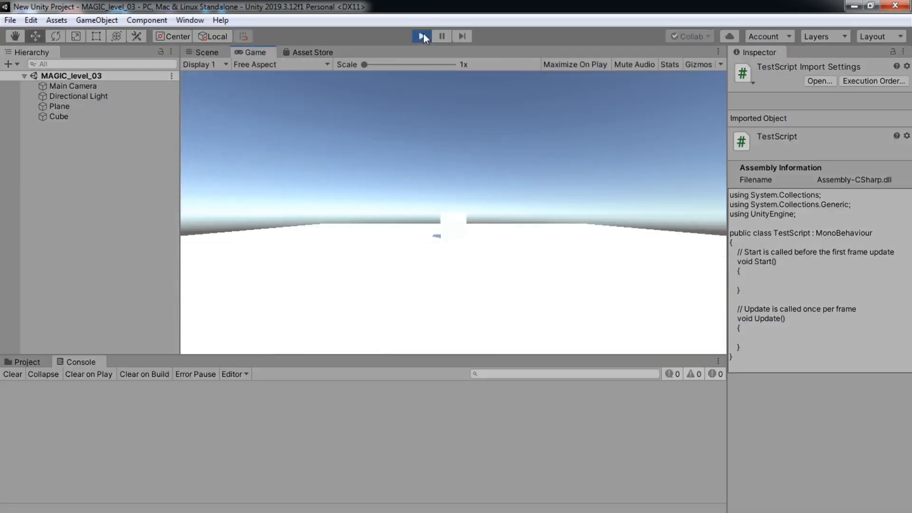
click(420, 36)
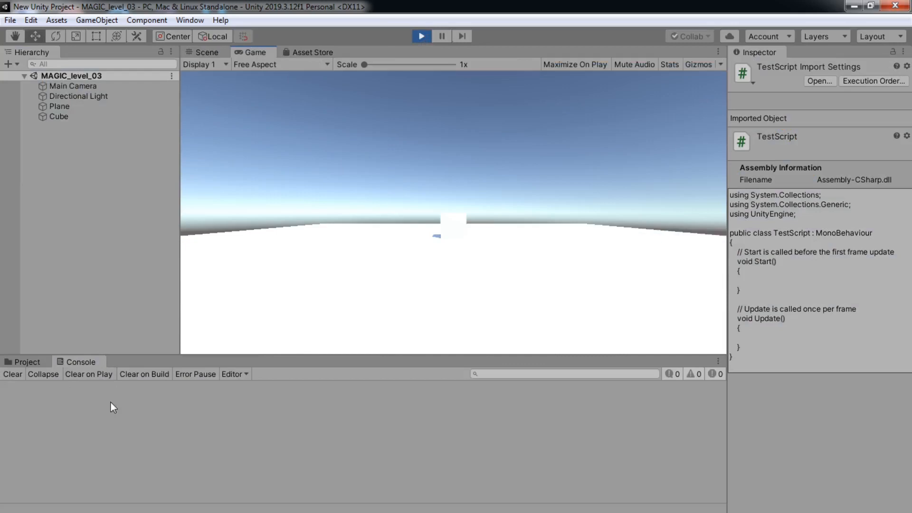
mouse_move(388, 40)
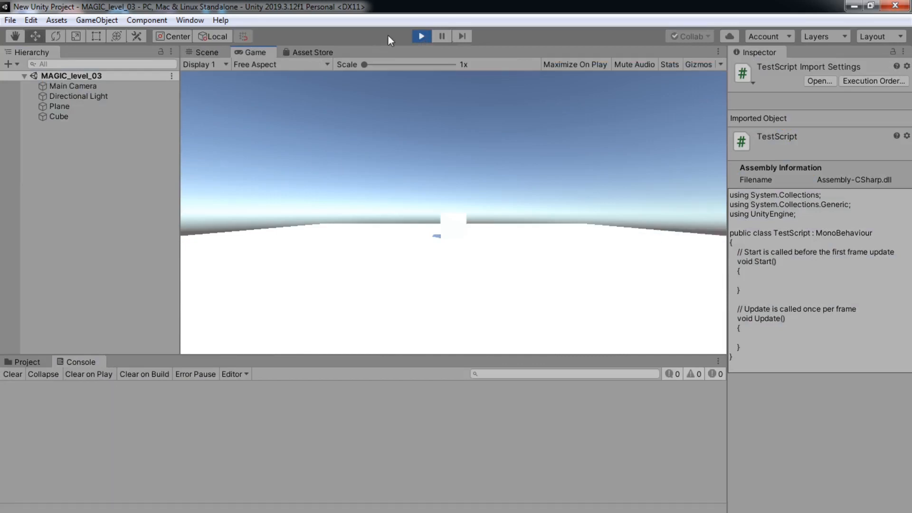
click(205, 52)
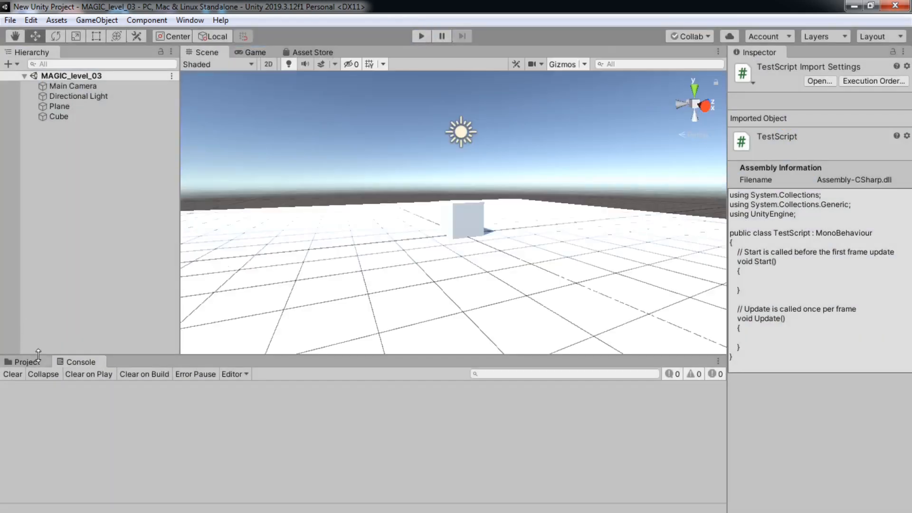
click(26, 360)
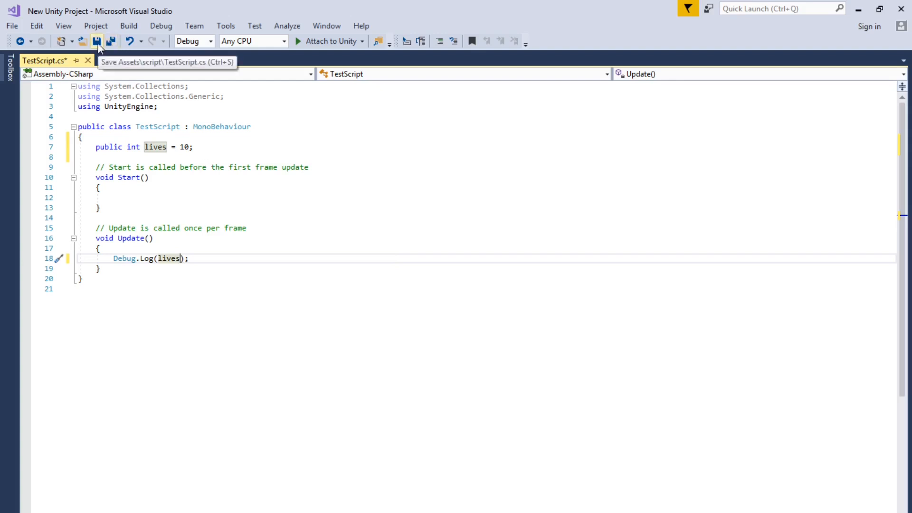
Save TestScript.cs from the Visual Studio toolbar.
click(96, 42)
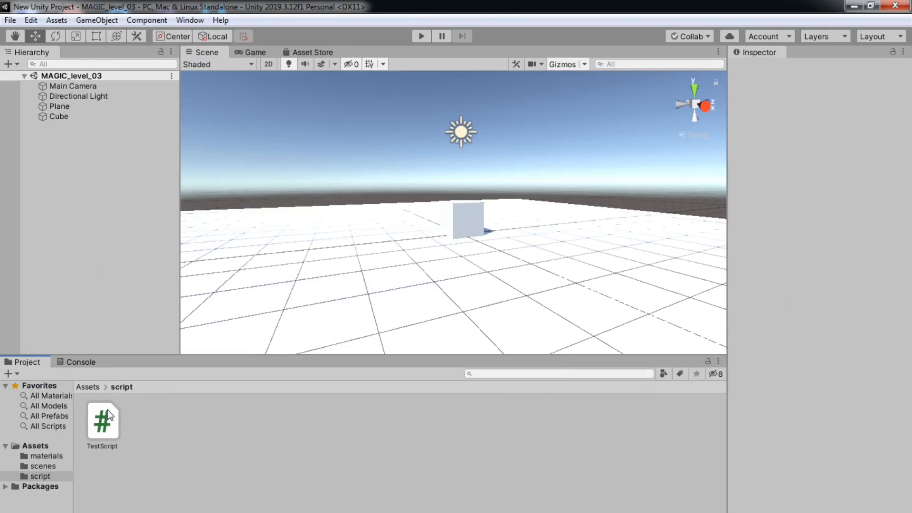
mouse_move(108, 419)
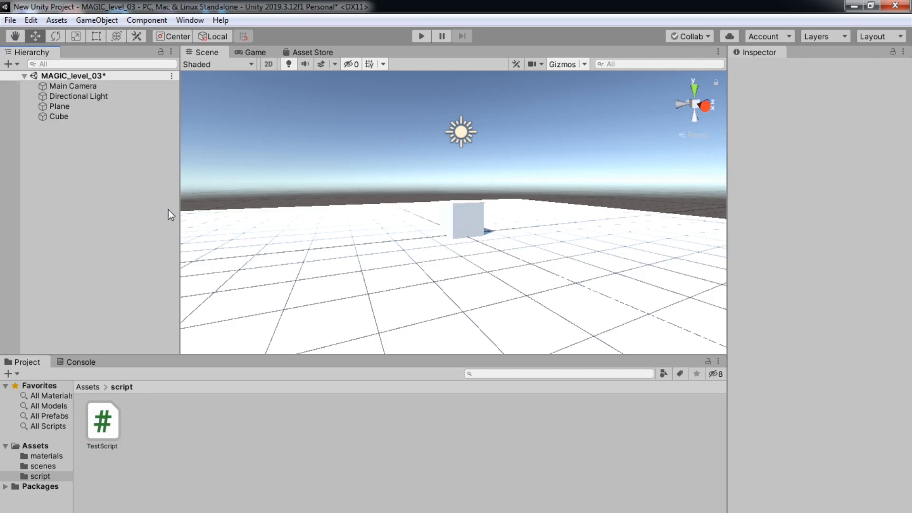
Select the Cube, browse its Add Component scripts, and open TestScript in Visual Studio.
click(57, 116)
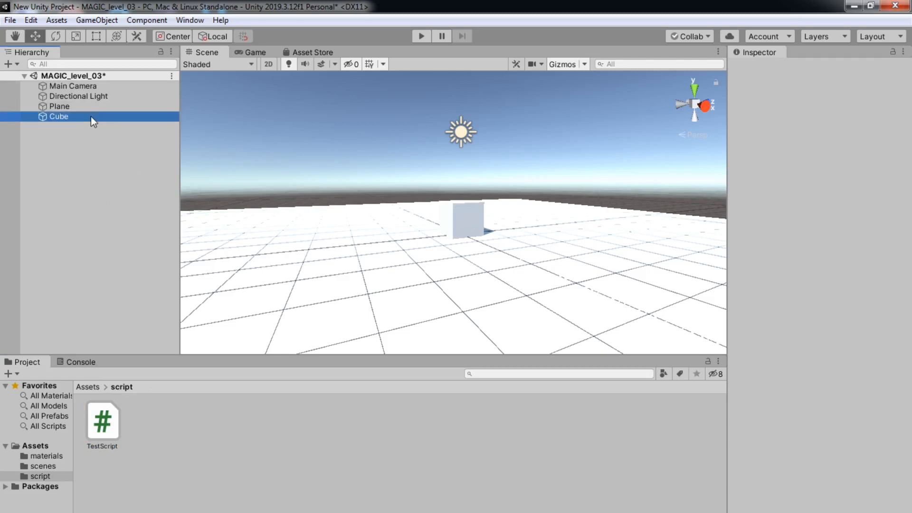
click(58, 116)
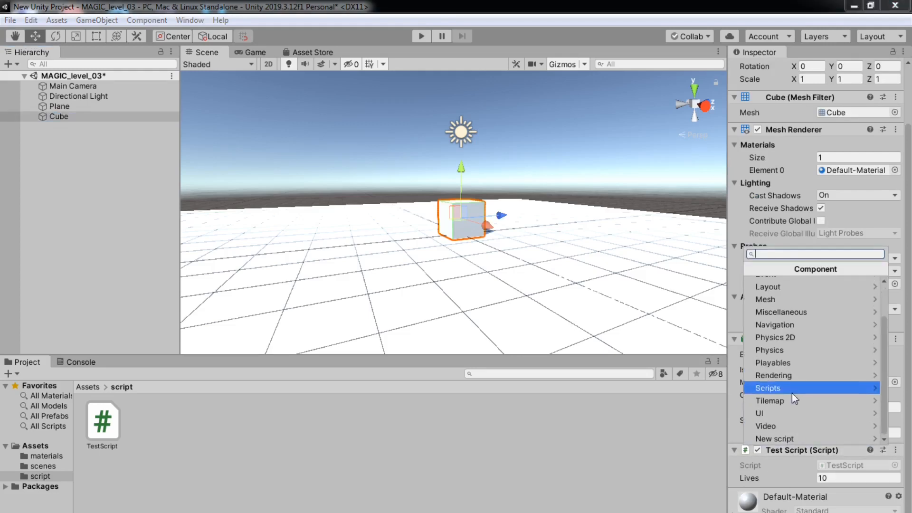
click(767, 387)
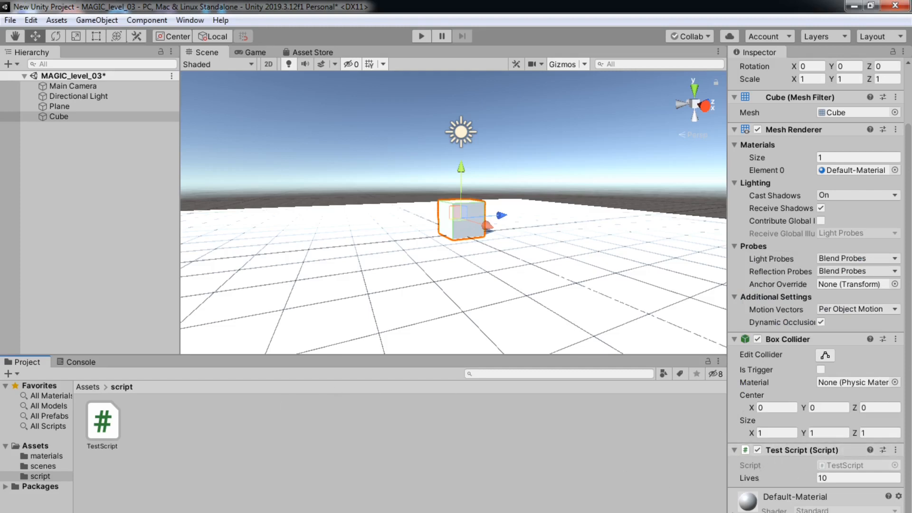
double_click(103, 420)
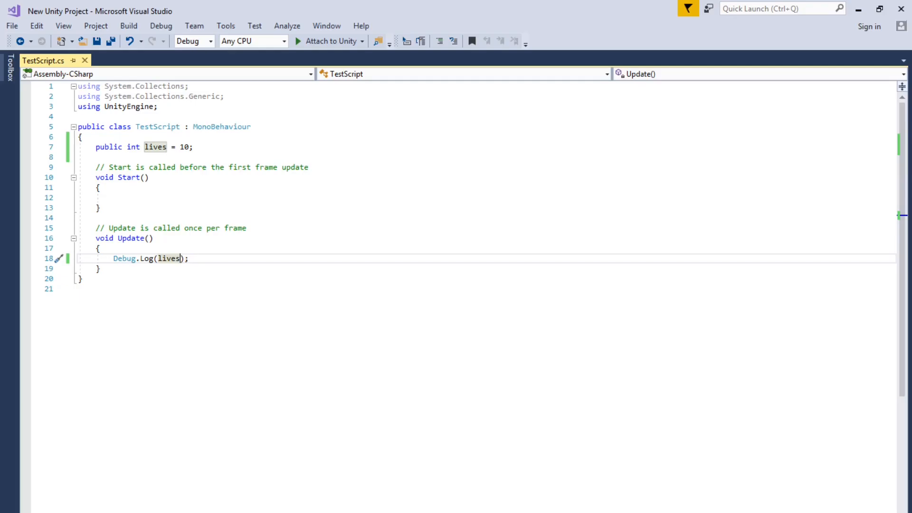
mouse_move(116, 140)
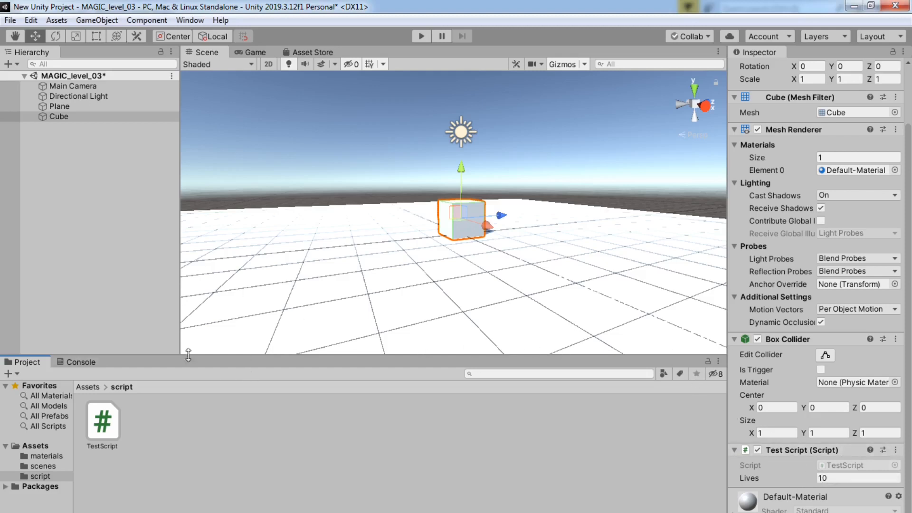
Run the scene with the Console showing, see lives logged as 10, stop, and clear.
click(79, 361)
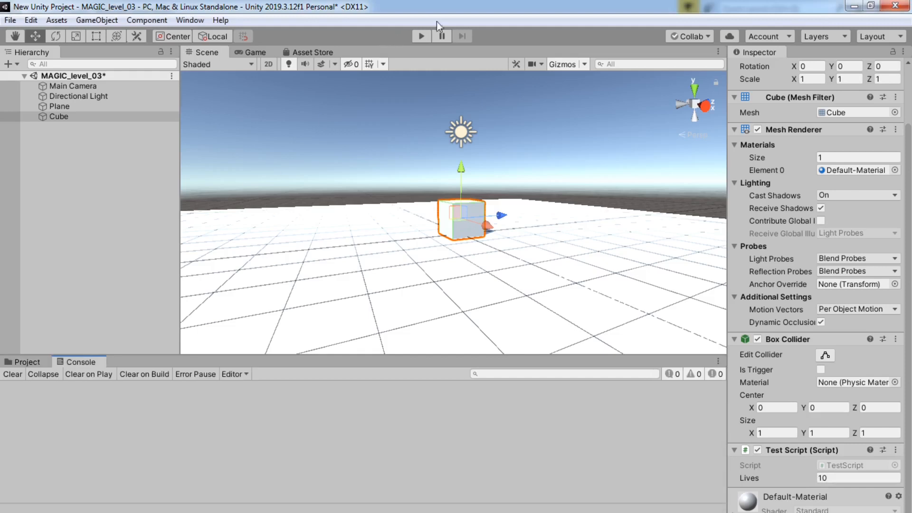
click(420, 36)
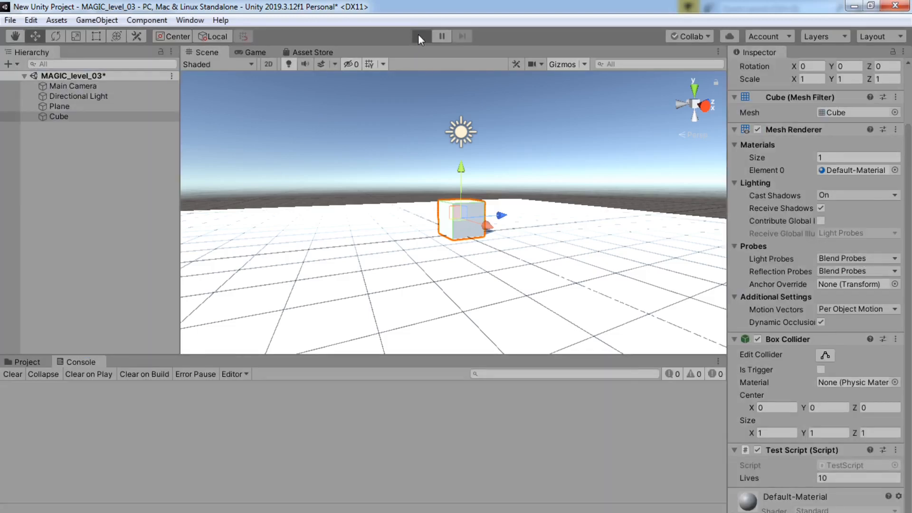
click(420, 36)
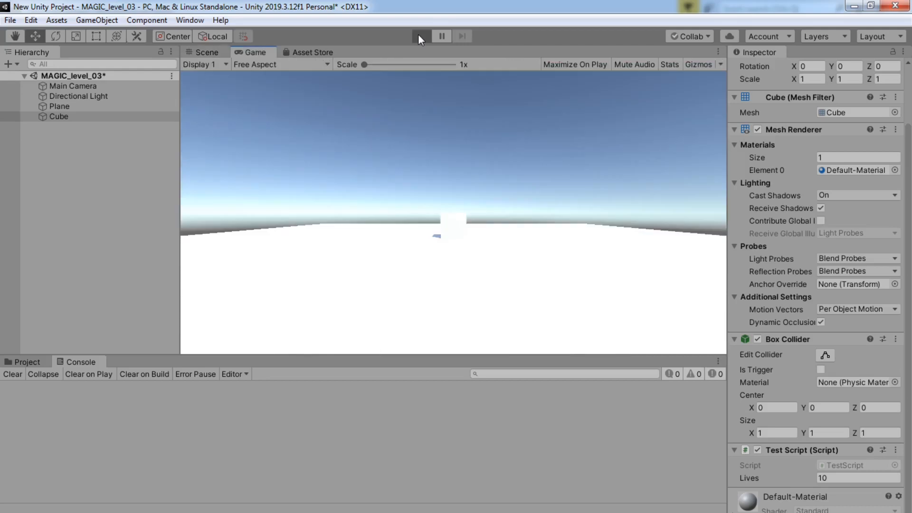
click(420, 36)
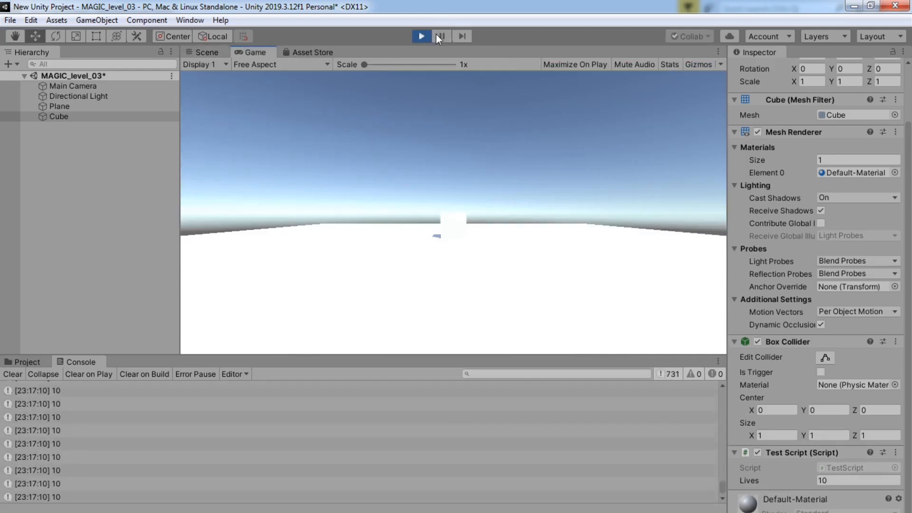
click(420, 36)
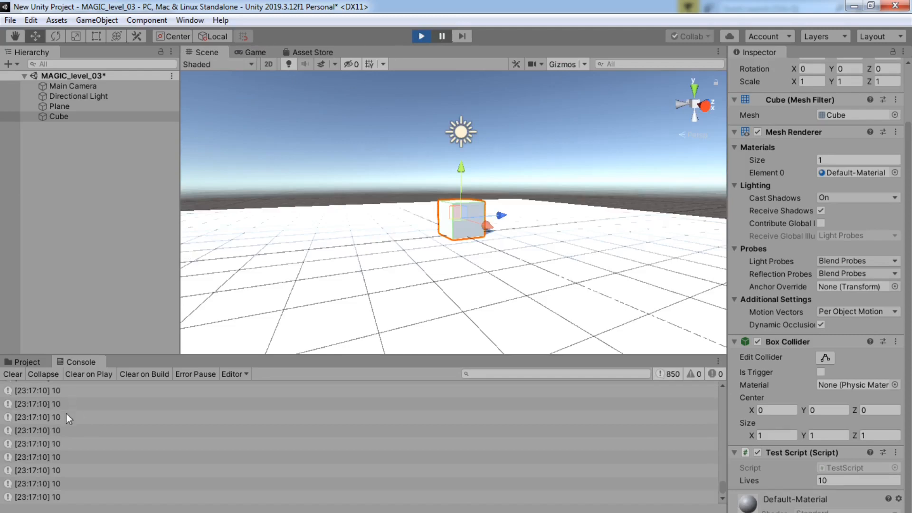
mouse_move(67, 380)
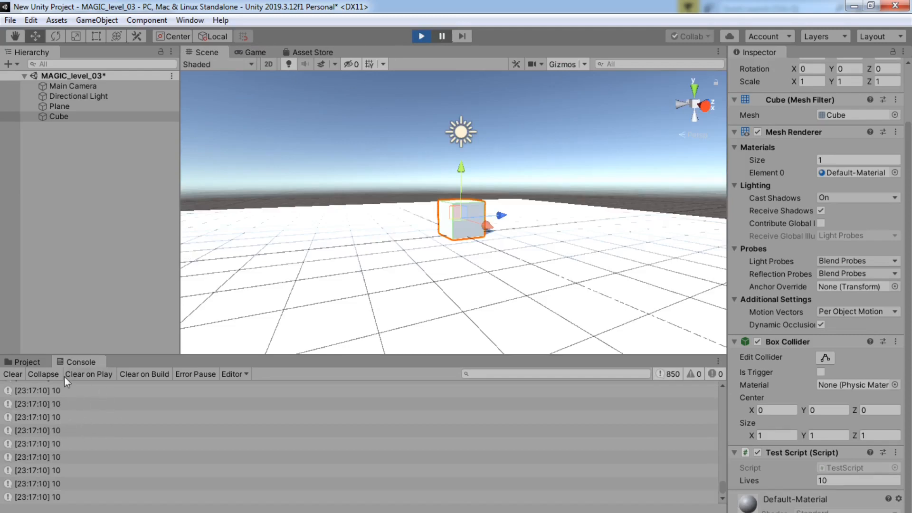
mouse_move(58, 427)
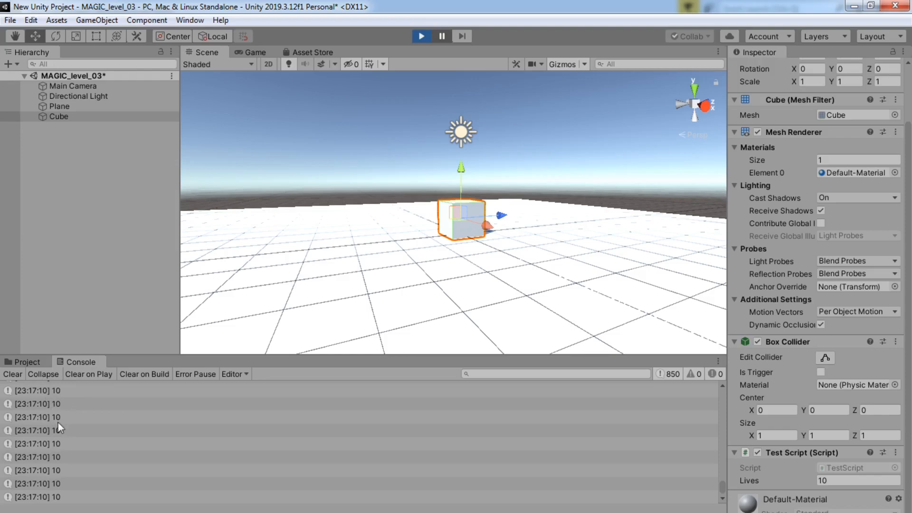
mouse_move(96, 441)
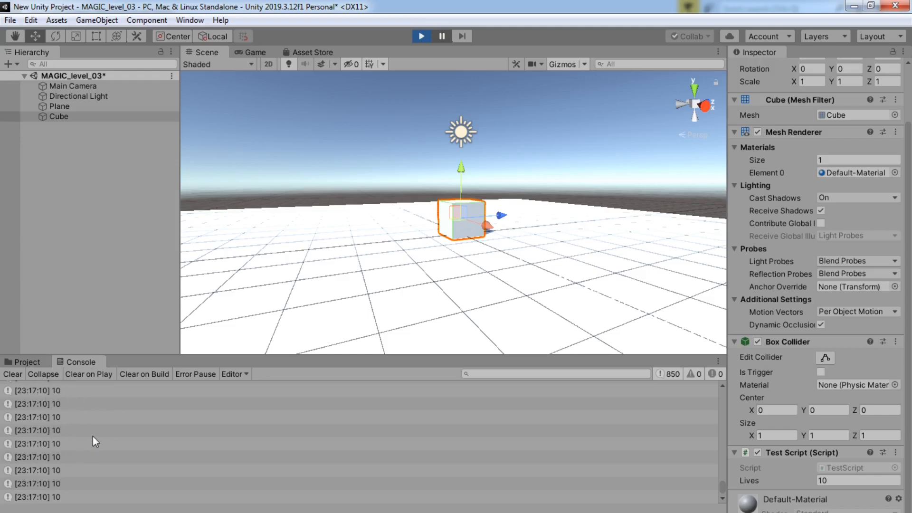
mouse_move(120, 177)
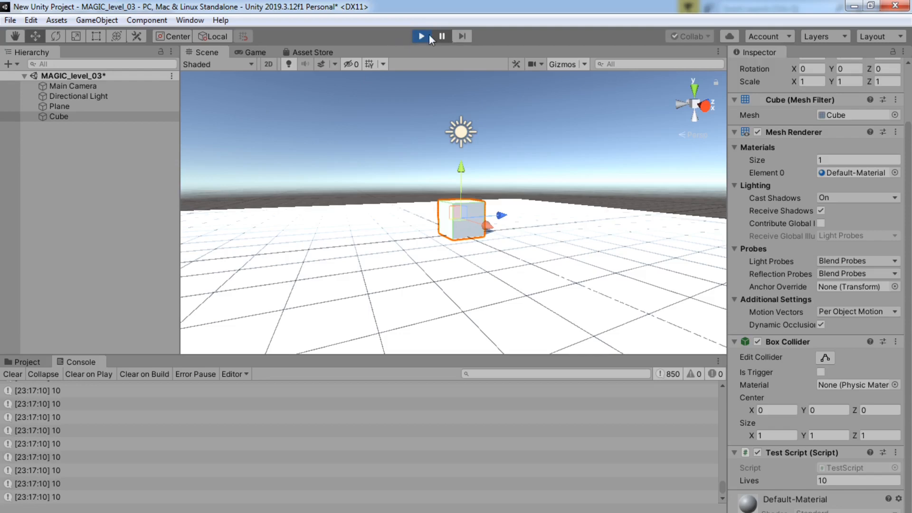
click(419, 36)
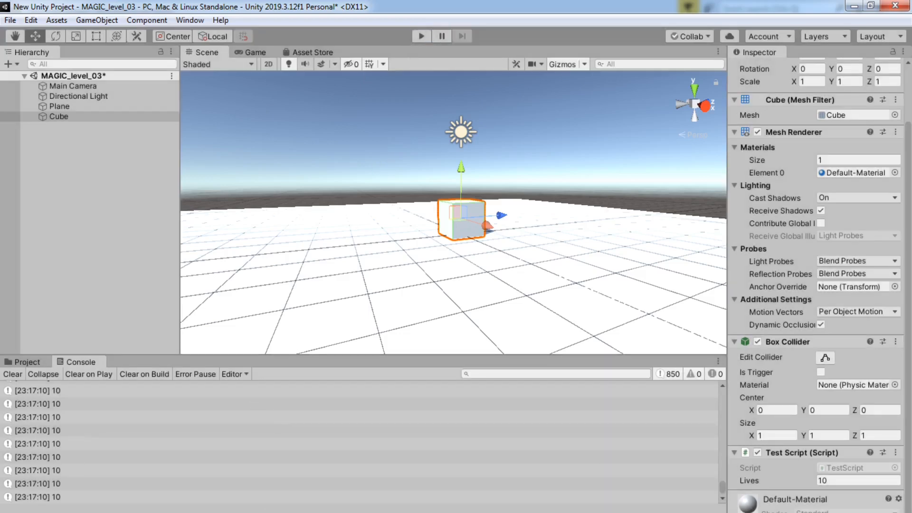
click(12, 374)
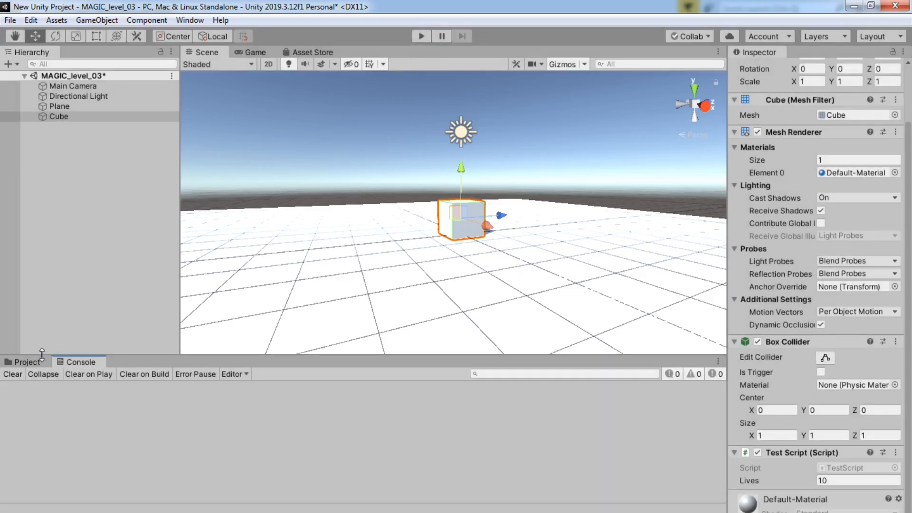
click(26, 361)
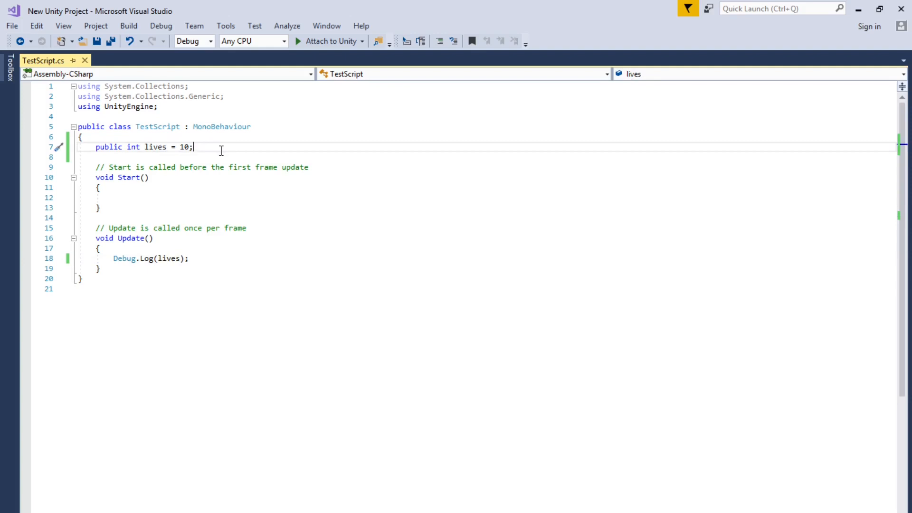
Add 'float speed = 100.0f;' below the lives field and save TestScript.
key(Enter)
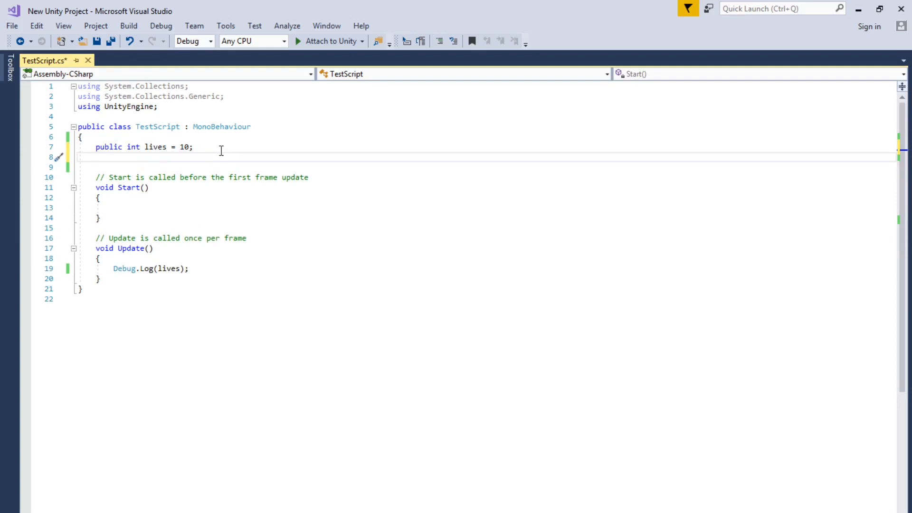
text(D)
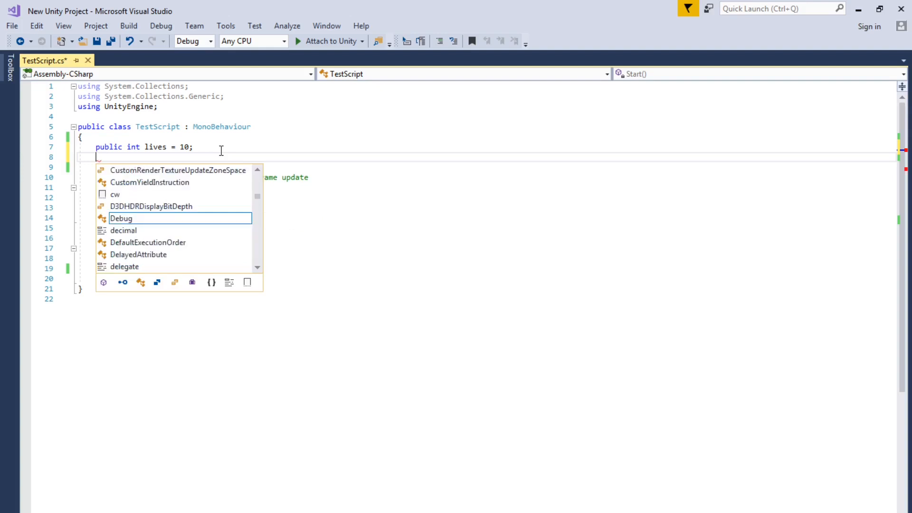
text(float)
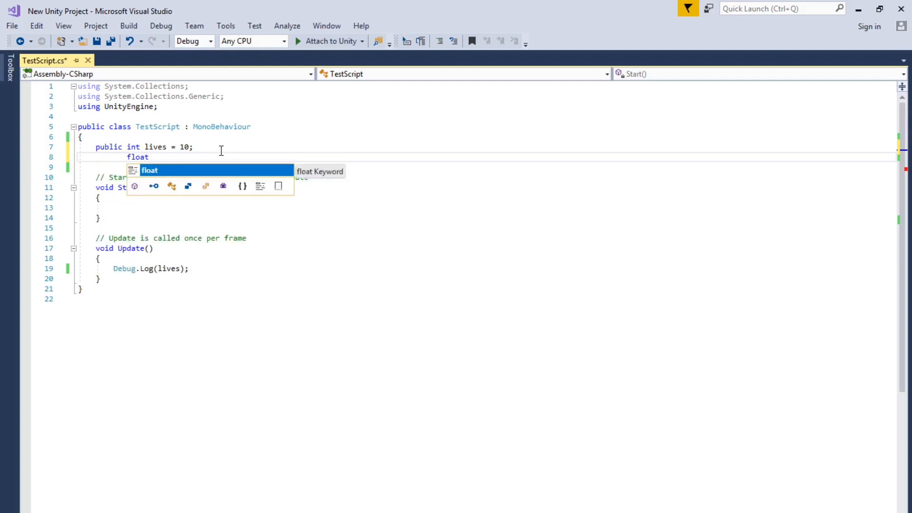
text(sp)
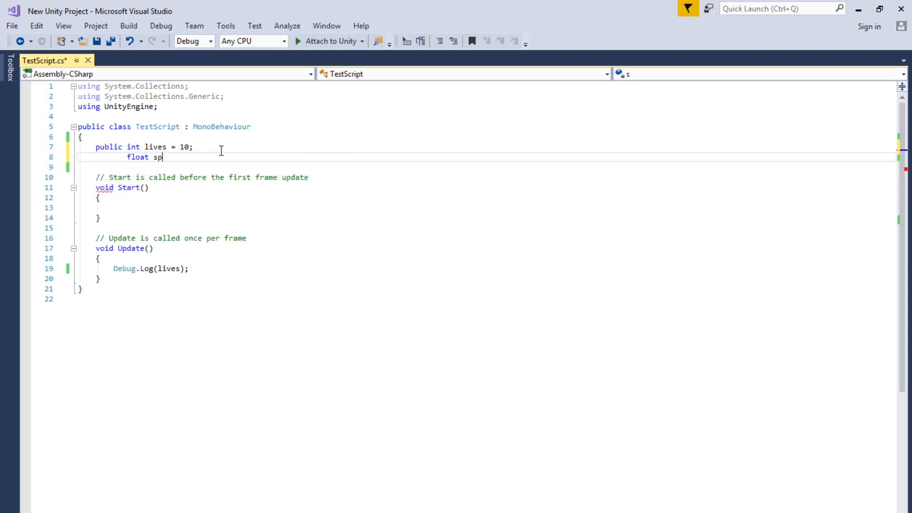
text(eed = 100.0f;)
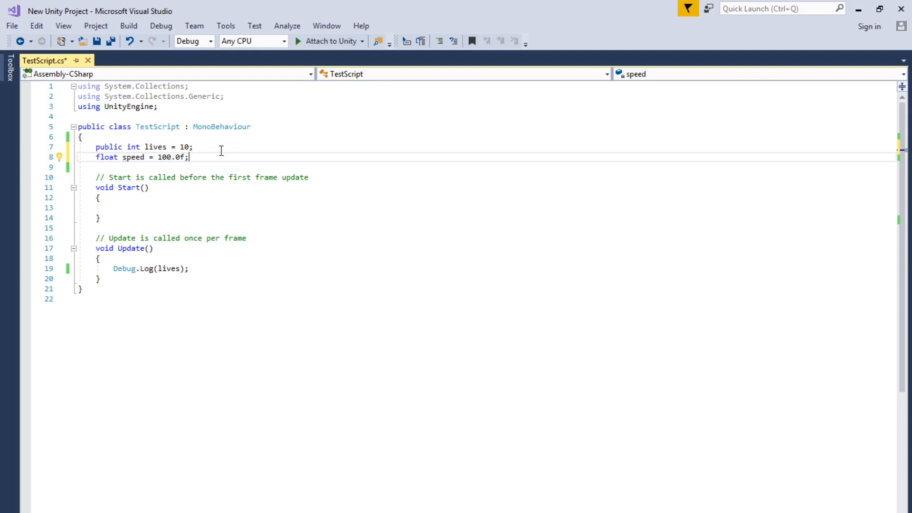
mouse_move(96, 41)
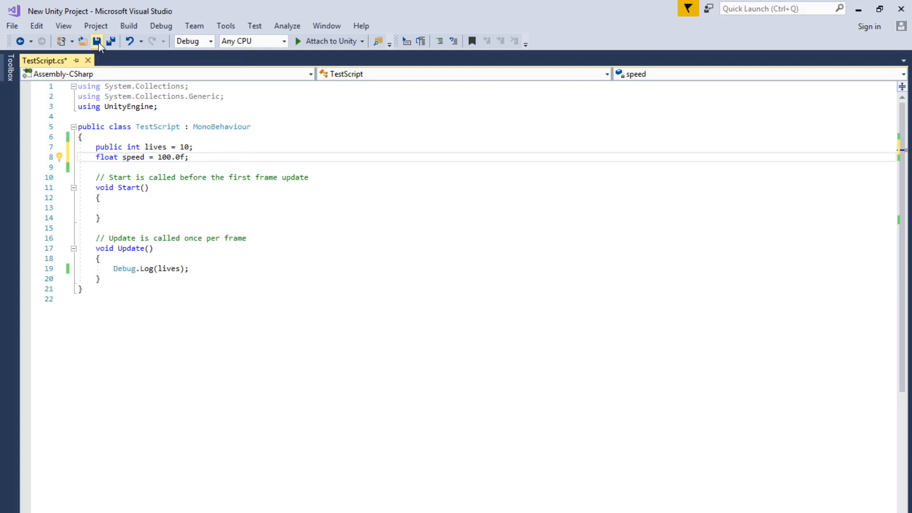
click(98, 42)
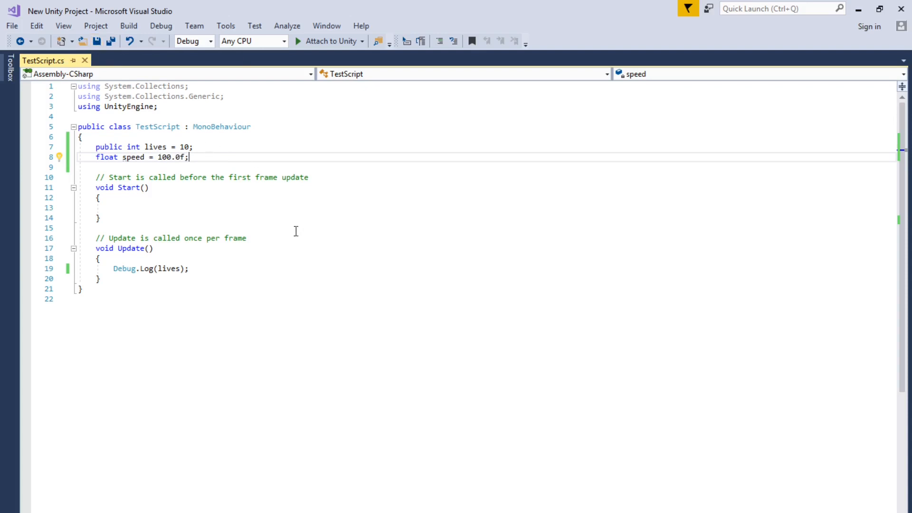
mouse_move(857, 10)
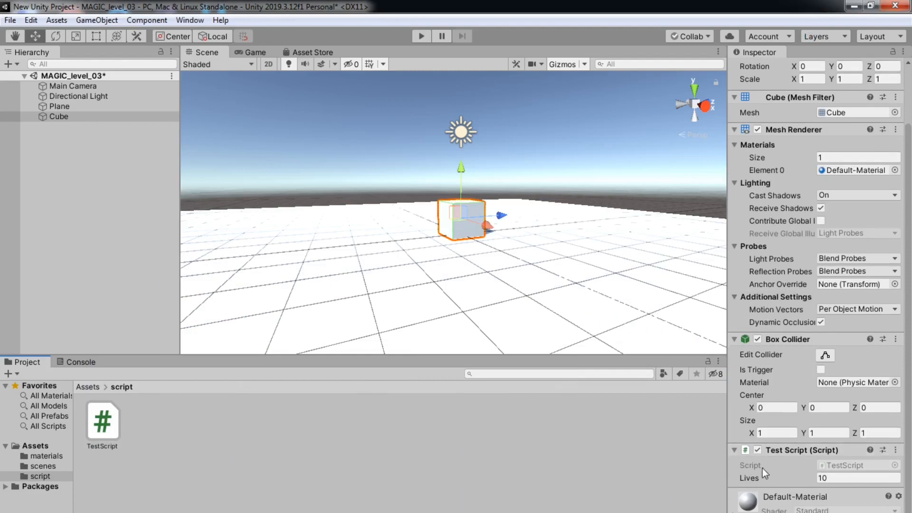
mouse_move(751, 490)
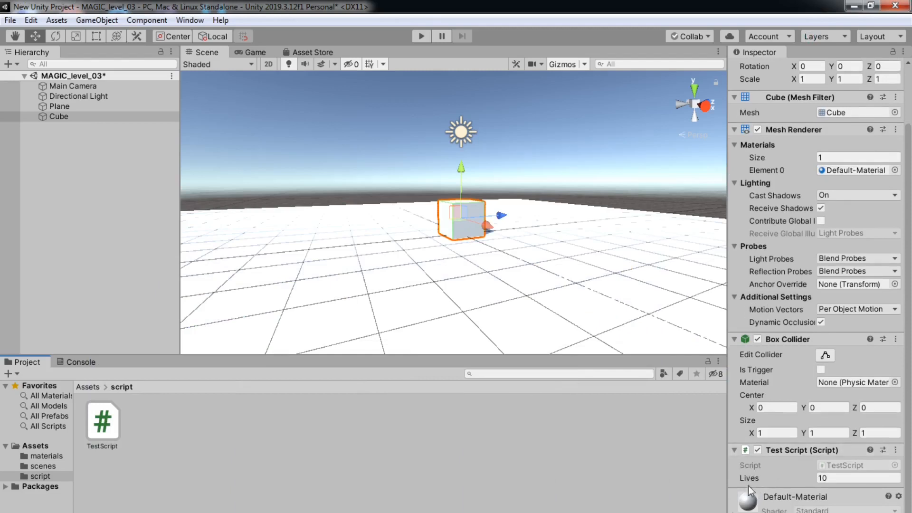
mouse_move(227, 380)
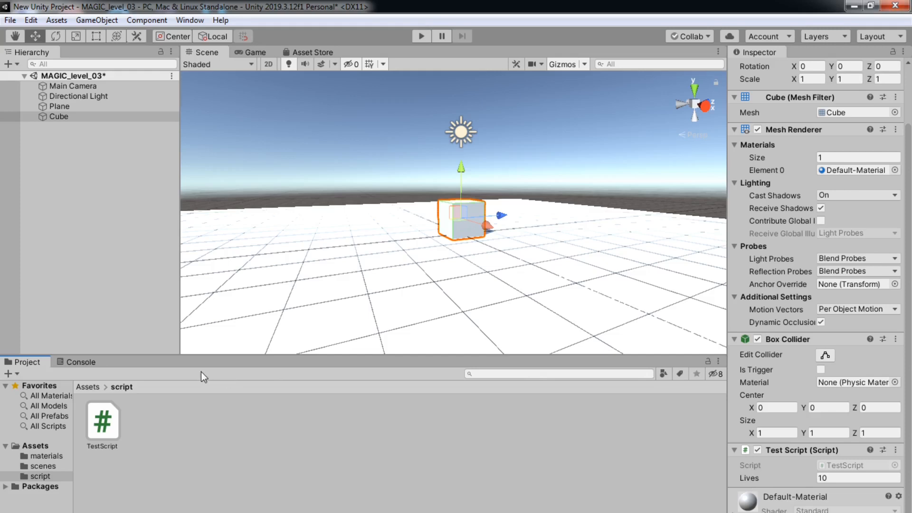
Check in Unity that the Cube's Test Script lists only Lives 10, no speed.
click(419, 36)
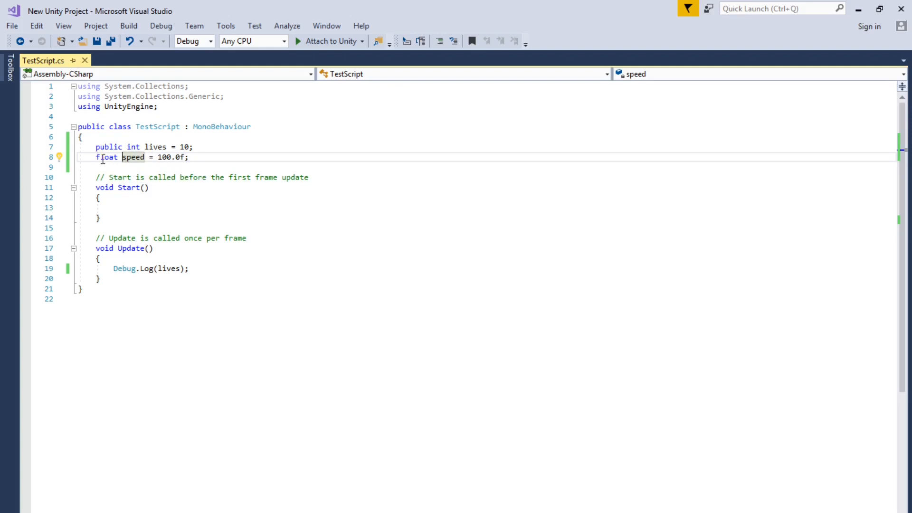
mouse_move(106, 157)
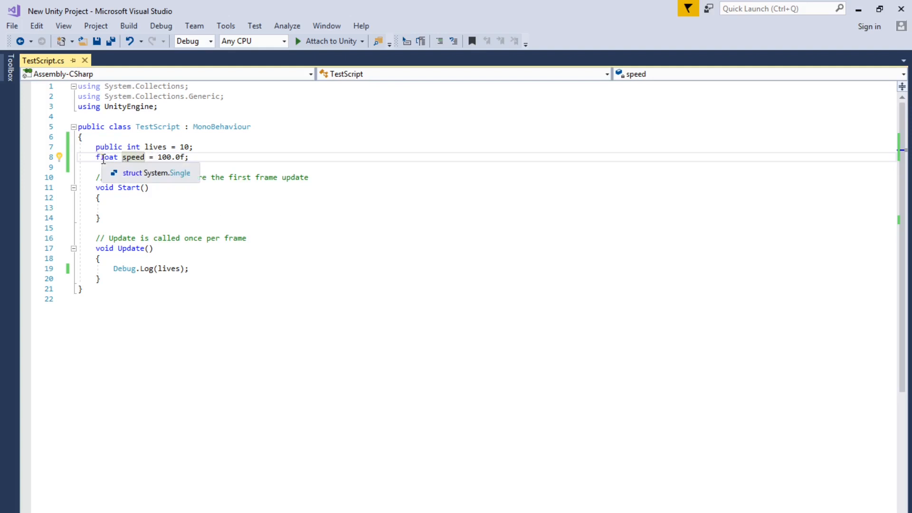
Insert 'public' before float on the speed field's line.
click(95, 157)
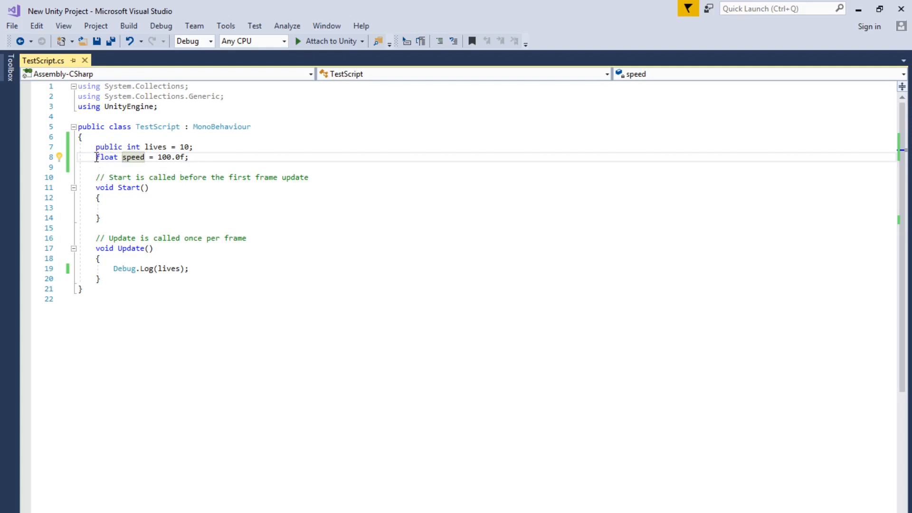
mouse_move(134, 157)
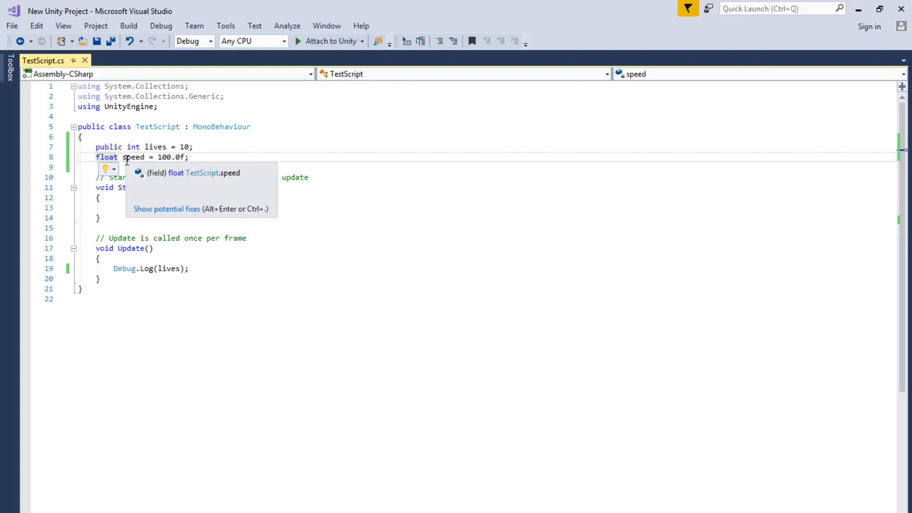
text(publ)
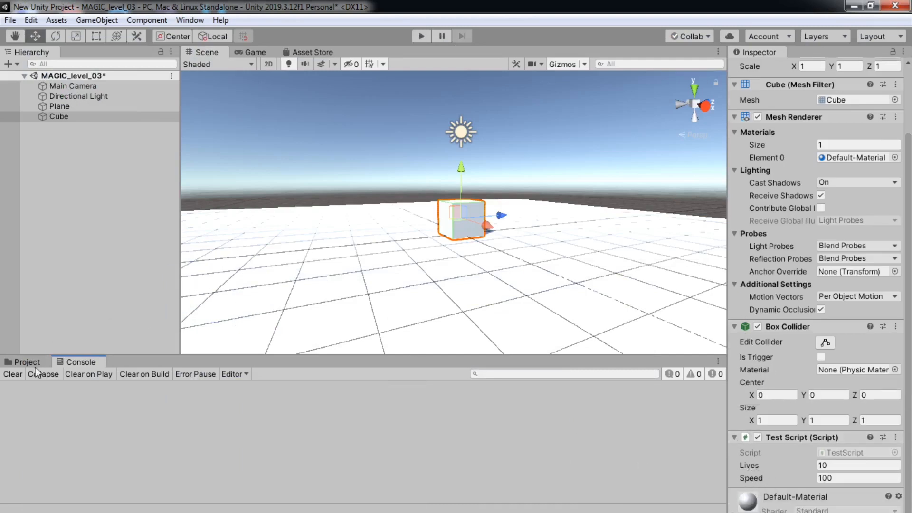
Play and stop the scene, confirming Speed 100 appears and lives logs 10.
click(420, 36)
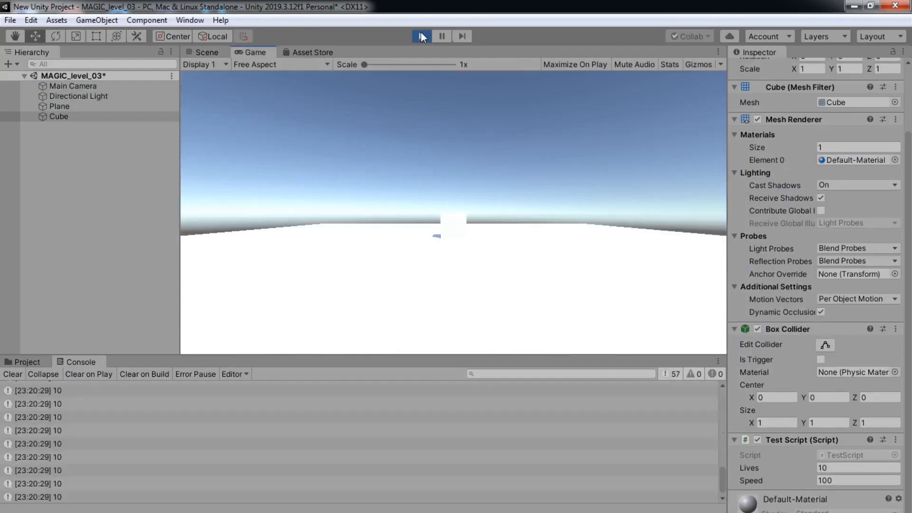
click(420, 36)
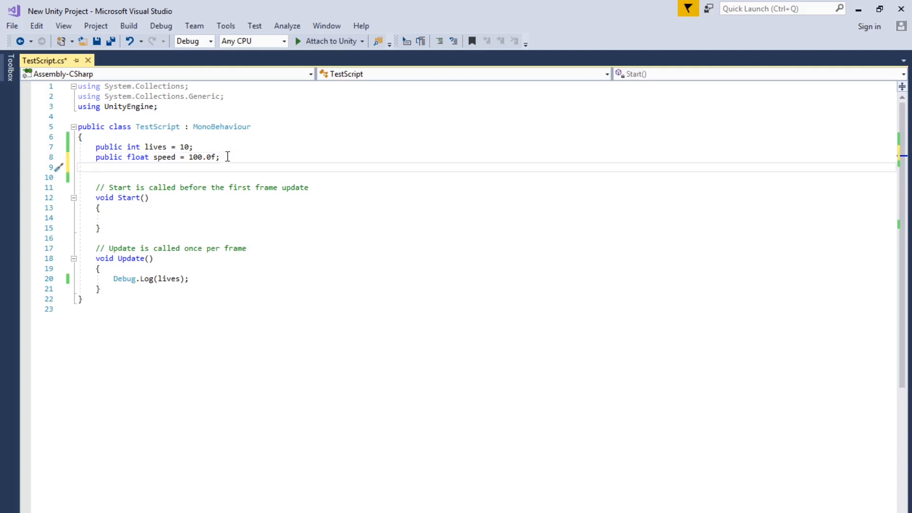
Type 'public bool isAlive = true;' on the line below the speed field.
text(public)
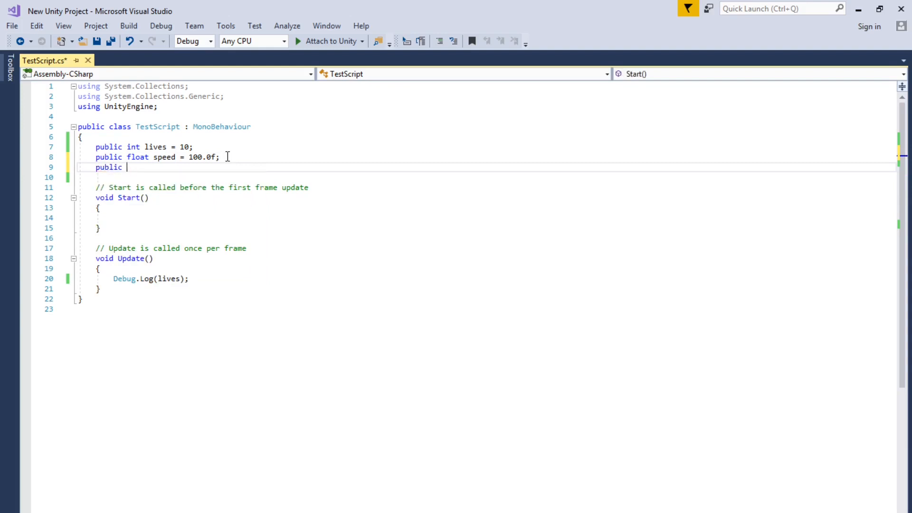
text(bool)
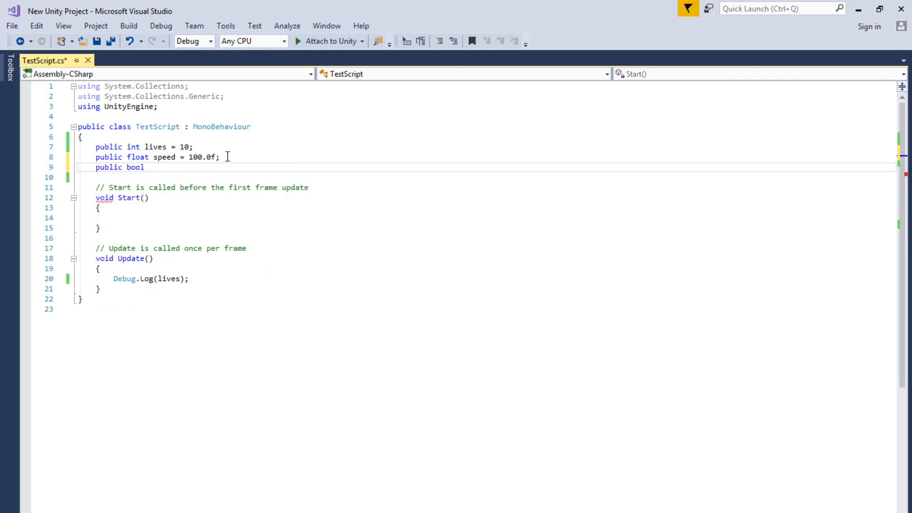
text(i)
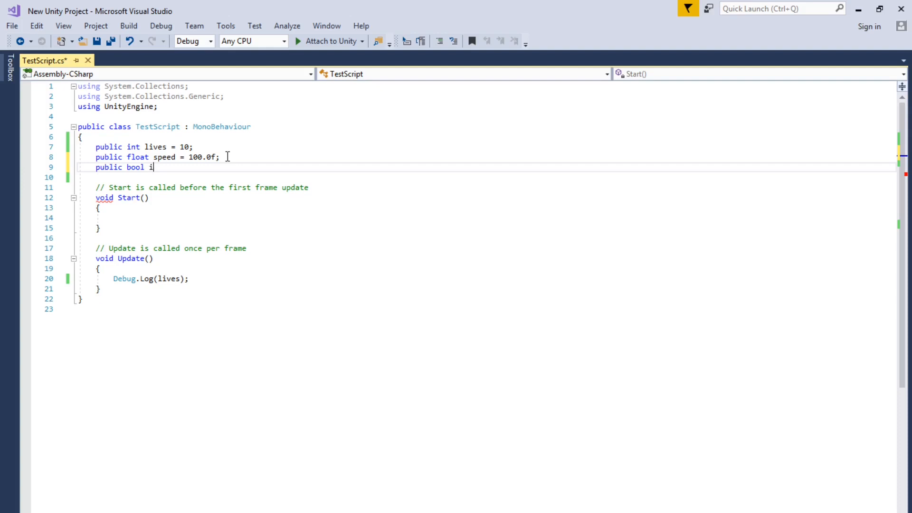
text(sAli)
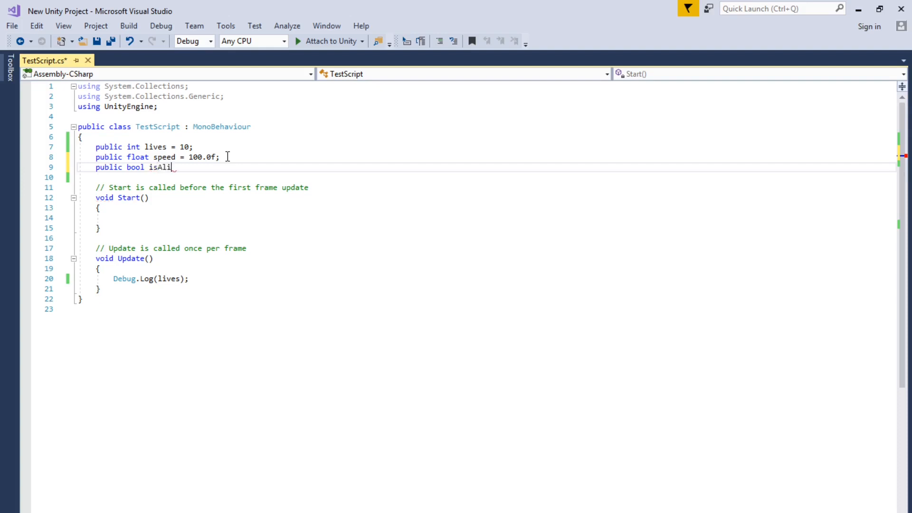
text(ve)
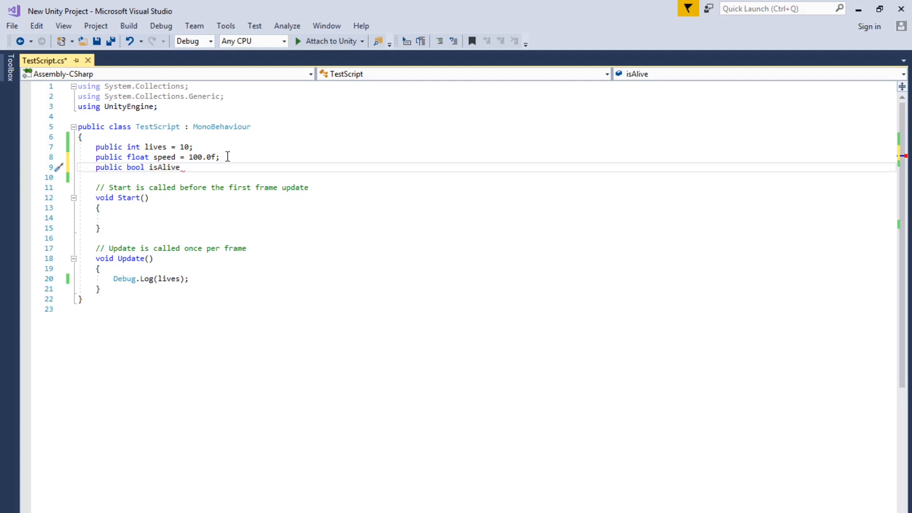
text(=)
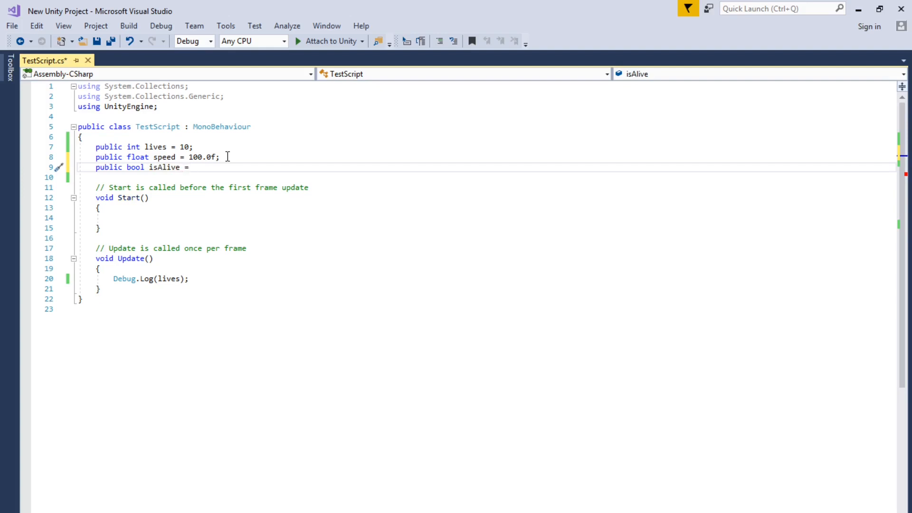
text(true;)
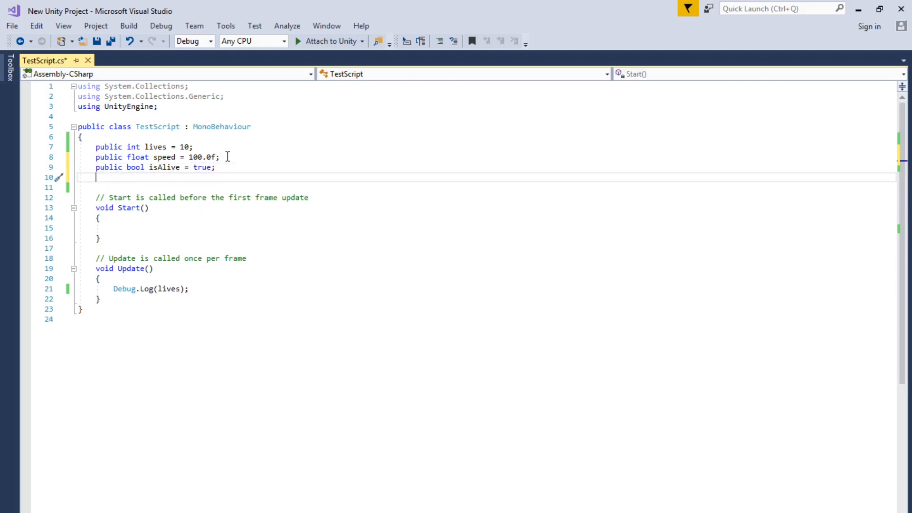
Type 'public char playAgain = 'y';' below isAlive and start a new line.
text(ch)
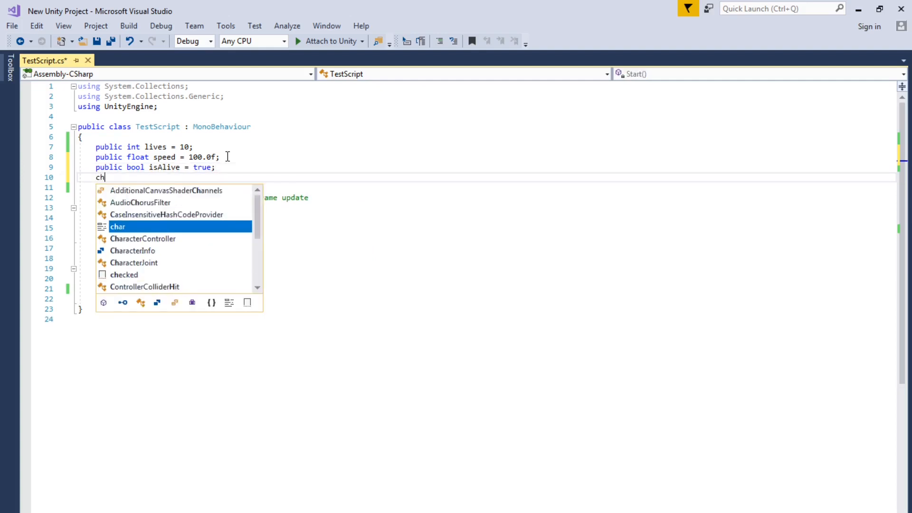
text(ara)
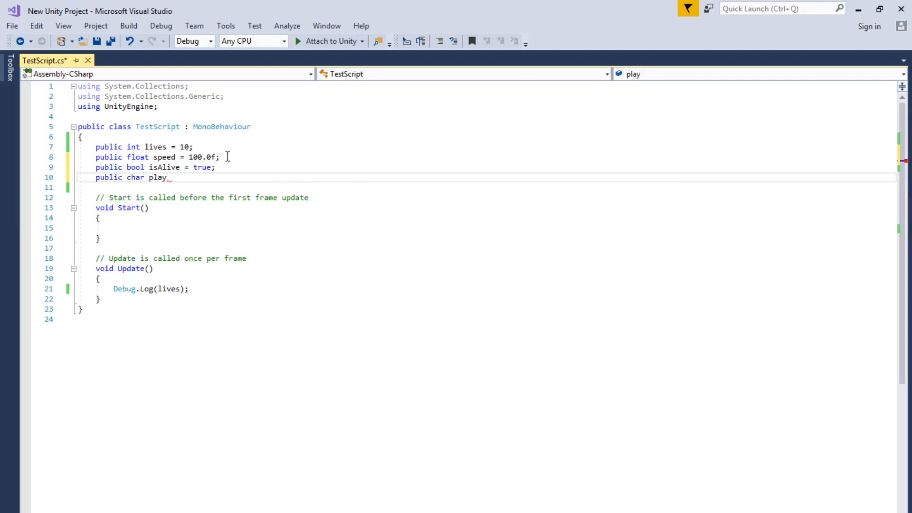
text(Again)
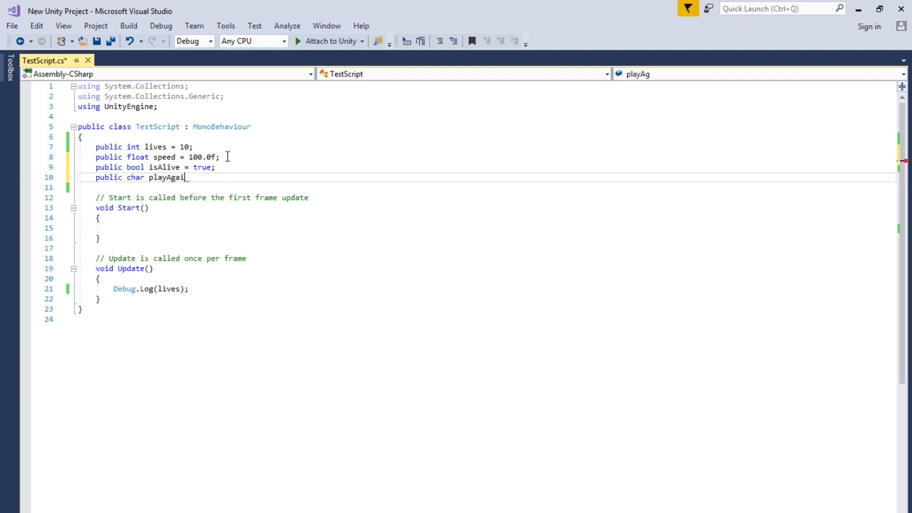
text(n =)
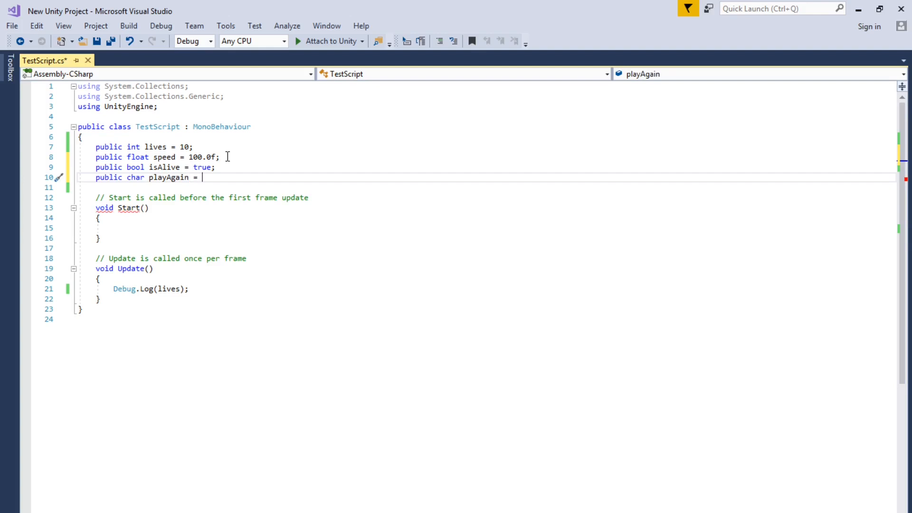
text('y')
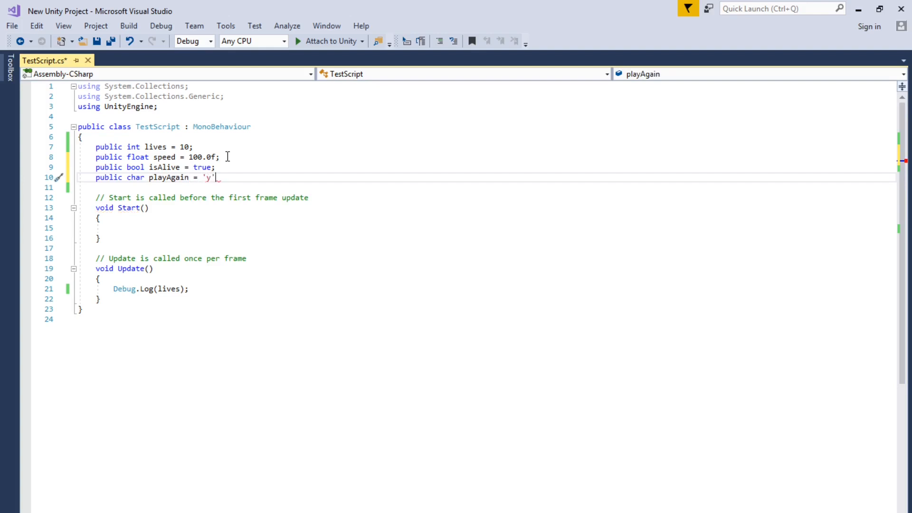
text(;)
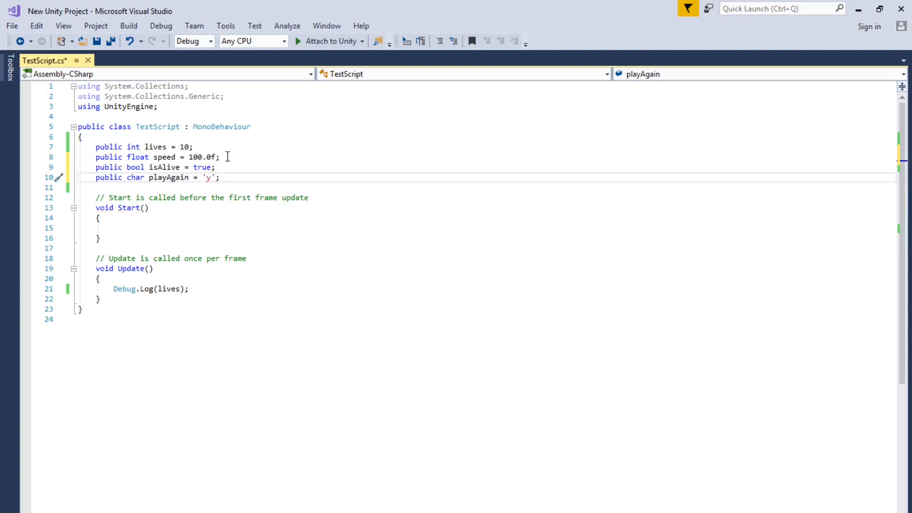
key(Enter)
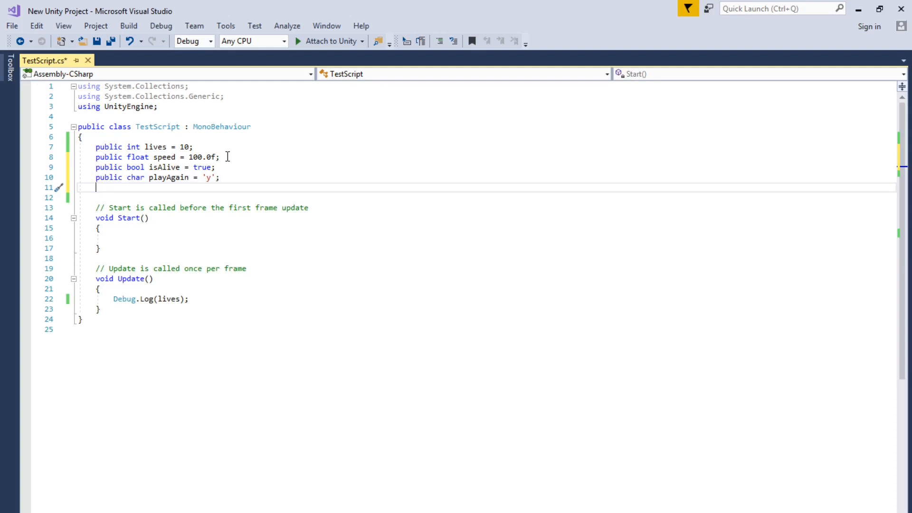
Type 'public string gameText = "GameOver";' below playAgain, then select the gameText name.
text(p)
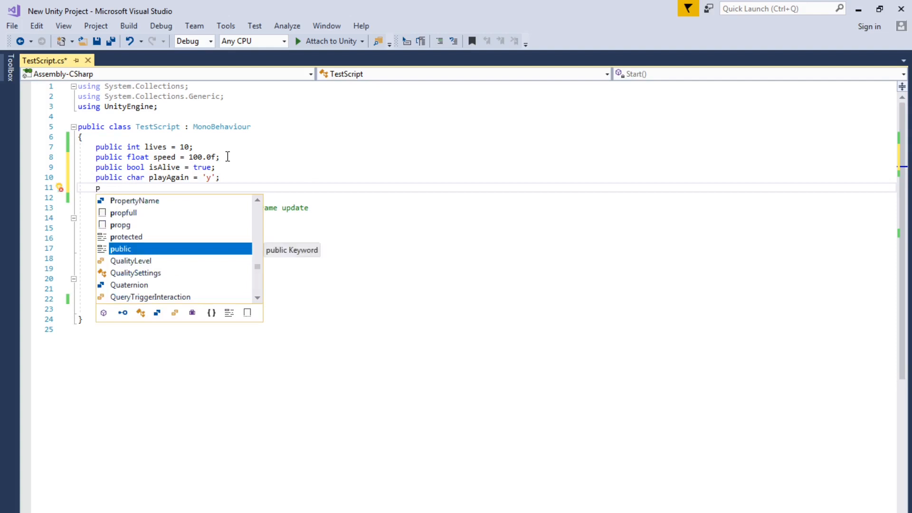
text(ublic)
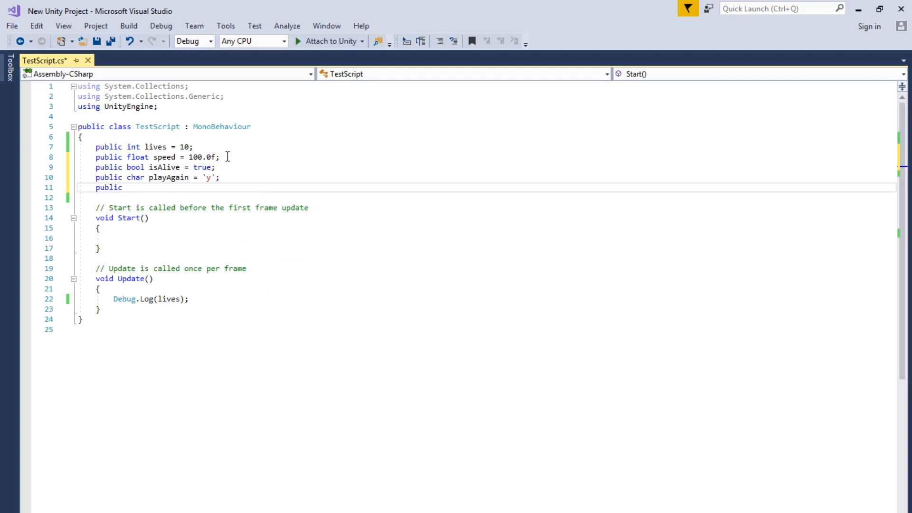
text(s)
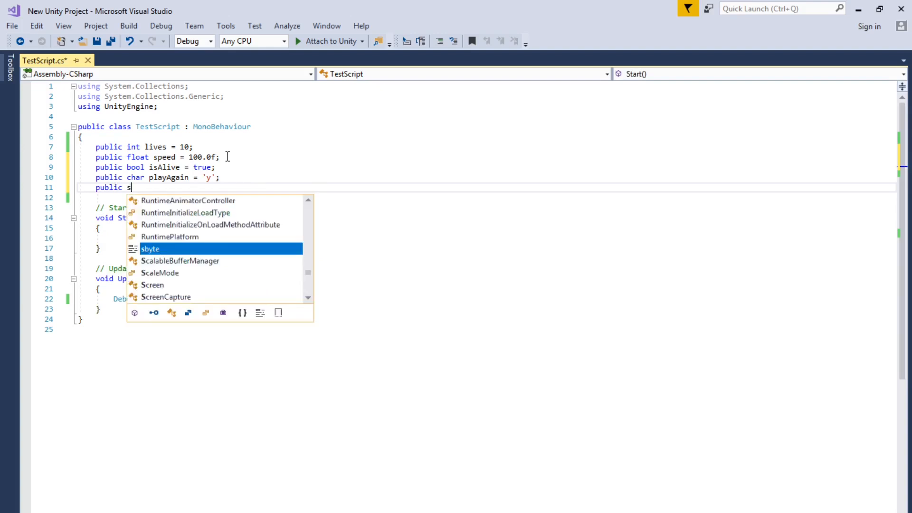
text(t)
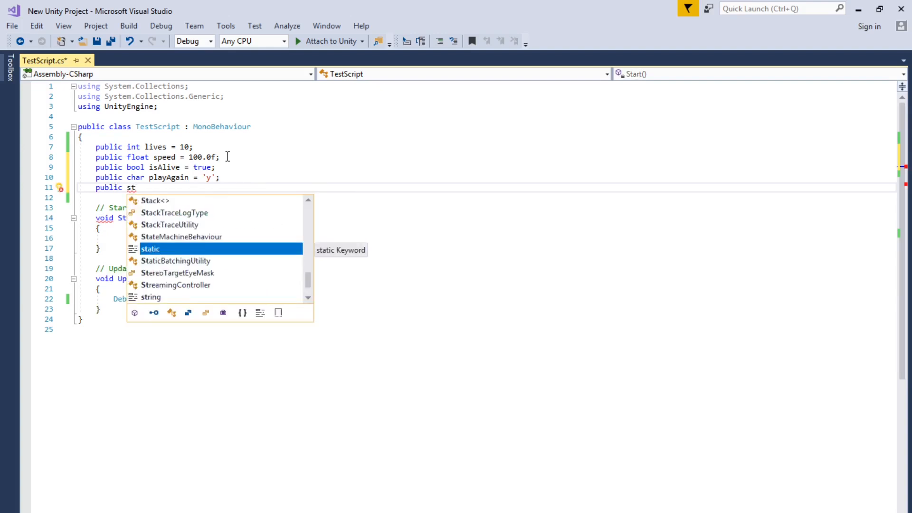
text(t)
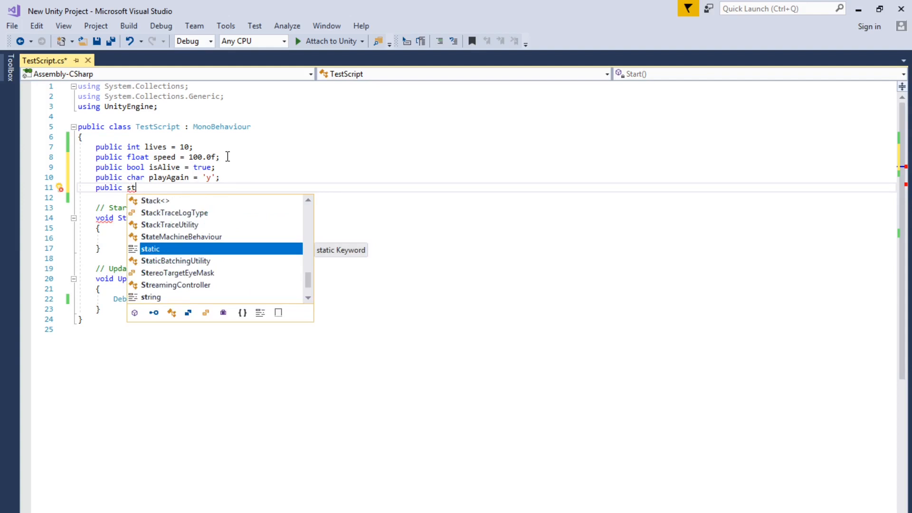
text(rin)
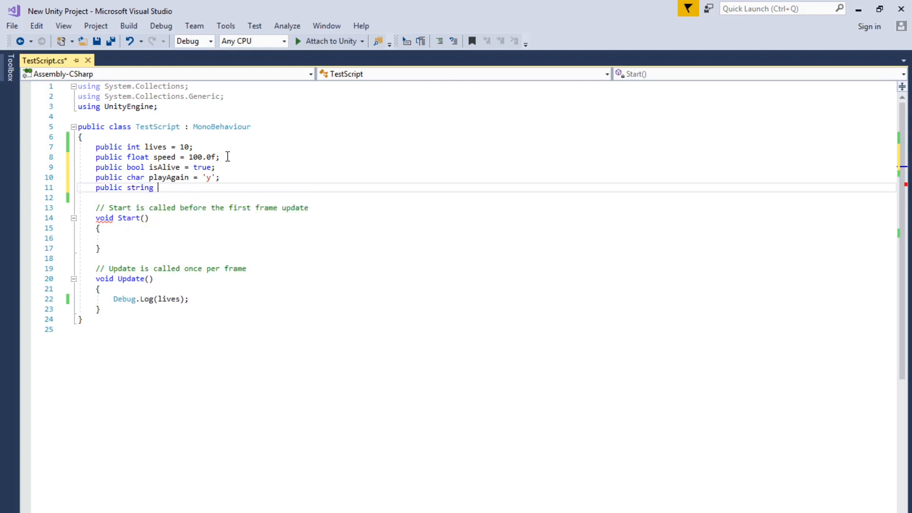
text(game)
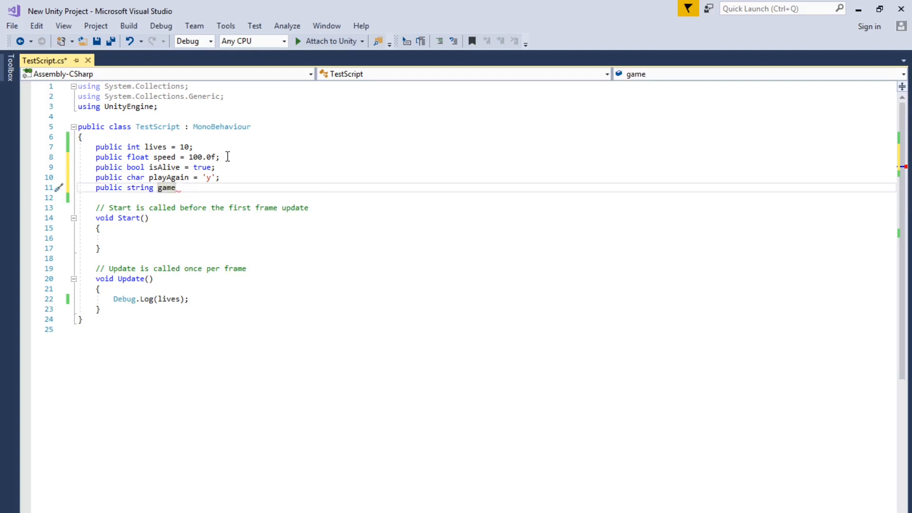
text(Text = ")
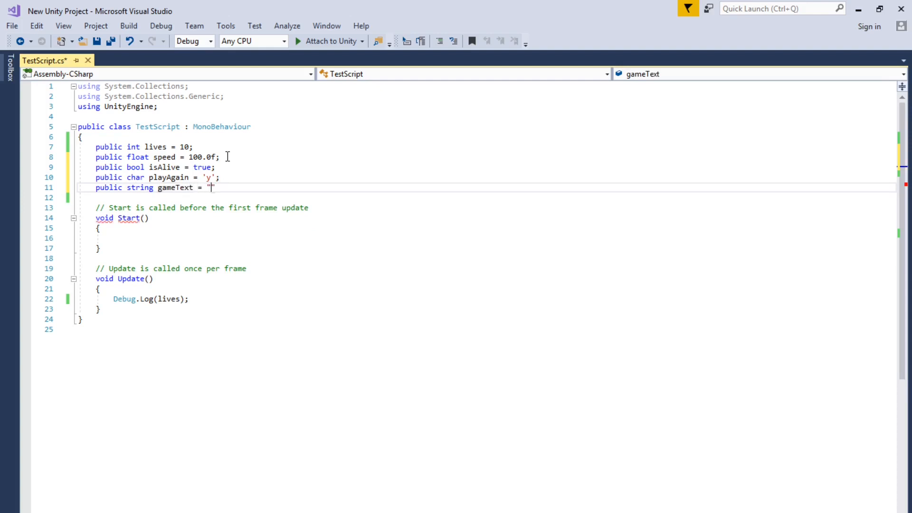
text(GameOver)
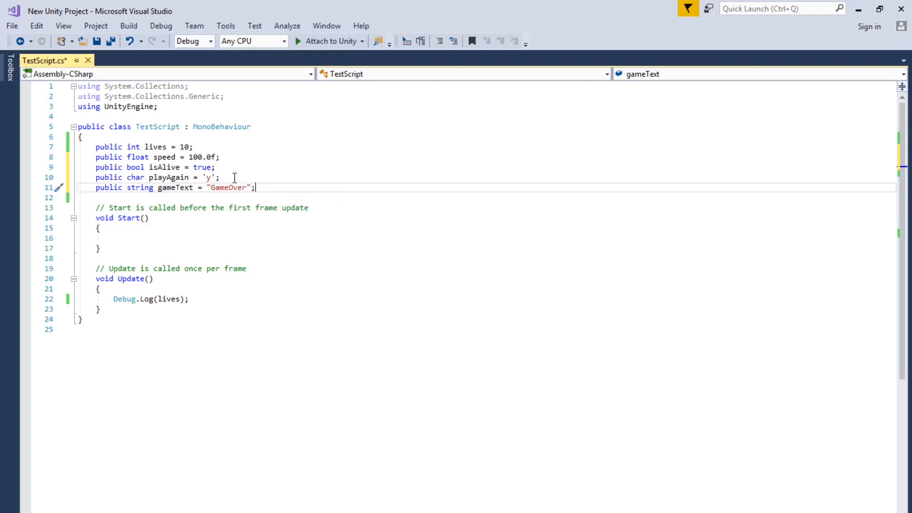
mouse_move(138, 146)
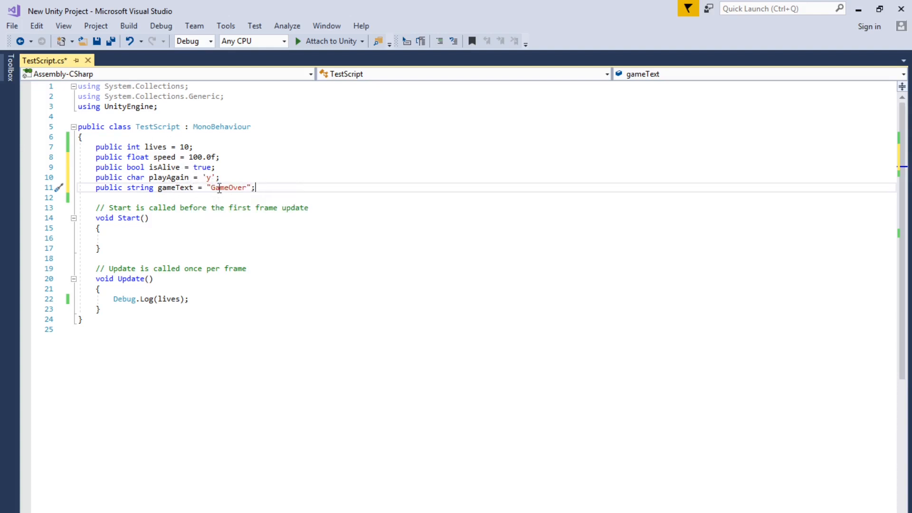
mouse_move(182, 177)
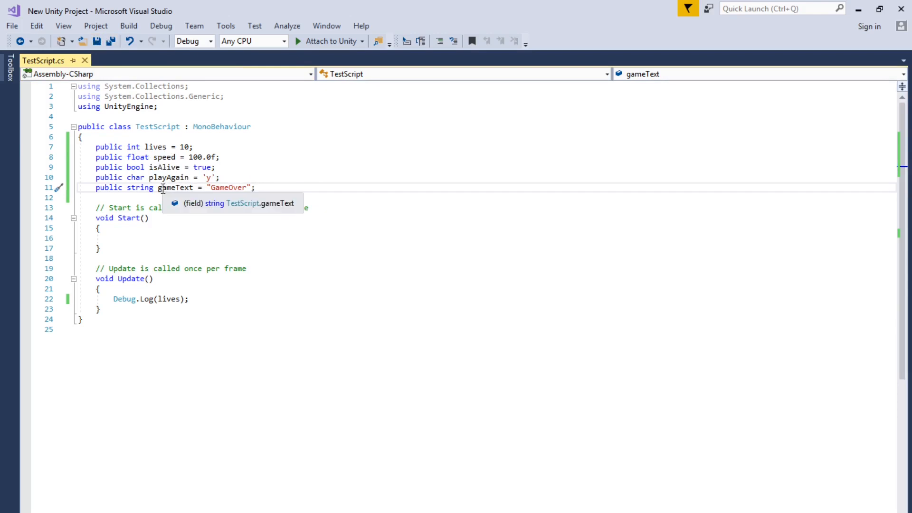
double_click(174, 187)
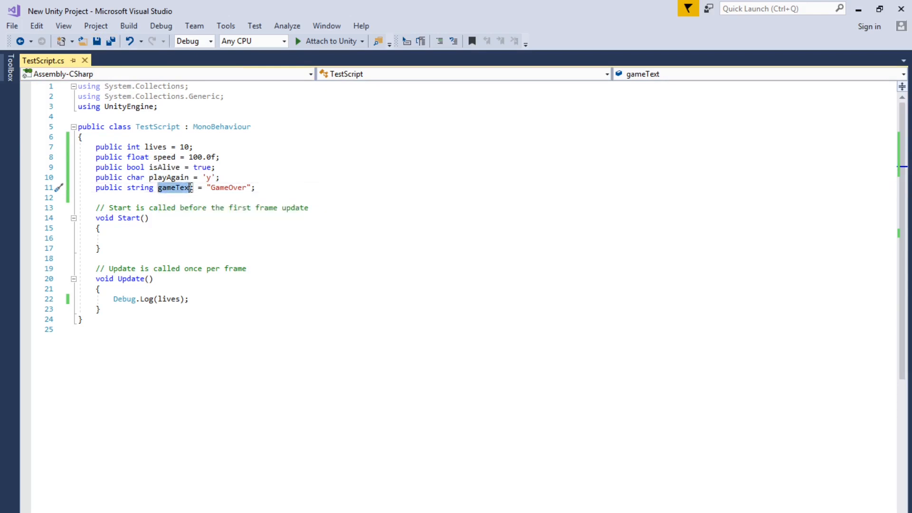
Right-click the selected gameText name to copy it.
right_click(175, 187)
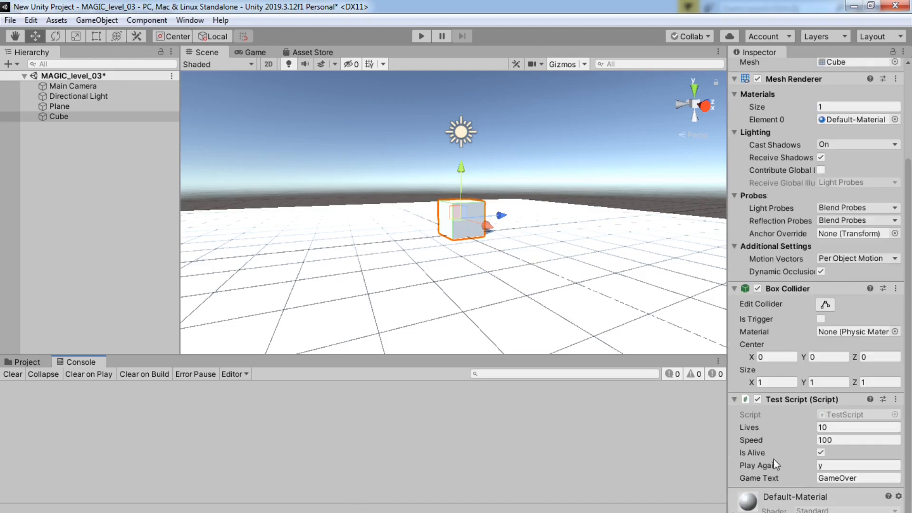
mouse_move(673, 336)
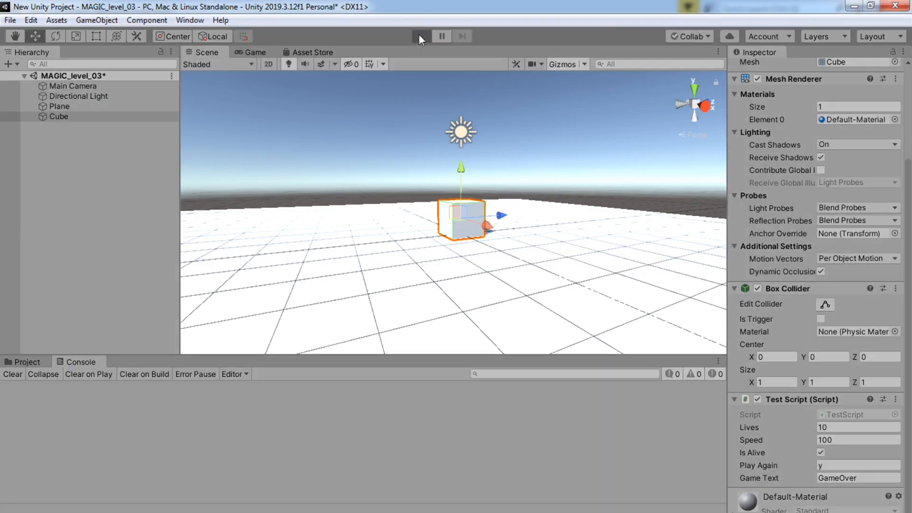
Play and stop the scene to see GameOver logged, then edit Lives and Game Text.
click(421, 36)
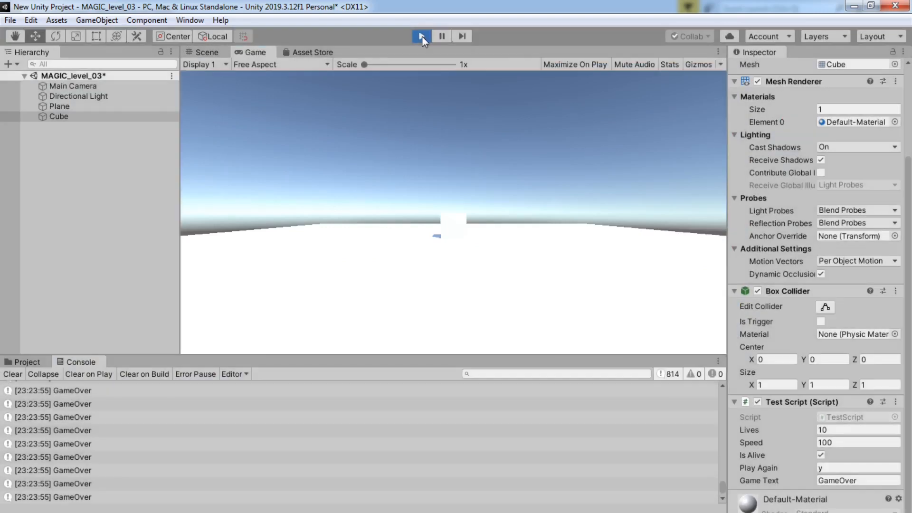
click(420, 35)
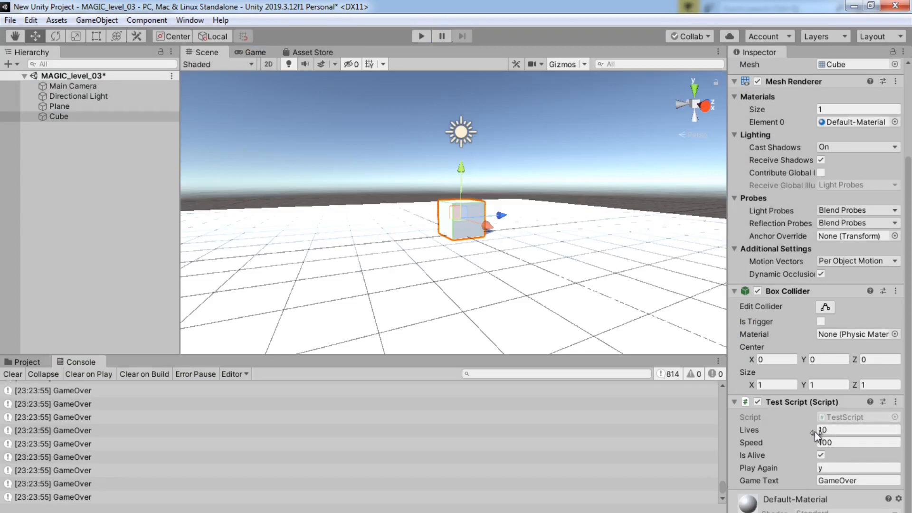
click(858, 430)
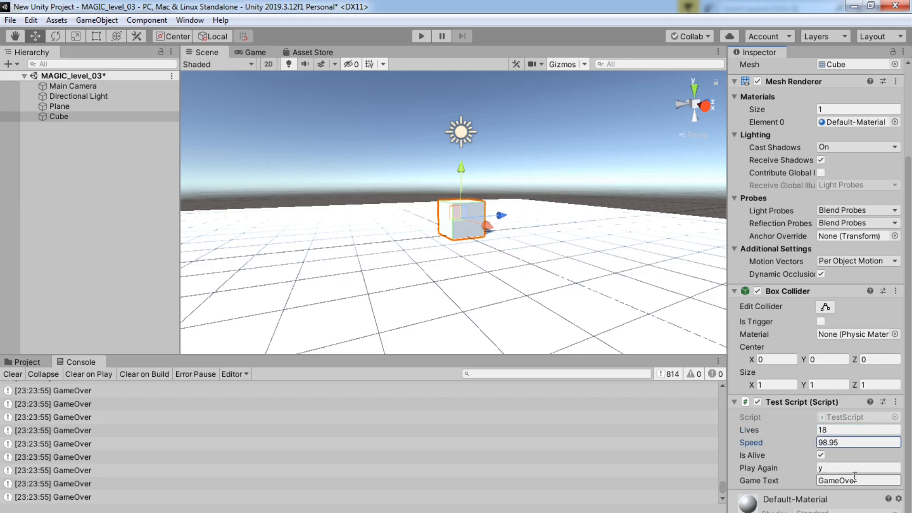
click(857, 480)
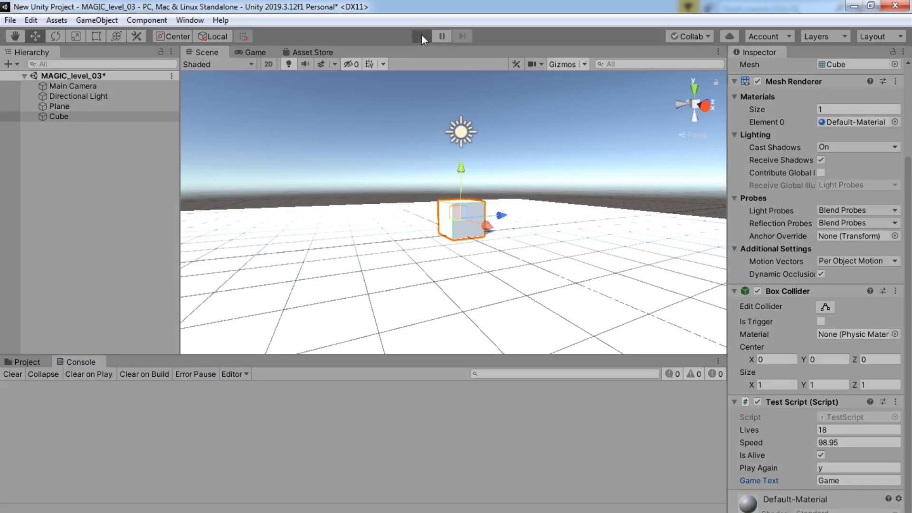
While playing, change Lives to 10 and Game Text to 'magic', then stop the game.
click(422, 36)
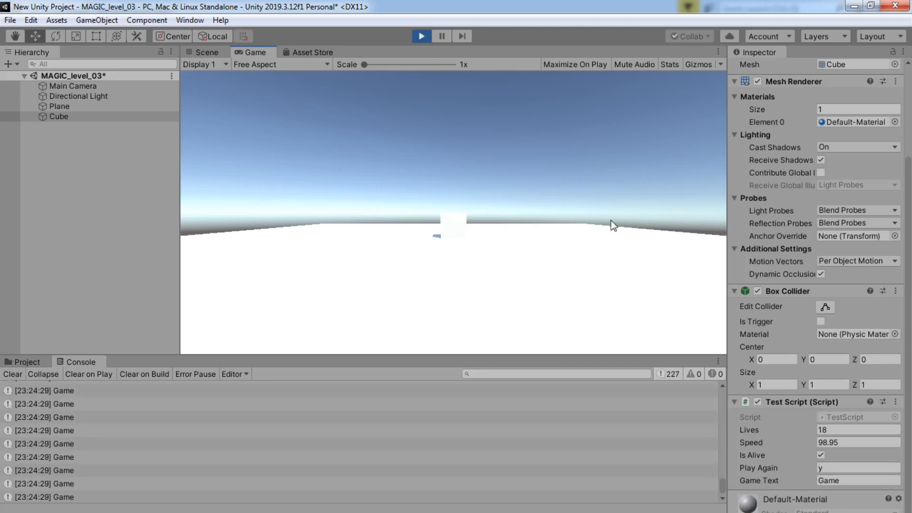
click(857, 429)
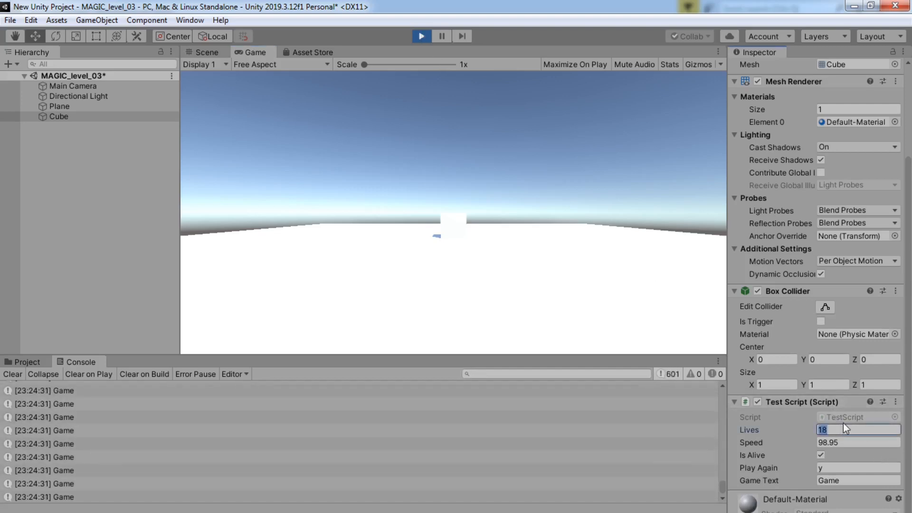
text(10)
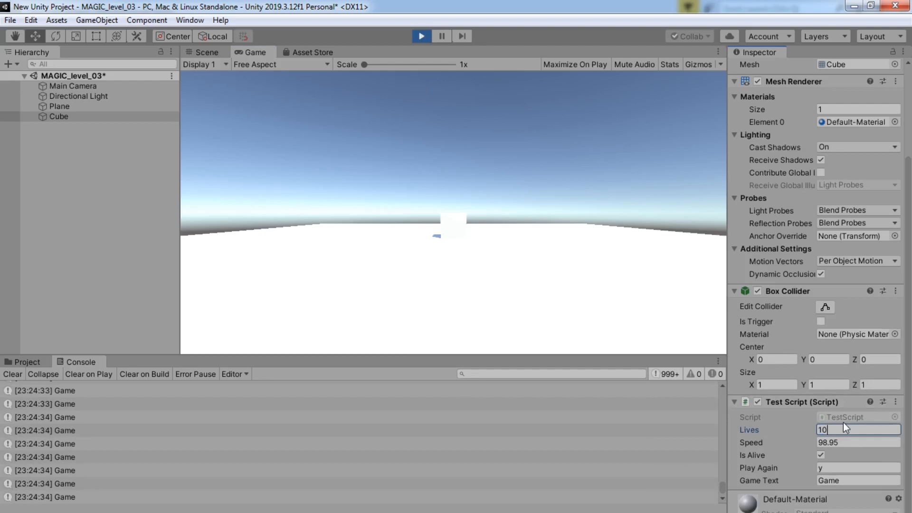
click(857, 480)
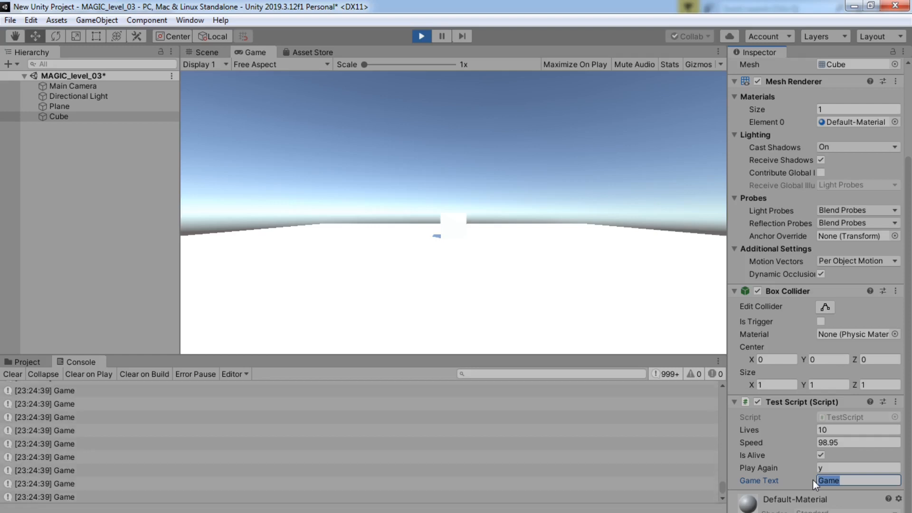
text(mag)
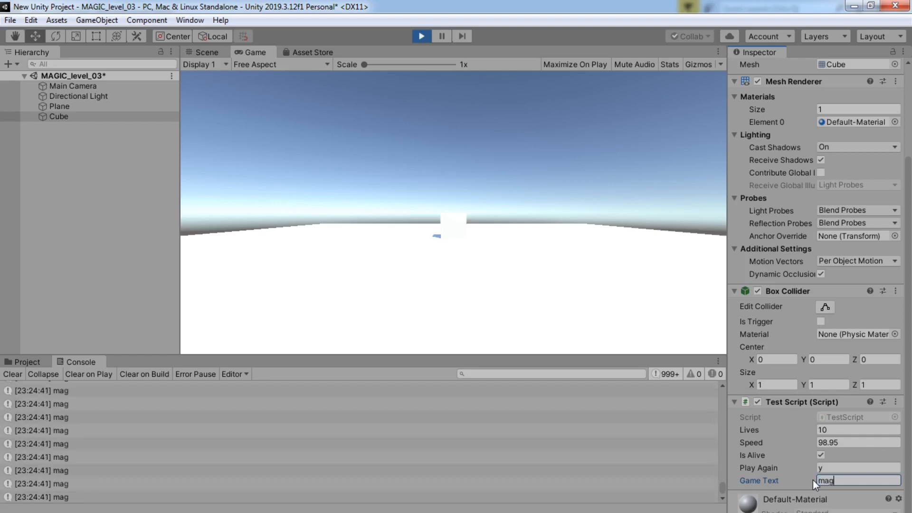
text(ic)
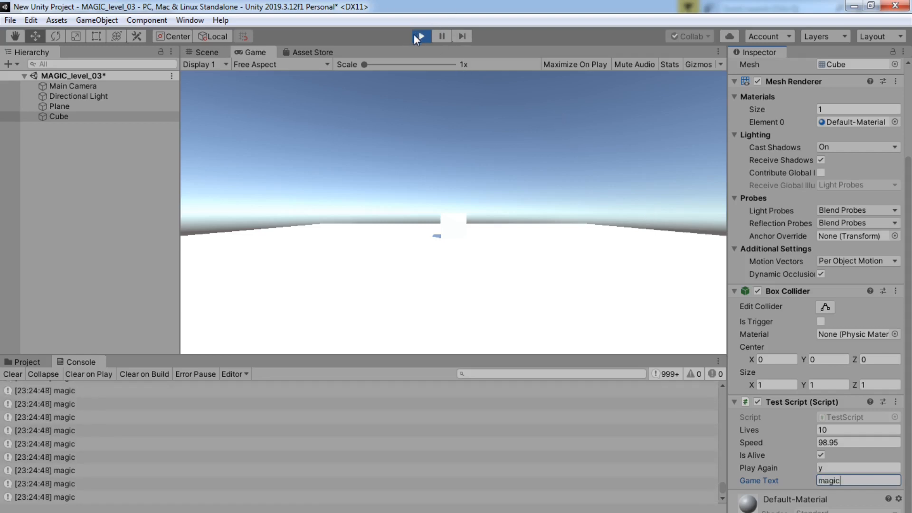
click(421, 36)
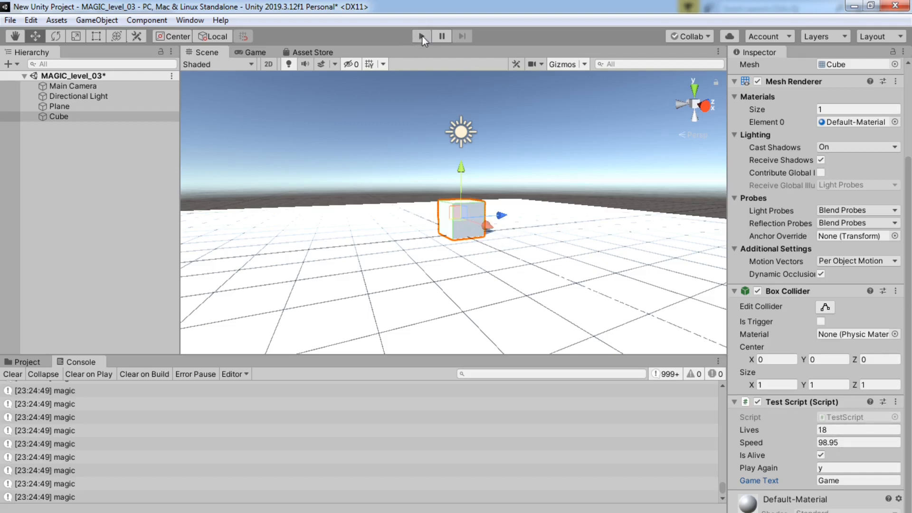
In play mode untick Is Alive, copy the component, stop, paste its values, and clear the console.
click(420, 36)
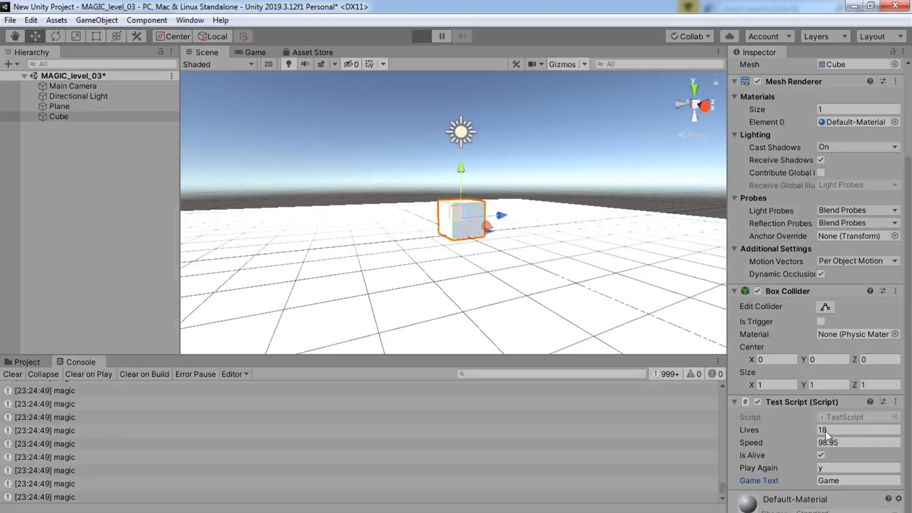
click(421, 36)
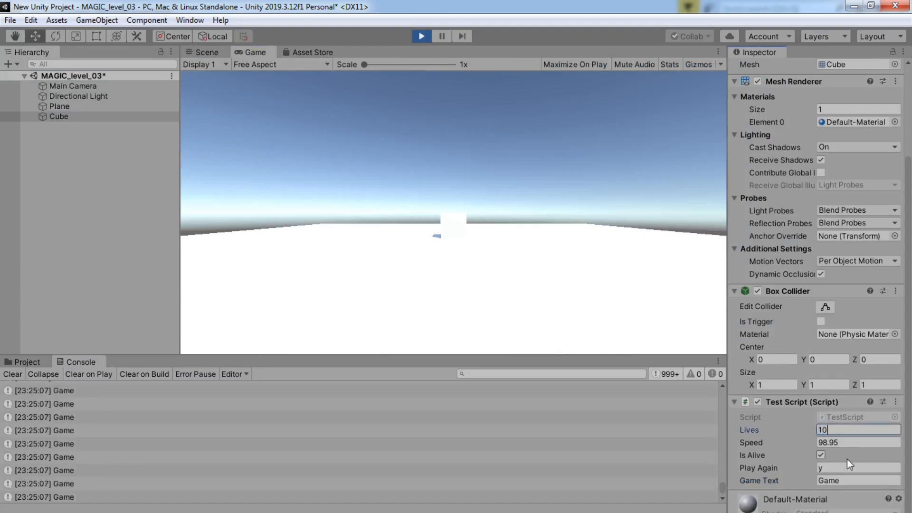
click(820, 455)
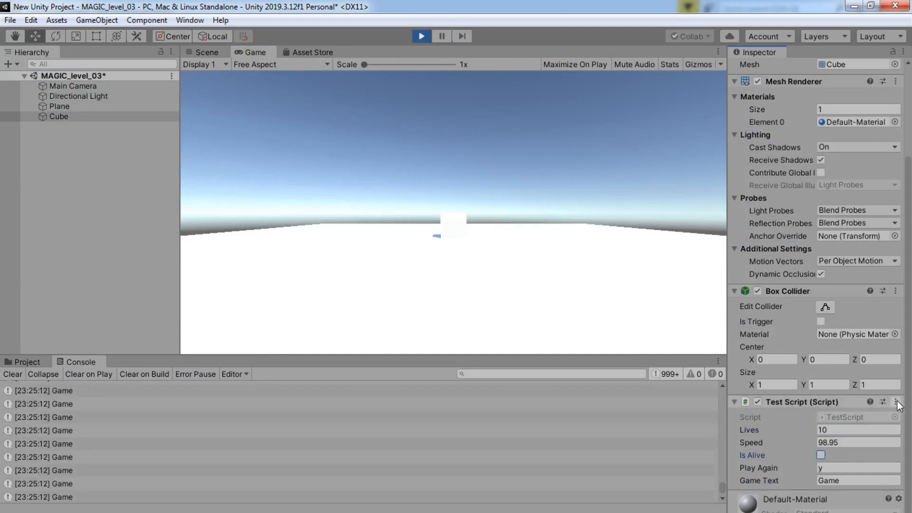
click(896, 402)
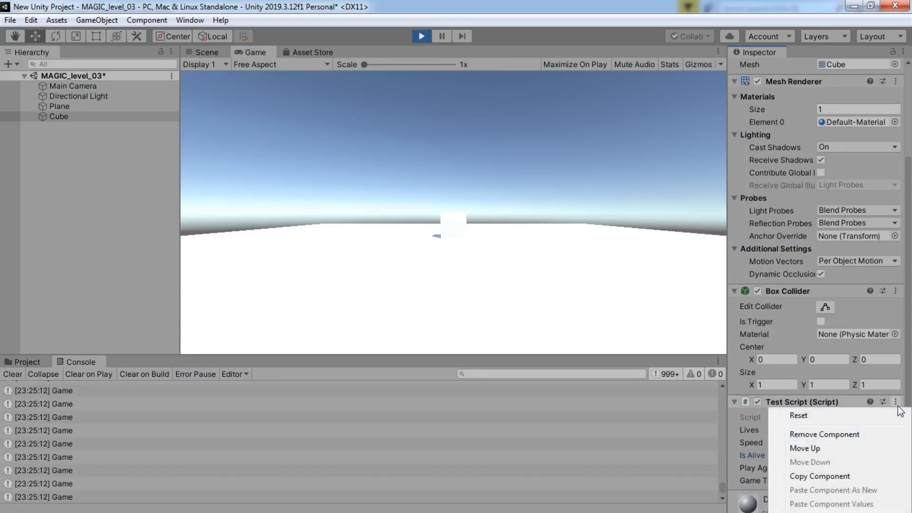
mouse_move(820, 476)
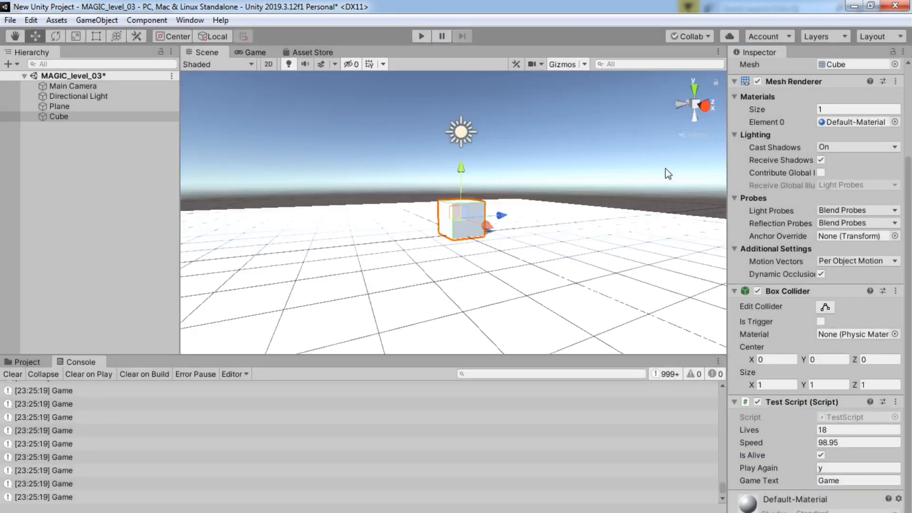
mouse_move(905, 404)
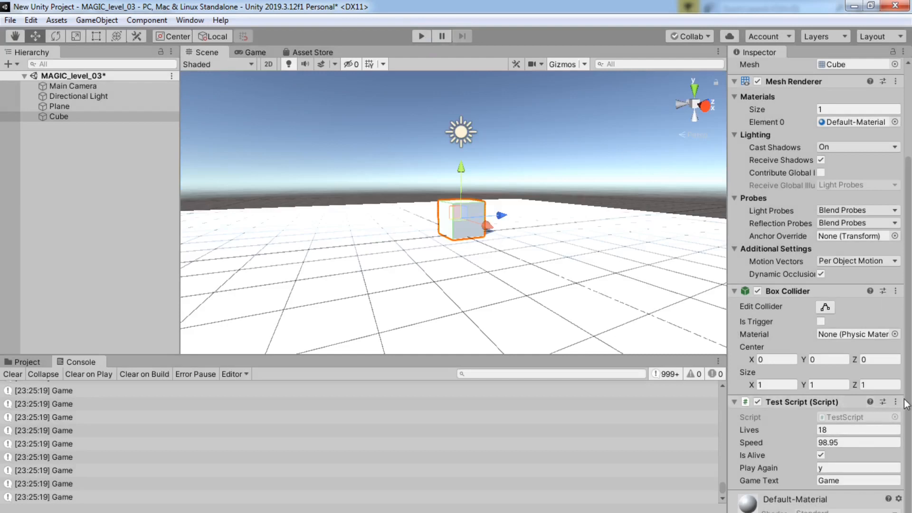
click(896, 401)
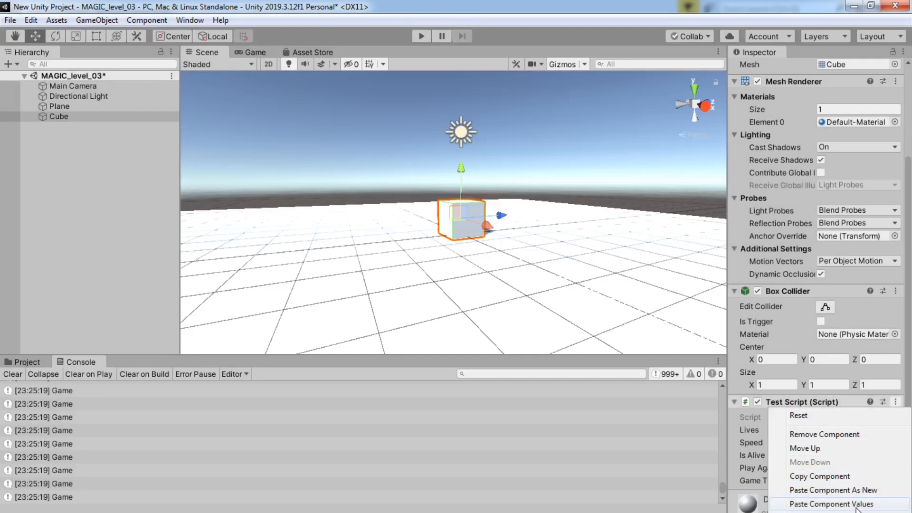
mouse_move(832, 489)
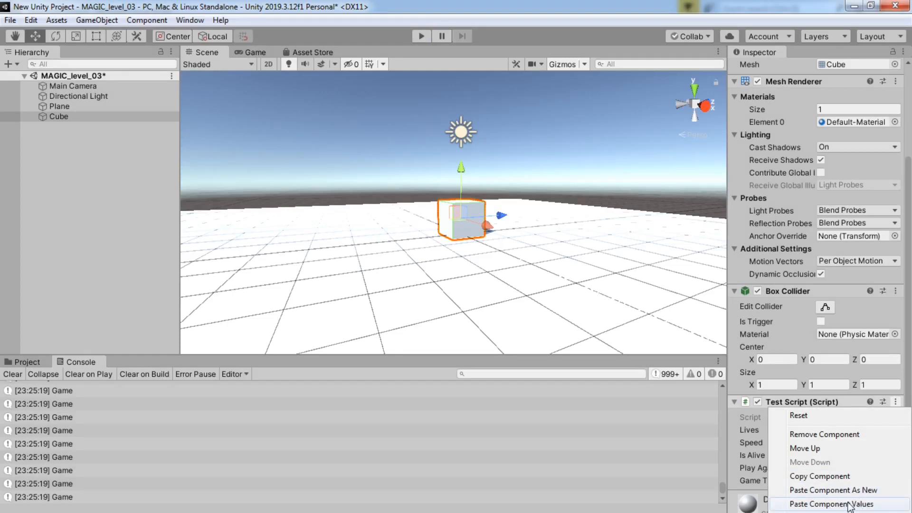
click(829, 504)
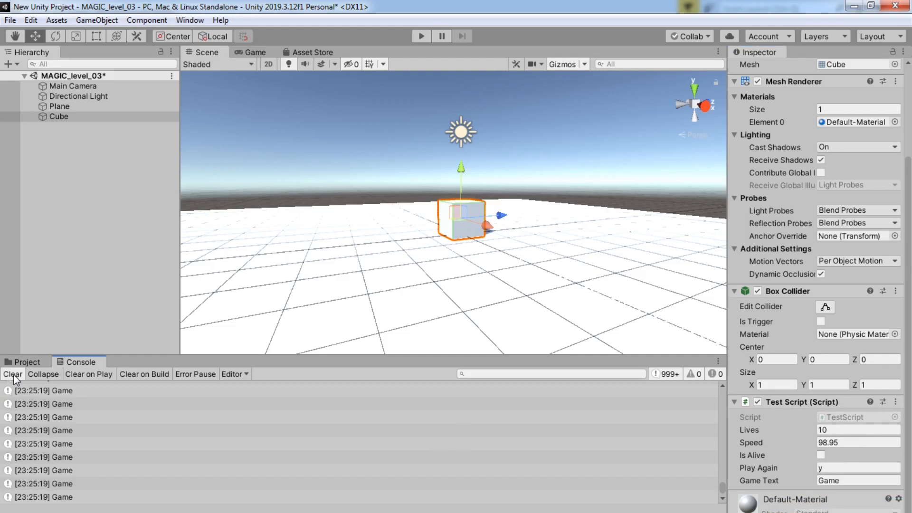
click(11, 374)
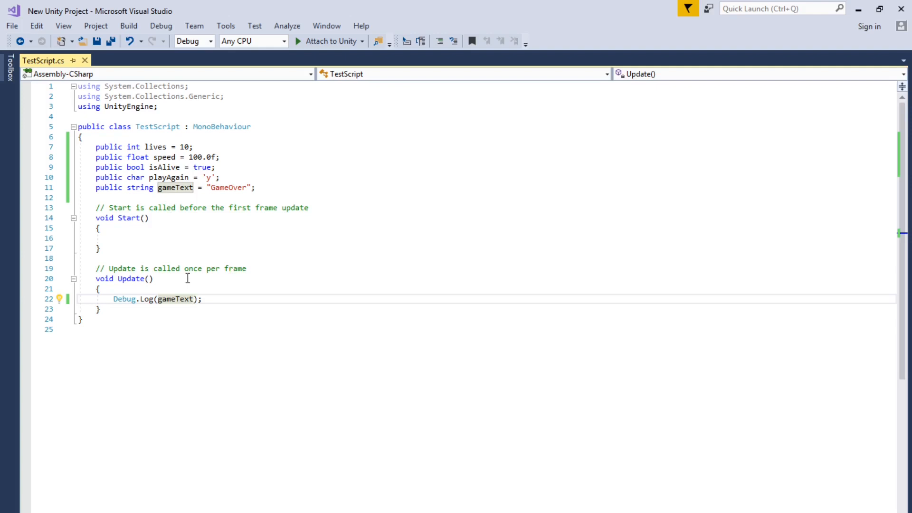
mouse_move(132, 307)
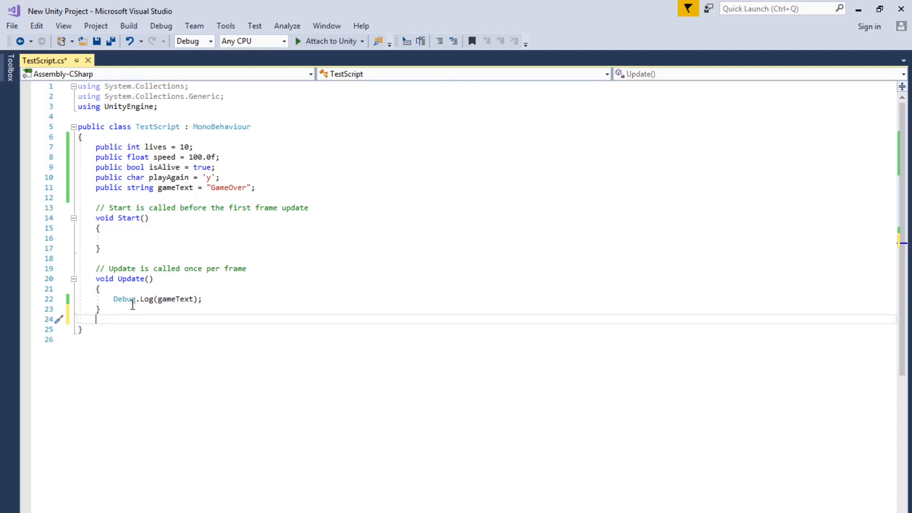
Type the 'void TestFunction()' declaration below Update.
text(void)
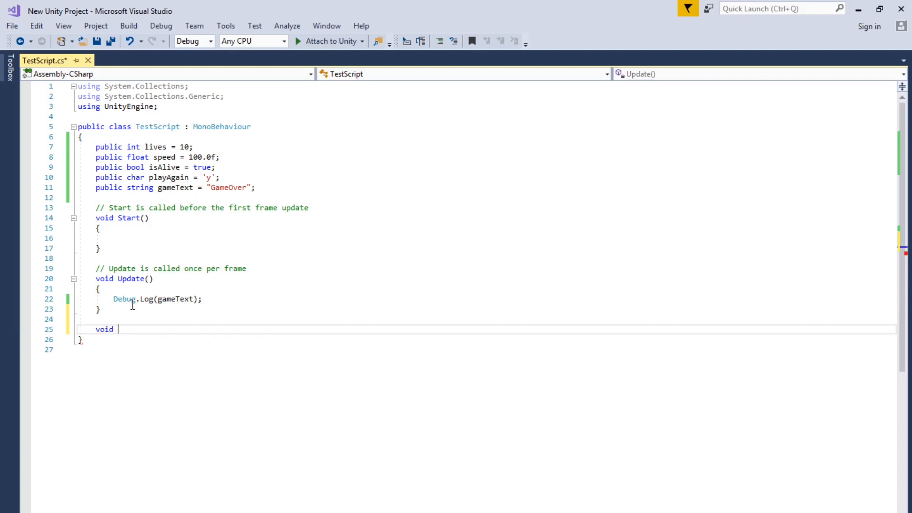
text(Tes)
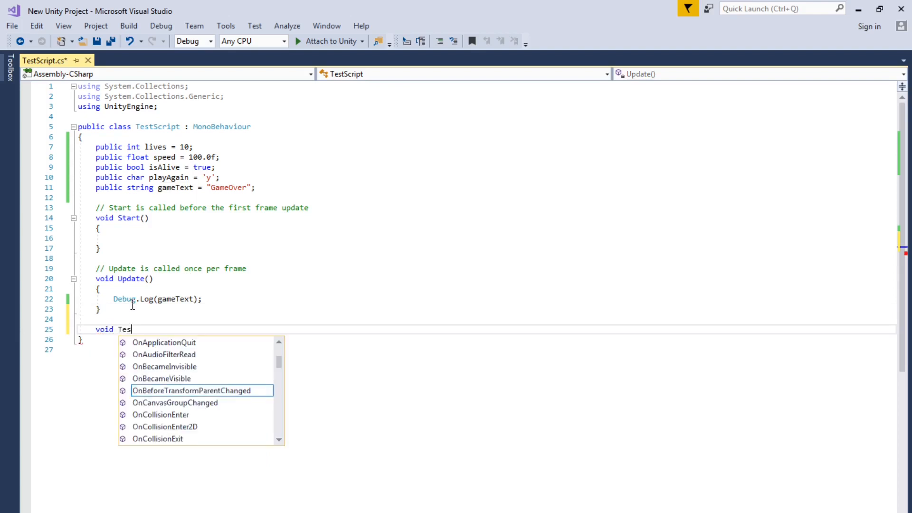
text(t)
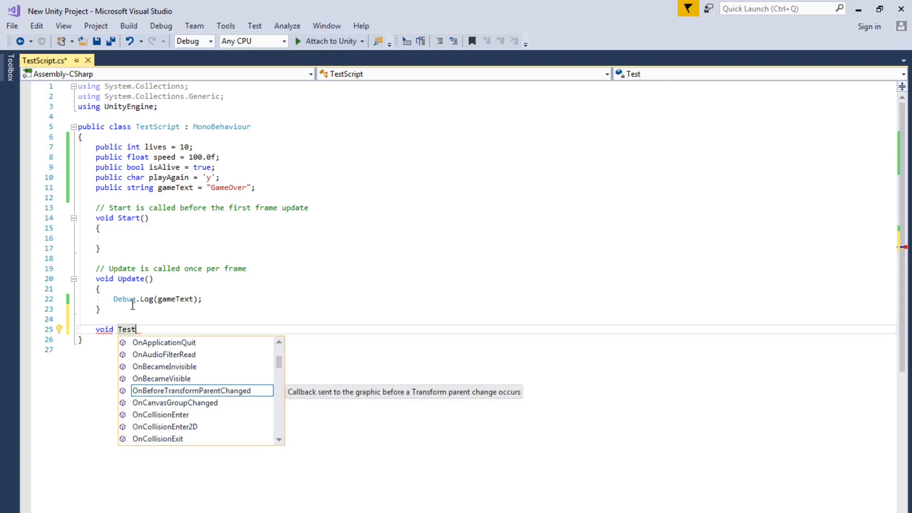
text(Fun)
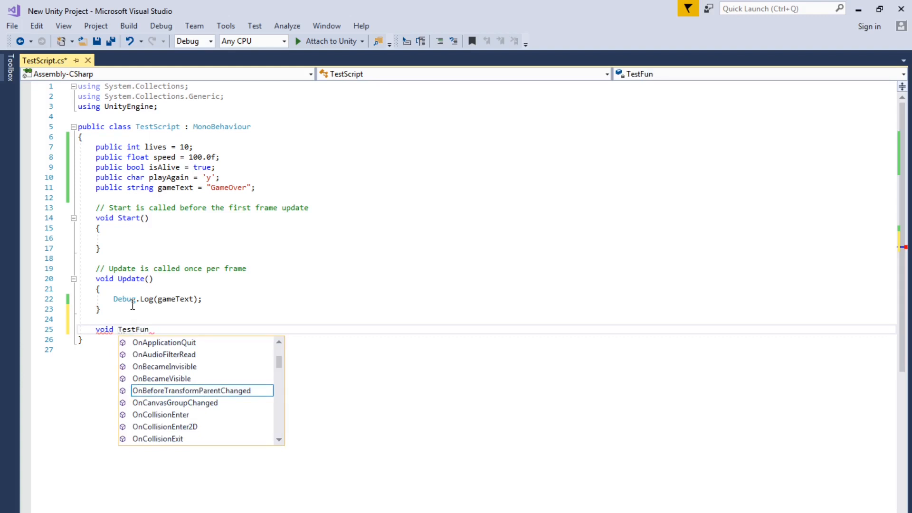
text(ct)
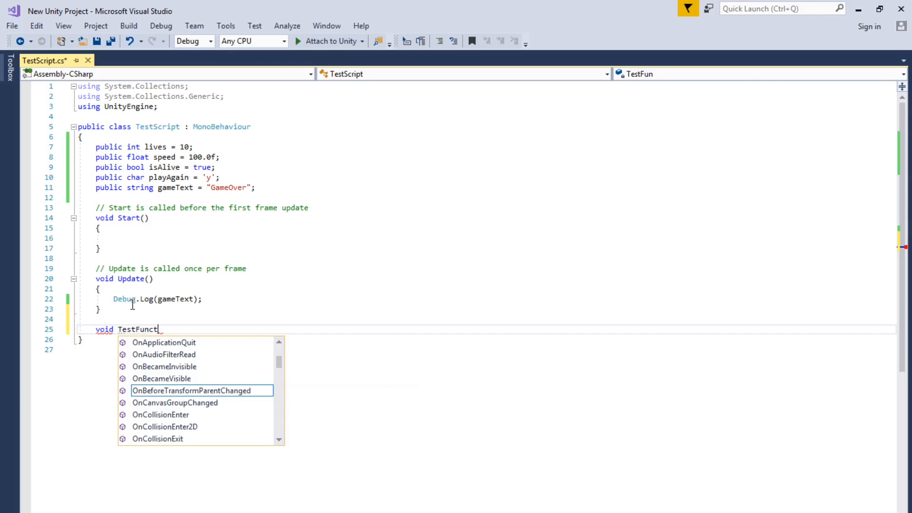
text(ion()
text({)
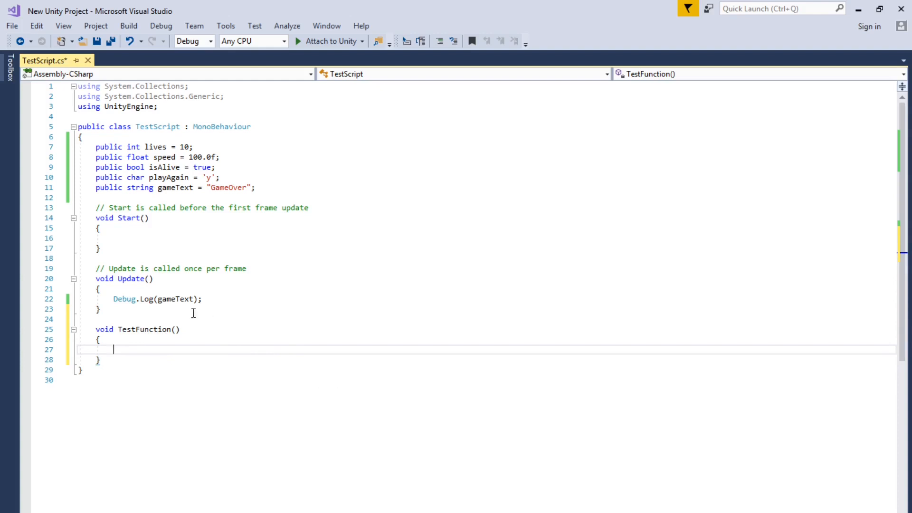
mouse_move(209, 382)
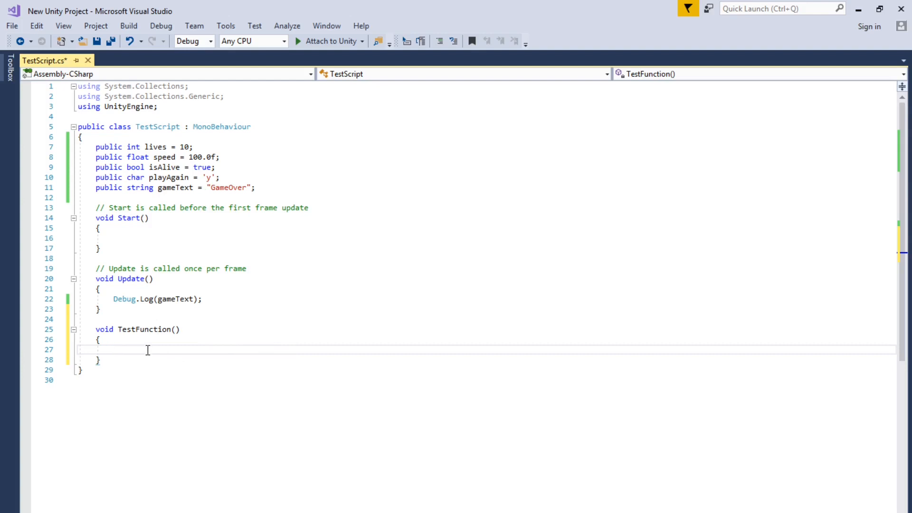
Write gameText = "MAGIC"; in TestFunction and comment out Update's Debug.Log line.
text(gam)
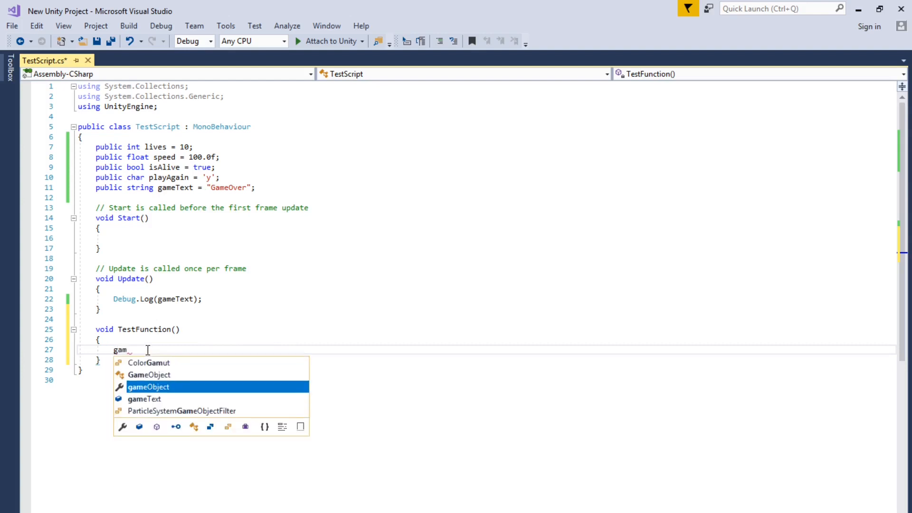
text(eTec)
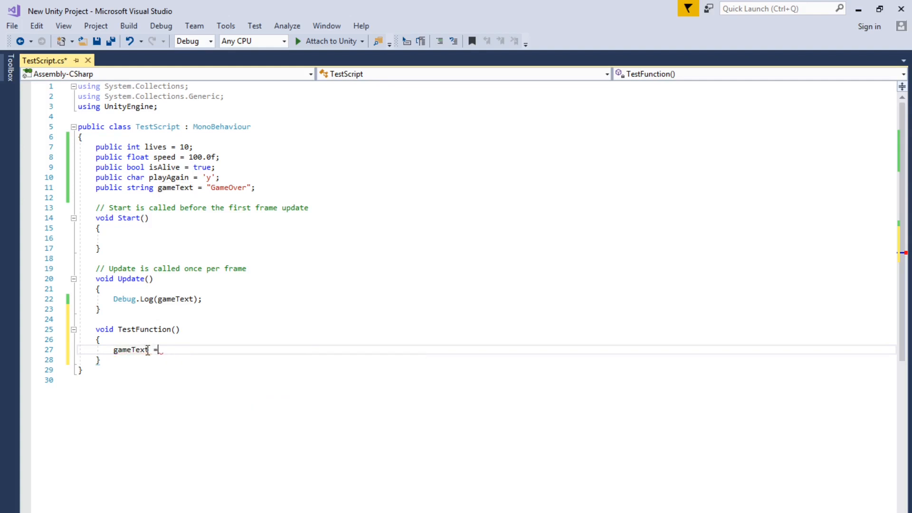
text(")
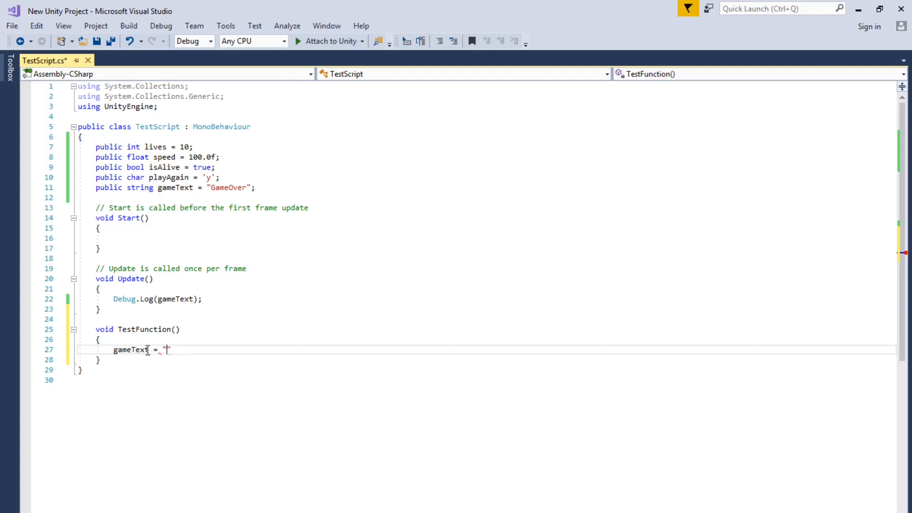
text(M)
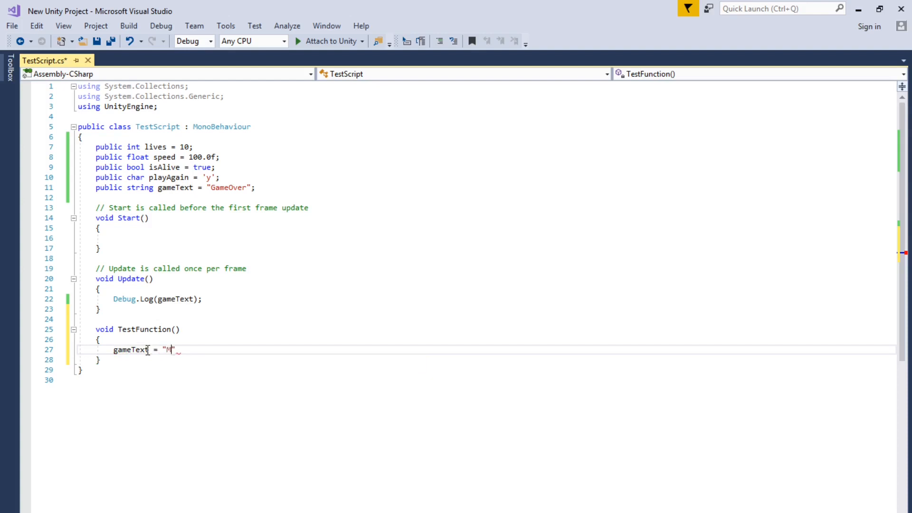
text(AGIC)
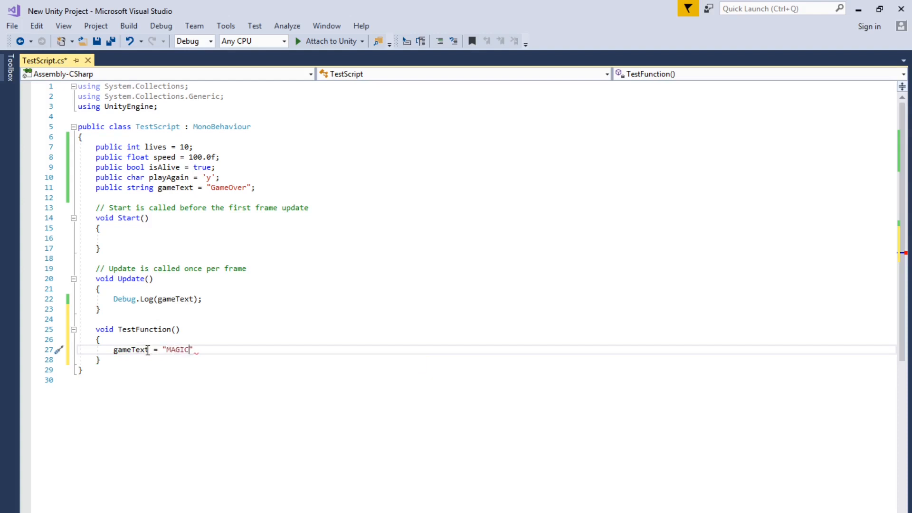
text(;)
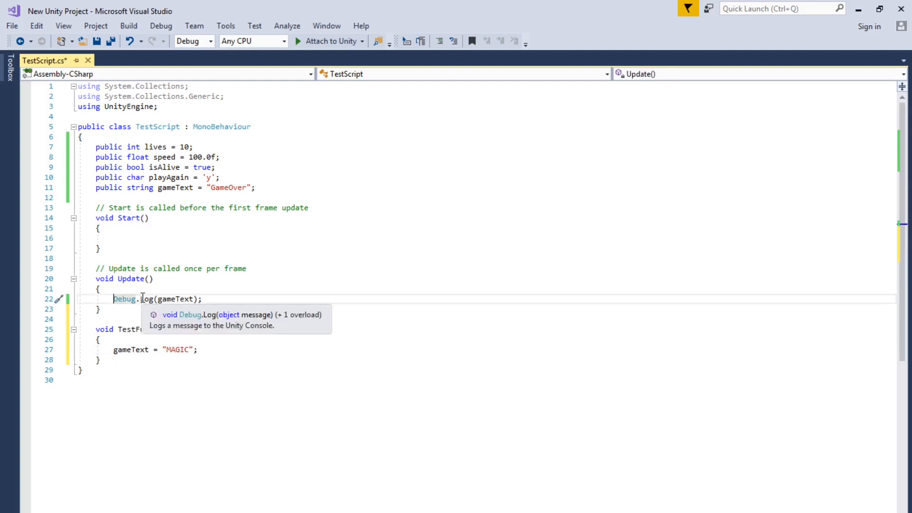
text(//)
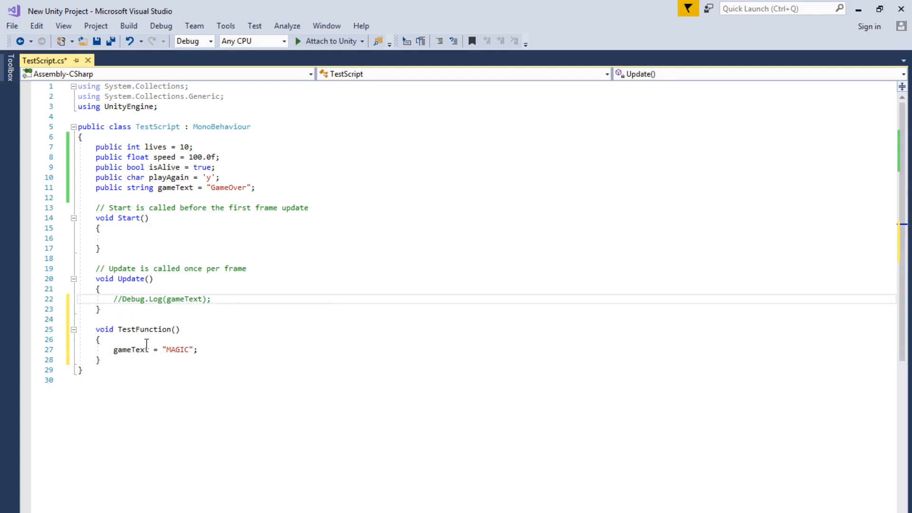
mouse_move(161, 337)
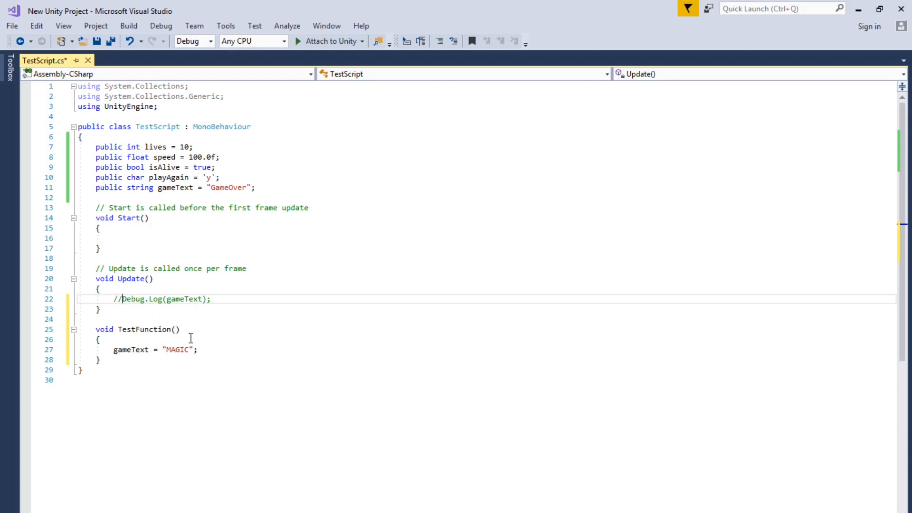
click(213, 299)
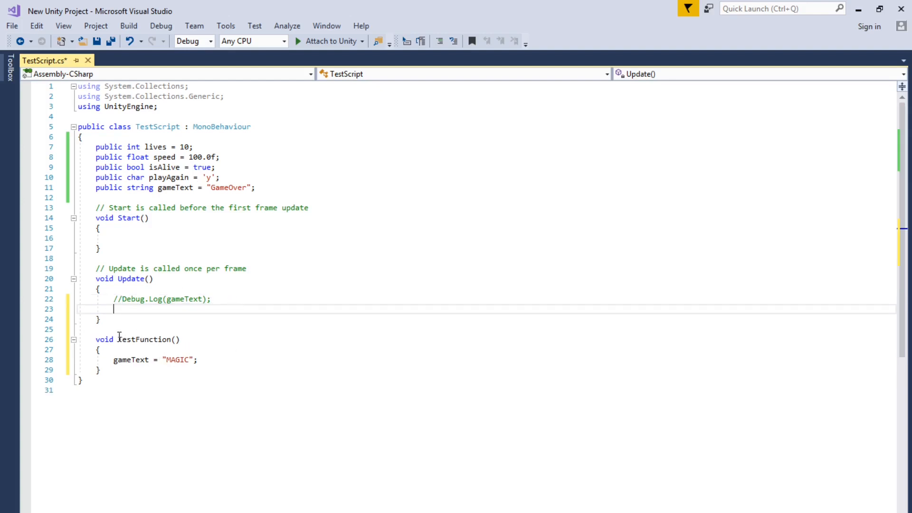
Paste a TestFunction(); call into Update.
right_click(119, 339)
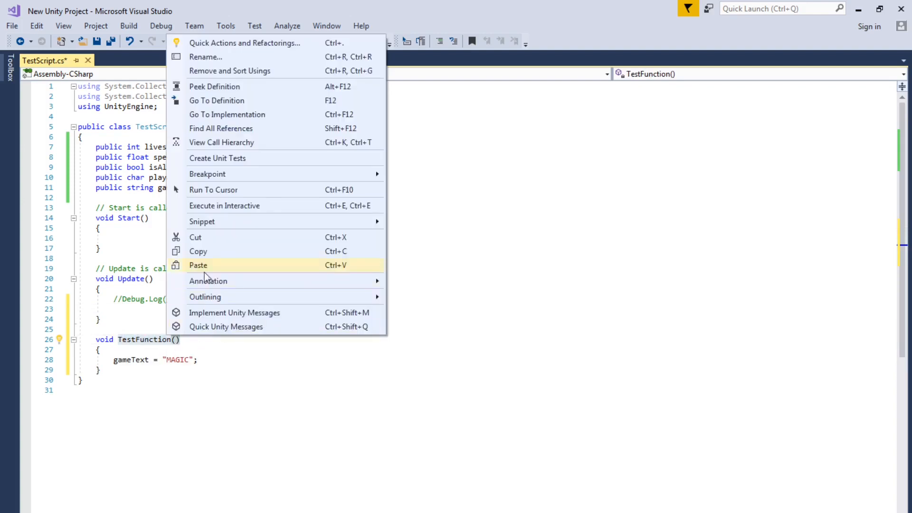
click(198, 264)
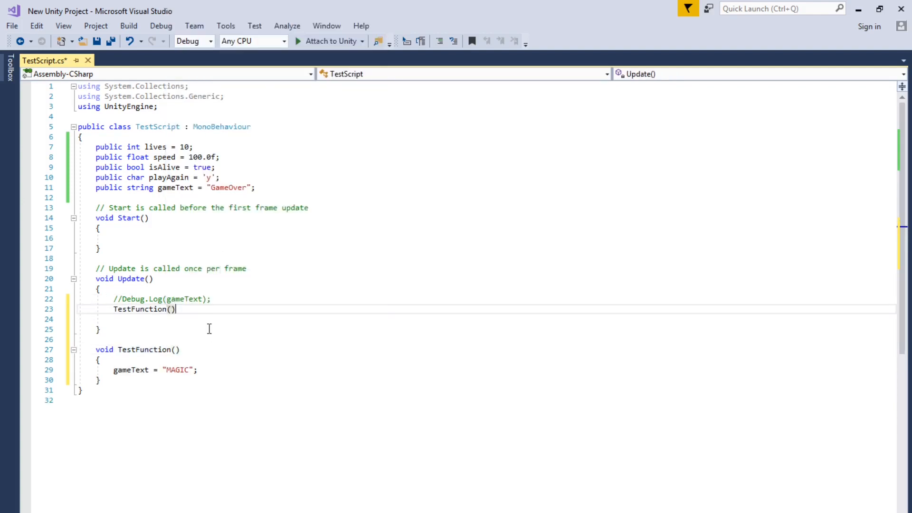
text(;)
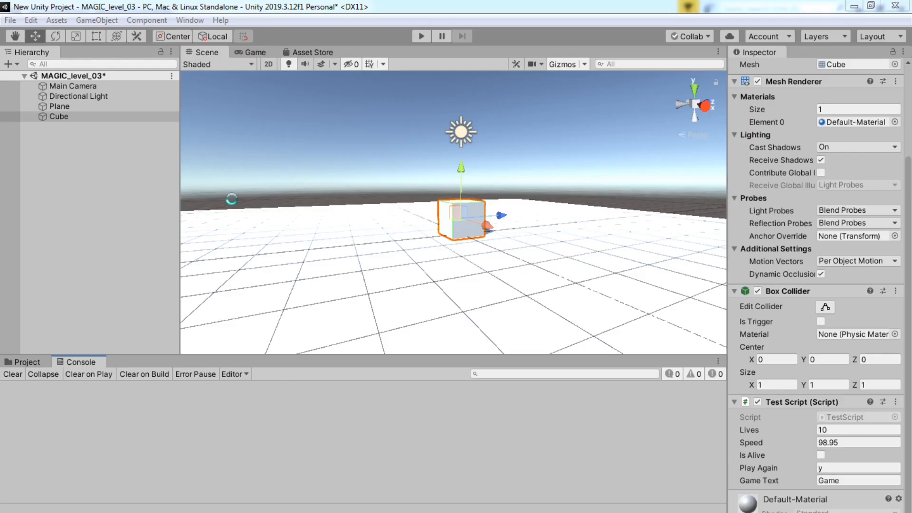
mouse_move(470, 82)
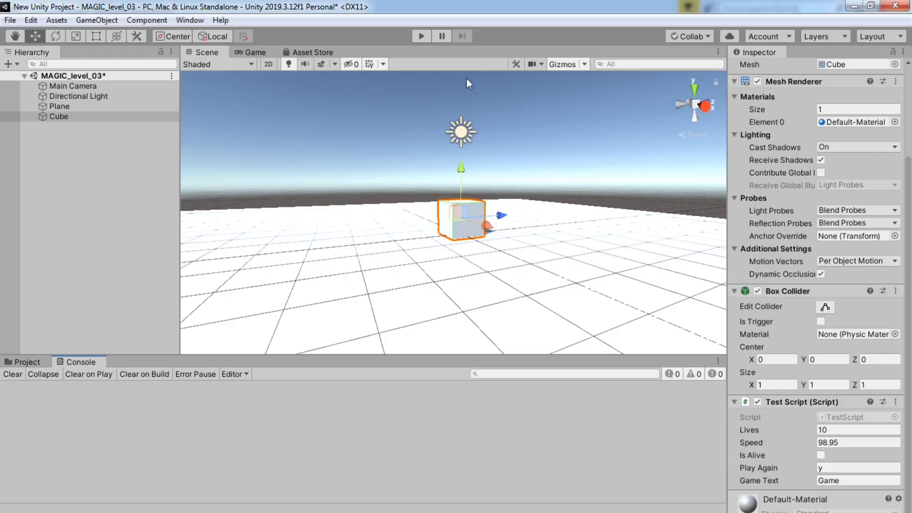
Bring Unity to the front and start play mode.
click(420, 36)
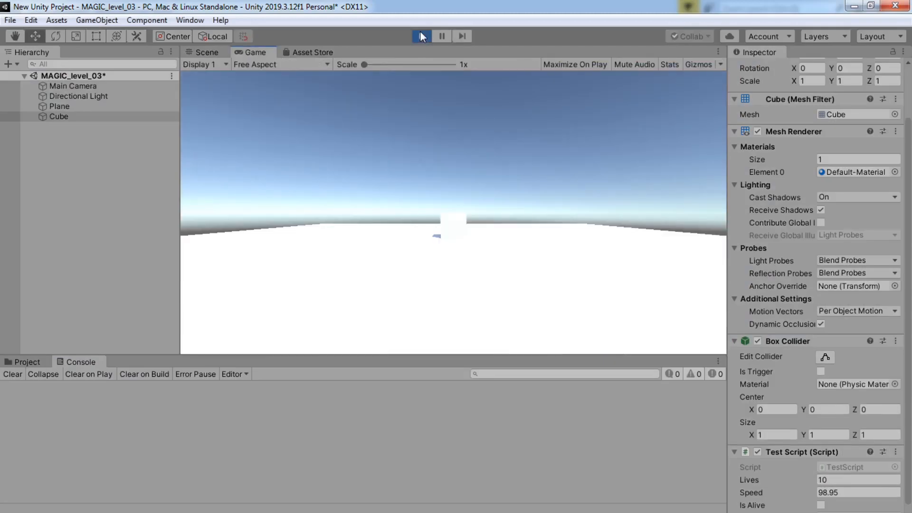
click(420, 37)
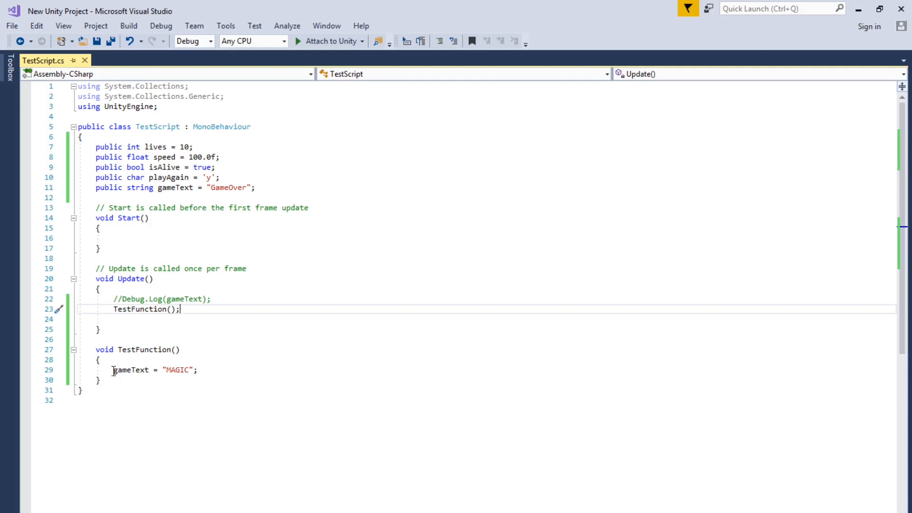
mouse_move(124, 299)
text(Debug.Log(gameText);)
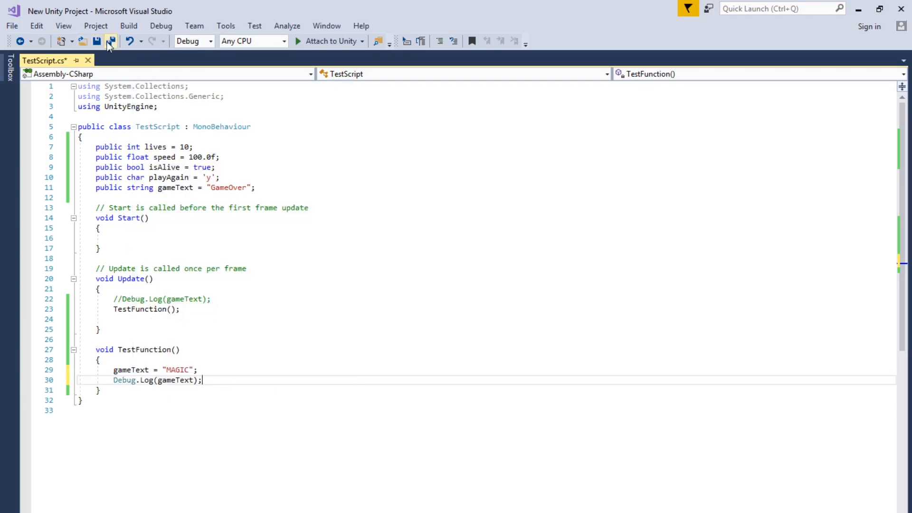
mouse_move(96, 41)
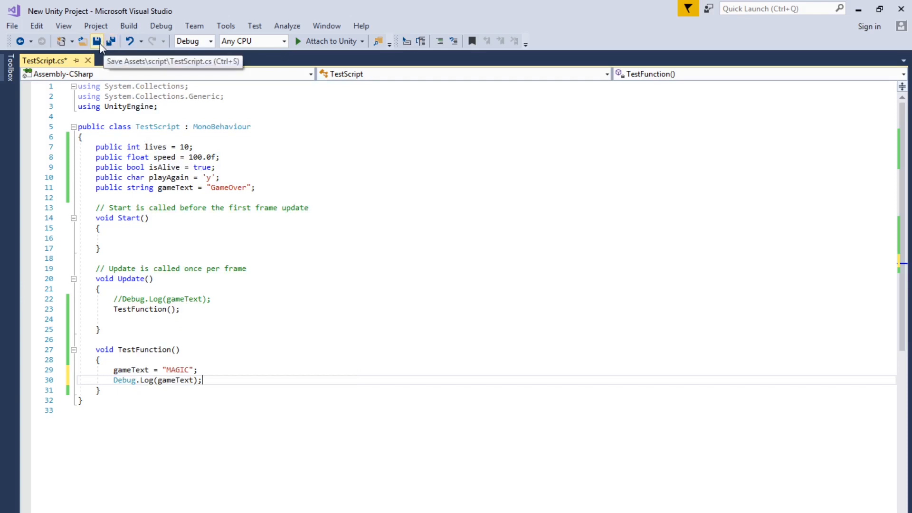
Save TestScript.cs with the Debug.Log(gameText) line added to TestFunction.
click(96, 42)
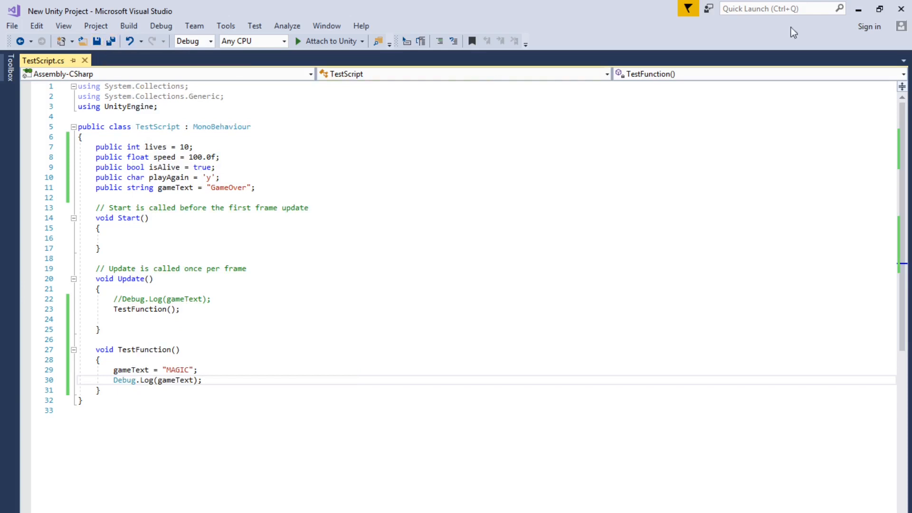
mouse_move(859, 9)
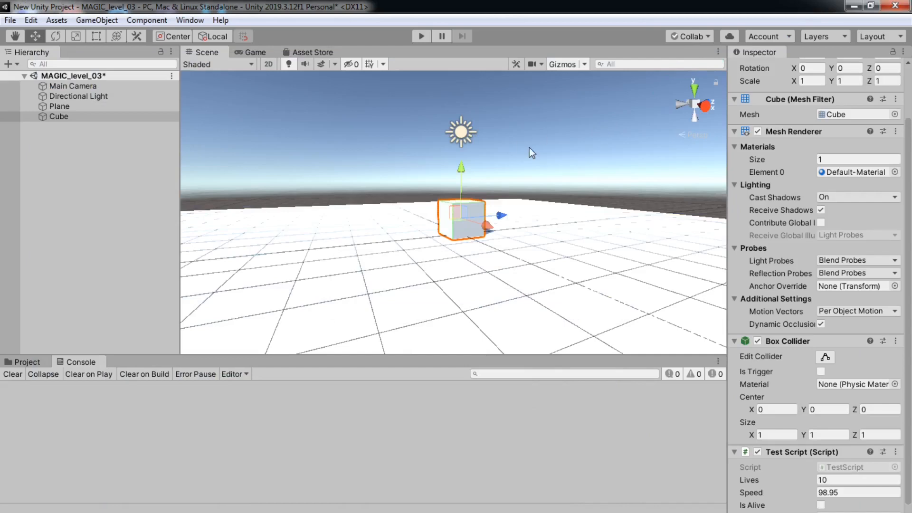
mouse_move(411, 33)
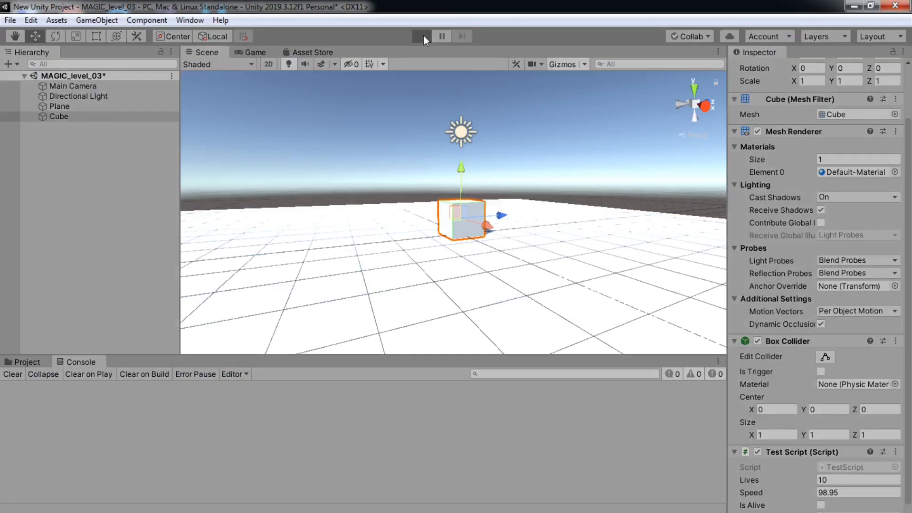
Play the scene, check the Console for repeated MAGIC logs, then stop.
click(421, 36)
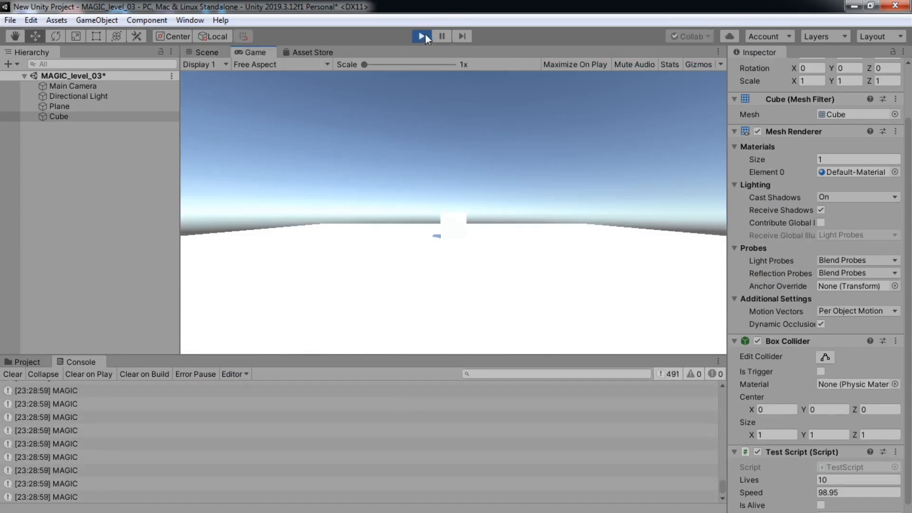
click(205, 52)
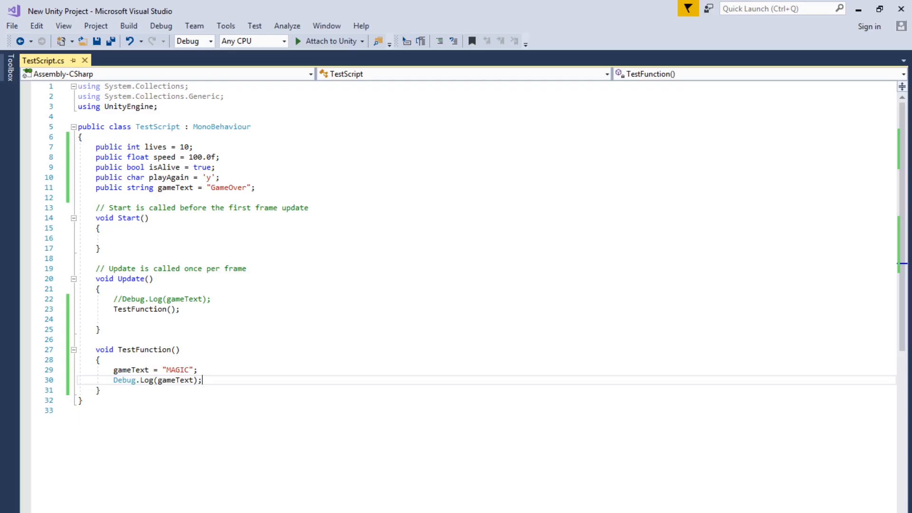
mouse_move(127, 391)
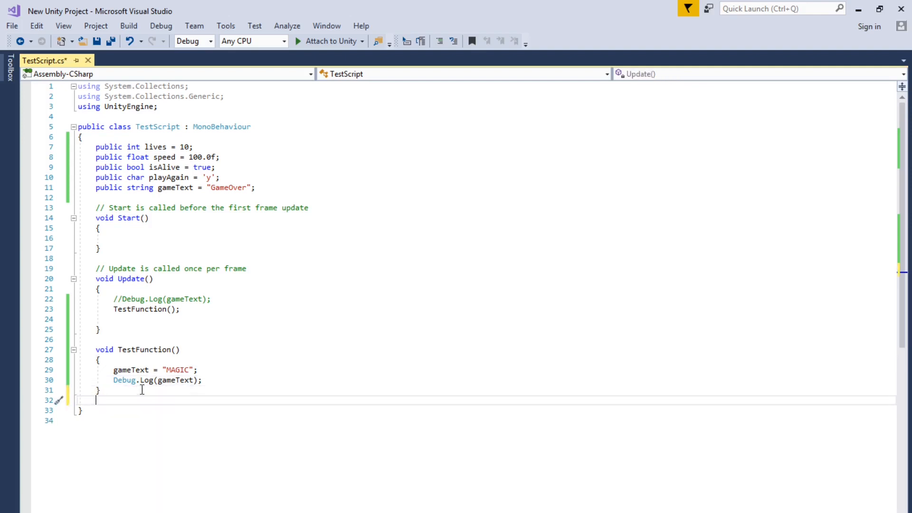
Type the signature 'int SecondTestFunction(int i, int a)' below TestFunction.
key(enter)
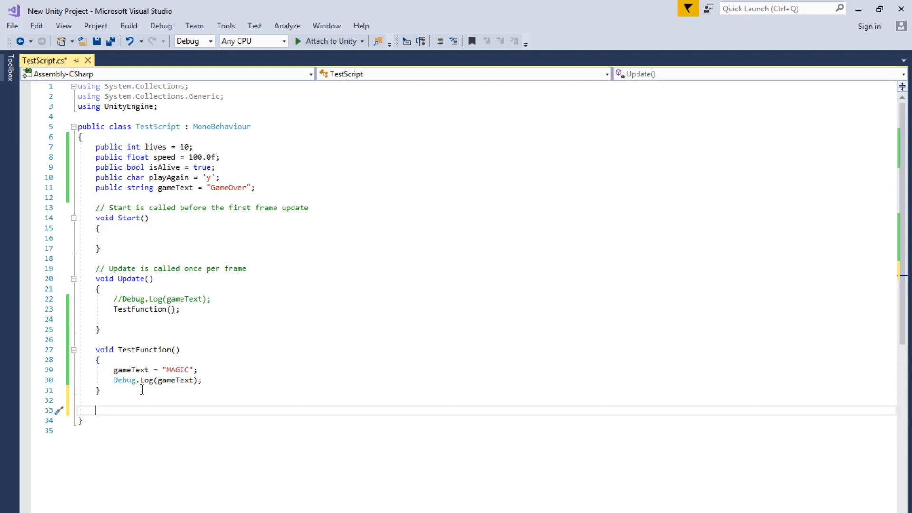
text(in)
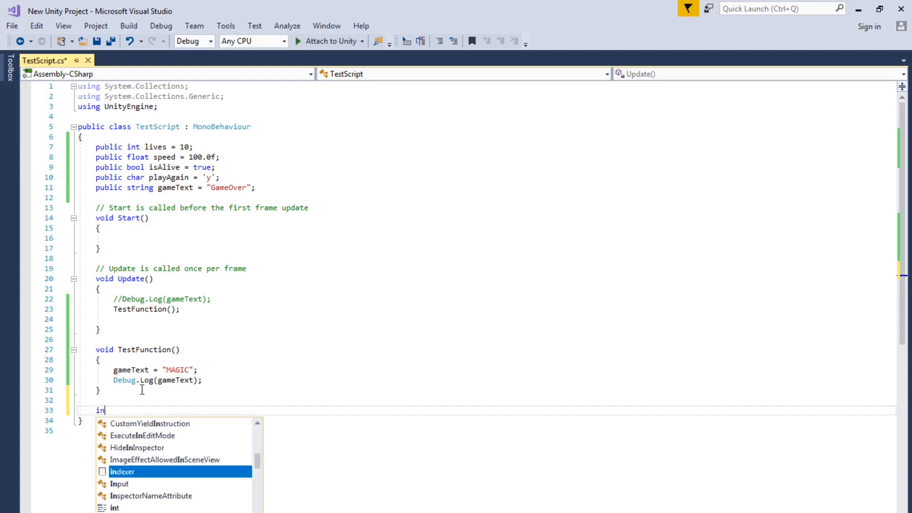
text(t)
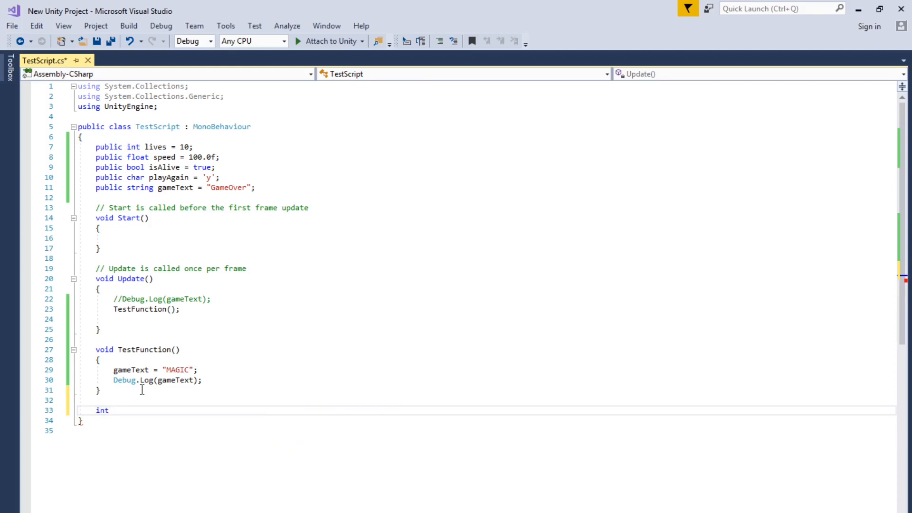
text(T)
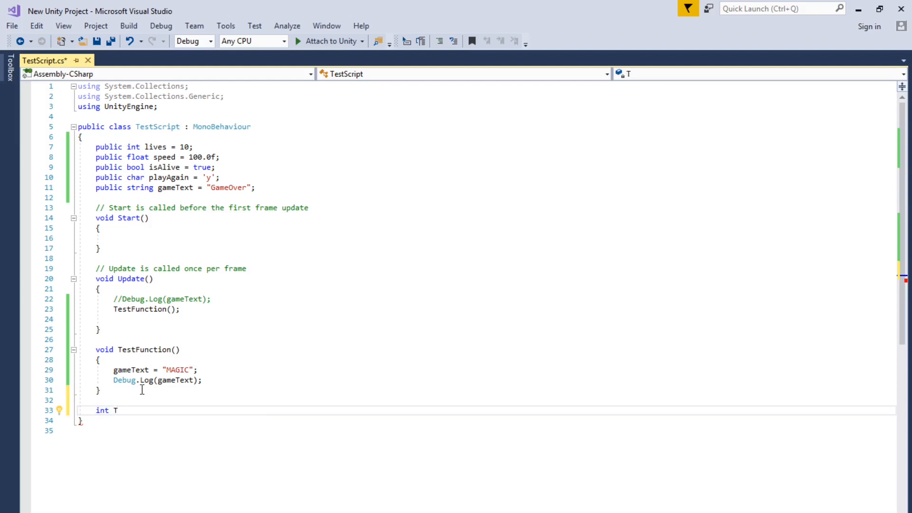
text(e)
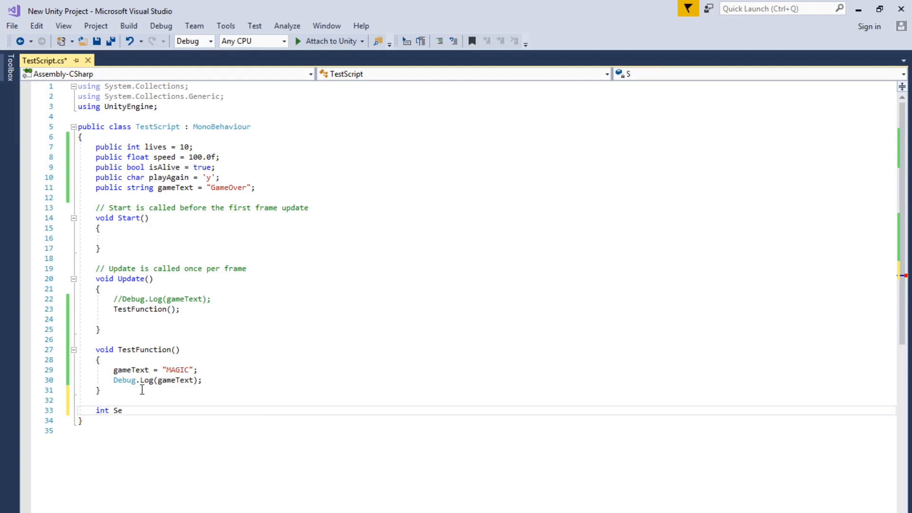
text(cond)
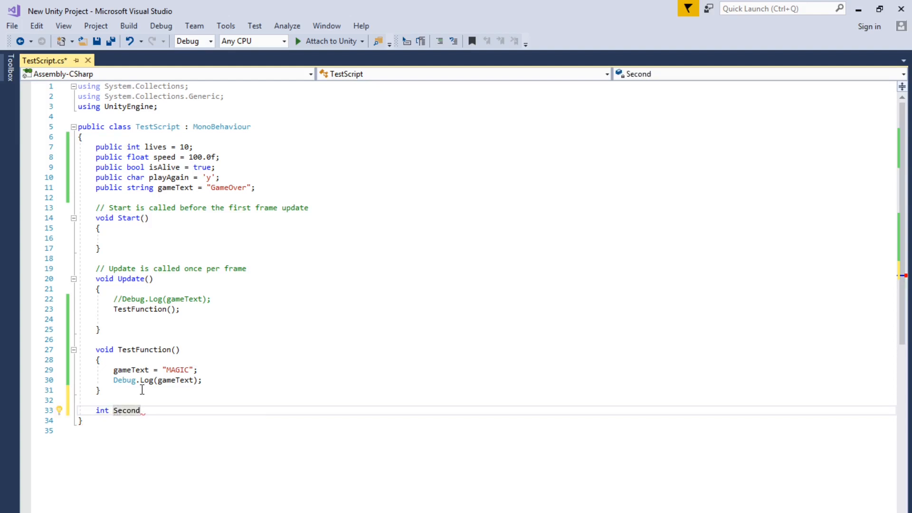
text(TestFu)
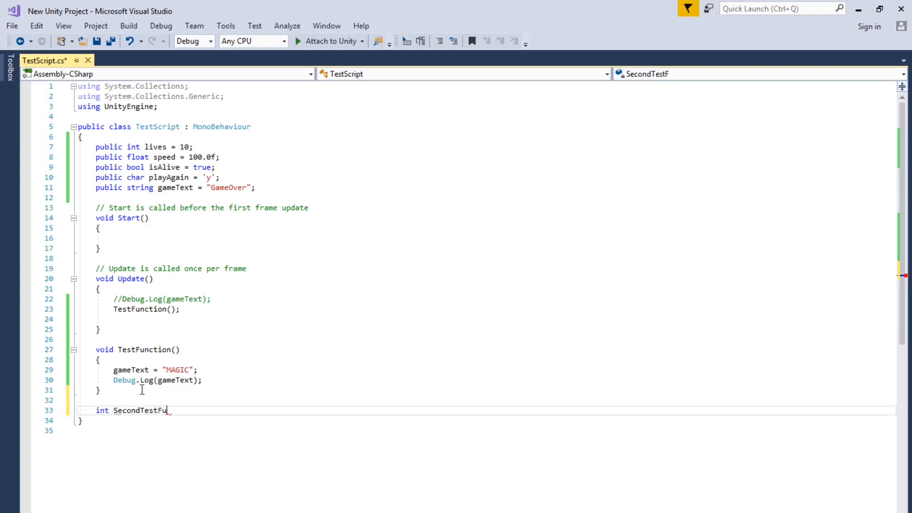
text(nction())
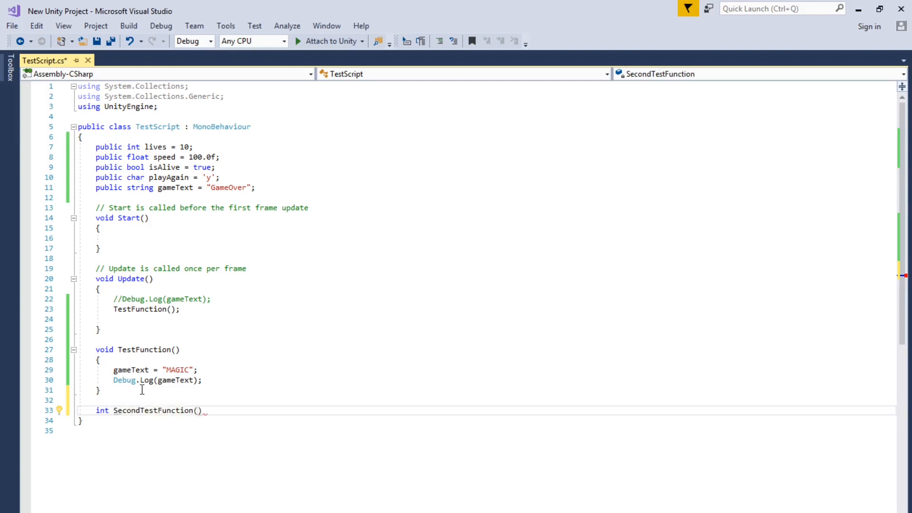
text(int)
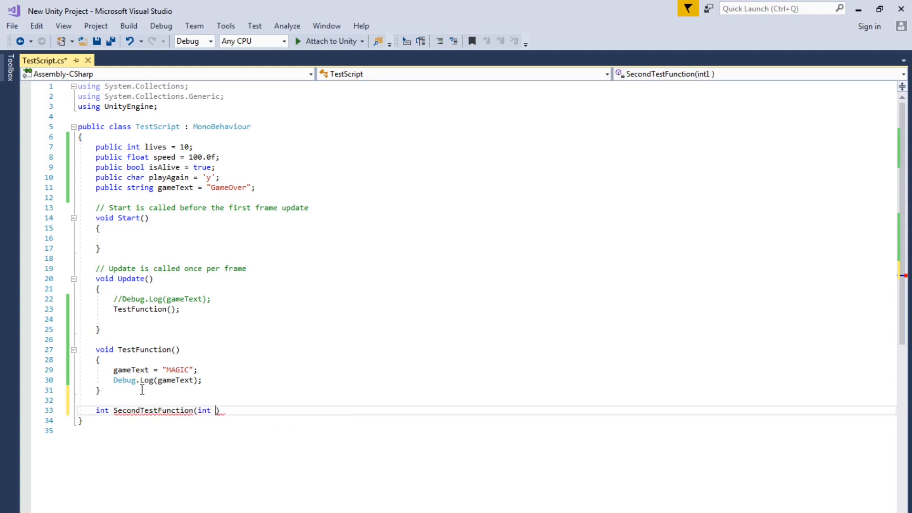
text(i ,)
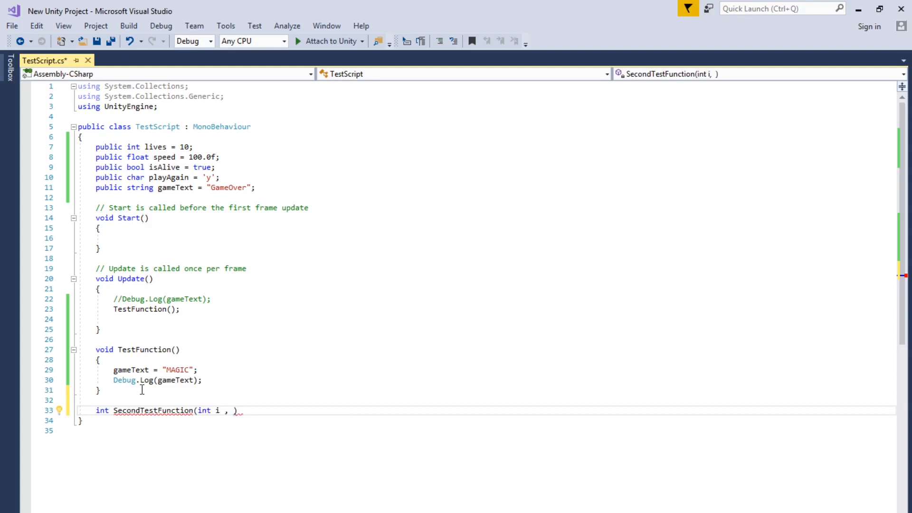
text(int a)
text({)
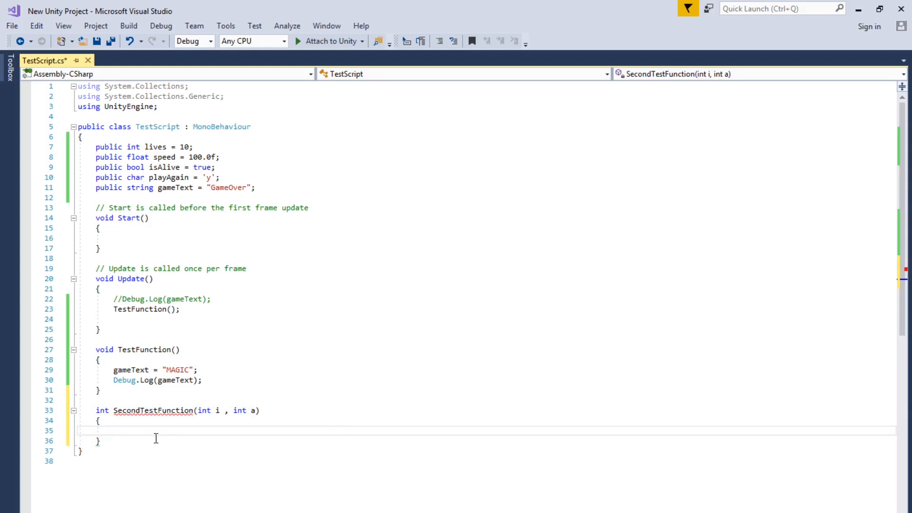
Declare int answer, set it to i + a, and return answer in SecondTestFunction.
text(int an)
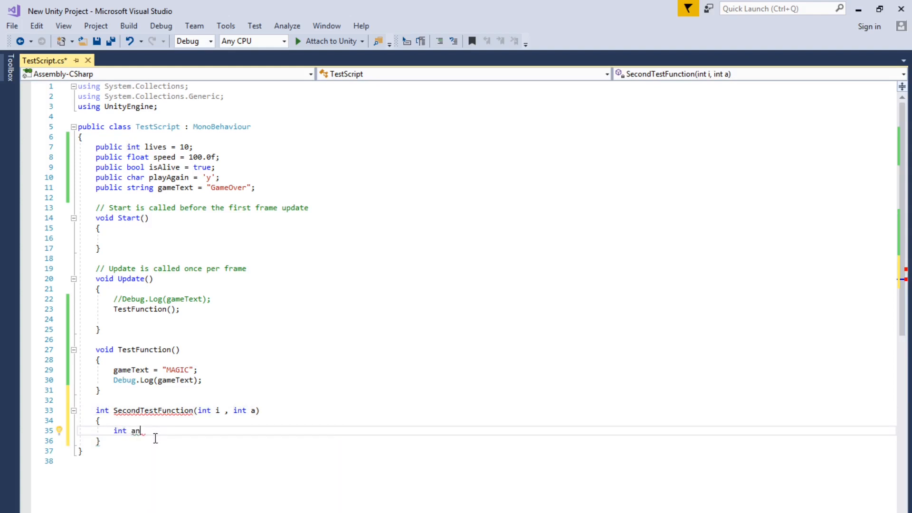
text(swer)
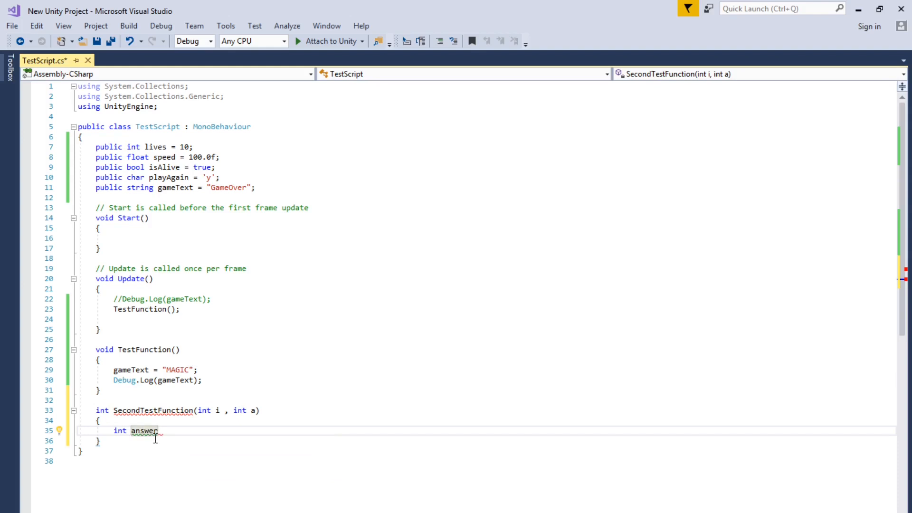
text(answer = i + a;)
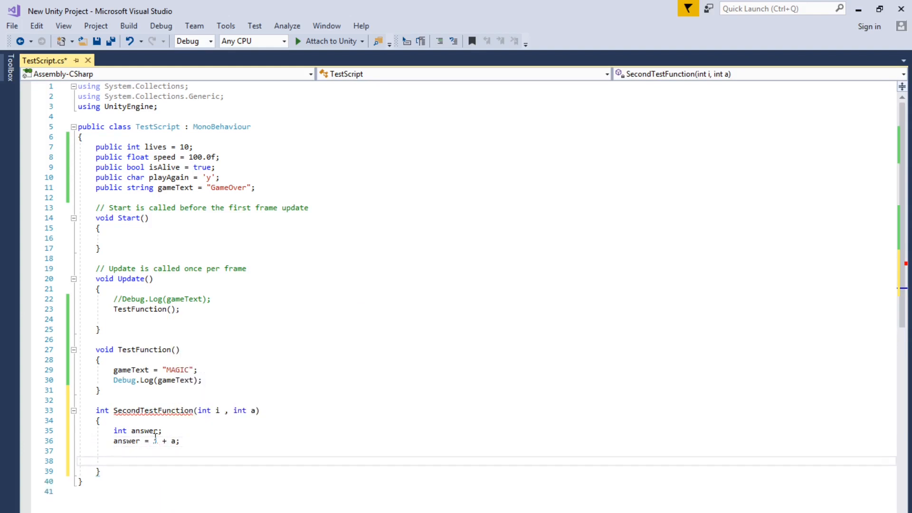
text(return answer;)
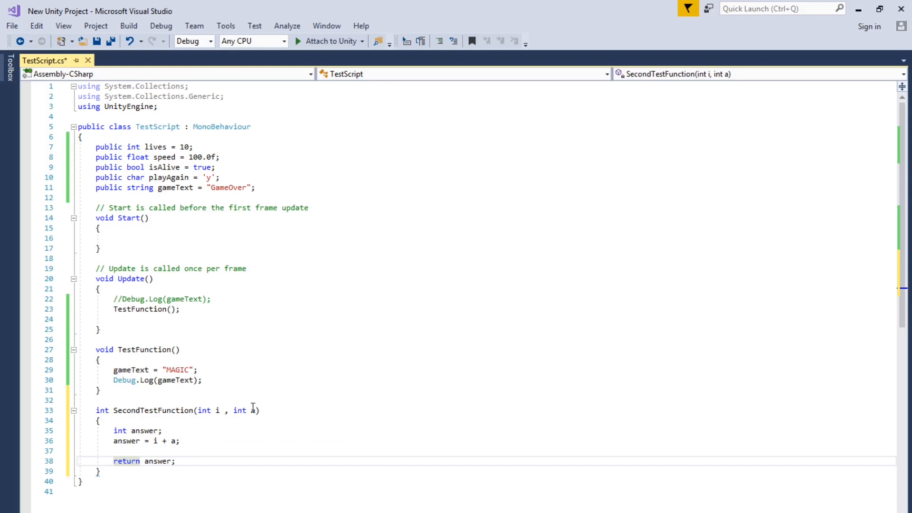
mouse_move(241, 402)
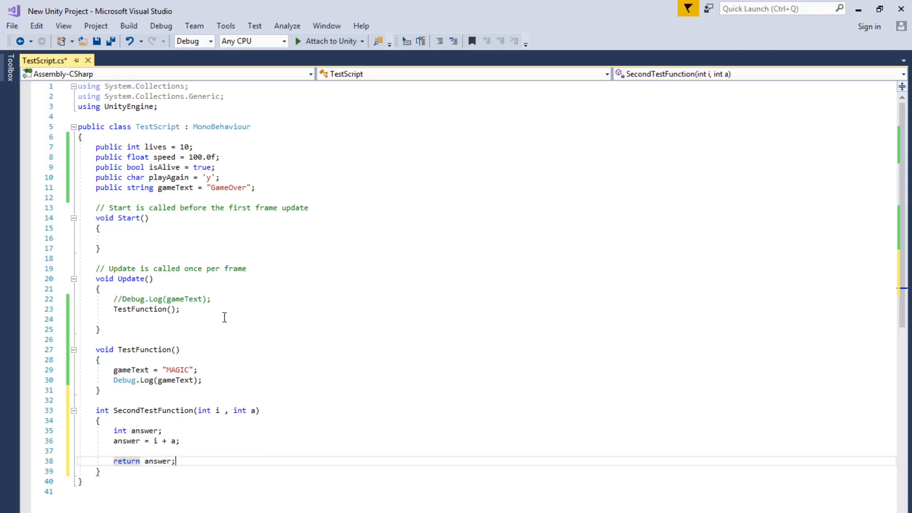
mouse_move(203, 298)
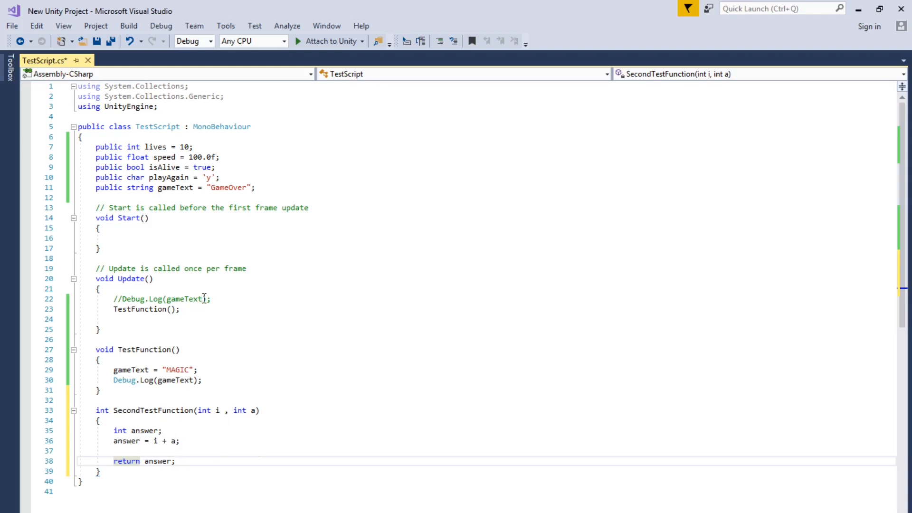
Change the Debug.Log line in Update to log SecondTestFunction(lives,5).
click(140, 309)
text(//)
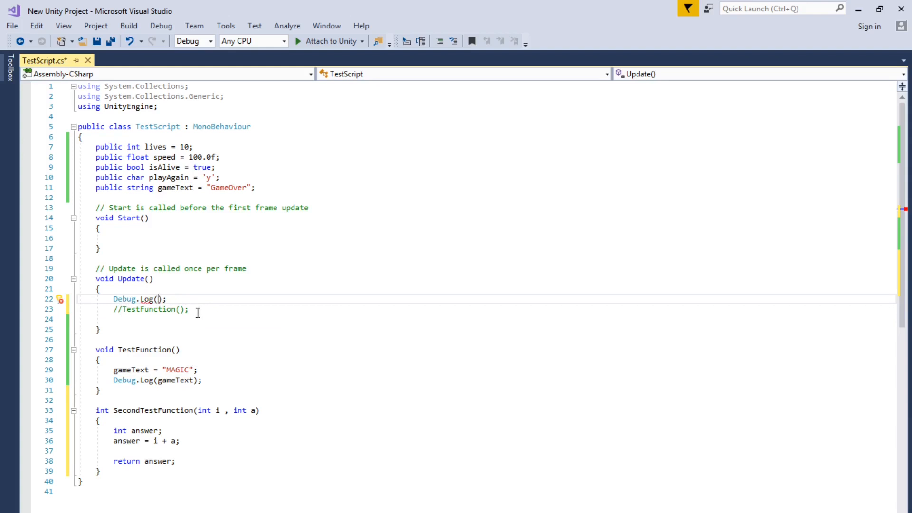
text(SecondTestFunction()
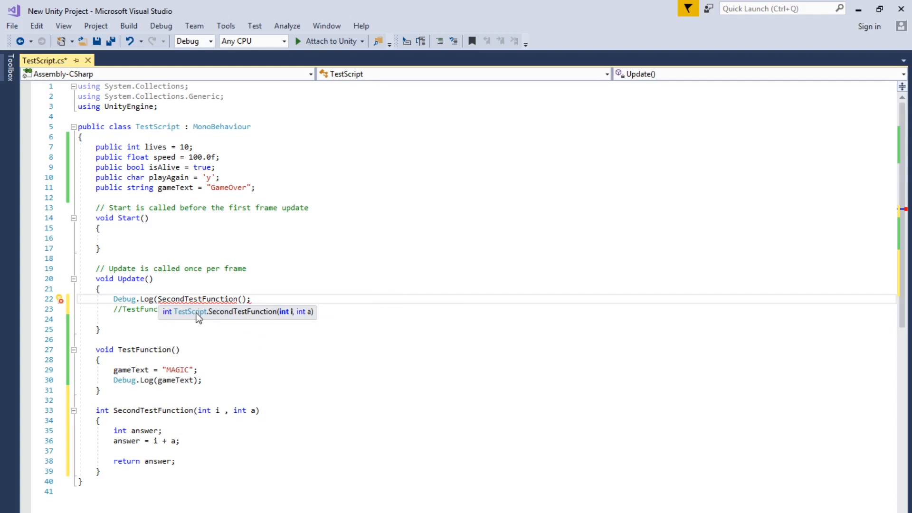
text(liv))
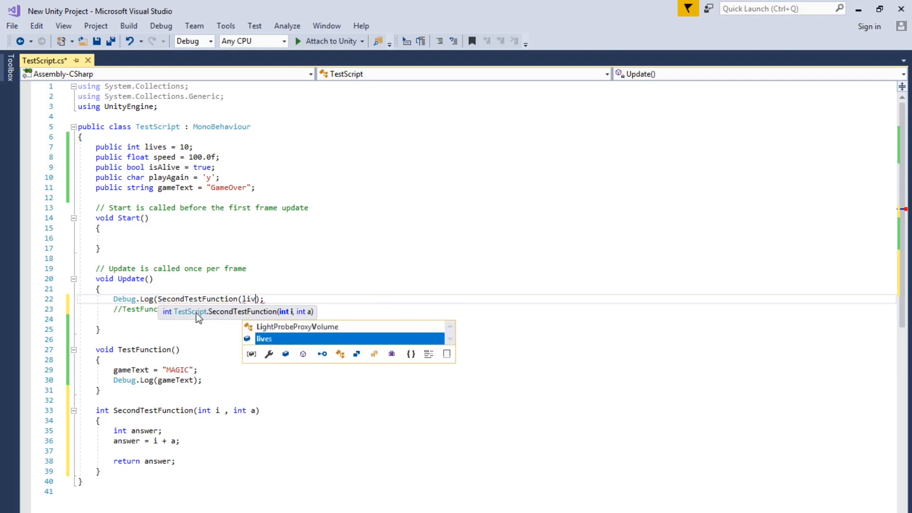
text(e)
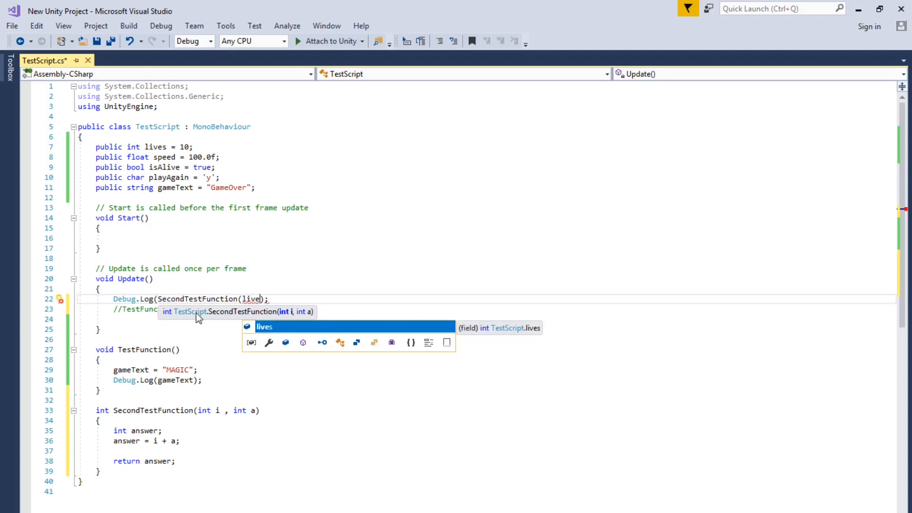
text(,)
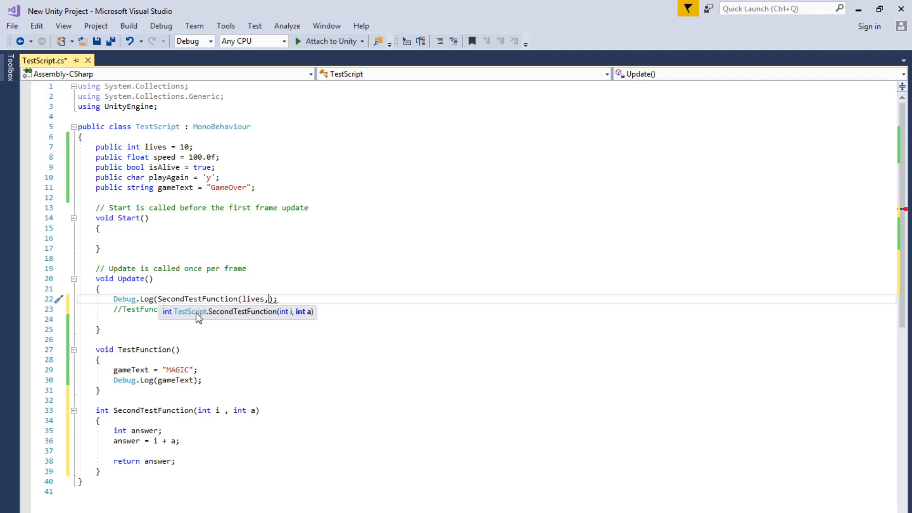
text(5)
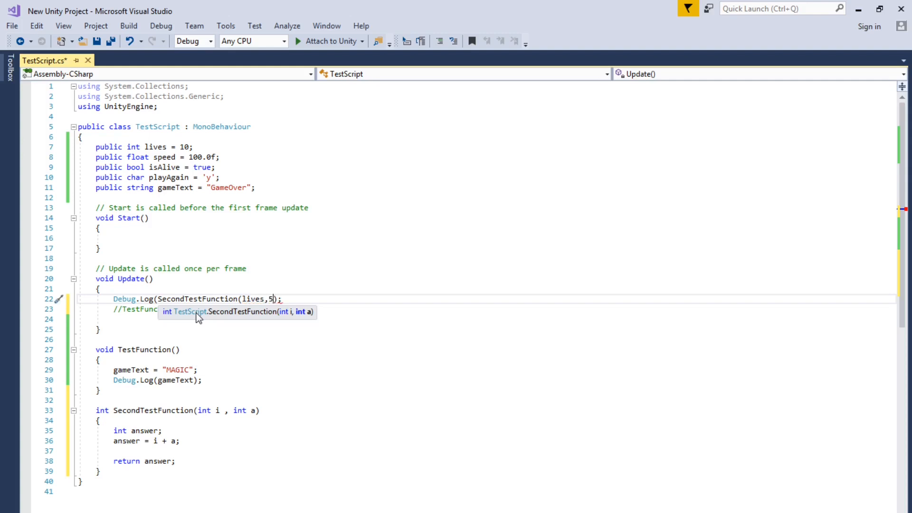
mouse_move(294, 294)
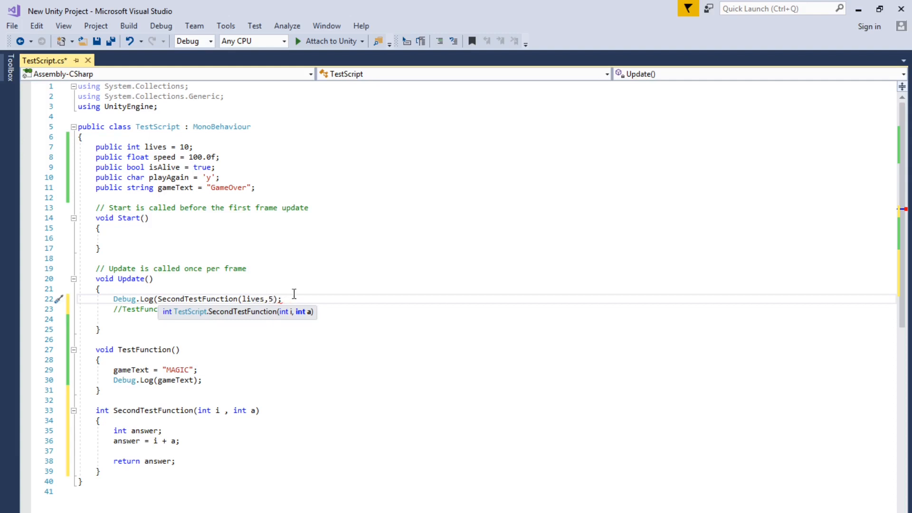
text(})
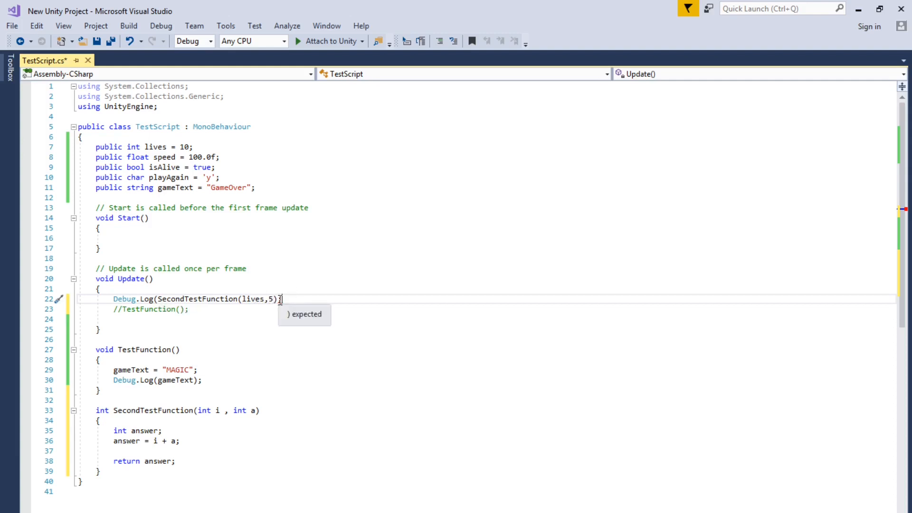
text(;)
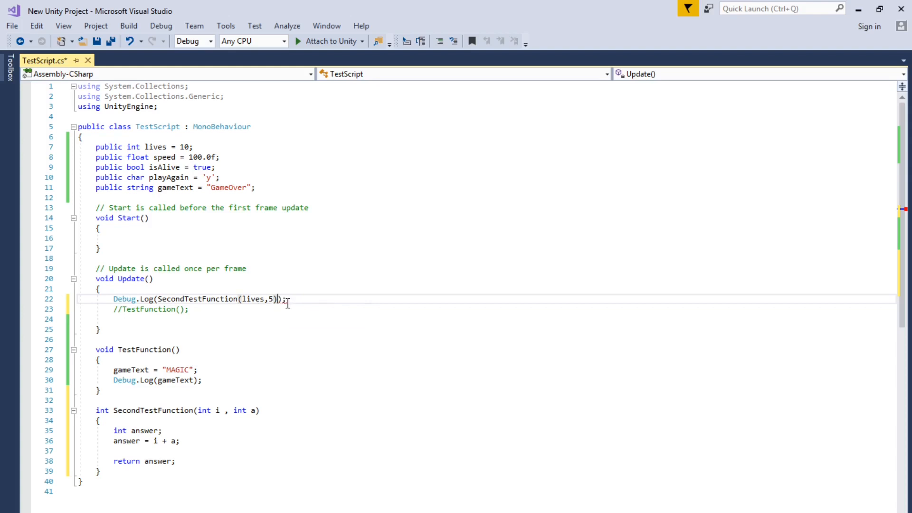
mouse_move(274, 298)
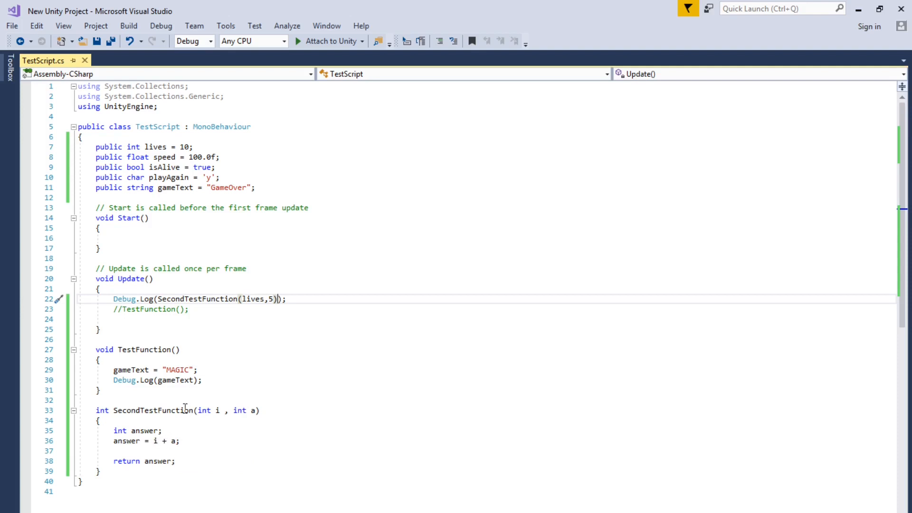
mouse_move(175, 451)
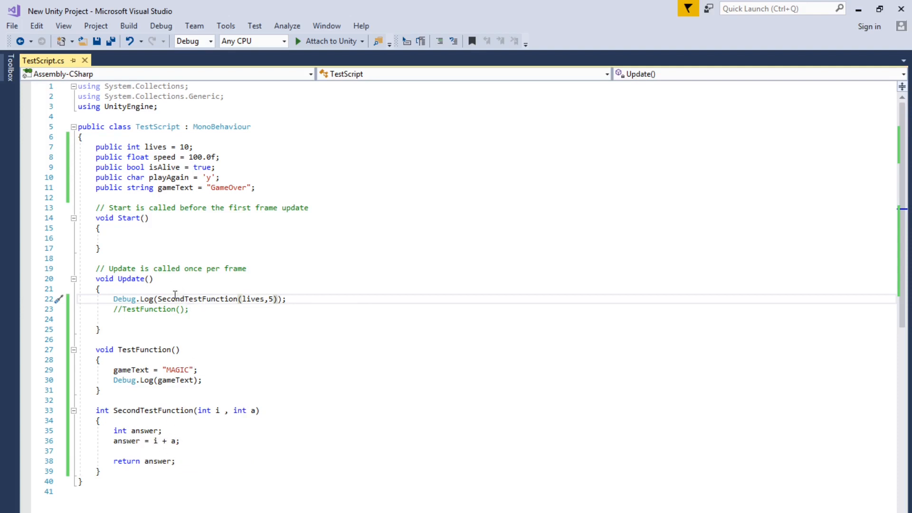
mouse_move(217, 305)
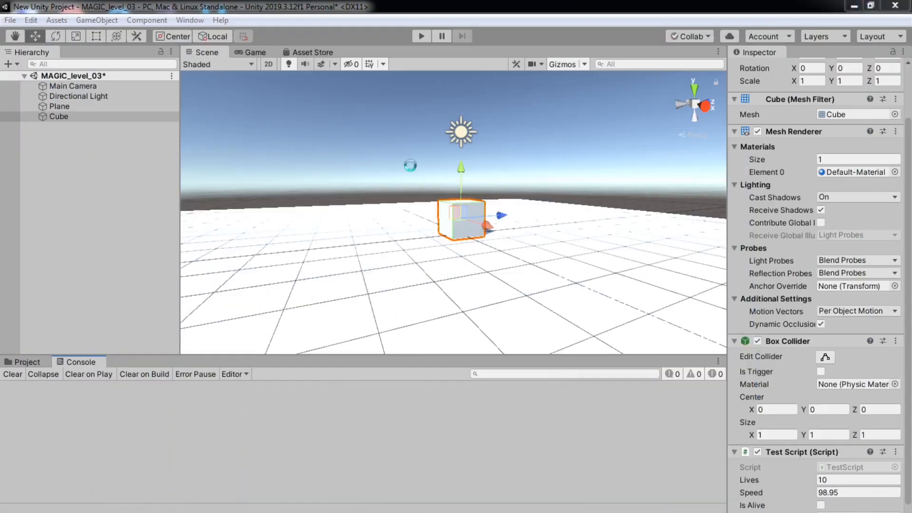
Run the scene in play mode and check the Console for the repeated 15 output.
click(419, 36)
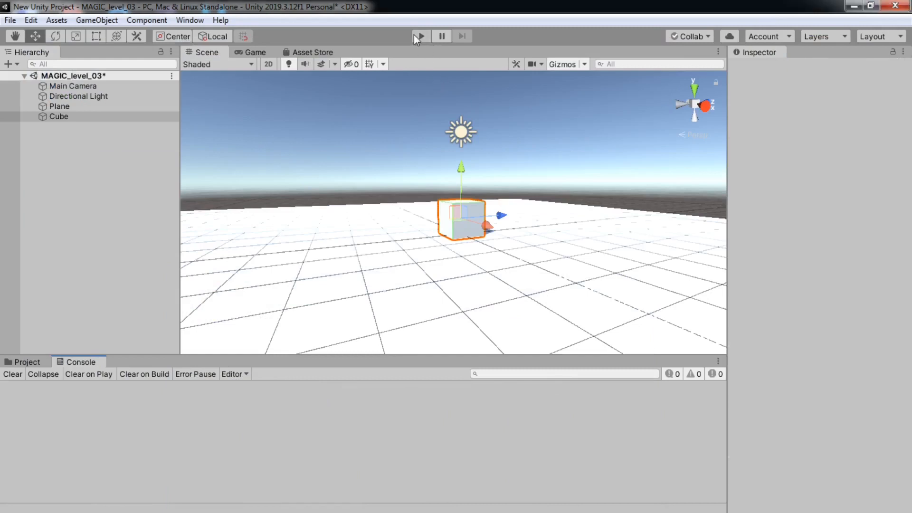
click(58, 117)
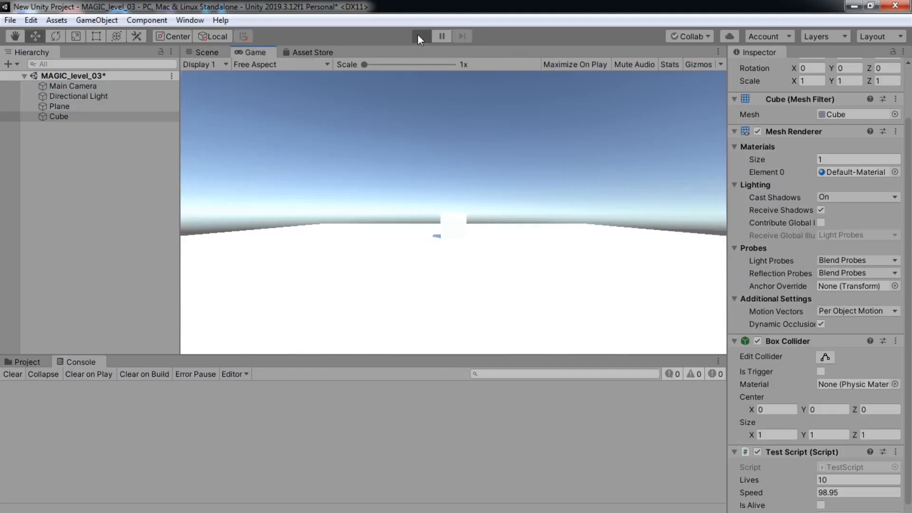
click(420, 36)
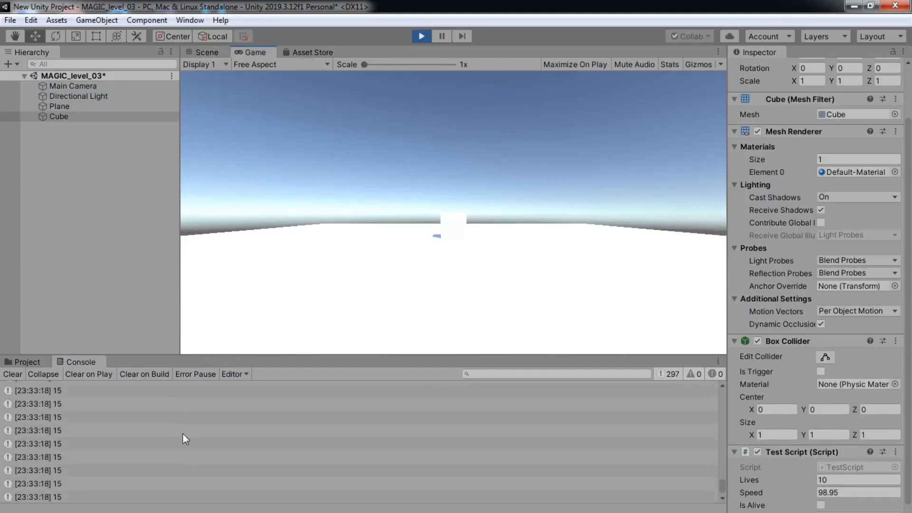
click(420, 36)
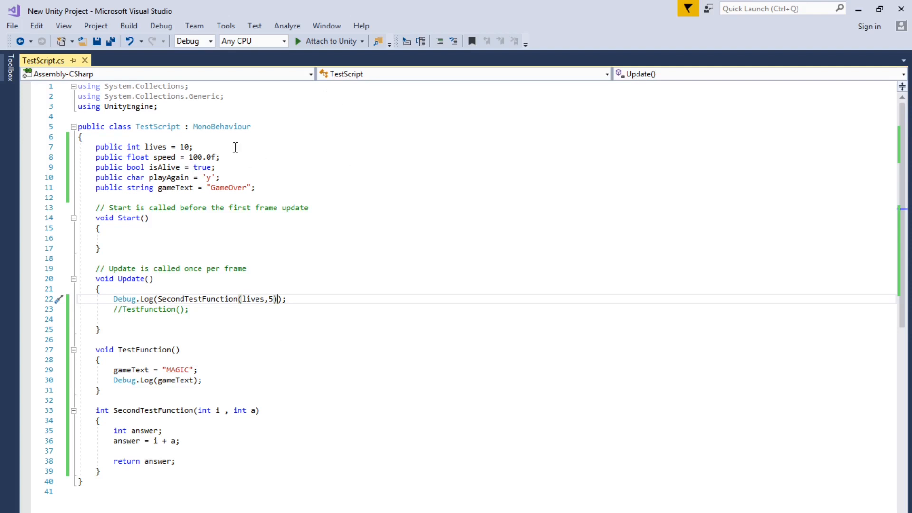
mouse_move(148, 147)
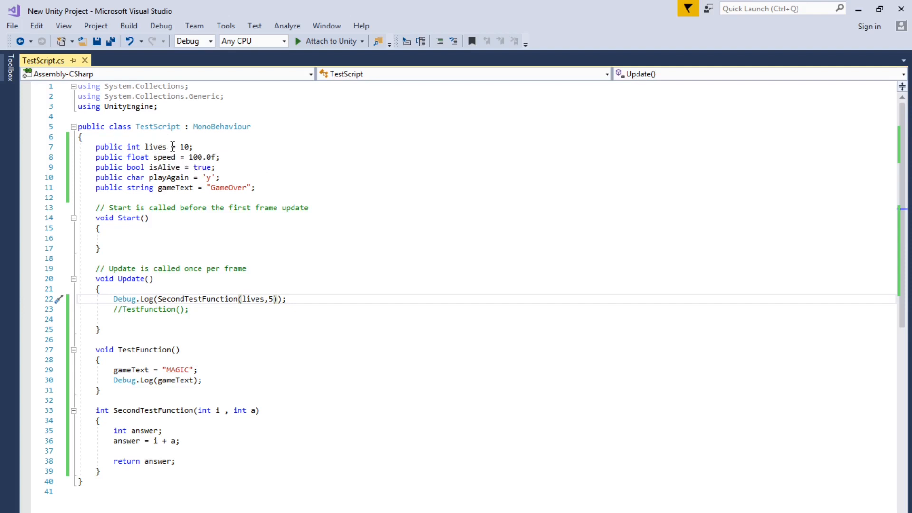
mouse_move(155, 147)
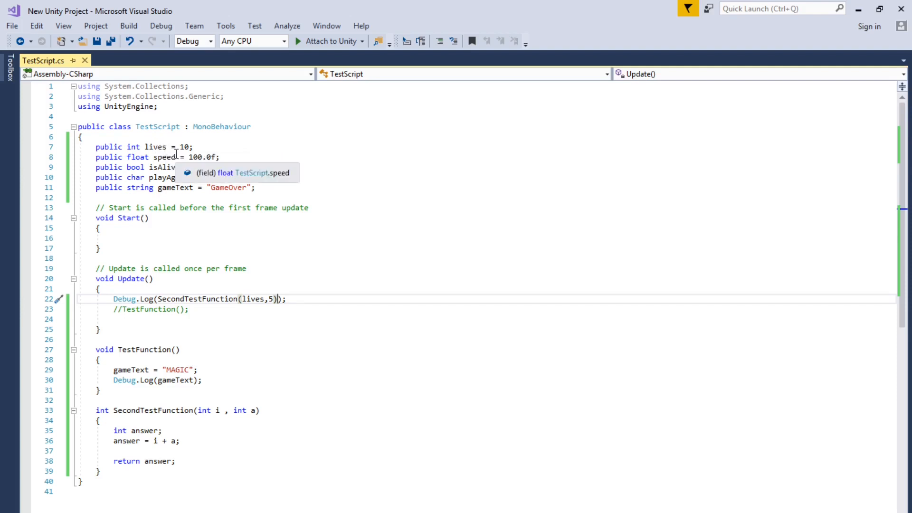
mouse_move(156, 167)
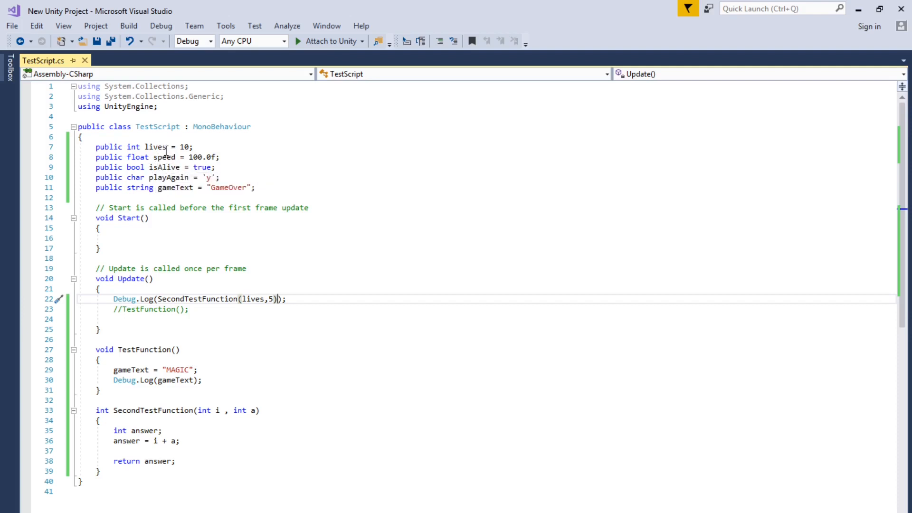
mouse_move(157, 167)
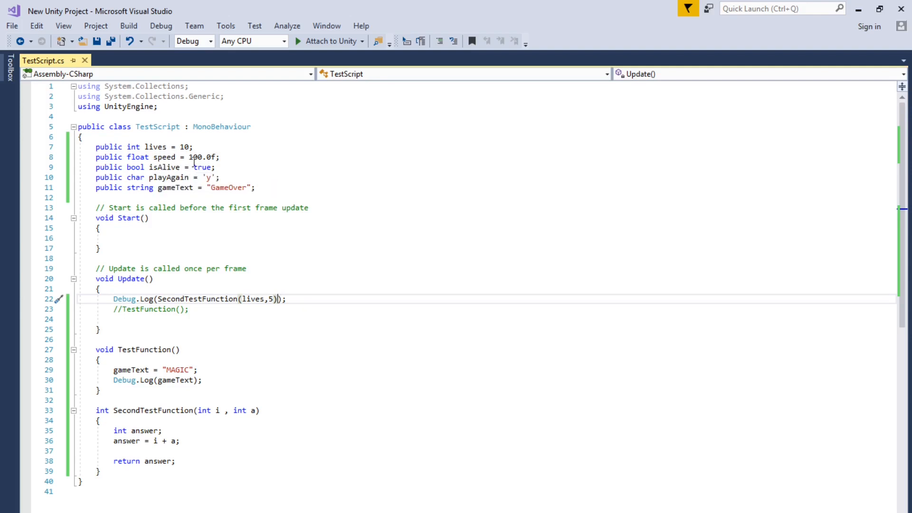
Scroll through TestScript.cs to review its public fields and the Update method.
scroll(down, 3)
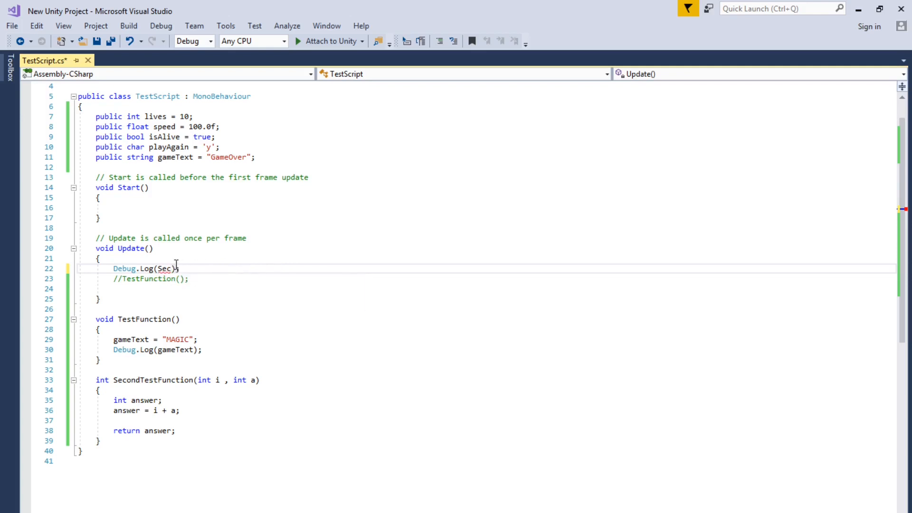
Replace the old Debug.Log argument with the string "test", using IntelliSense for Log.
key(Backspace)
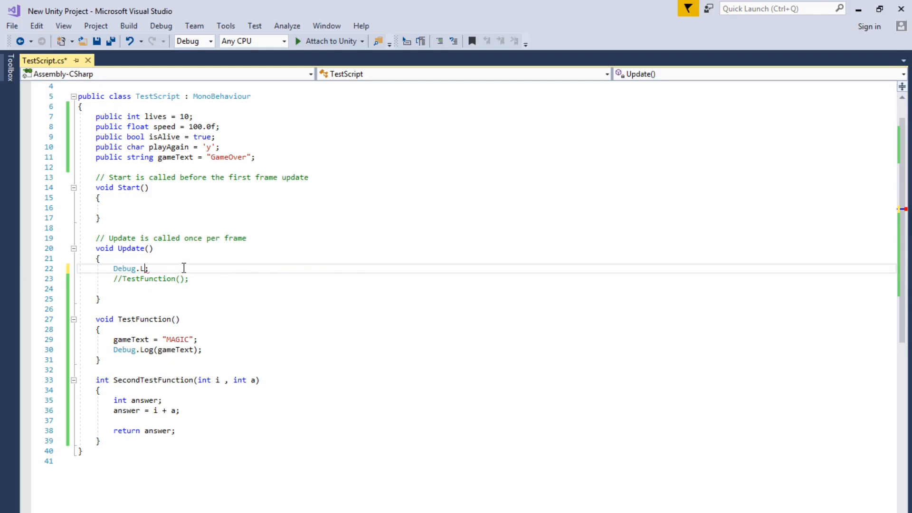
key(BackSpace)
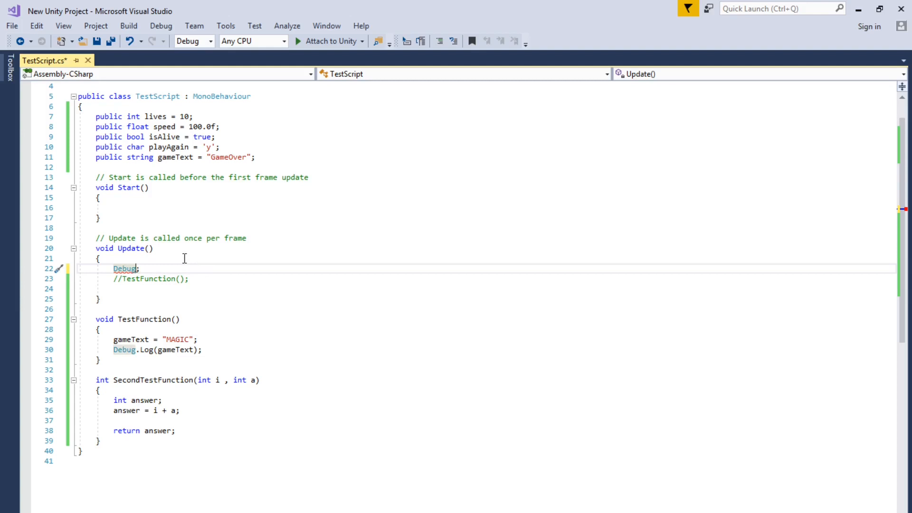
text(.)
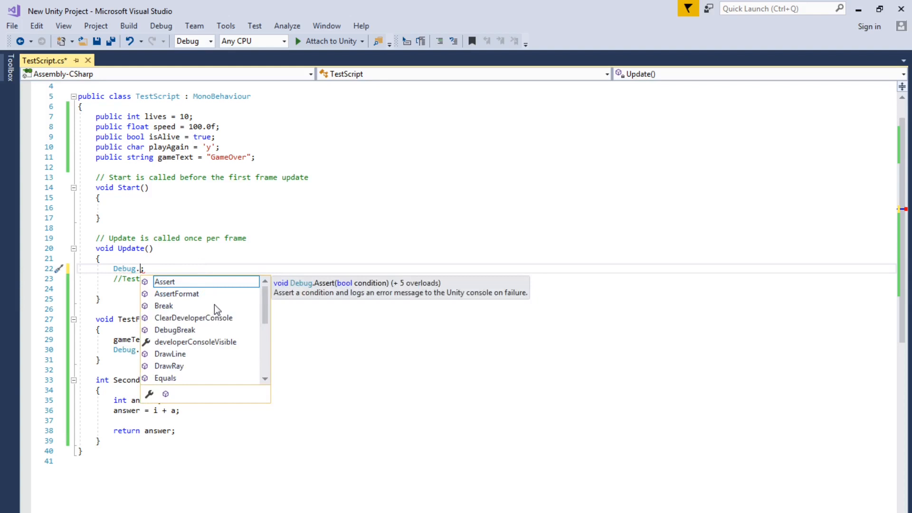
text(l)
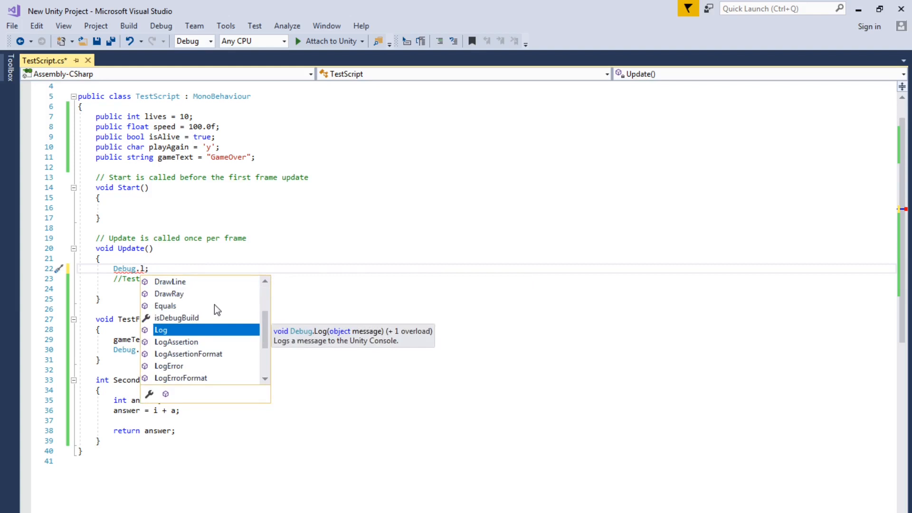
double_click(161, 329)
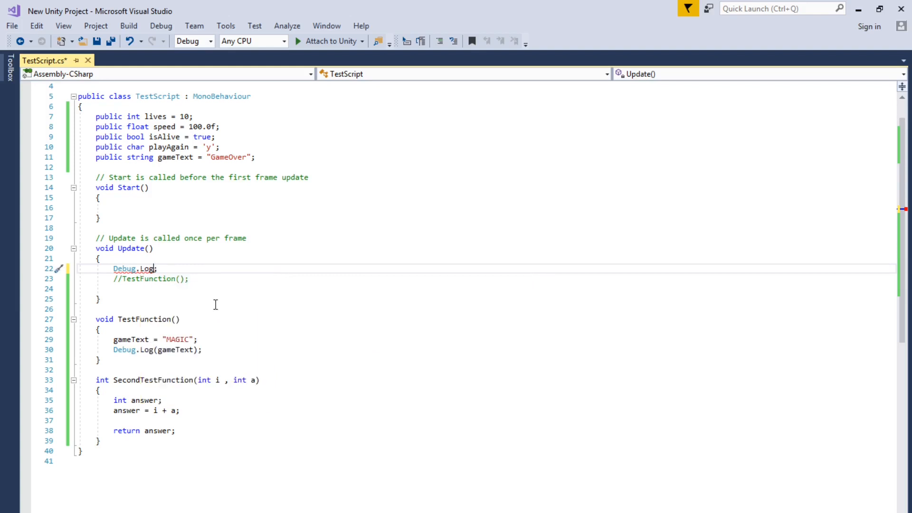
text(()
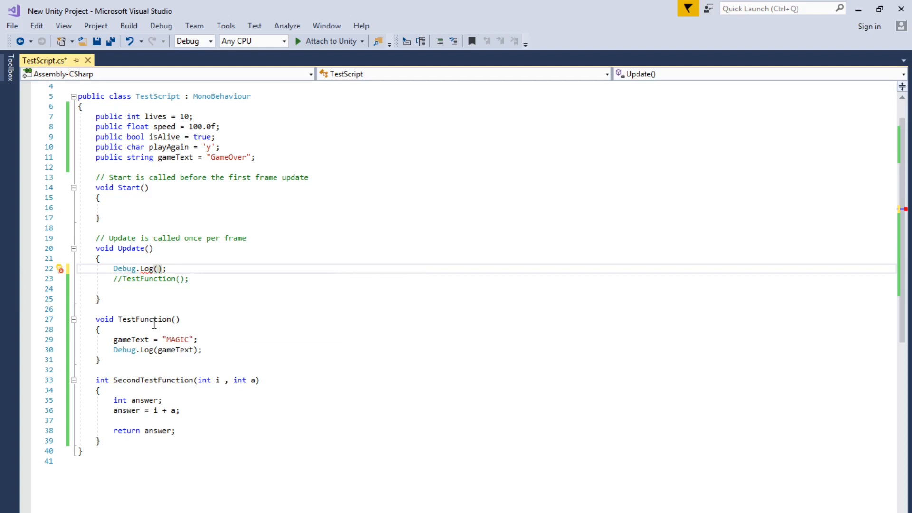
mouse_move(138, 304)
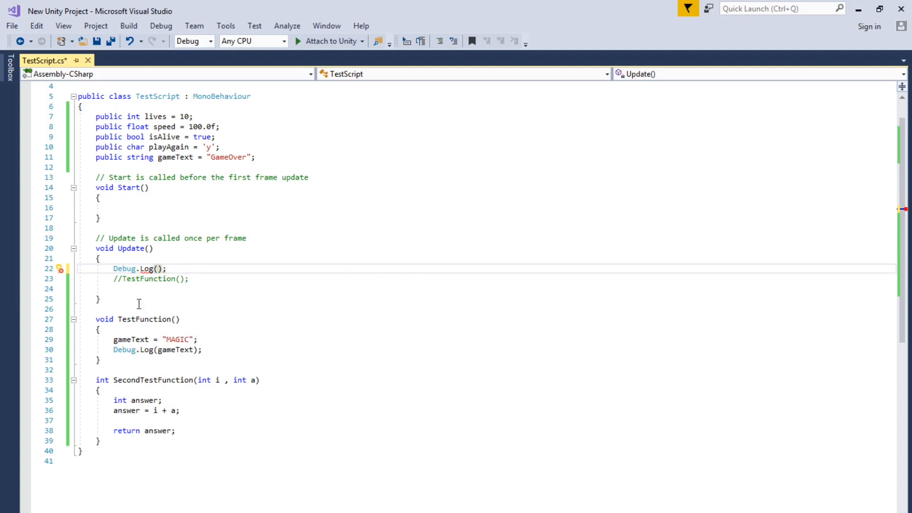
text(")
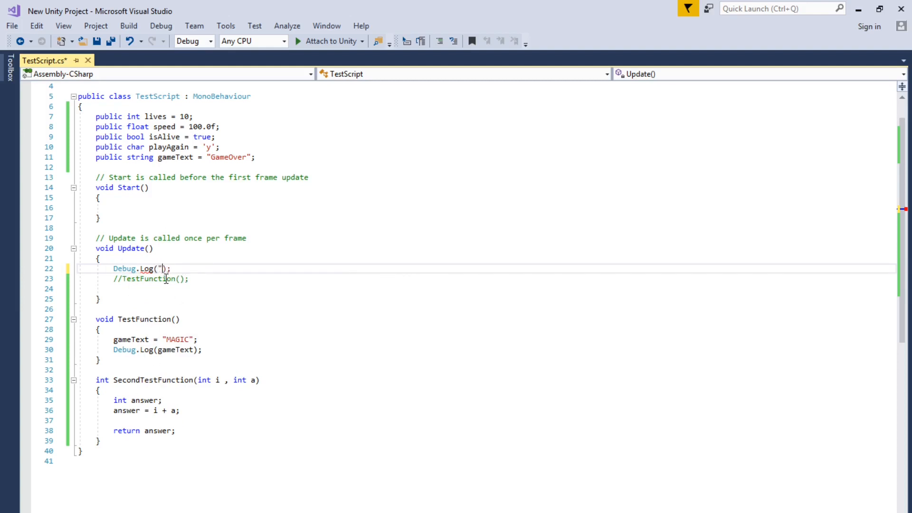
text(test)
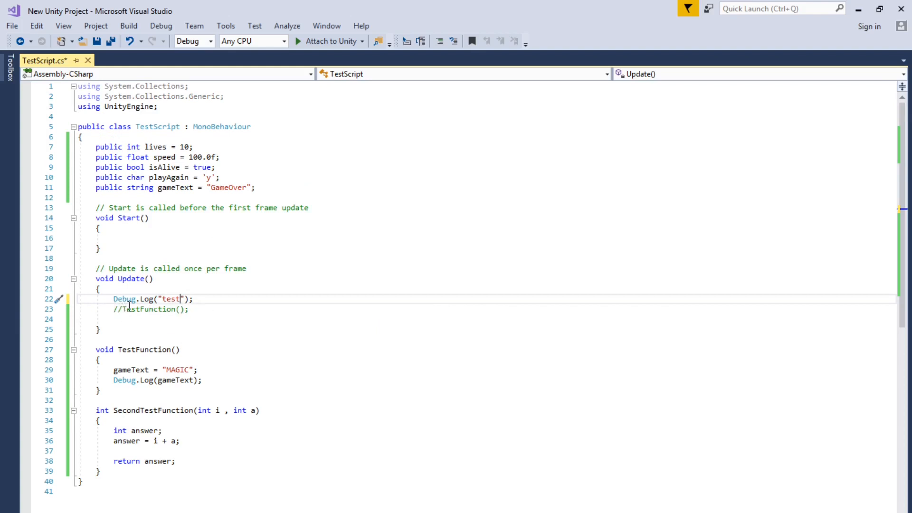
mouse_move(124, 298)
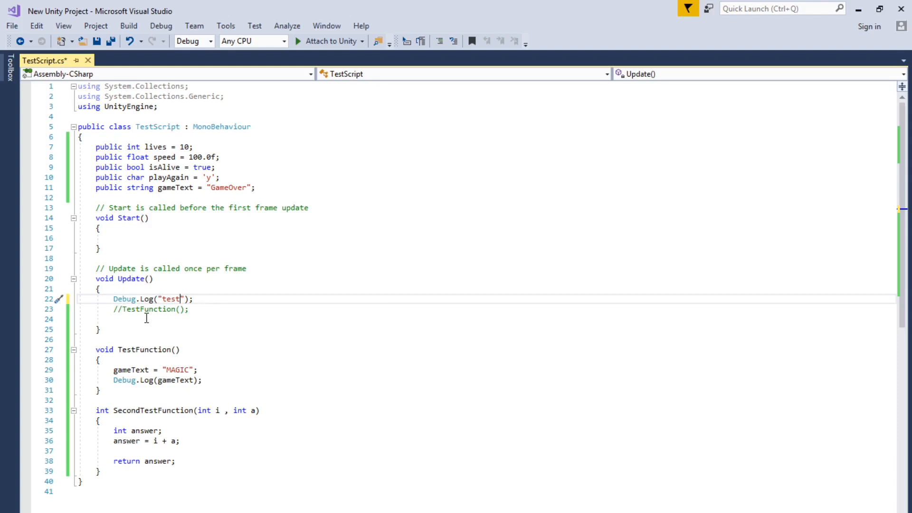
mouse_move(166, 274)
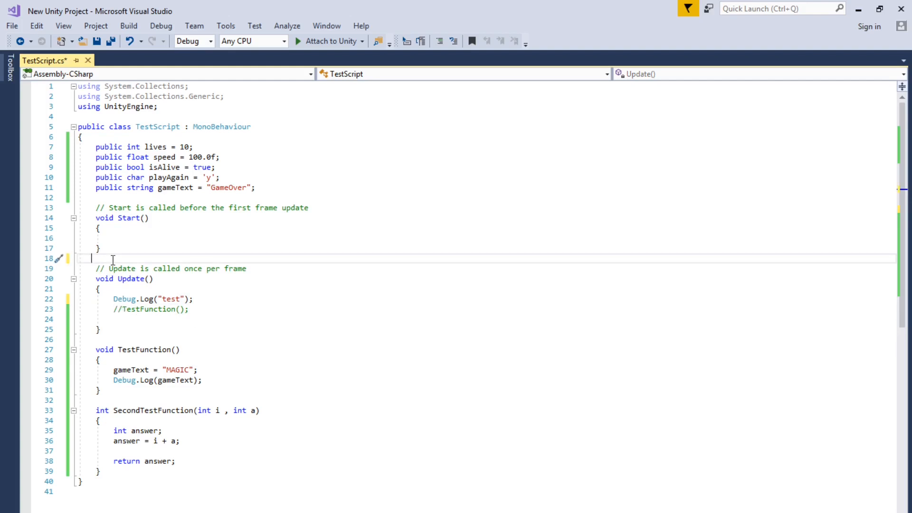
mouse_move(110, 259)
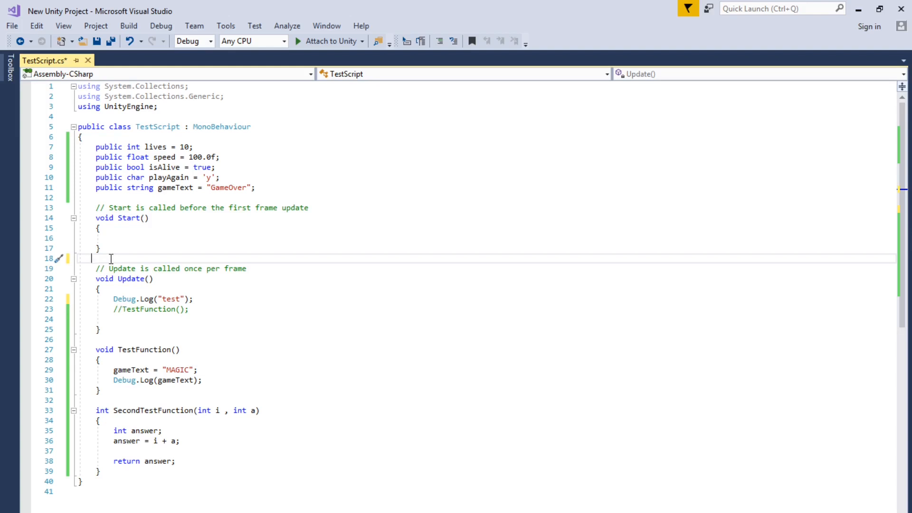
Trial a /* */ block comment around the methods, remove it, and save TestScript.cs.
text(/)
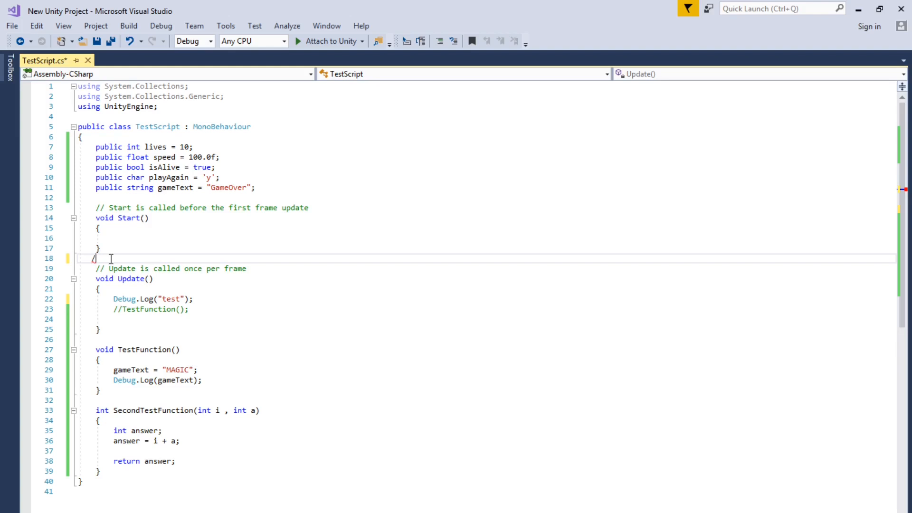
text(*)
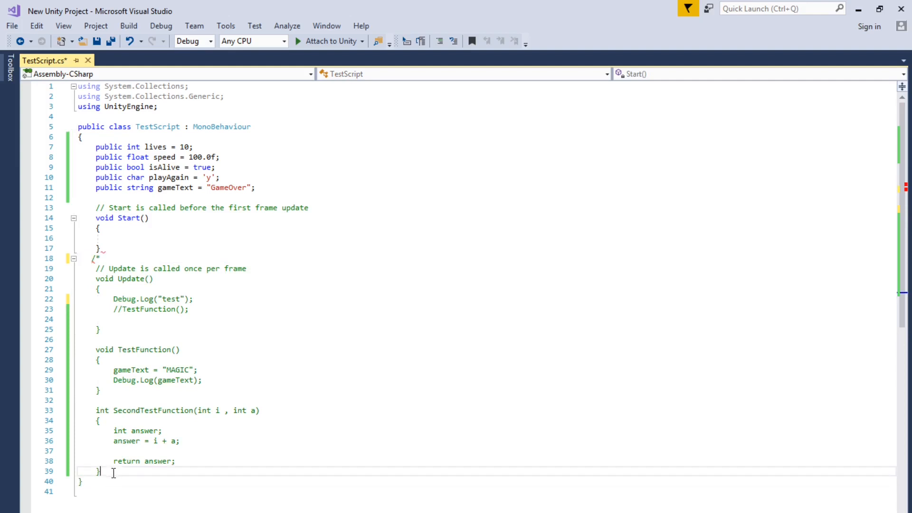
key(enter)
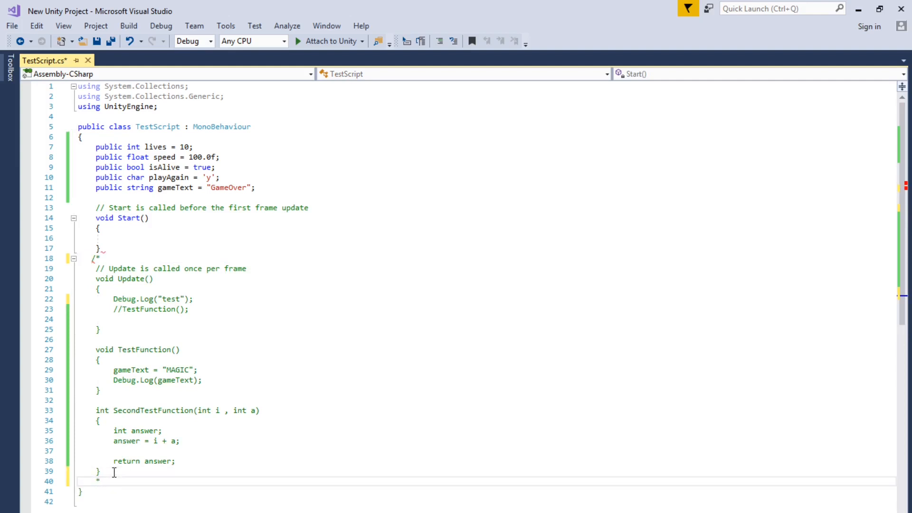
text(/)
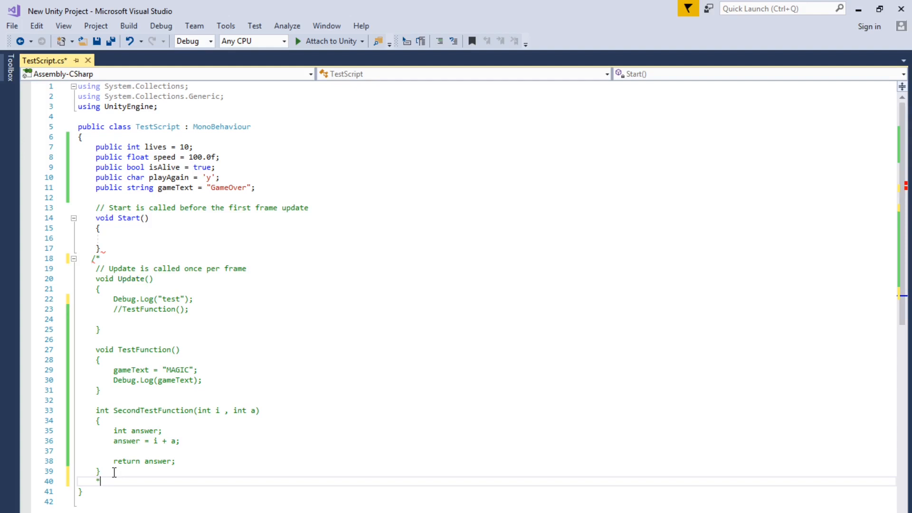
text(/)
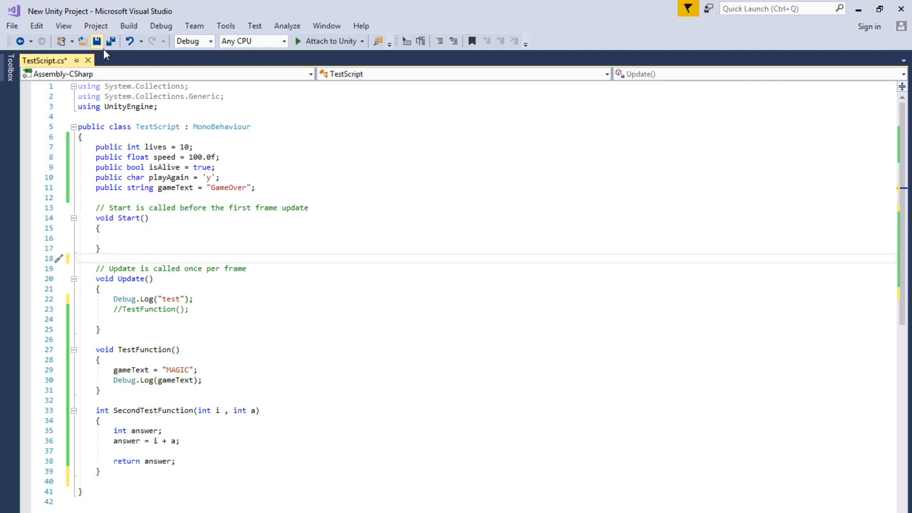
key(ctrl+s)
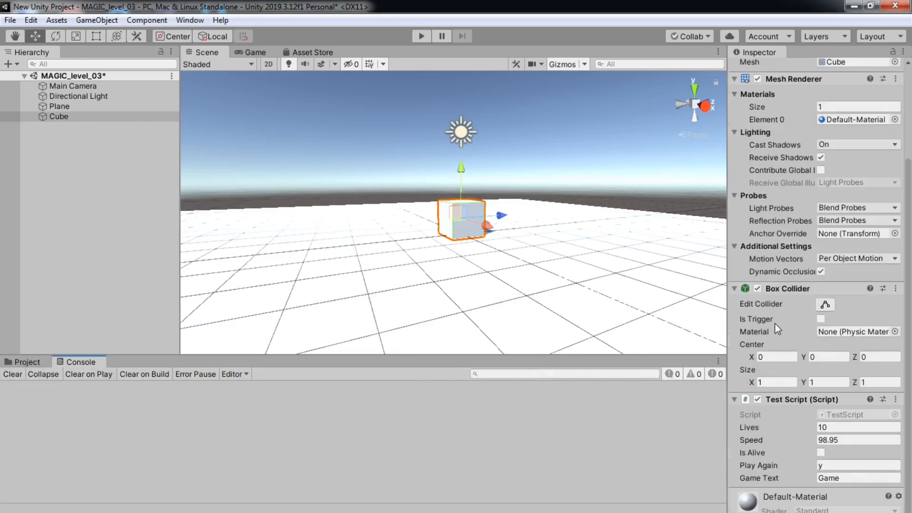
mouse_move(769, 311)
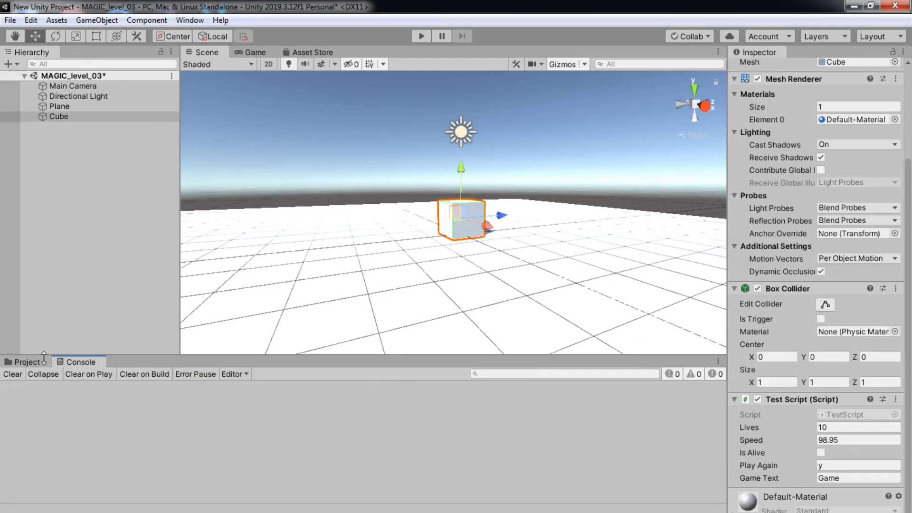
Create a new C# script named ScriptB in the Project's script folder.
click(25, 361)
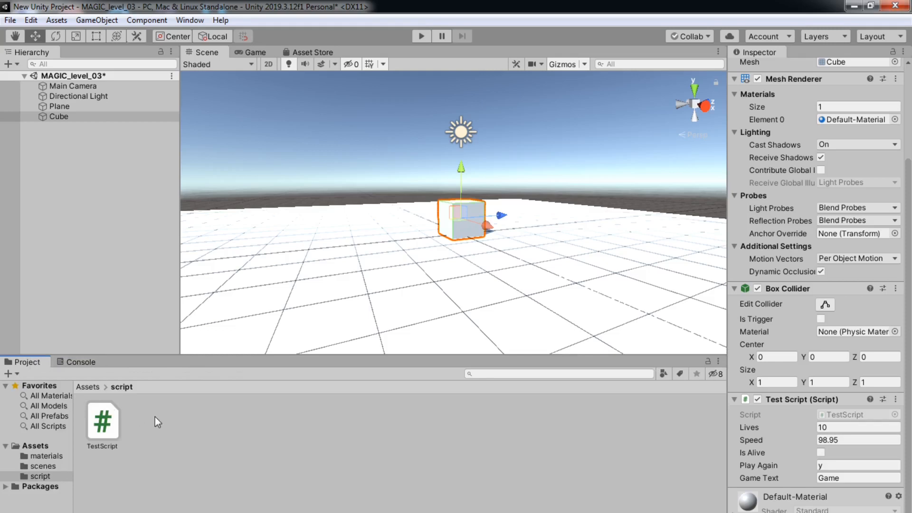
right_click(158, 421)
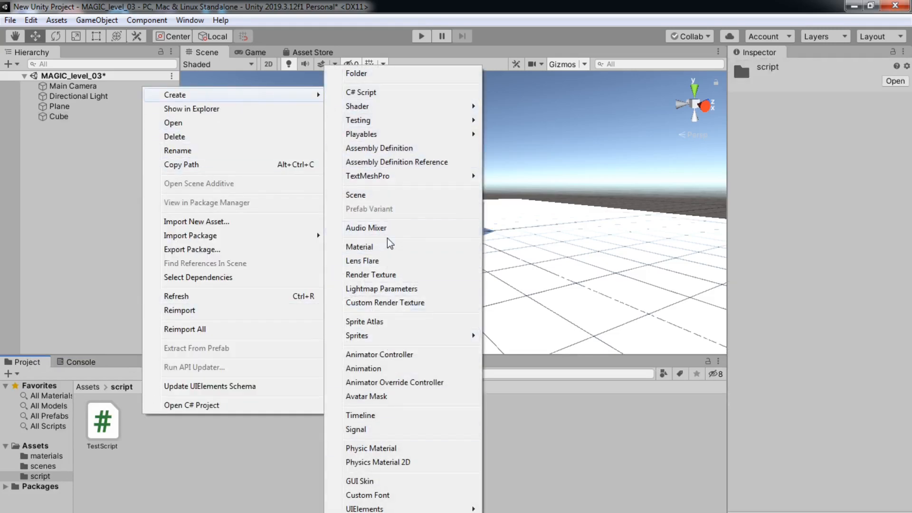
click(361, 91)
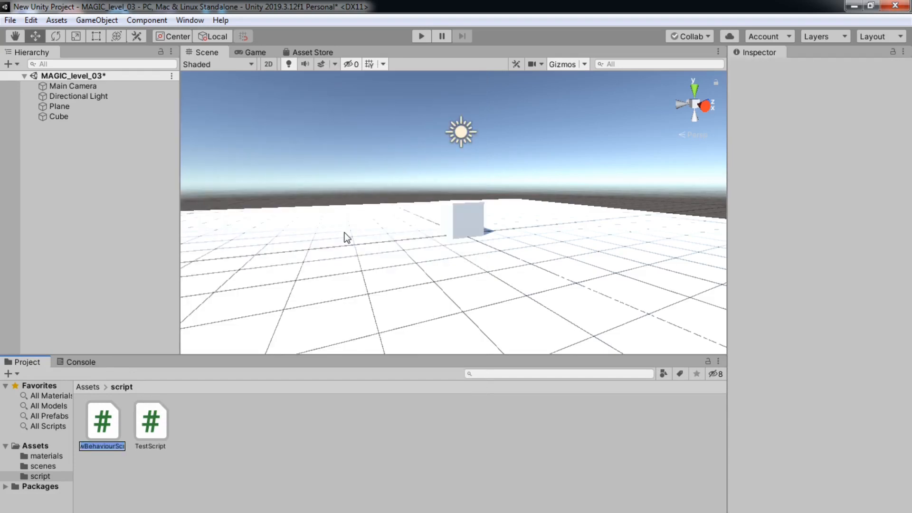
text(S)
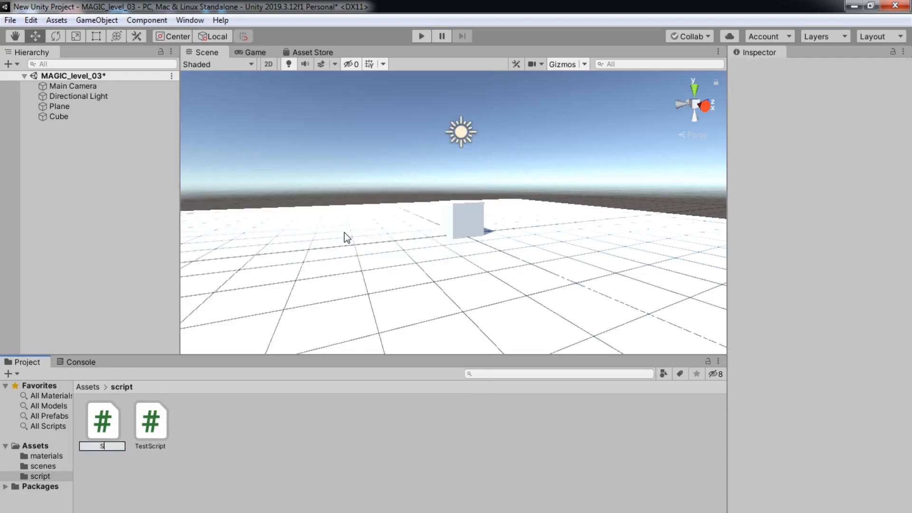
text(criptB)
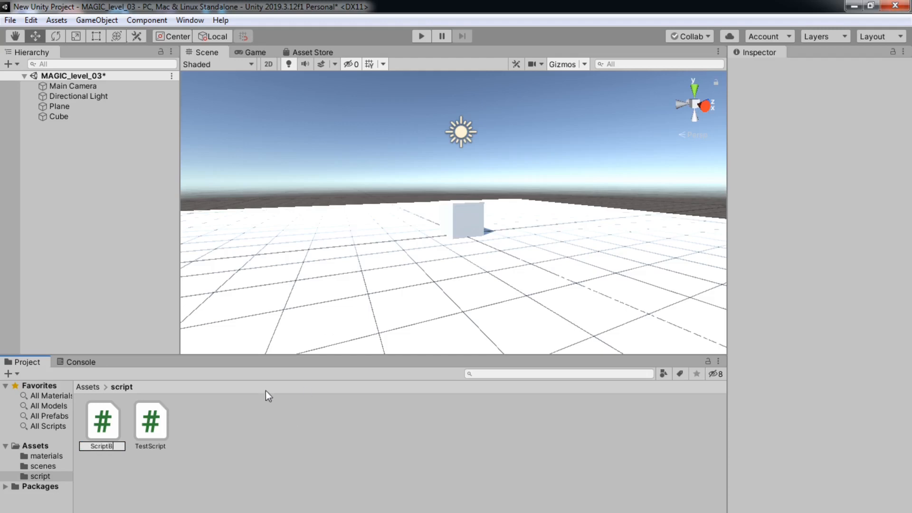
click(102, 421)
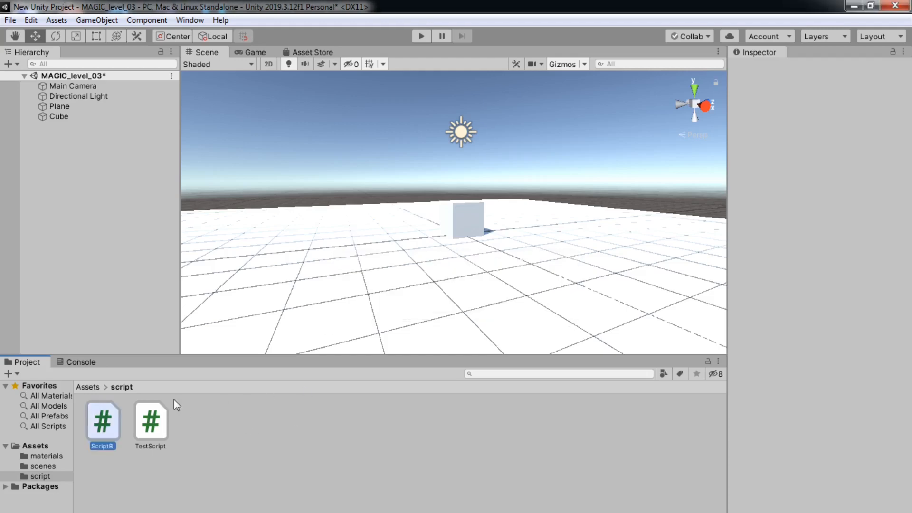
Open the ScriptB asset in Visual Studio.
double_click(150, 420)
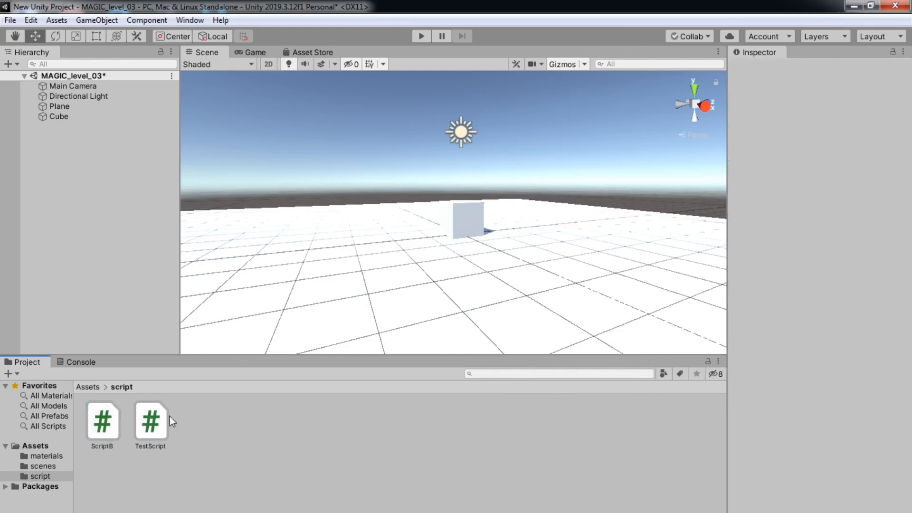
mouse_move(147, 409)
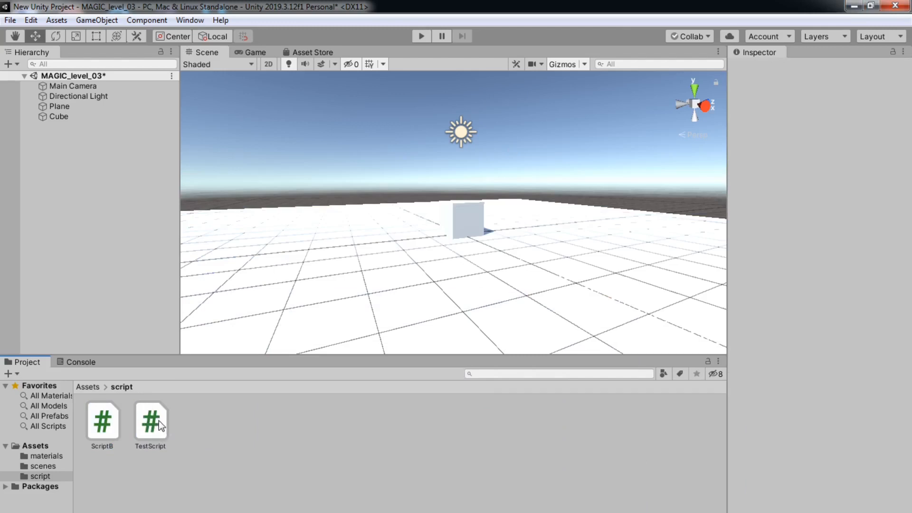
mouse_move(115, 423)
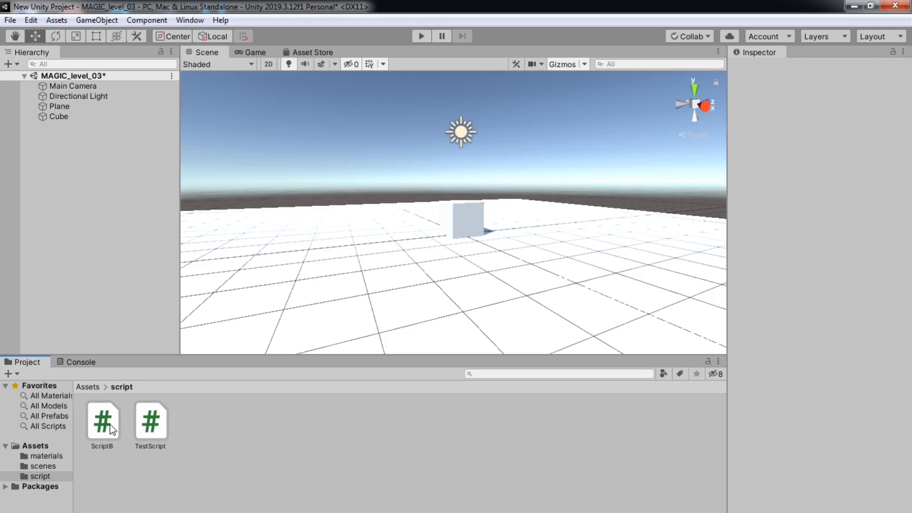
click(102, 420)
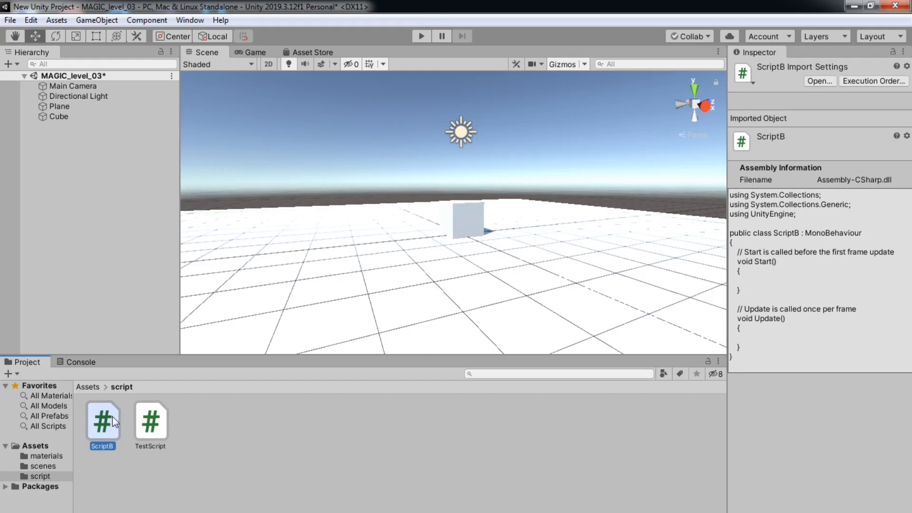
double_click(102, 420)
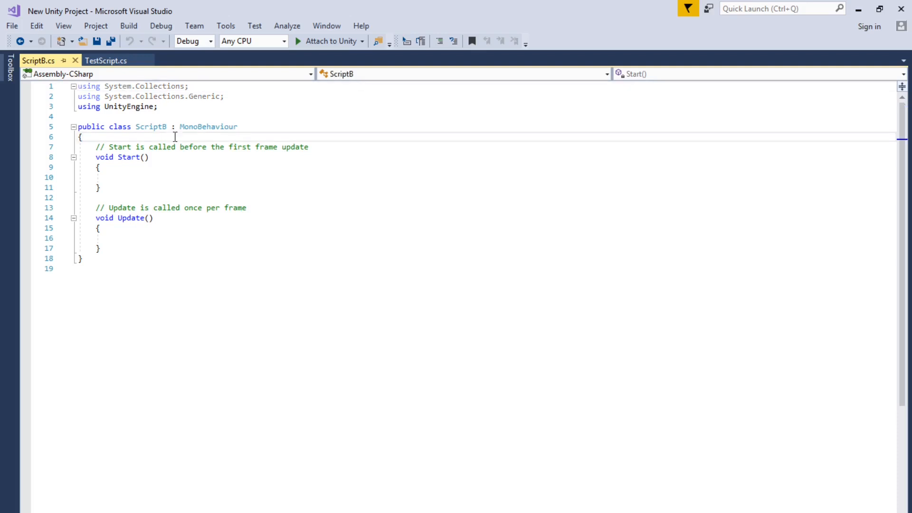
Add the declaration 'public TestScript otherScript;' on a new line in ScriptB's class.
key(enter)
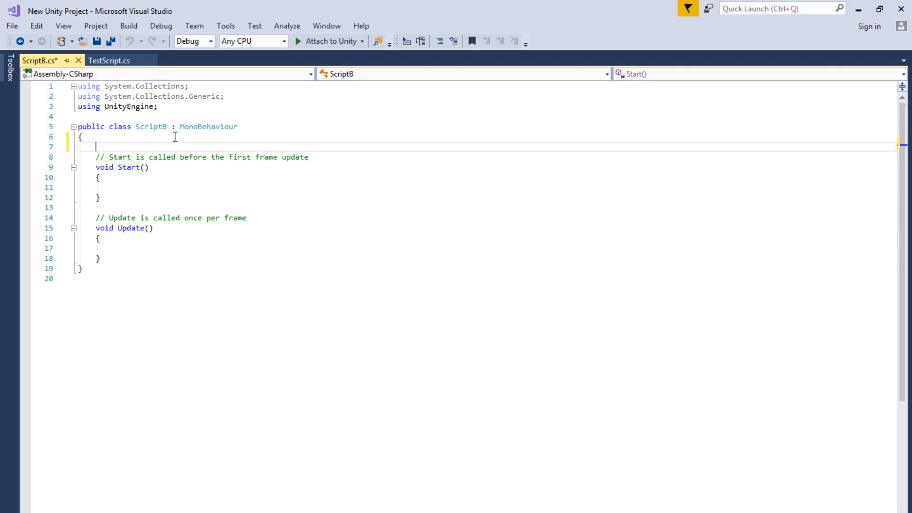
text(public)
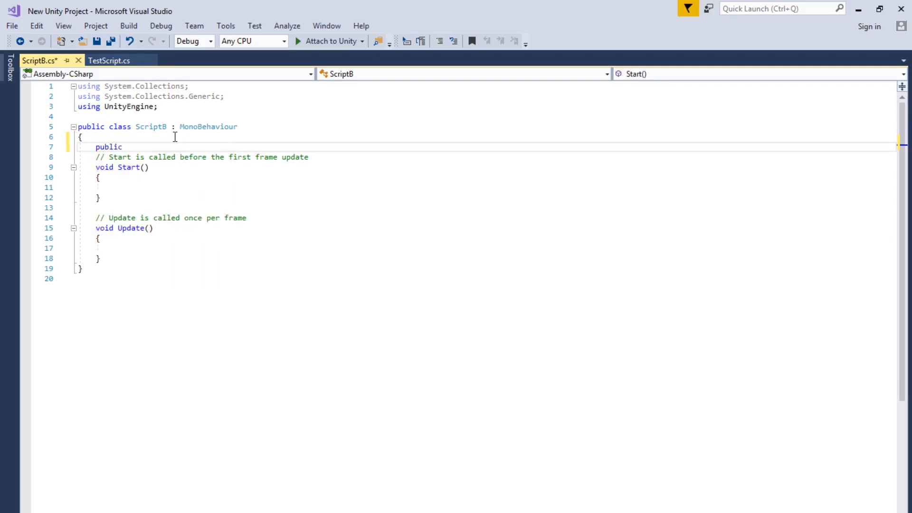
text(TestScript)
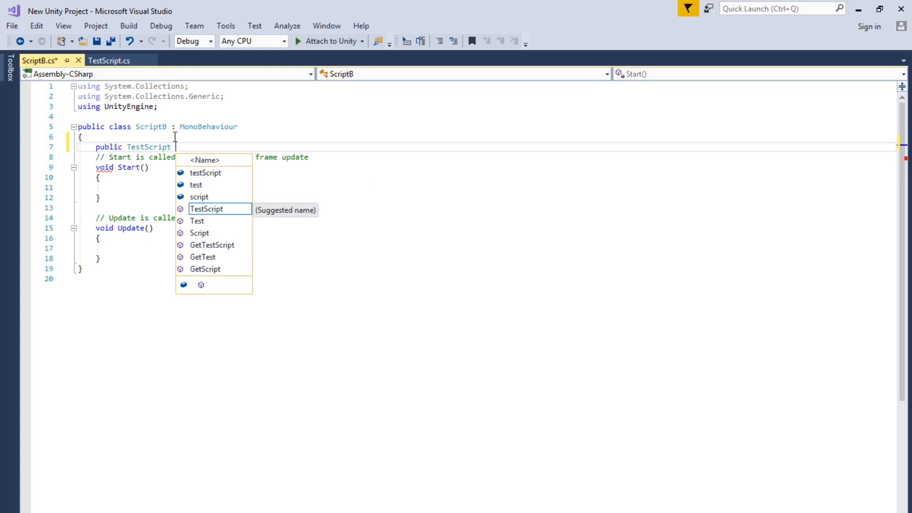
text(oth)
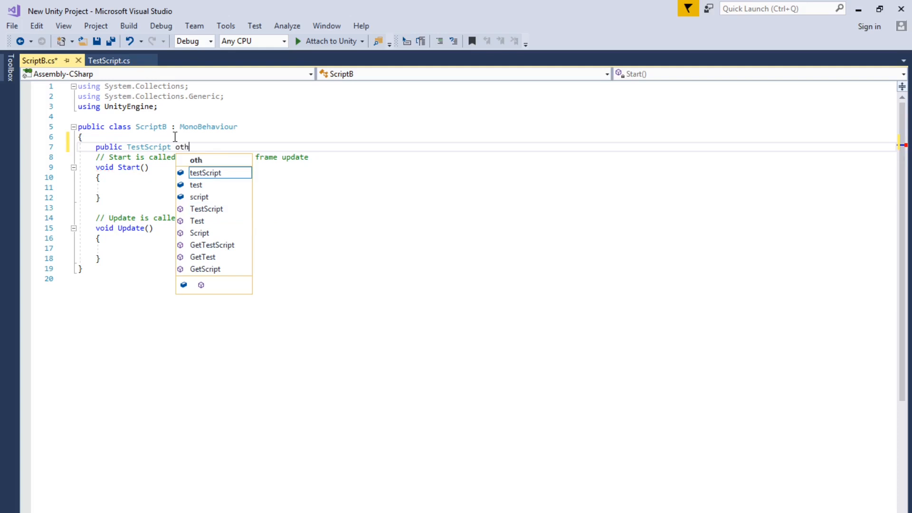
text(er)
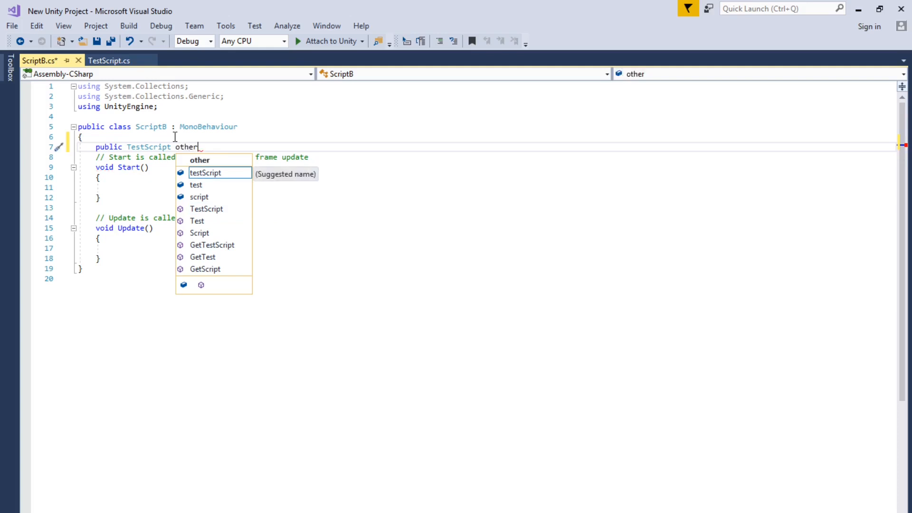
text(S)
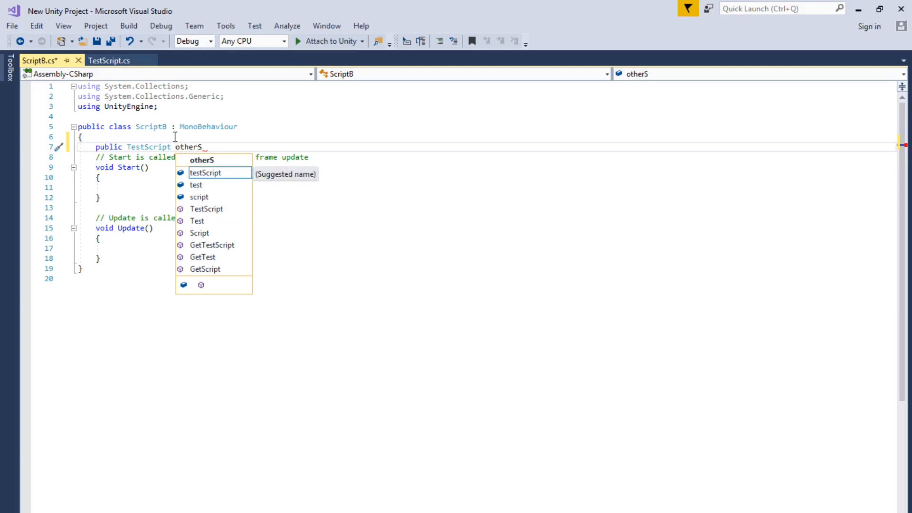
text(c)
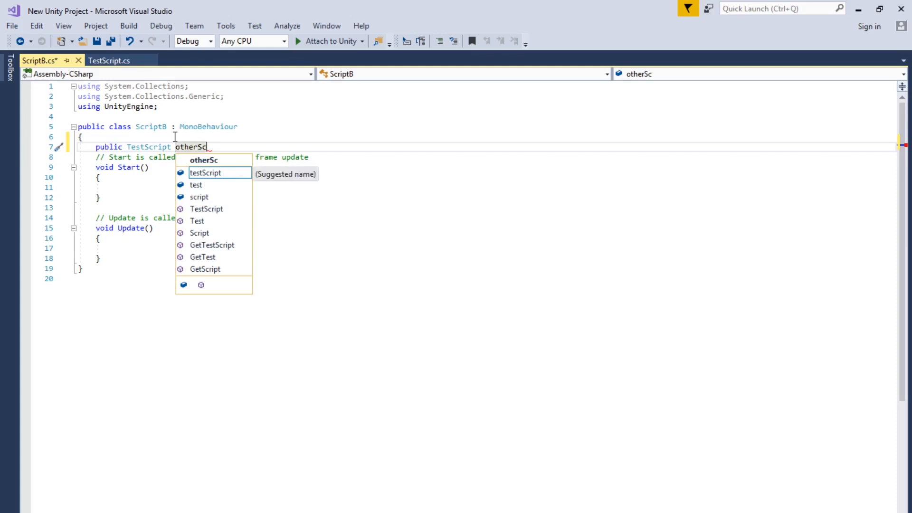
text(ript;)
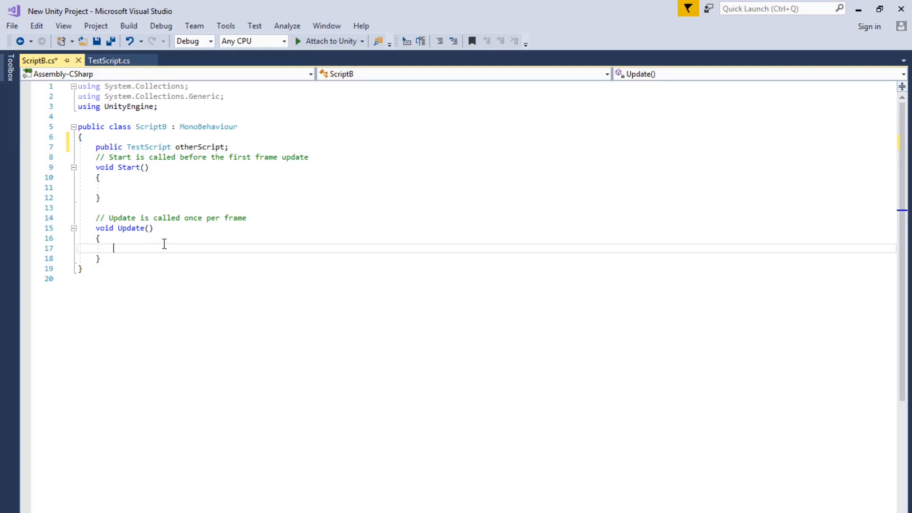
Write 'otherScript.lives = 50;' in ScriptB's Update, checking TestScript's variable names, then show TestScript.cs.
text(otherScript)
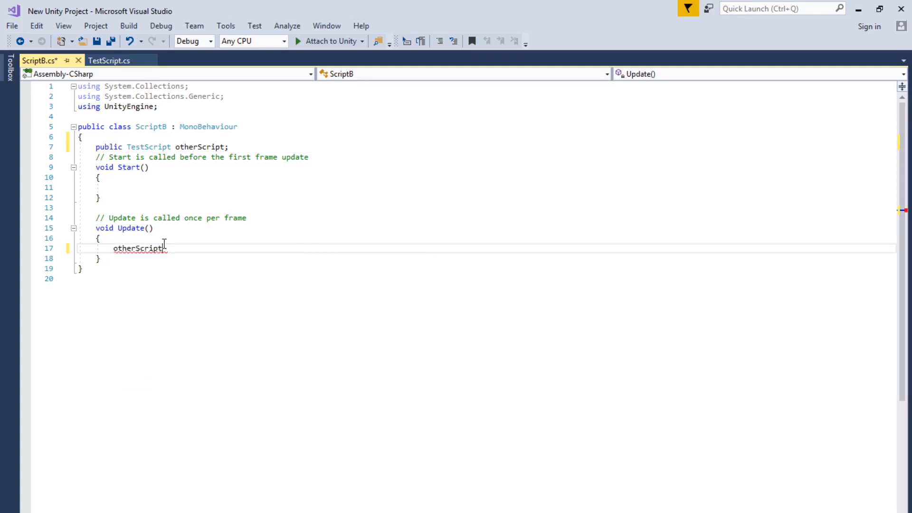
text(.)
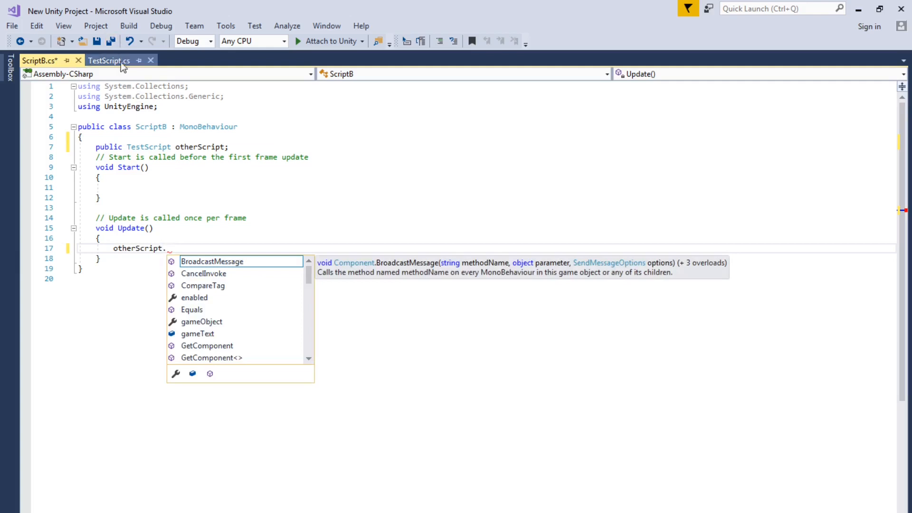
click(108, 60)
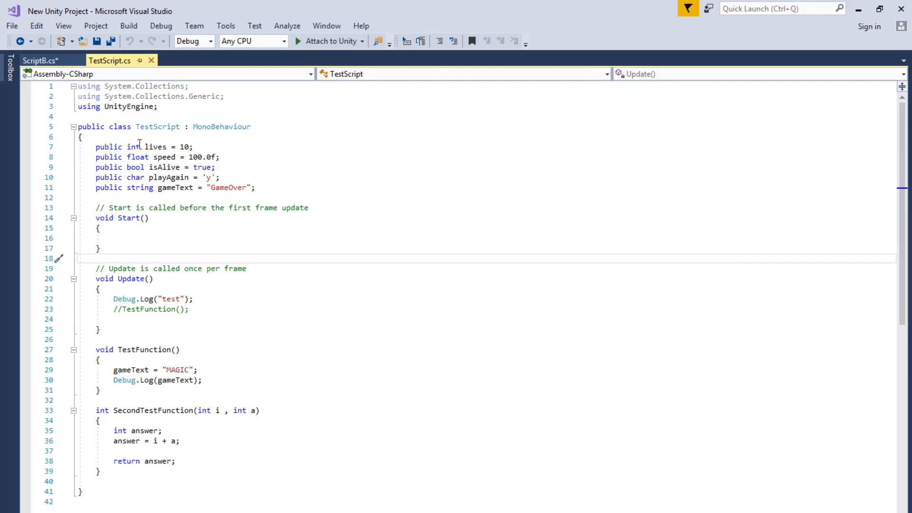
click(39, 60)
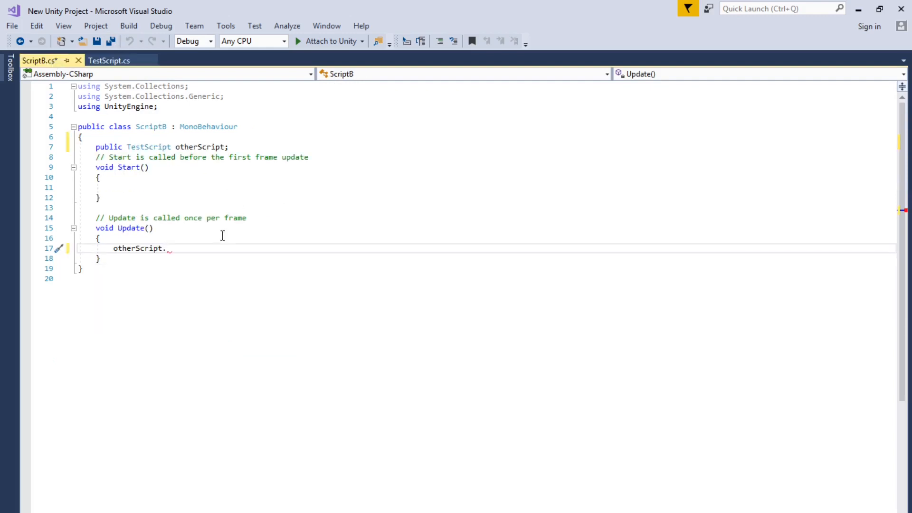
text(lives)
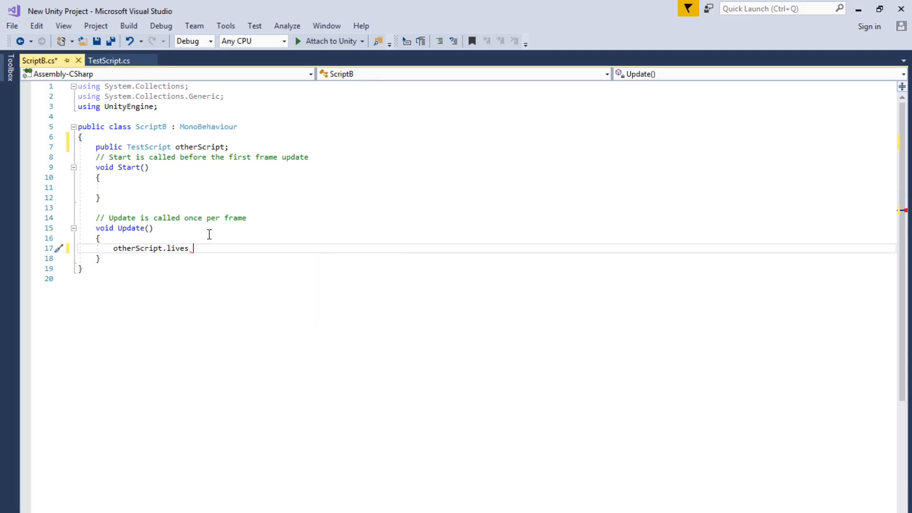
text(=)
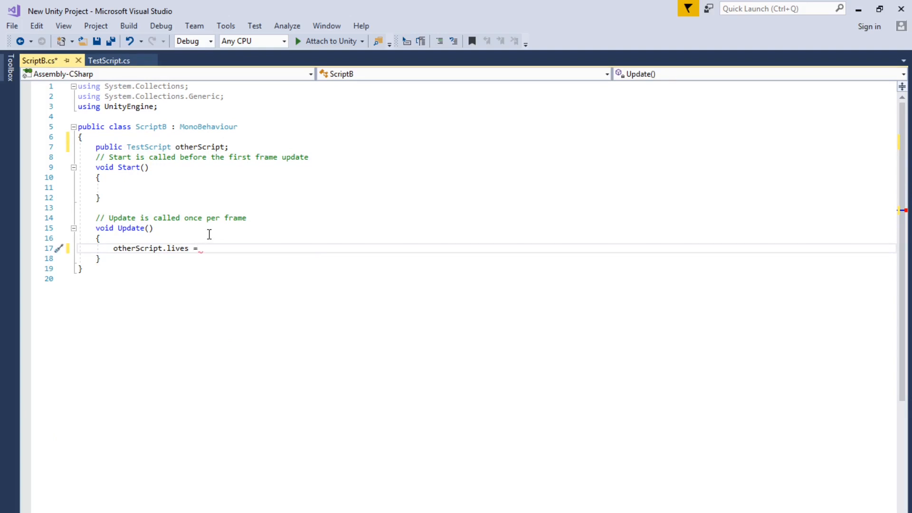
text(50)
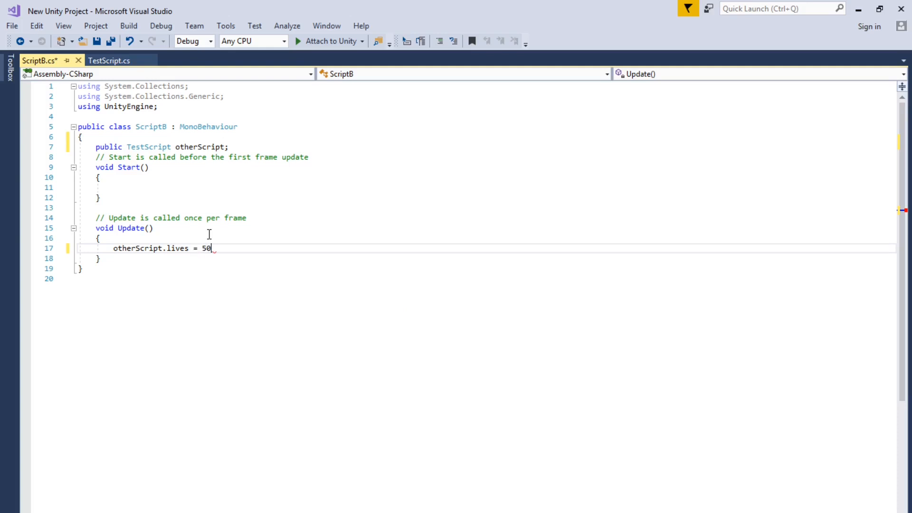
text(;)
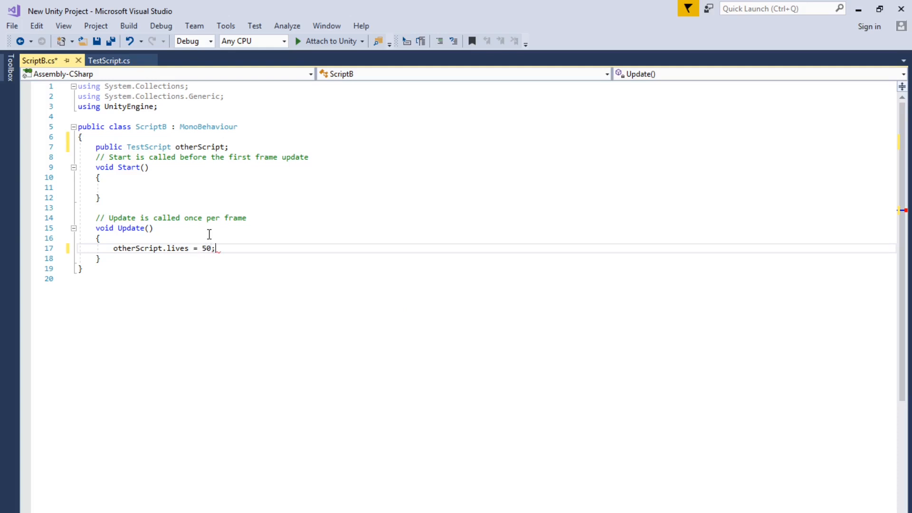
click(109, 60)
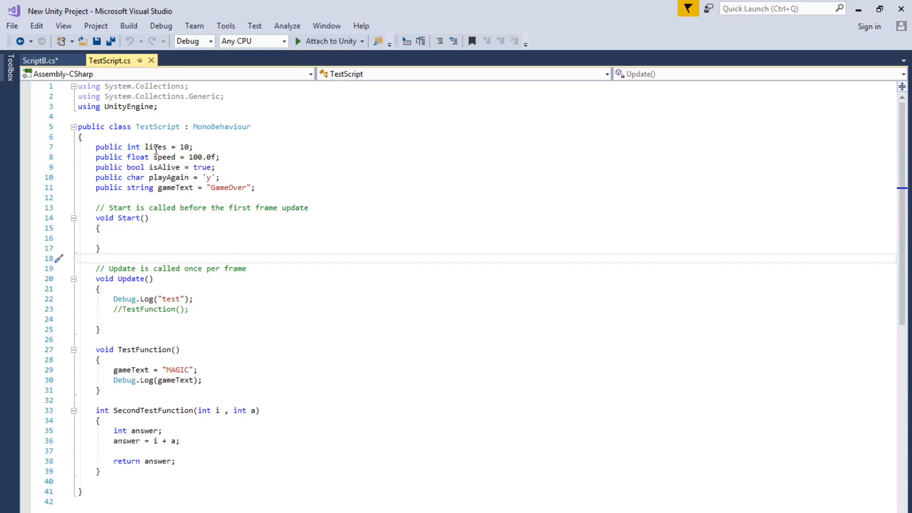
Copy 'lives' and paste it over "test" in TestScript's Debug.Log, then return to ScriptB.
double_click(155, 147)
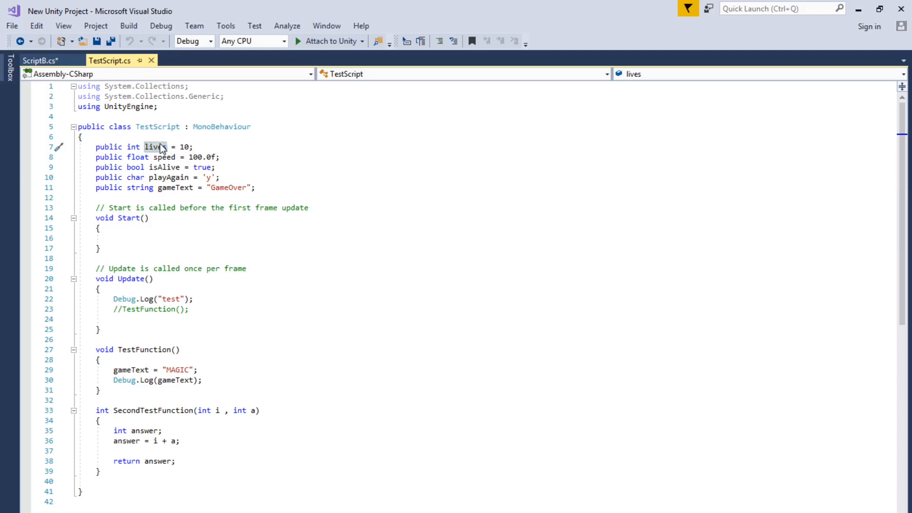
right_click(160, 147)
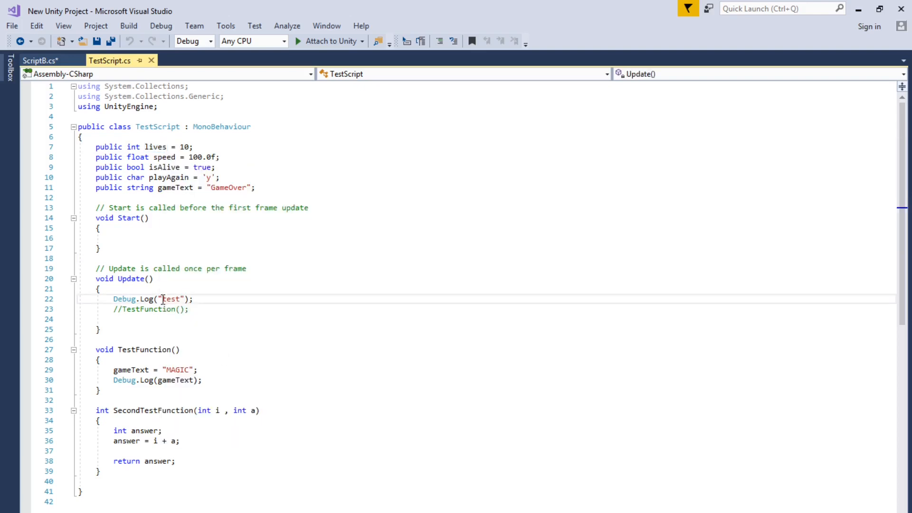
double_click(172, 299)
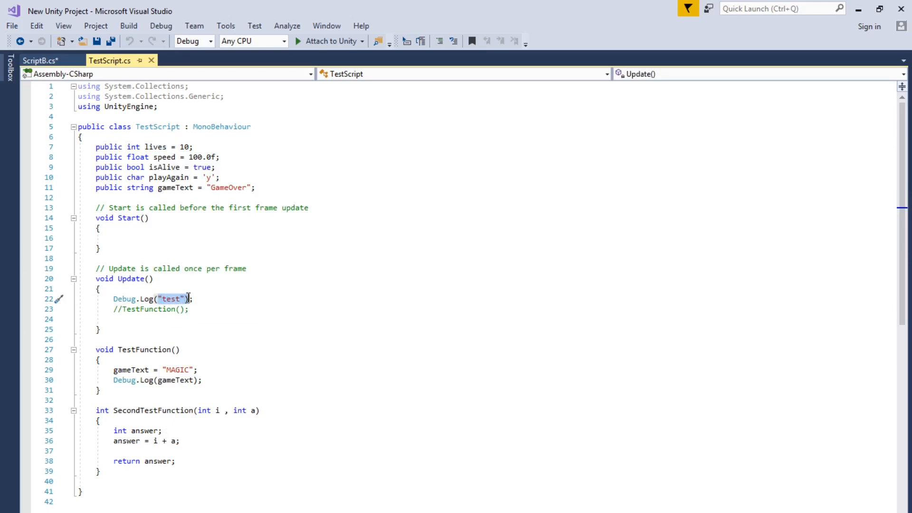
right_click(186, 298)
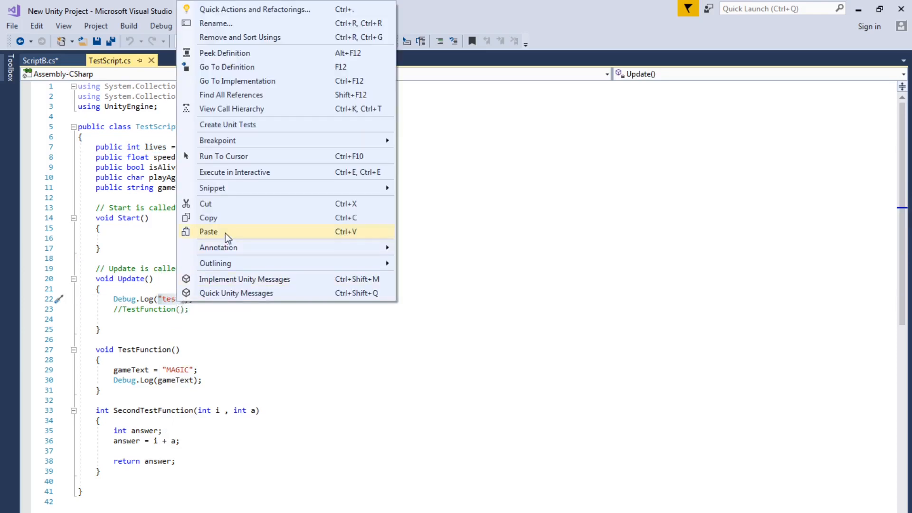
click(208, 232)
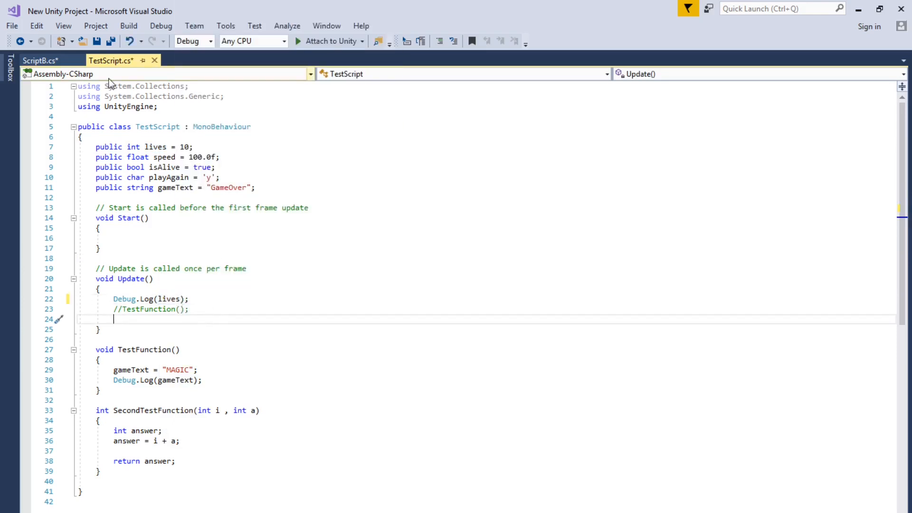
click(36, 60)
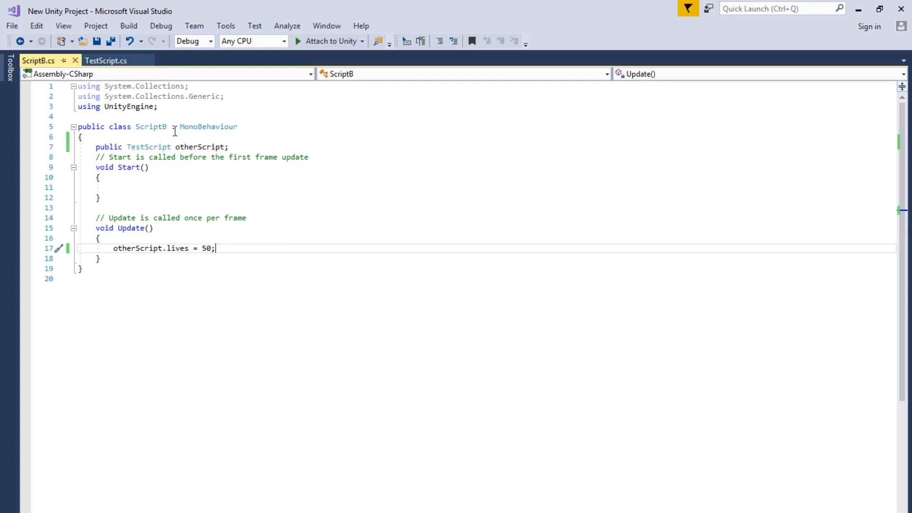
mouse_move(106, 61)
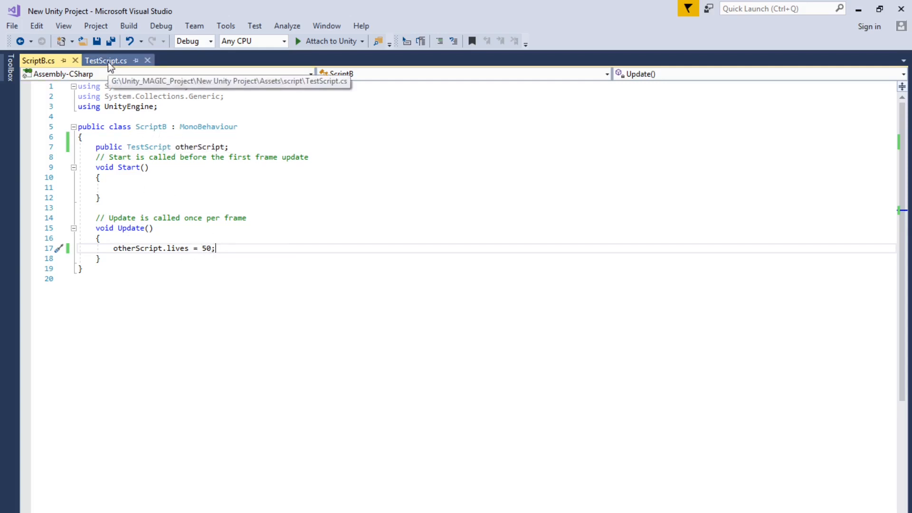
Check TestScript's speed declaration, then start an otherScript.speed line in ScriptB's Update.
click(106, 60)
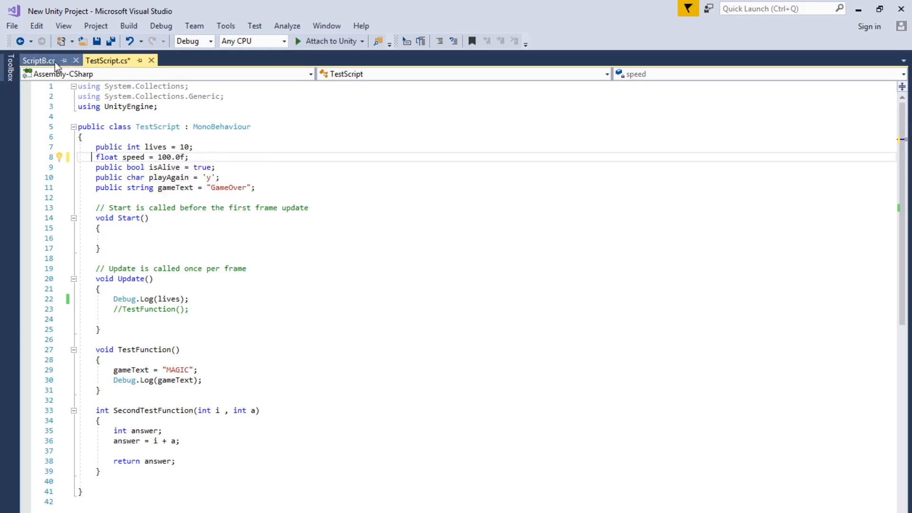
click(38, 60)
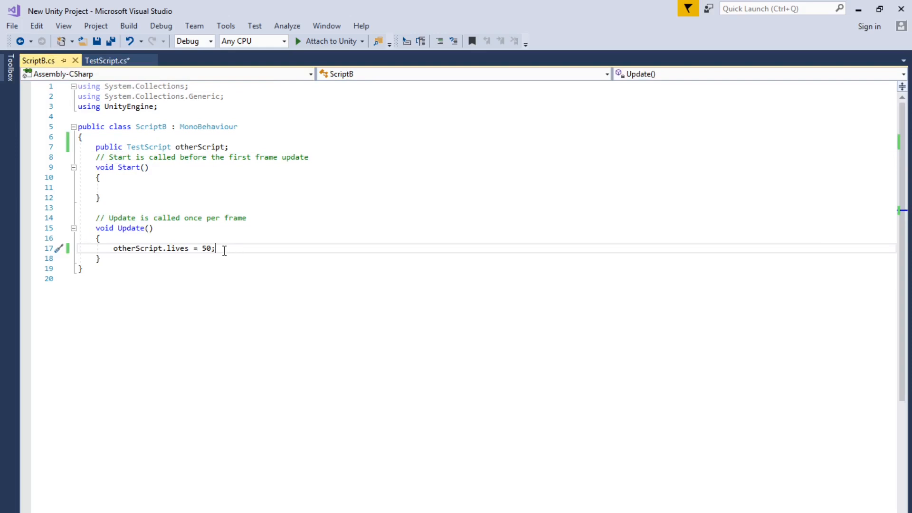
key(enter)
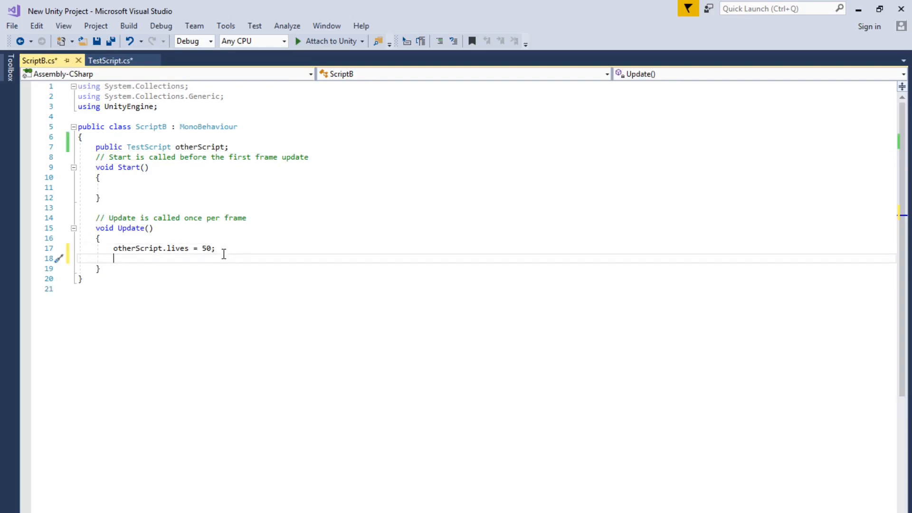
text(otherScript)
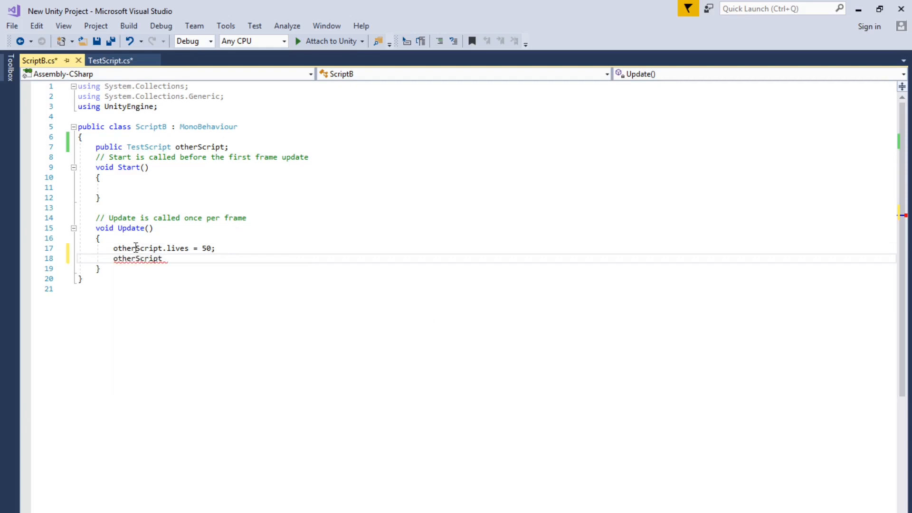
text(.s)
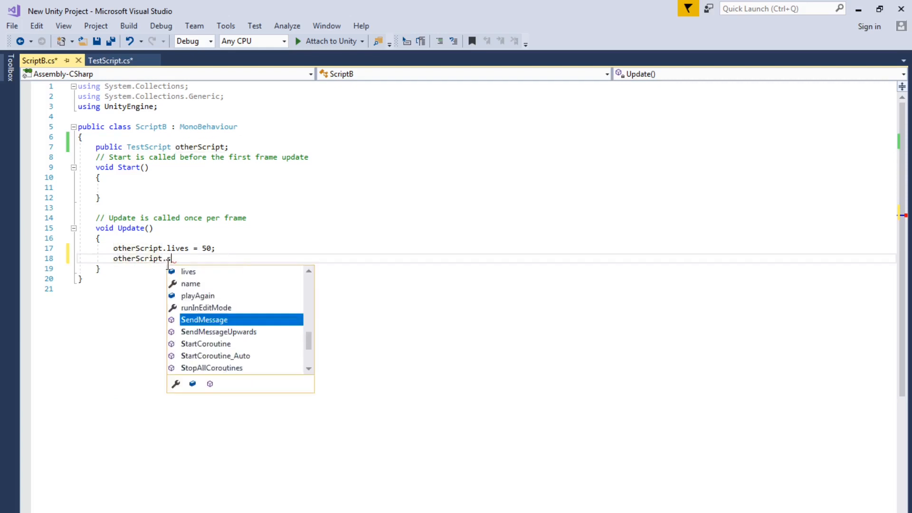
text(p)
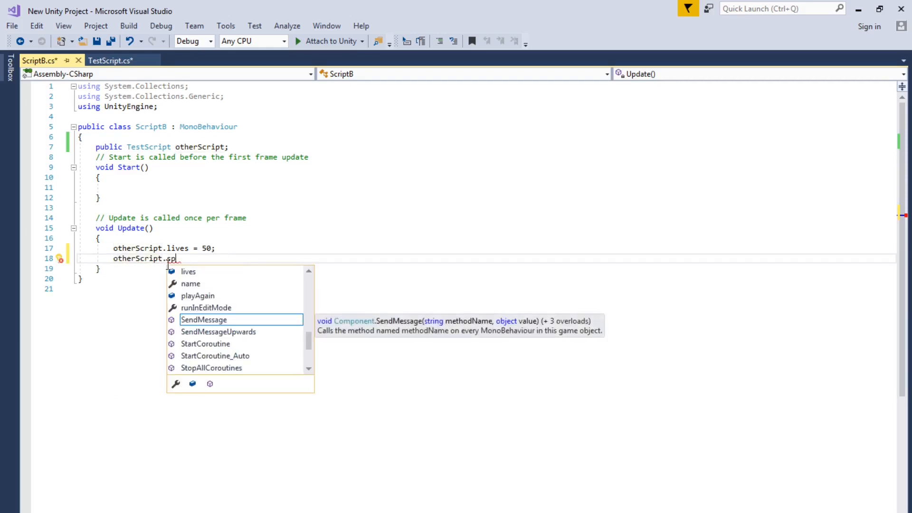
text(eed)
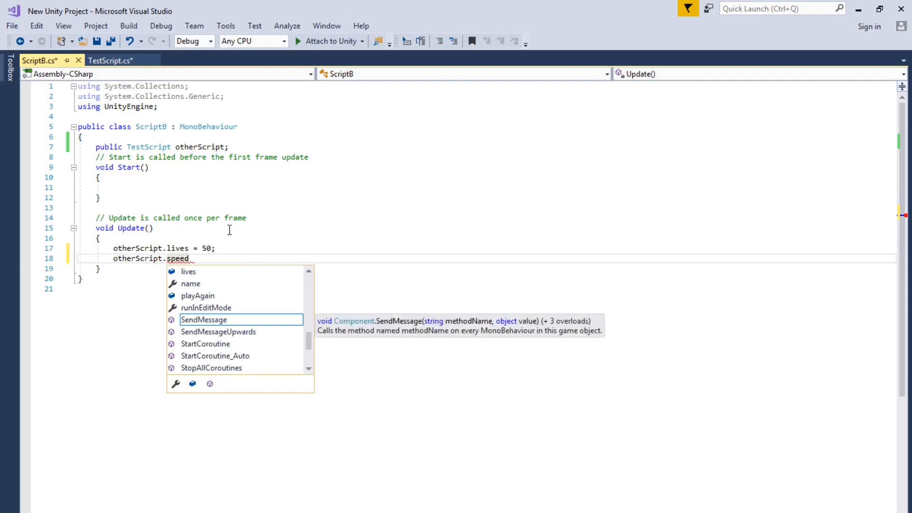
click(111, 60)
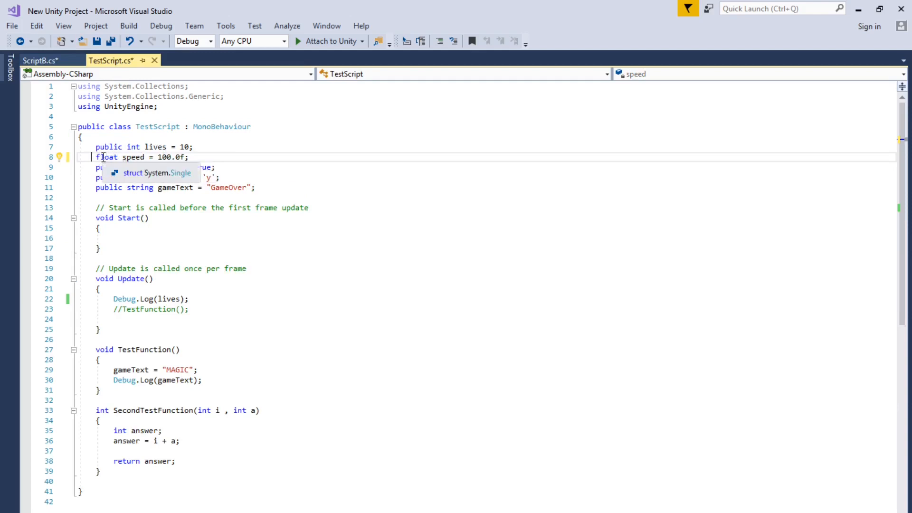
Make TestScript's speed field public and have ScriptB set otherScript.speed = 30.0.
text(public)
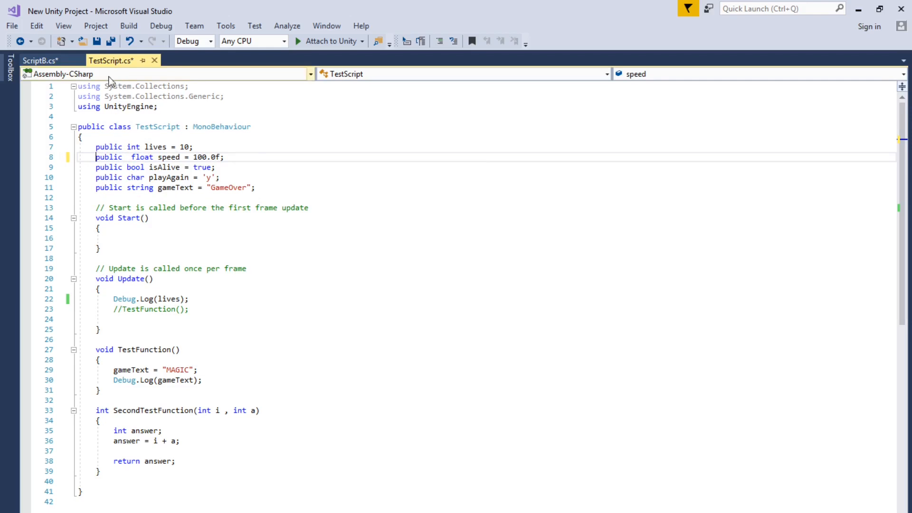
click(40, 60)
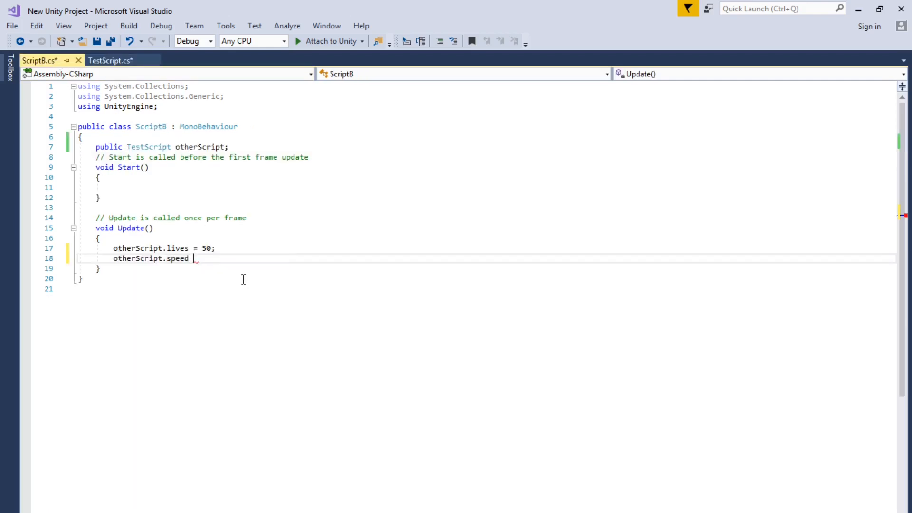
text(=)
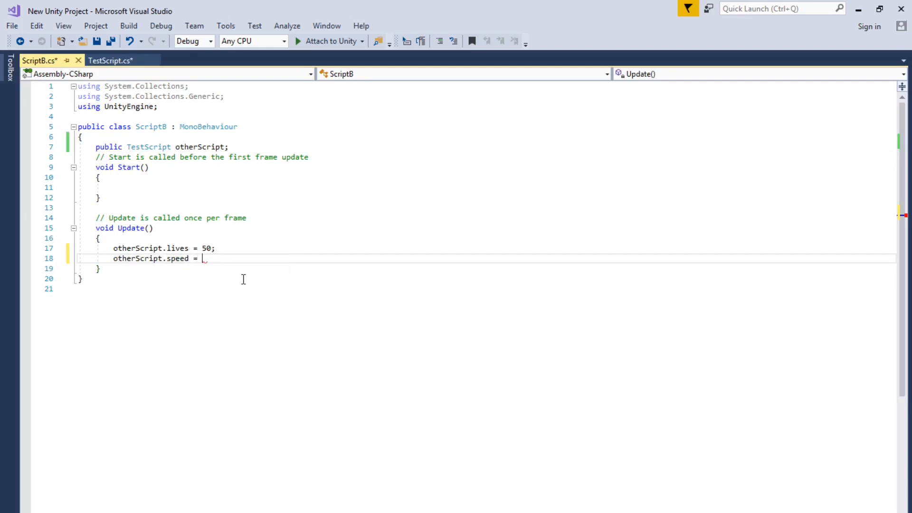
text(30.0)
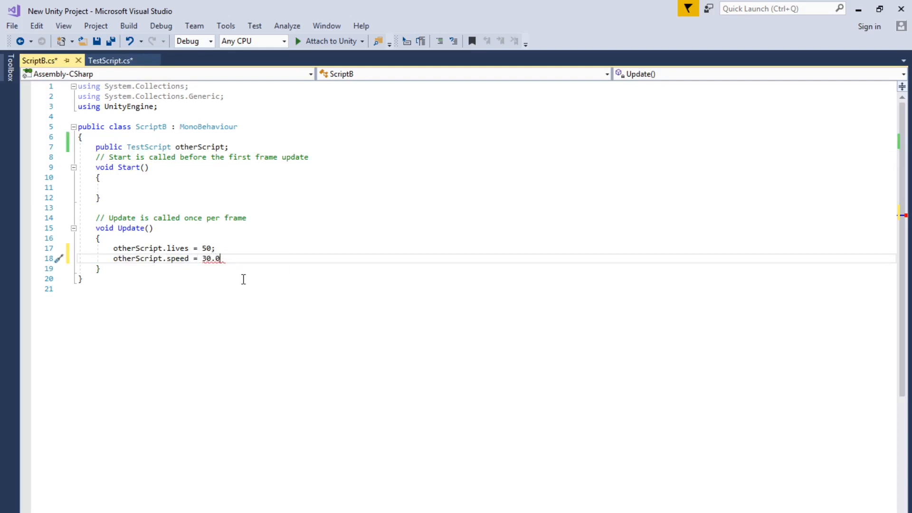
text(;)
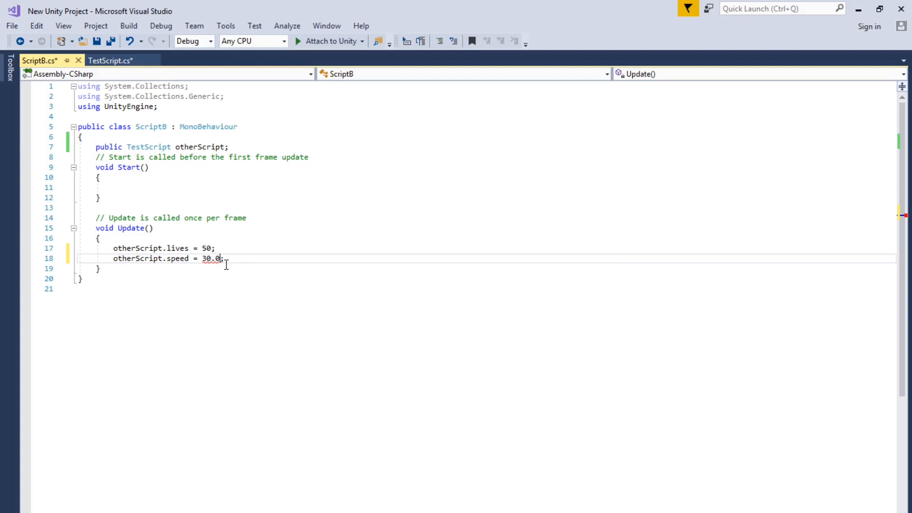
click(110, 60)
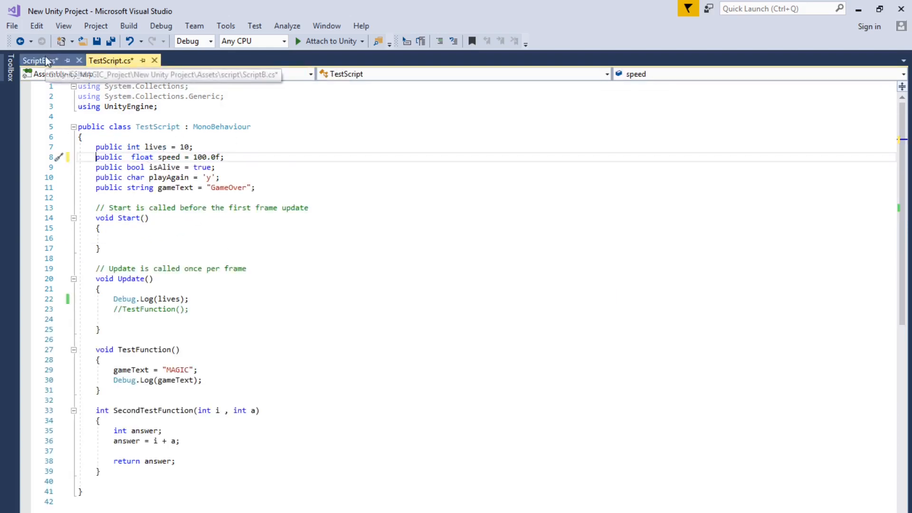
click(37, 60)
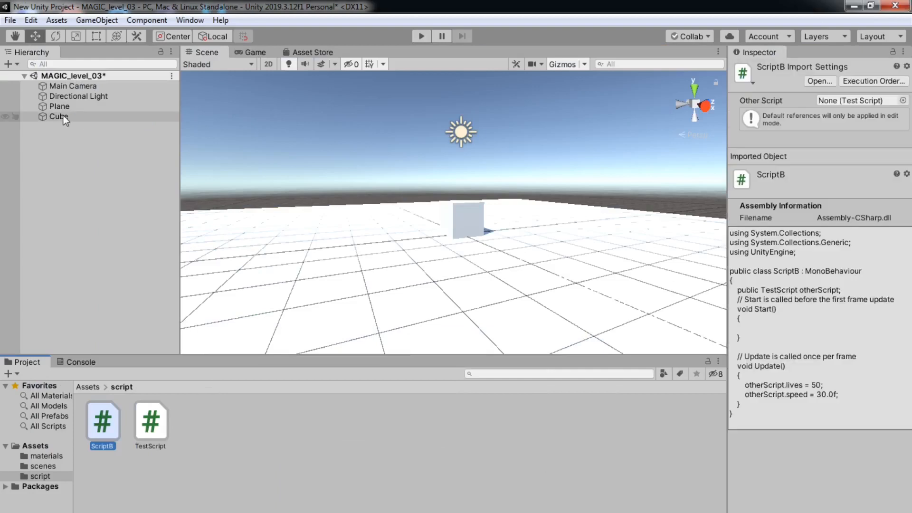
Add a Script B component to the Cube beneath its Test Script component.
click(58, 116)
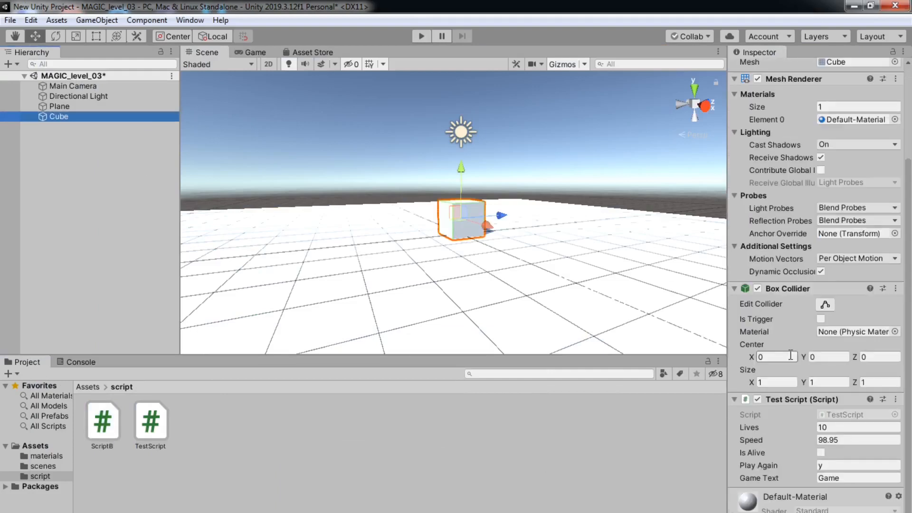
click(776, 357)
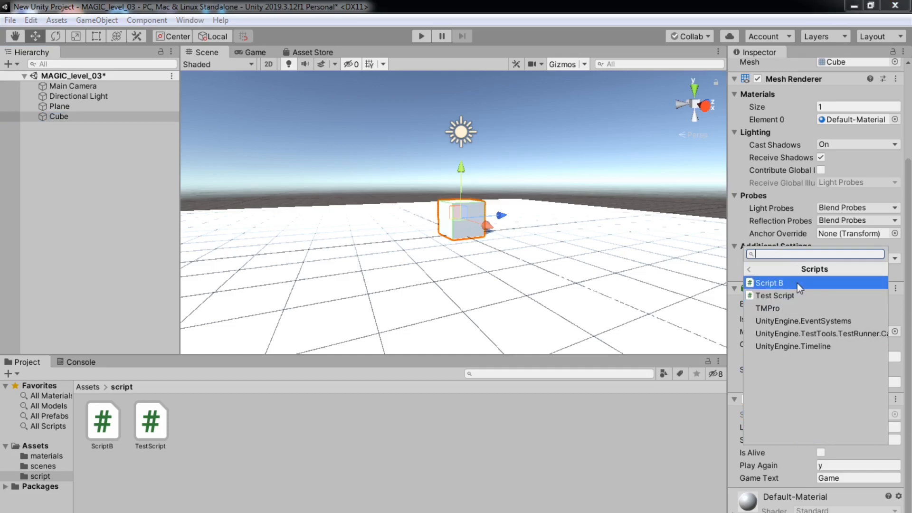
click(768, 283)
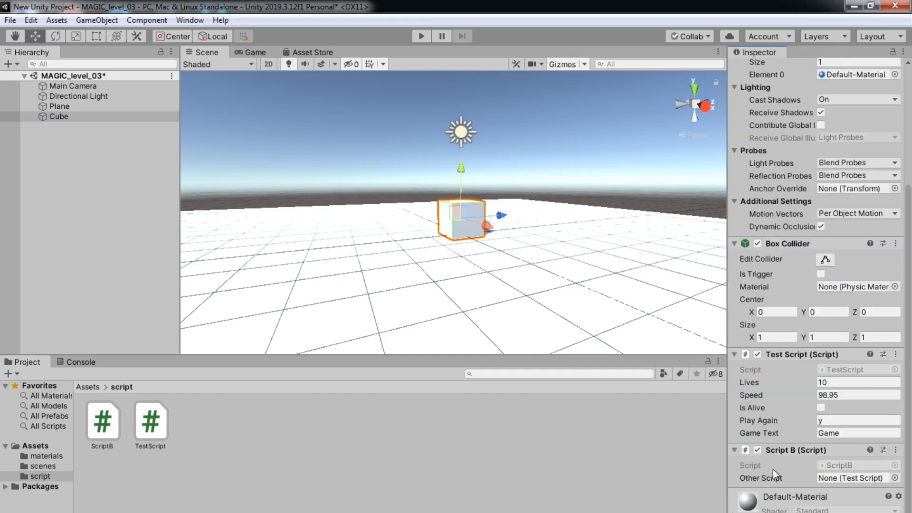
click(555, 374)
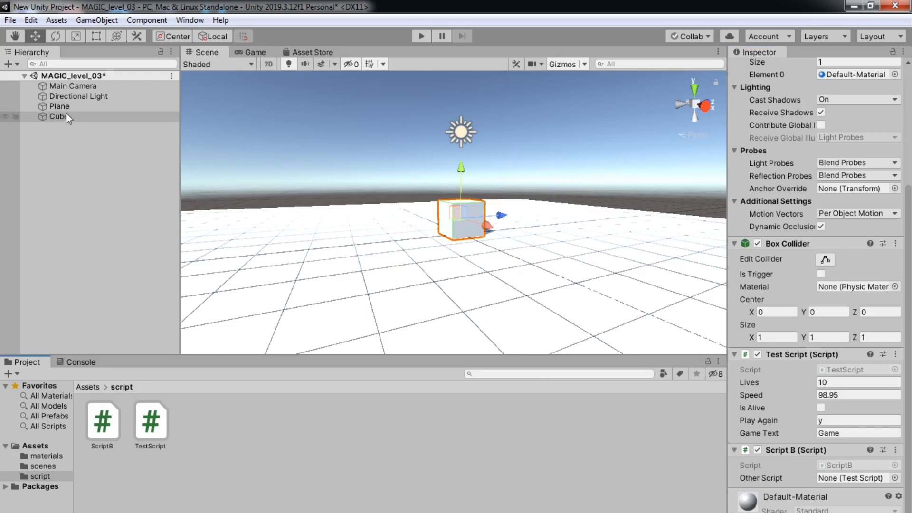
click(59, 106)
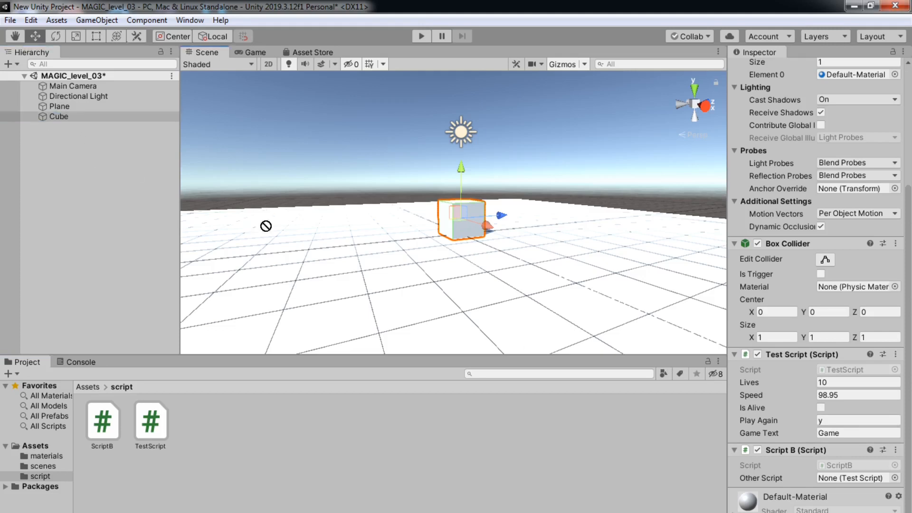
Assign the Cube's TestScript to Script B's Other Script field and show the Console.
click(854, 477)
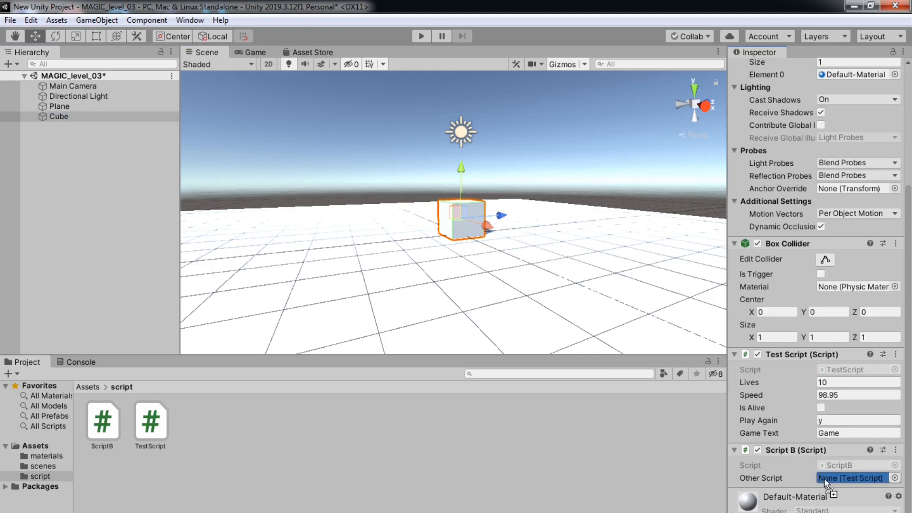
click(854, 478)
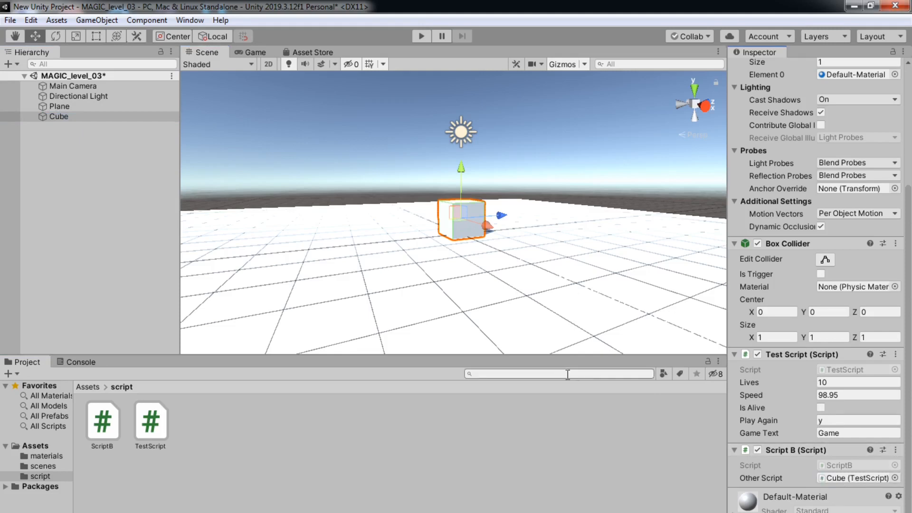
click(80, 361)
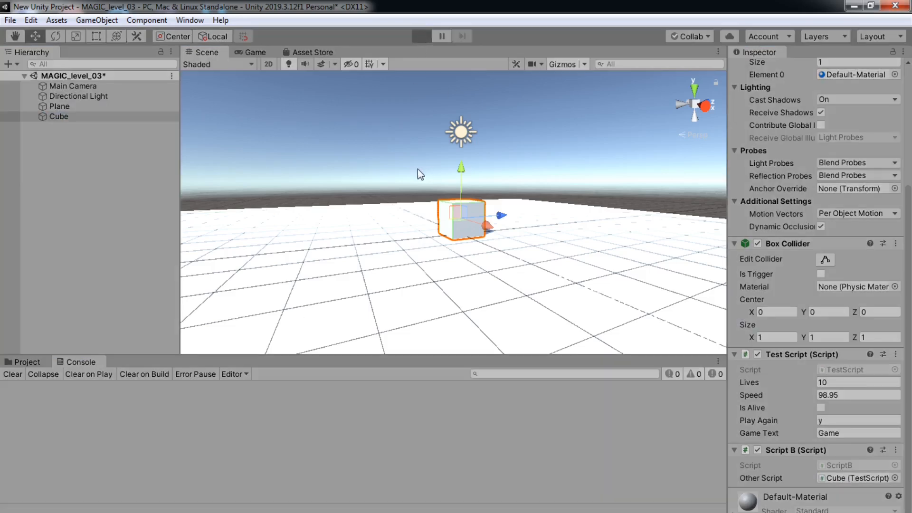
click(421, 35)
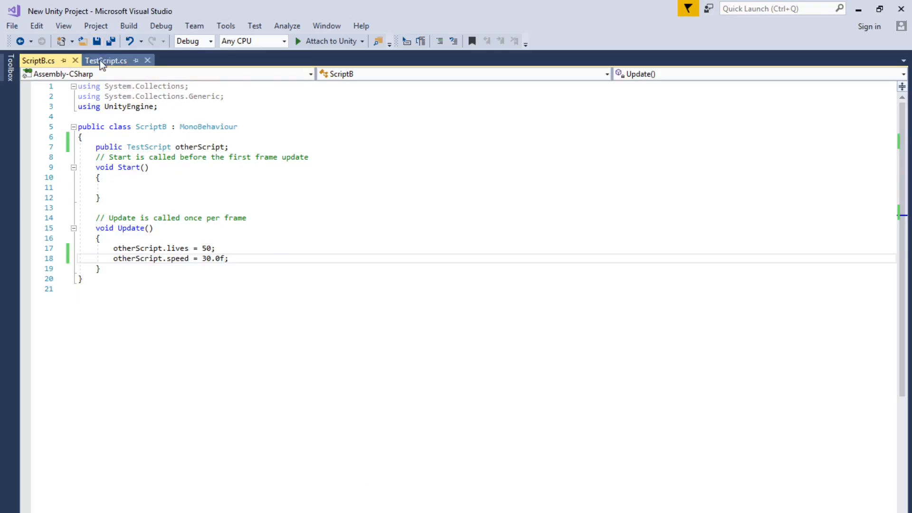
mouse_move(106, 60)
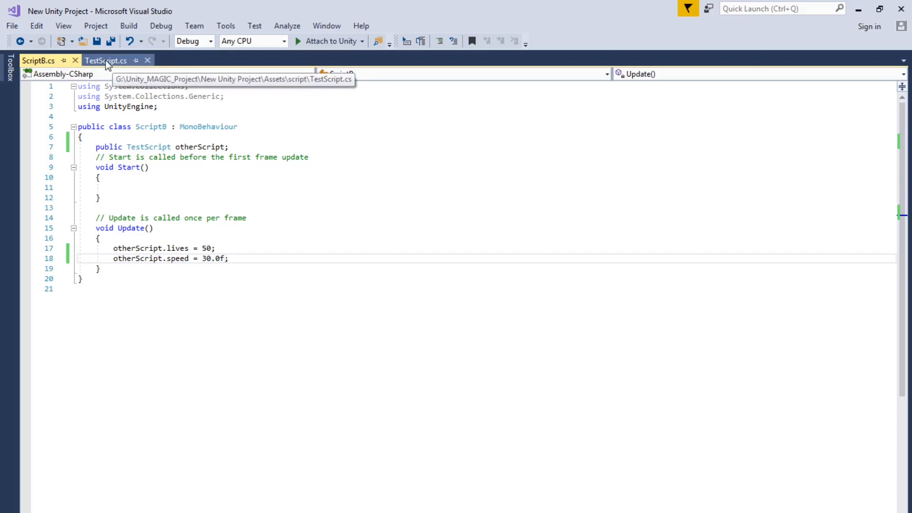
Review both script tabs, then stop play mode after seeing Lives 50 and Speed 30.
click(105, 60)
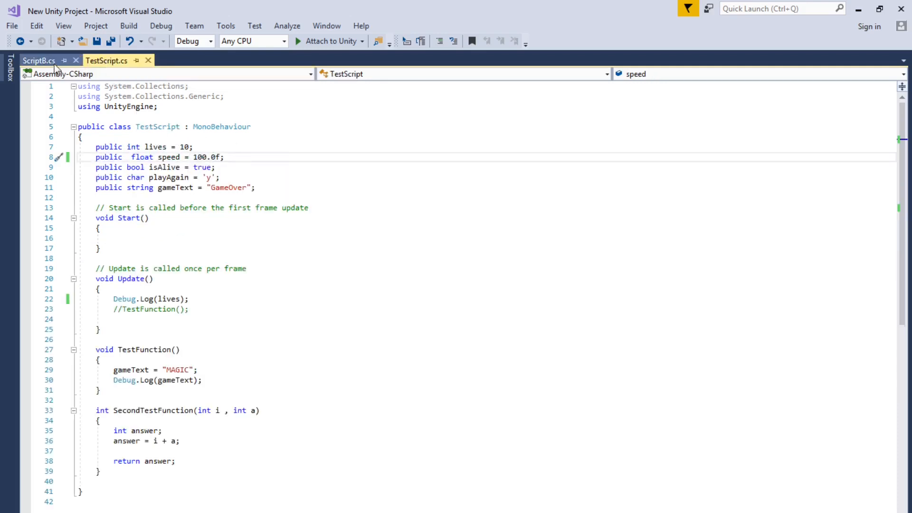
click(38, 61)
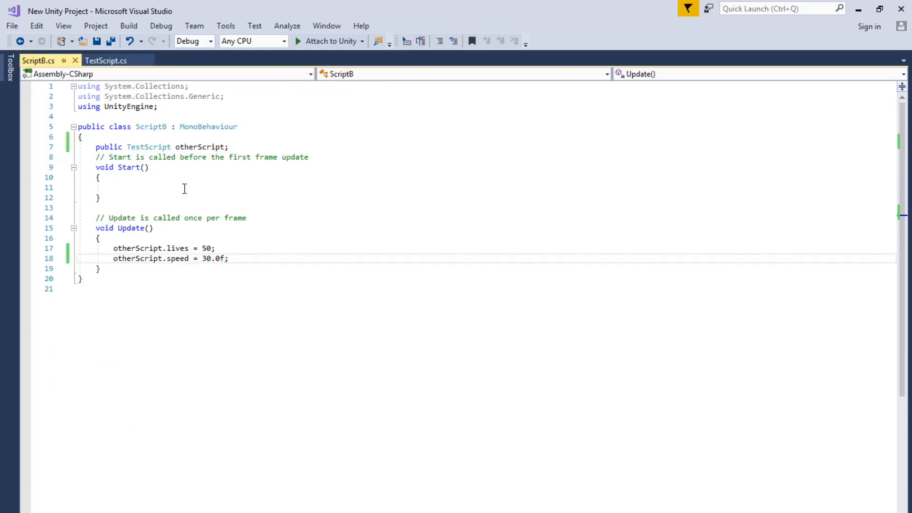
mouse_move(197, 205)
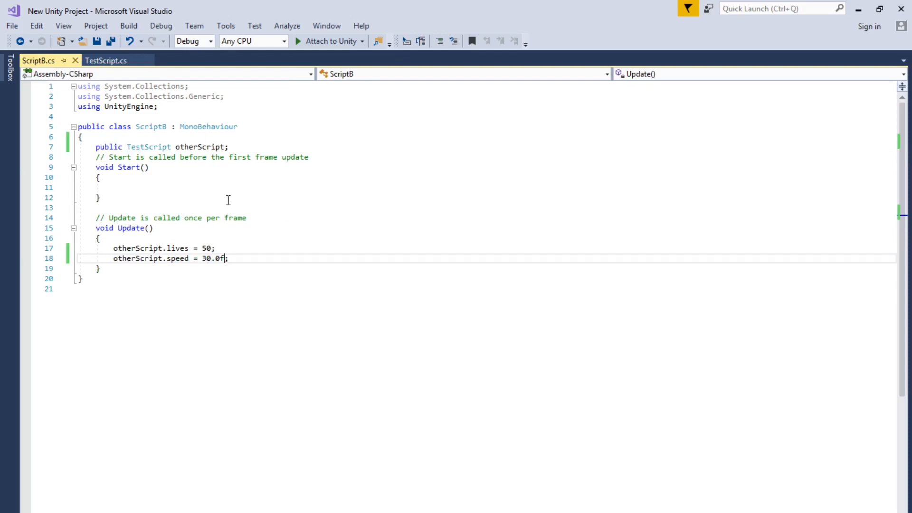
mouse_move(384, 142)
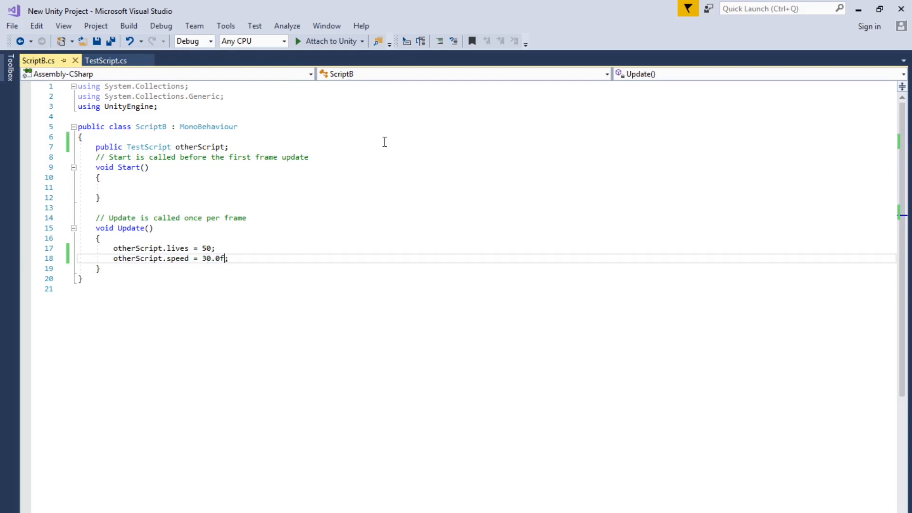
mouse_move(493, 132)
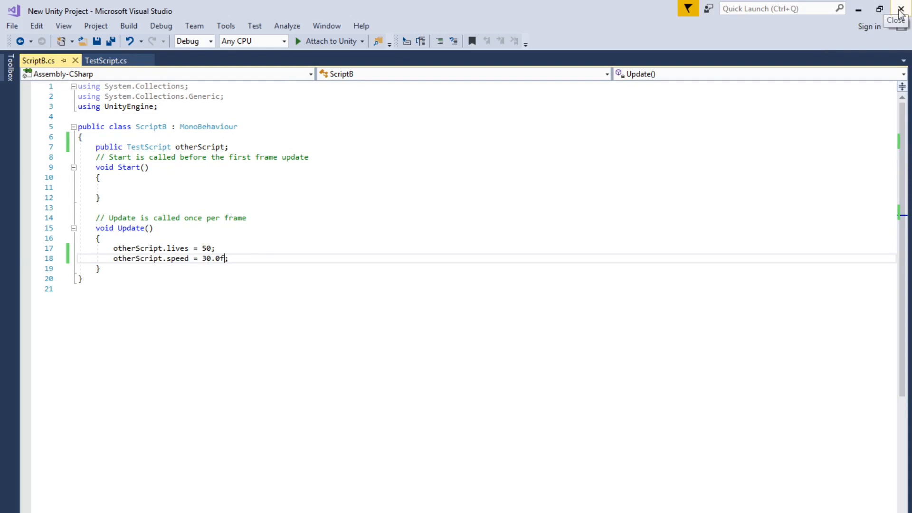
mouse_move(900, 11)
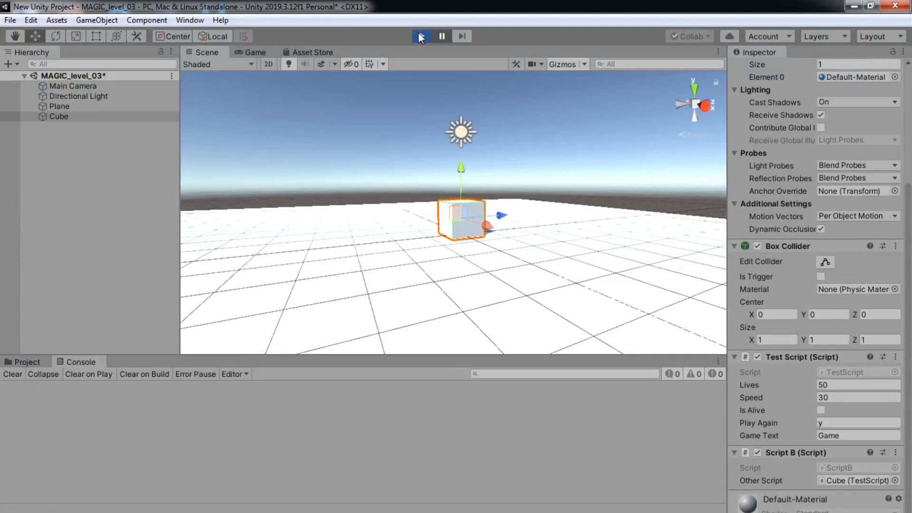
click(420, 36)
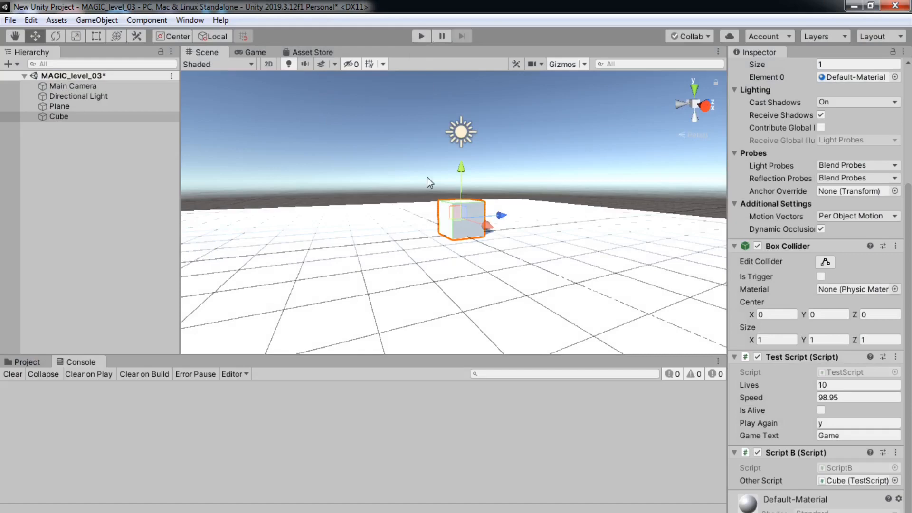